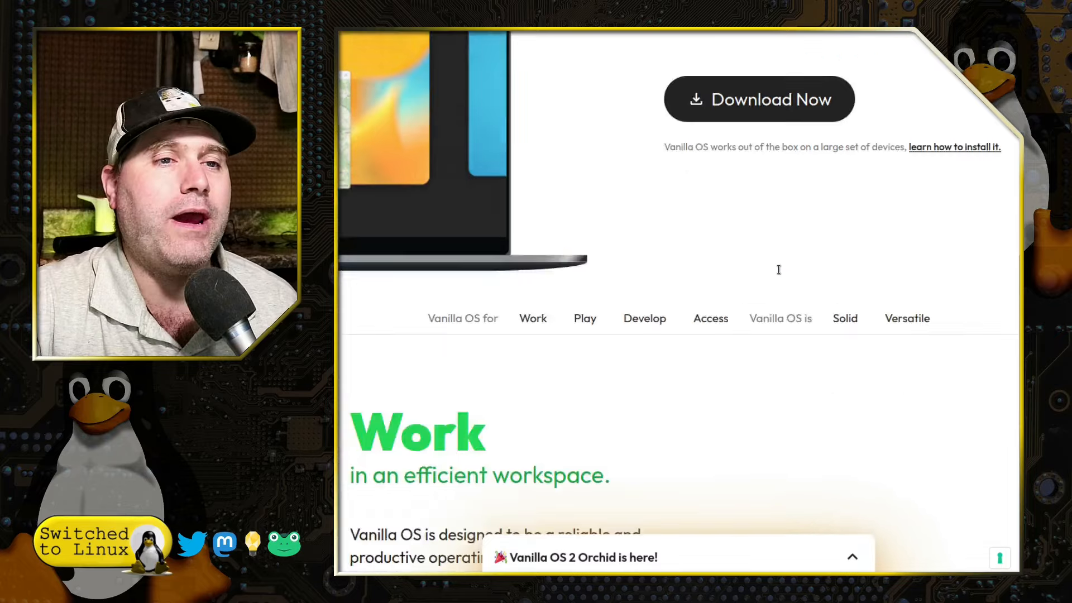
Read through the home page feature sections and reach the 'Vanilla OS 2 Orchid is here!' announcement
{"action": "scroll", "scroll_direction": "down", "scroll_amount": 3}
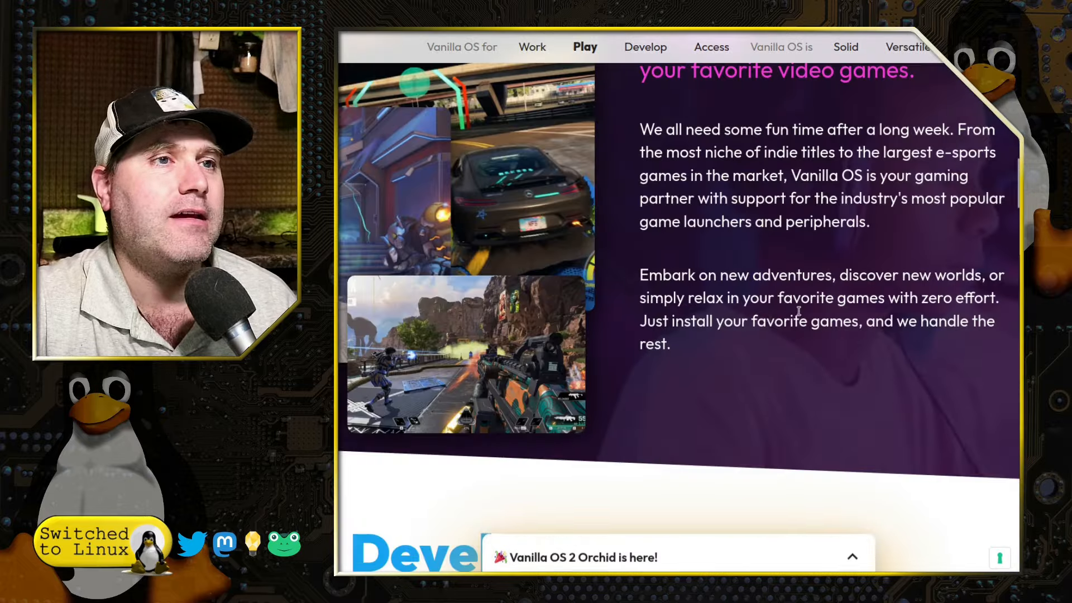
{"action": "left_click", "coordinate": [711, 47]}
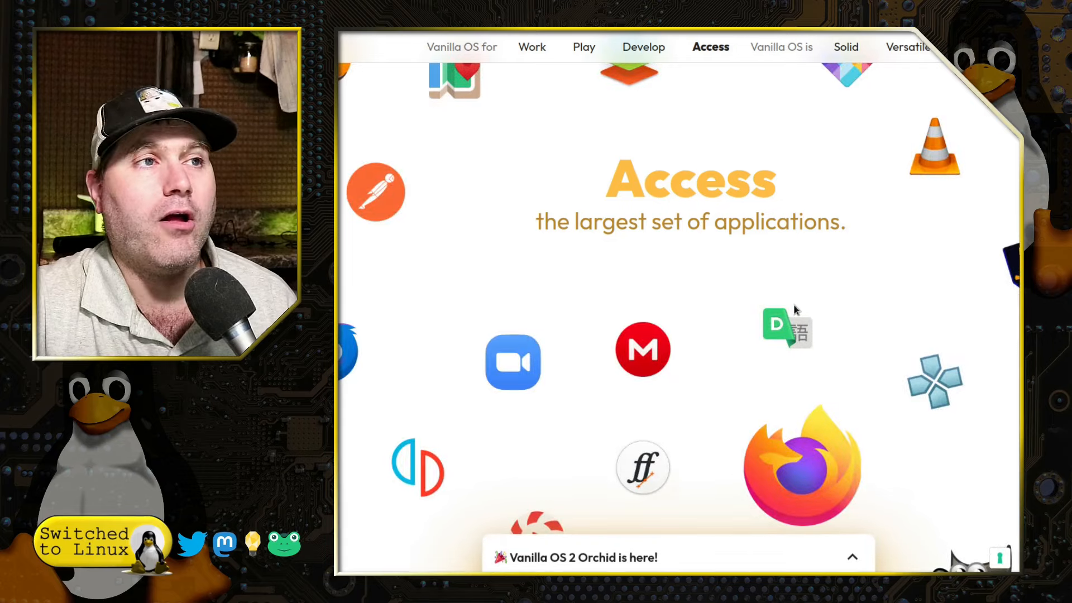
{"action": "mouse_move", "coordinate": [809, 296]}
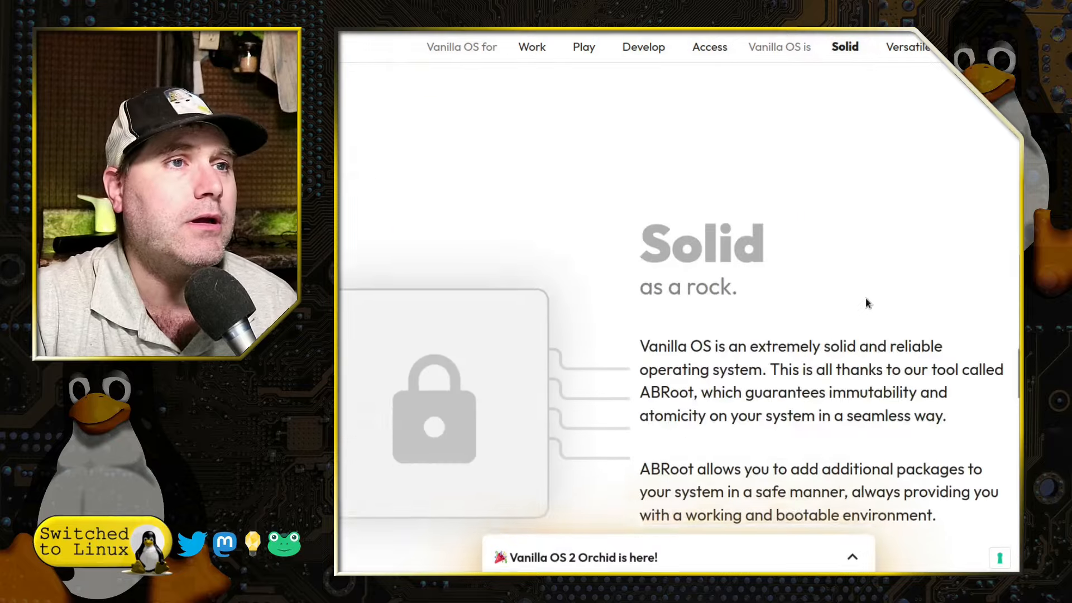
{"action": "scroll", "scroll_direction": "down", "scroll_amount": 3}
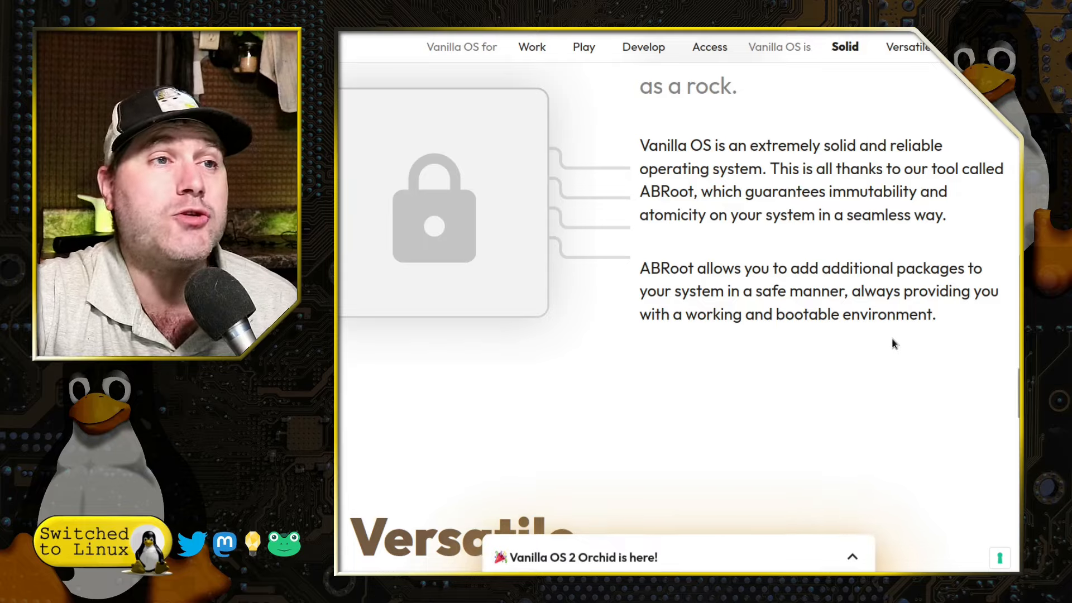
{"action": "scroll", "scroll_direction": "down", "scroll_amount": 3}
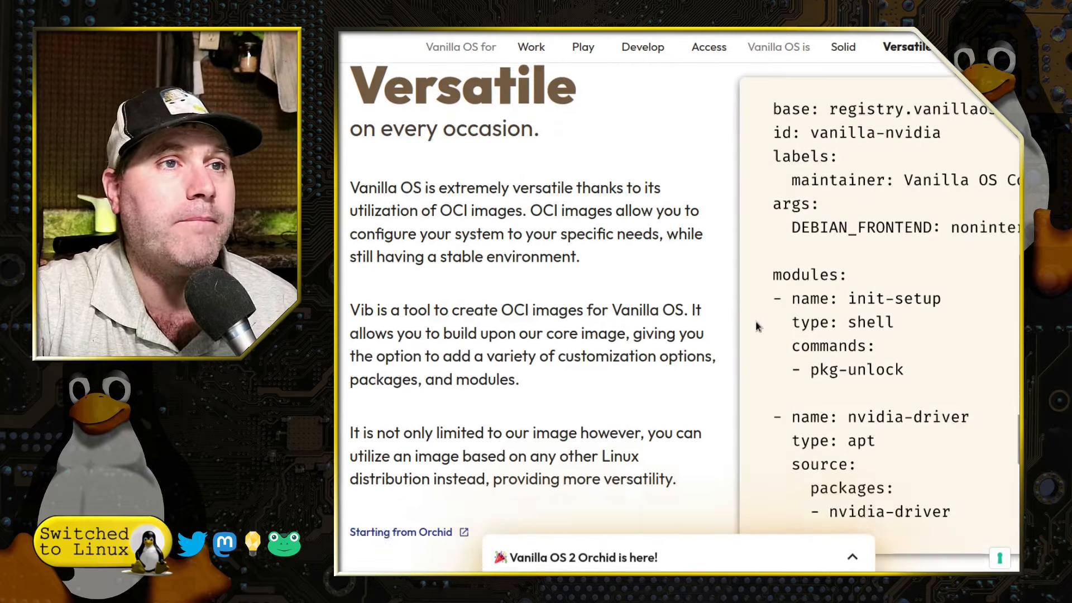
{"action": "scroll", "scroll_direction": "down", "scroll_amount": 3}
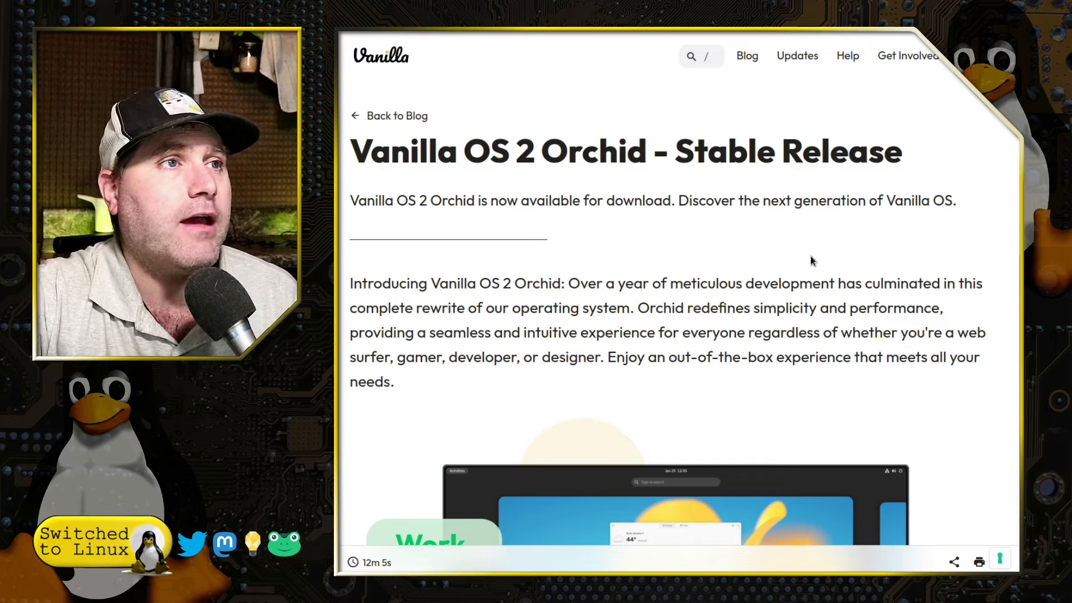
{"action": "mouse_move", "coordinate": [890, 251]}
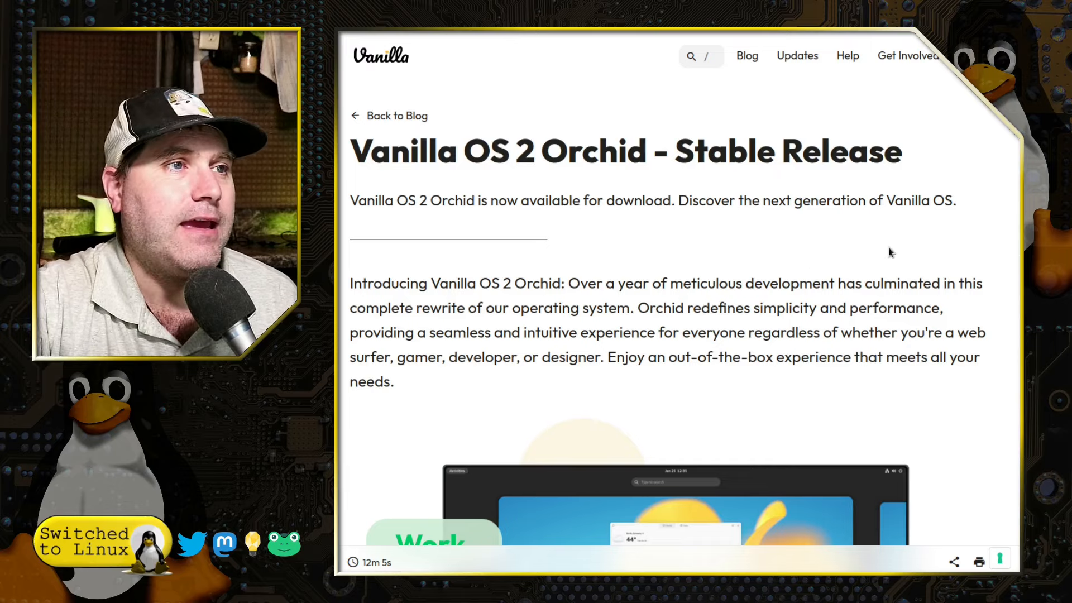
{"action": "scroll", "scroll_direction": "down", "scroll_amount": 3}
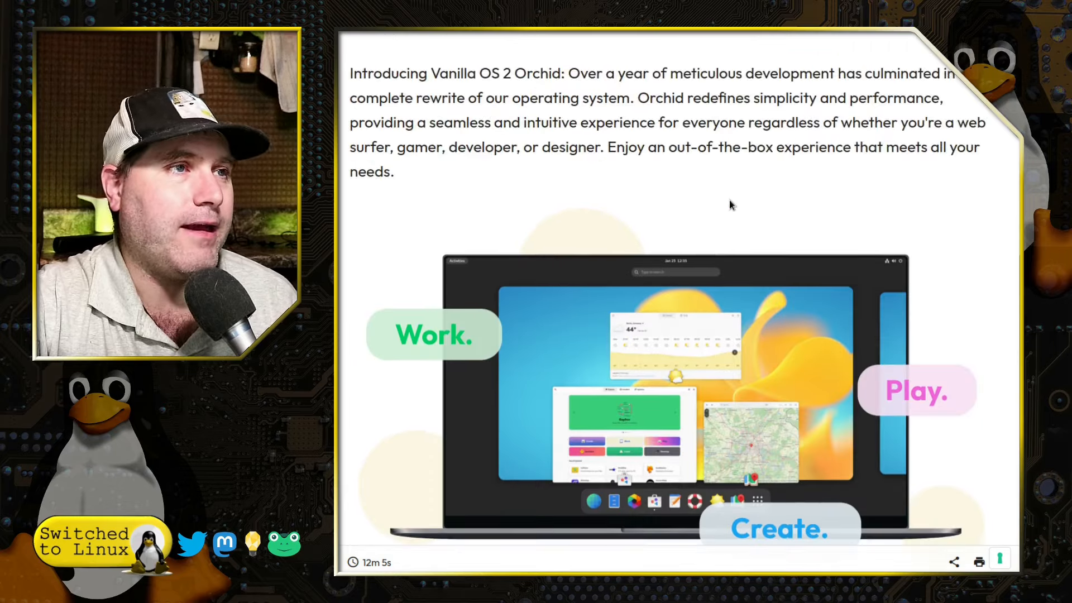
{"action": "scroll", "scroll_direction": "down", "scroll_amount": 3}
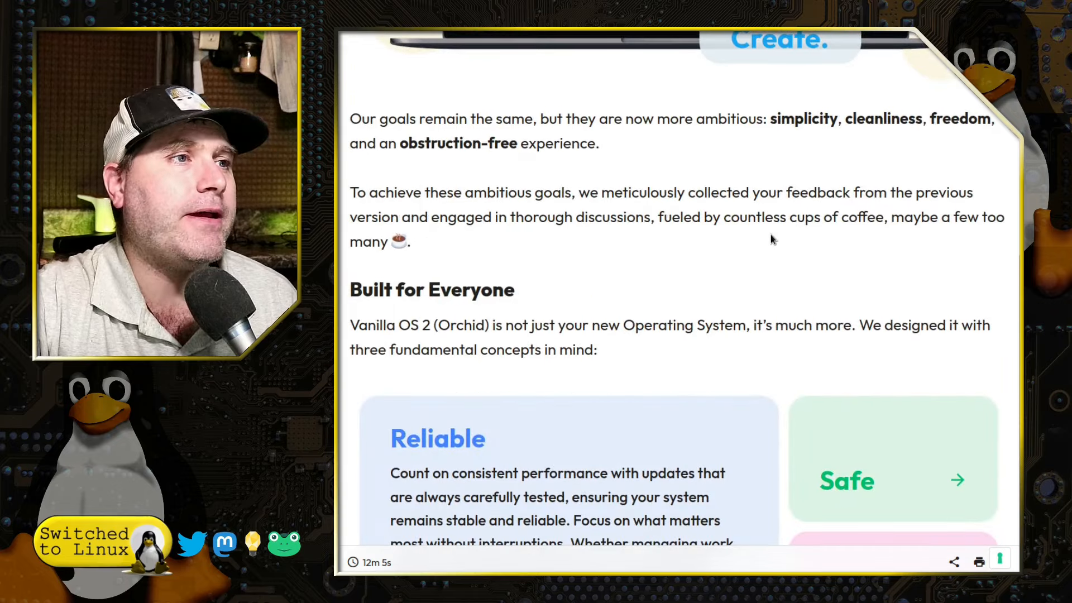
{"action": "scroll", "scroll_direction": "down", "scroll_amount": 3}
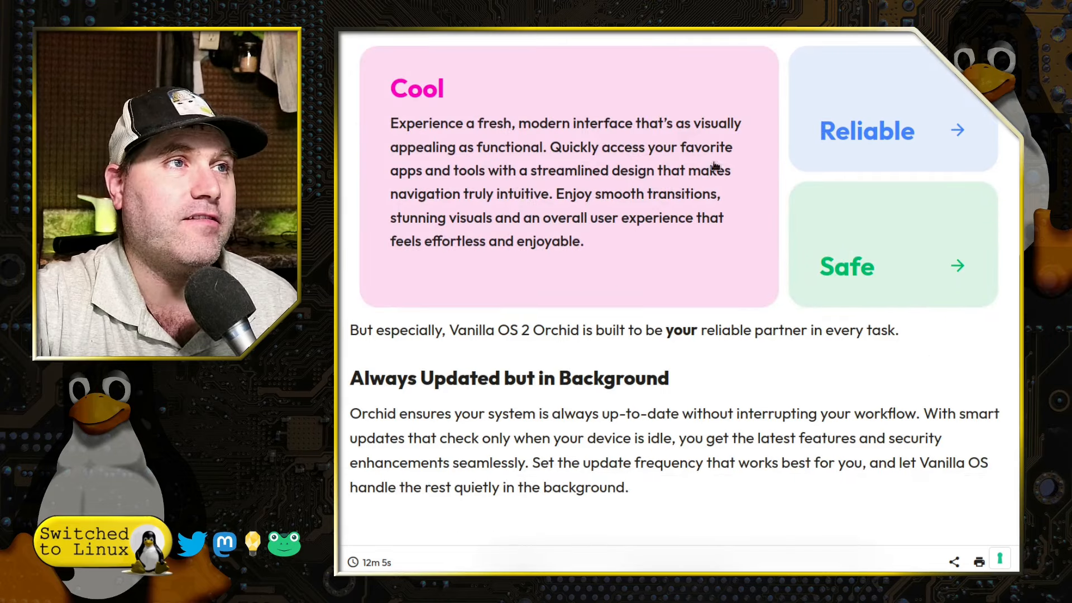
{"action": "scroll", "scroll_direction": "down", "scroll_amount": 3}
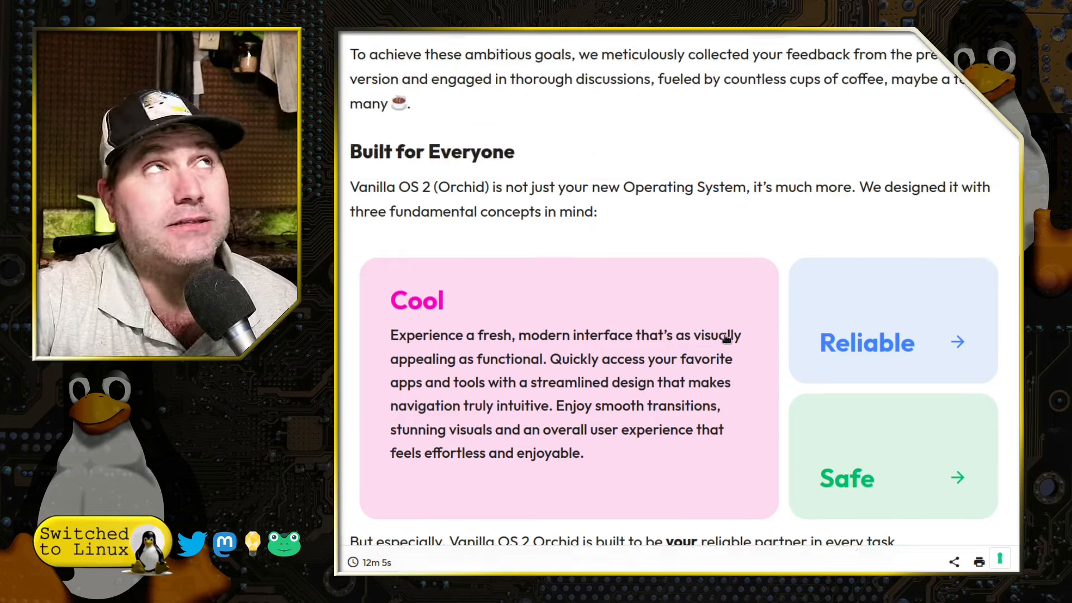
{"action": "scroll", "scroll_direction": "down", "scroll_amount": 3}
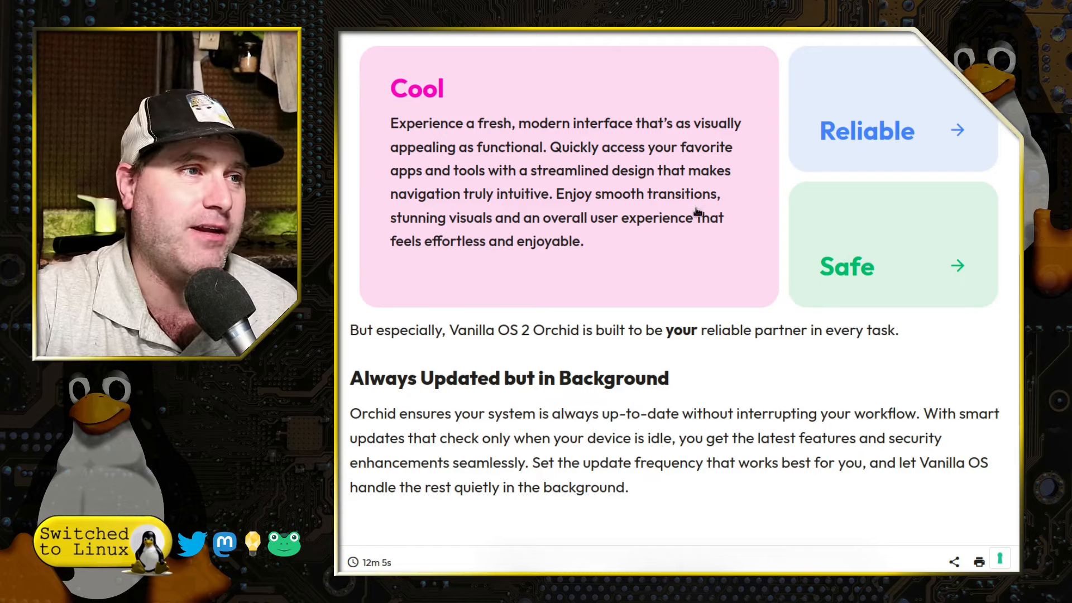
{"action": "scroll", "scroll_direction": "down", "scroll_amount": 3}
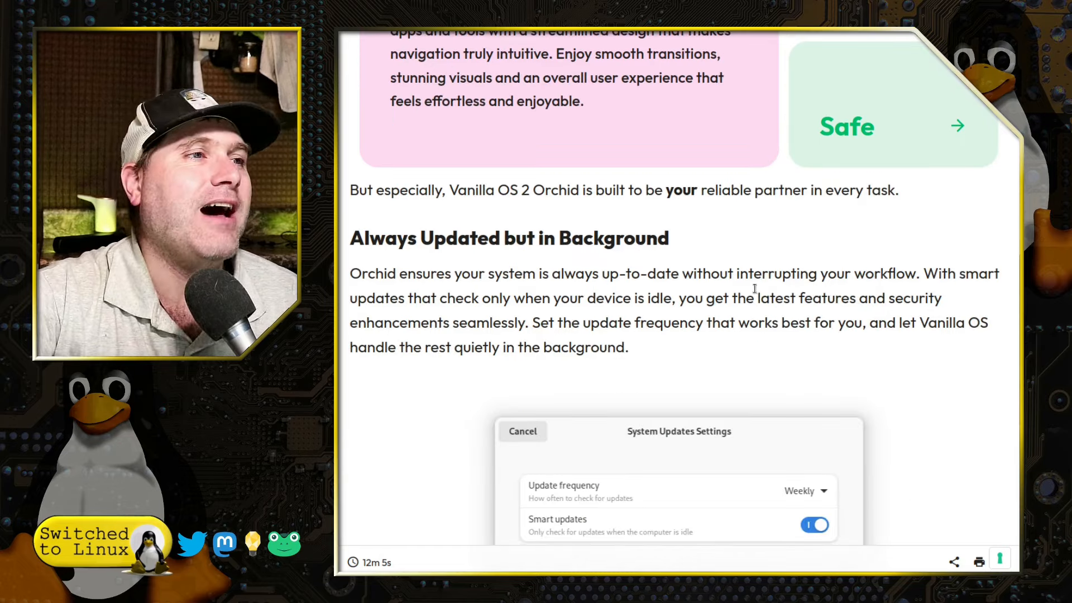
{"action": "scroll", "scroll_direction": "down", "scroll_amount": 3}
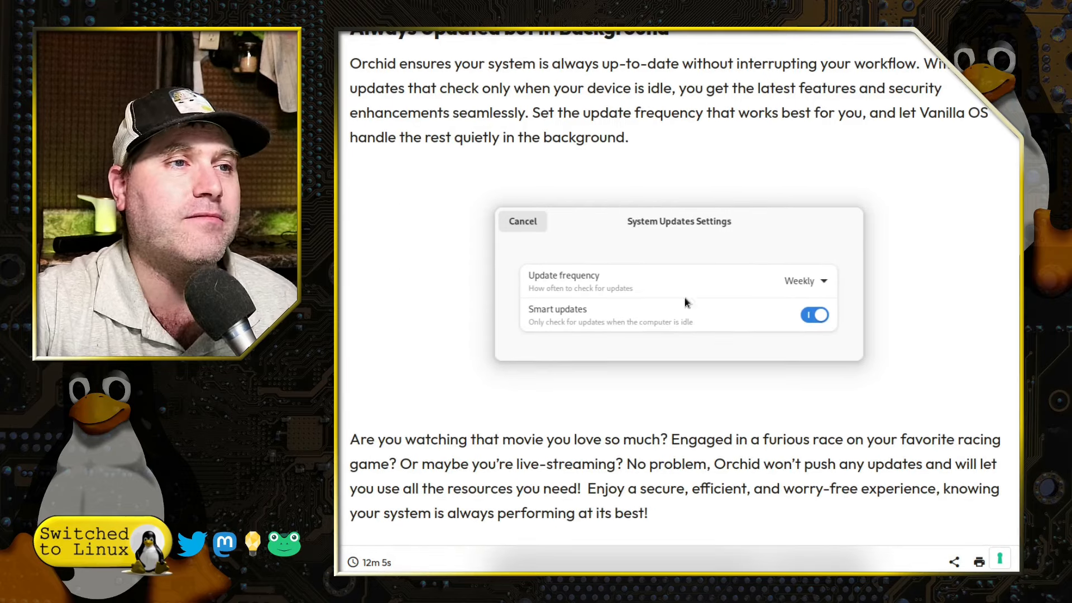
{"action": "mouse_move", "coordinate": [737, 355]}
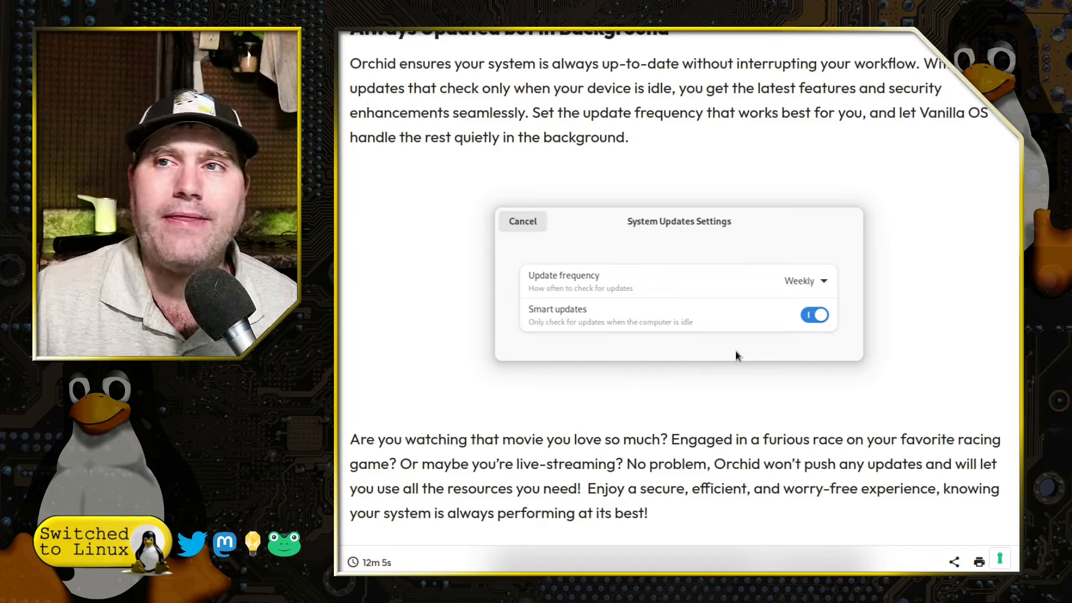
{"action": "scroll", "scroll_direction": "down", "scroll_amount": 3}
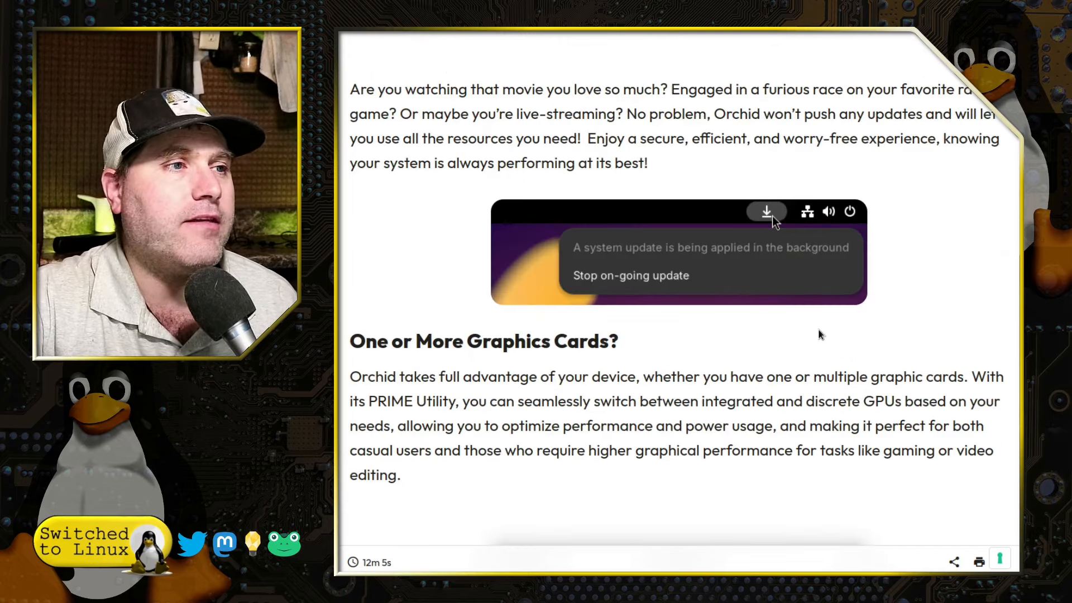
{"action": "scroll", "scroll_direction": "down", "scroll_amount": 3}
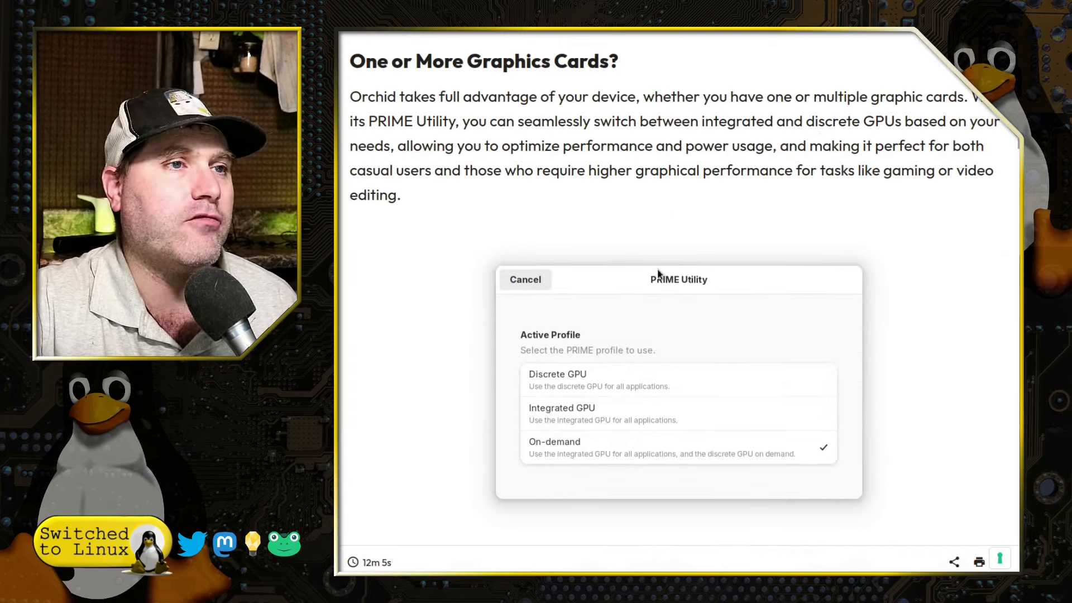
{"action": "mouse_move", "coordinate": [783, 350]}
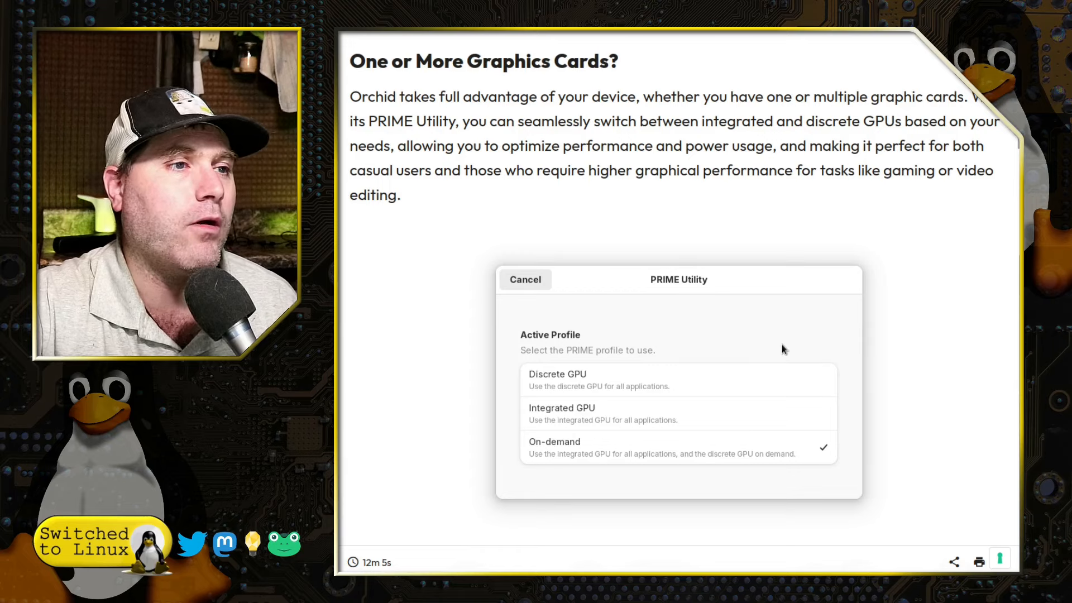
{"action": "mouse_move", "coordinate": [858, 245]}
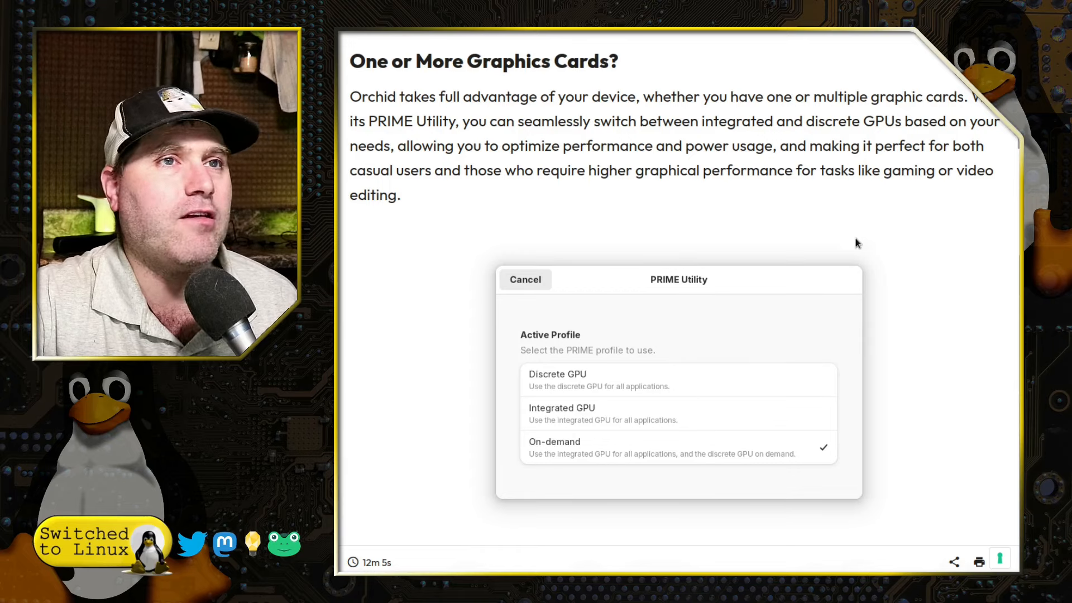
{"action": "mouse_move", "coordinate": [854, 253]}
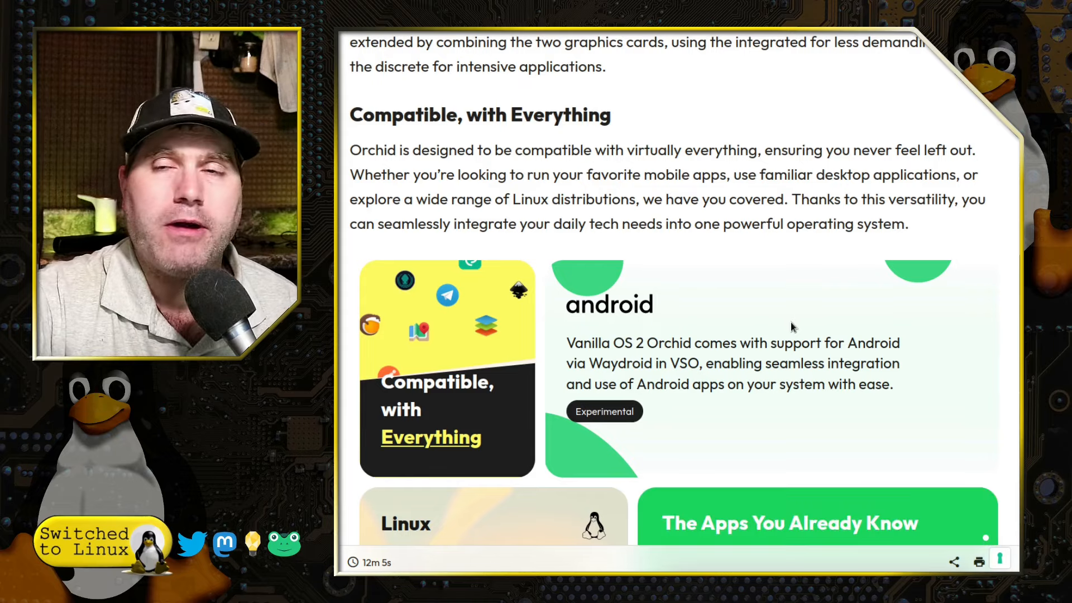
{"action": "scroll", "scroll_direction": "down", "scroll_amount": 3}
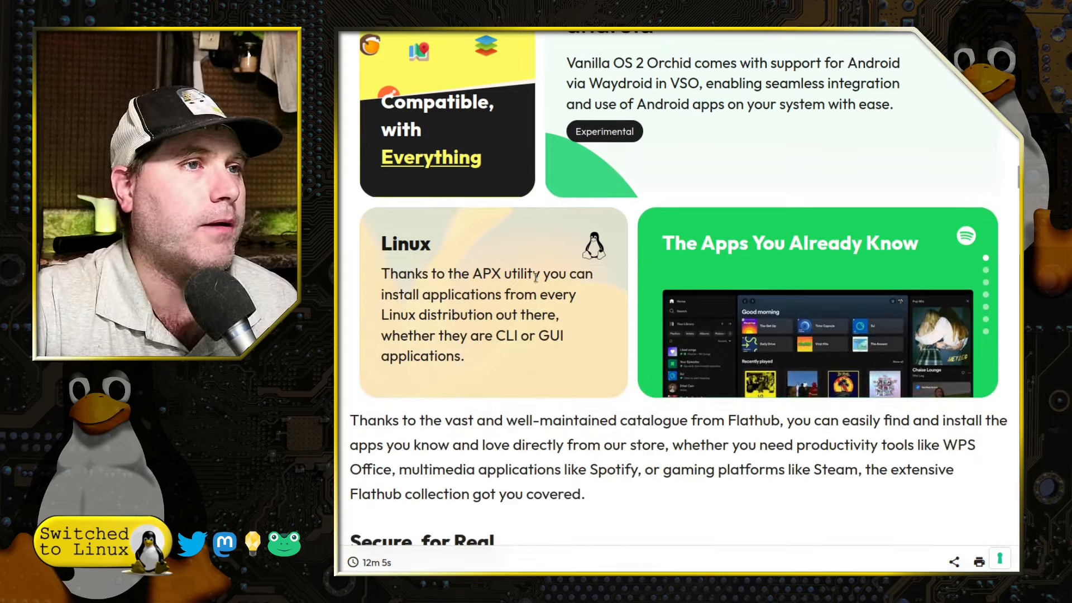
{"action": "scroll", "scroll_direction": "down", "scroll_amount": 3}
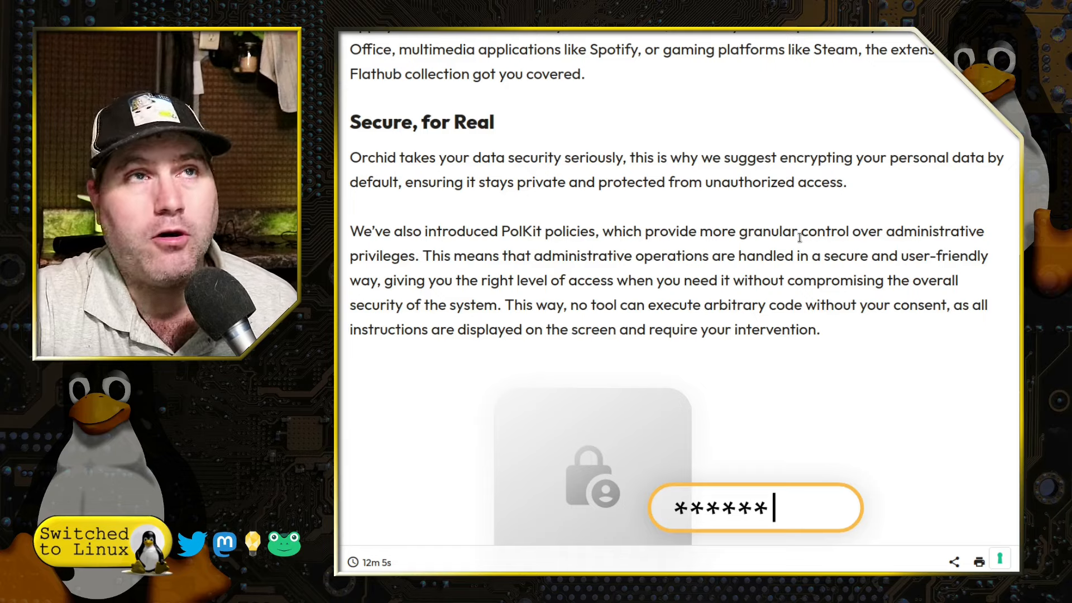
{"action": "scroll", "scroll_direction": "down", "scroll_amount": 3}
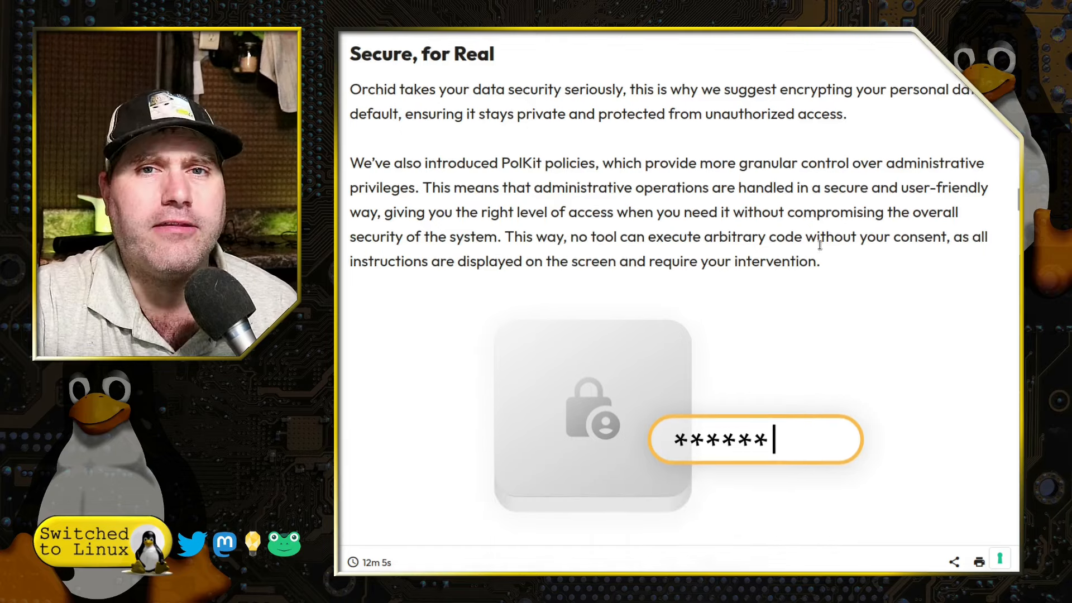
{"action": "scroll", "scroll_direction": "down", "scroll_amount": 3}
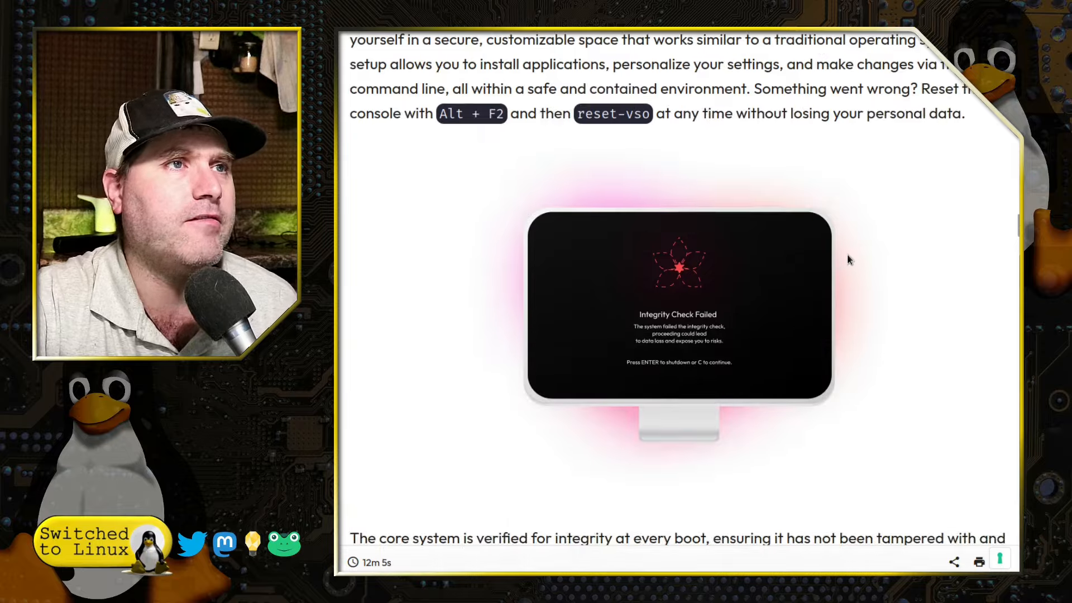
{"action": "scroll", "scroll_direction": "down", "scroll_amount": 3}
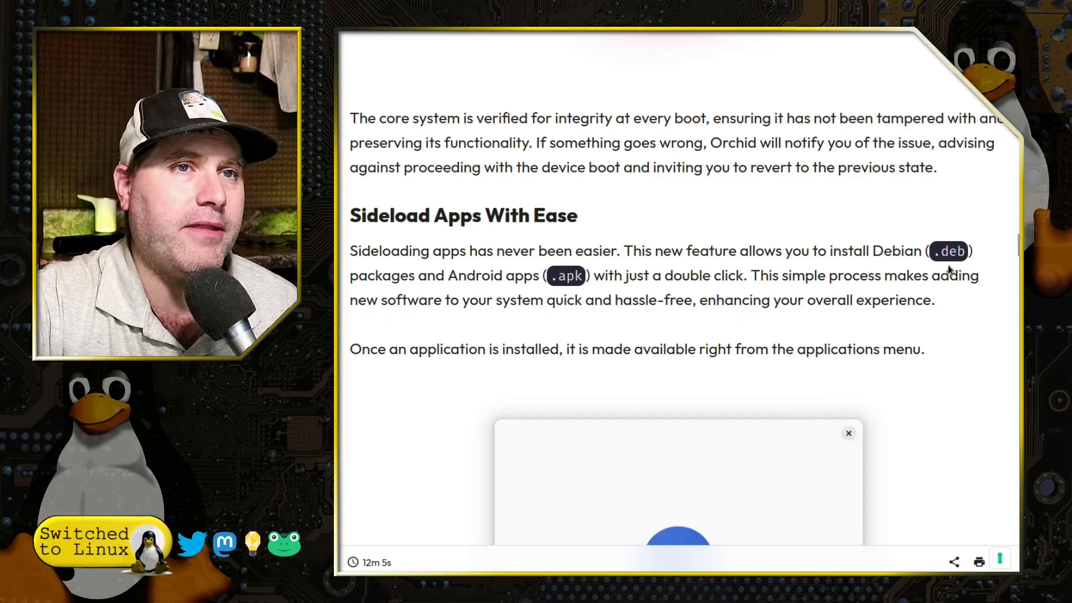
{"action": "scroll", "scroll_direction": "down", "scroll_amount": 3}
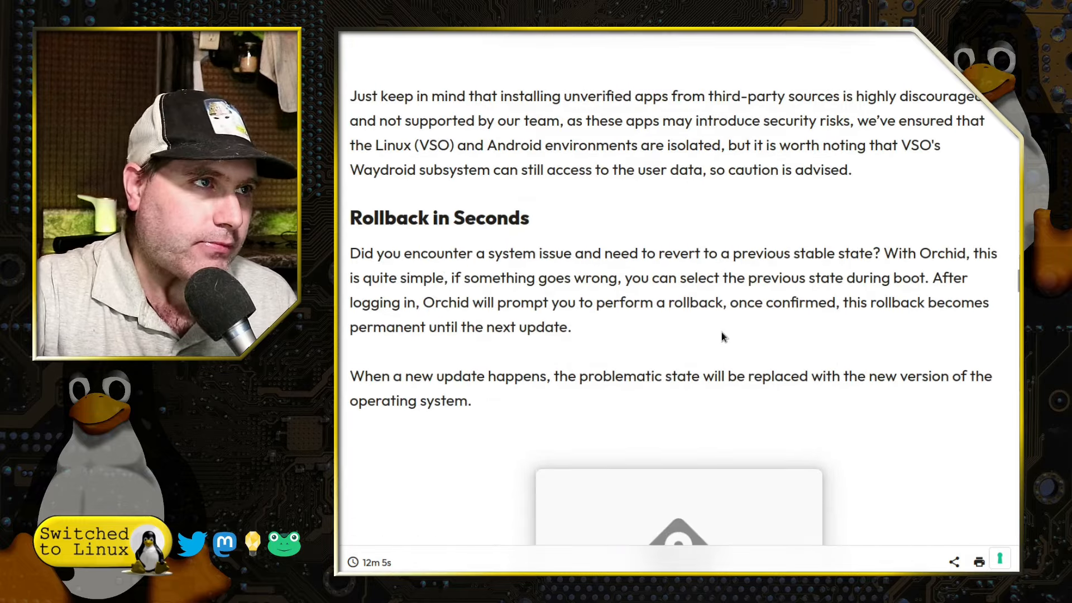
{"action": "scroll", "scroll_direction": "down", "scroll_amount": 3}
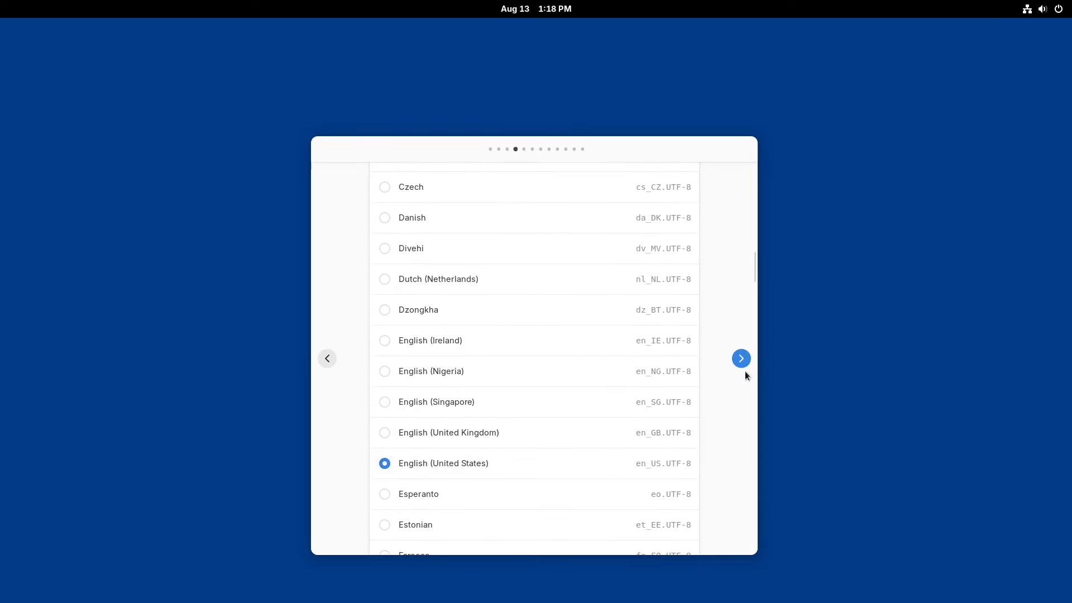
Accept the language, keyboard layout and color scheme to reach user creation
{"action": "left_click", "coordinate": [740, 358]}
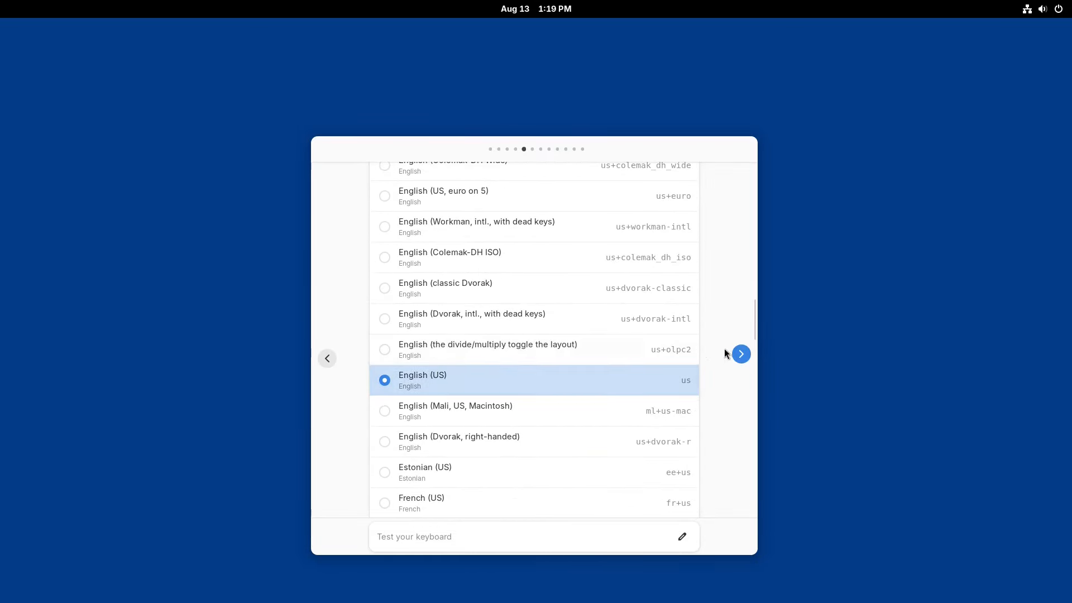
{"action": "left_click", "coordinate": [741, 354]}
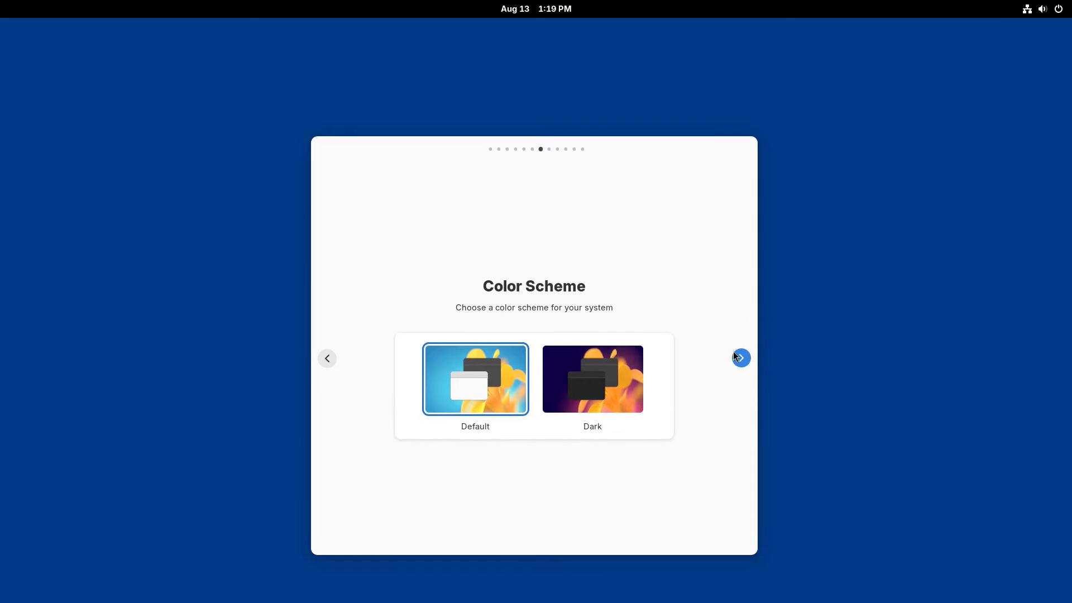
{"action": "left_click", "coordinate": [740, 357]}
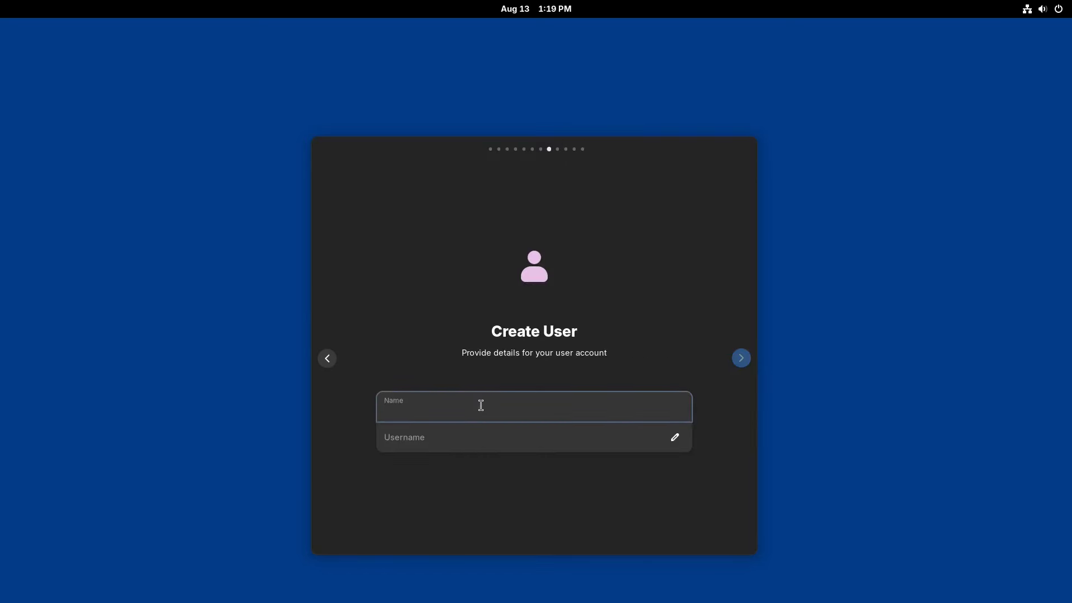
Name the user 'van', continue, and enter 'vmvanilla' as the device name
{"action": "type", "text": "vanil"}
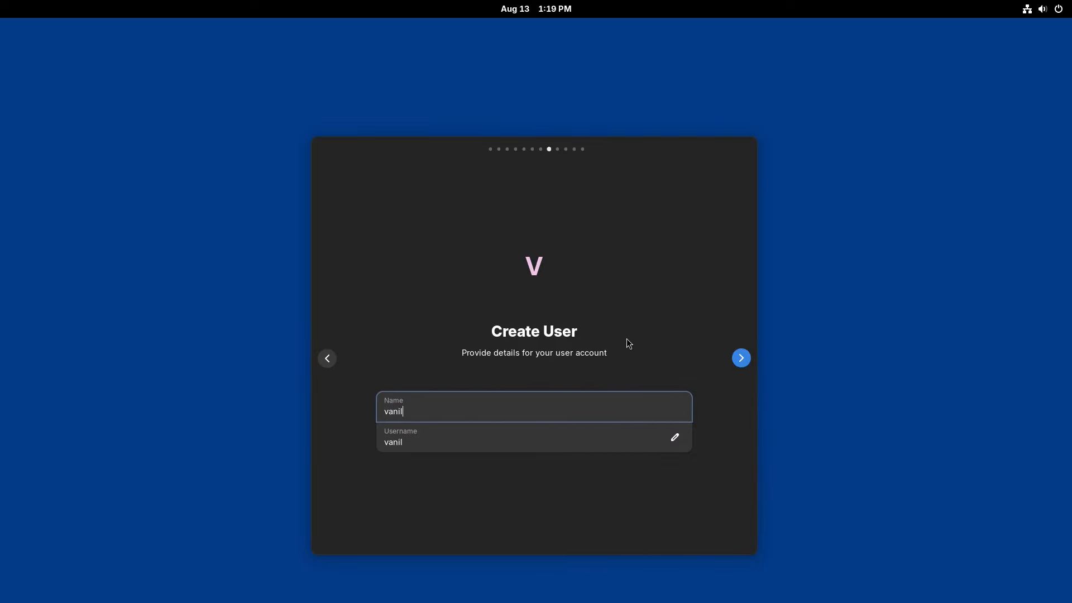
{"action": "key", "text": "BackSpace"}
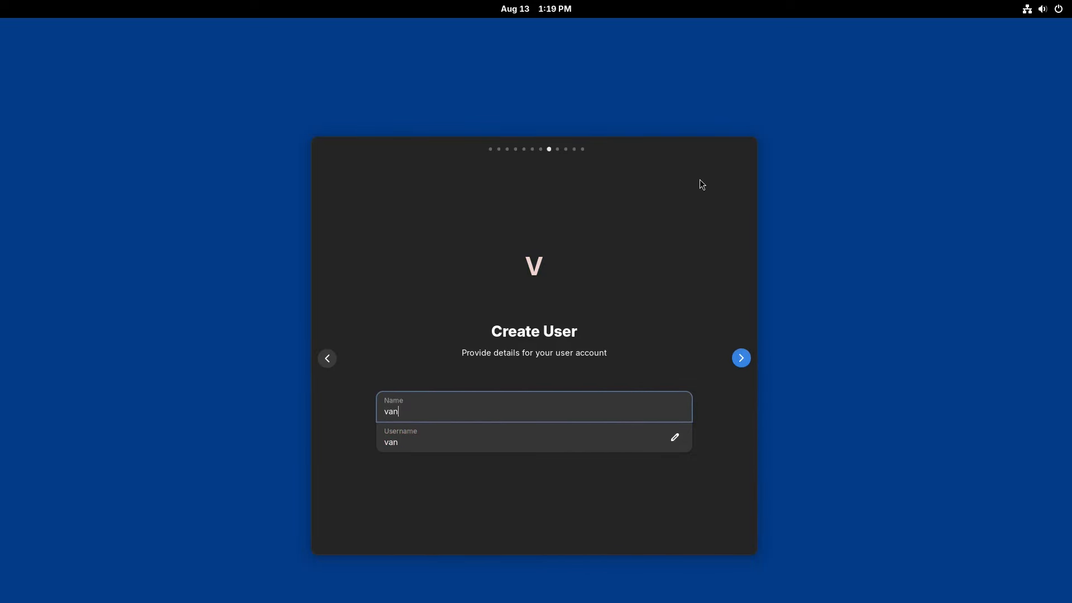
{"action": "left_click", "coordinate": [740, 357]}
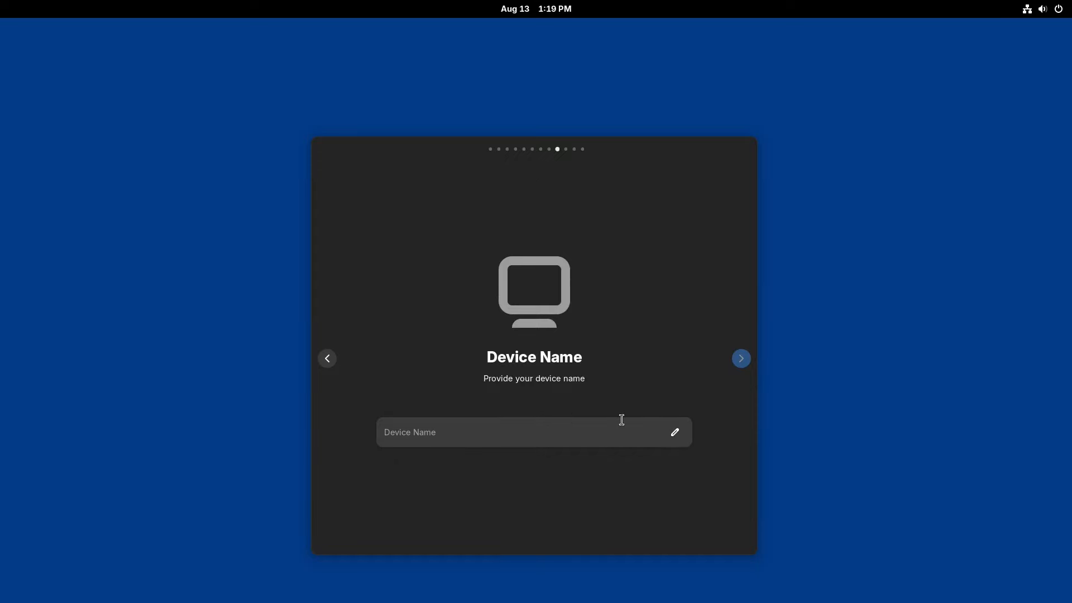
{"action": "type", "text": "vmvanilla"}
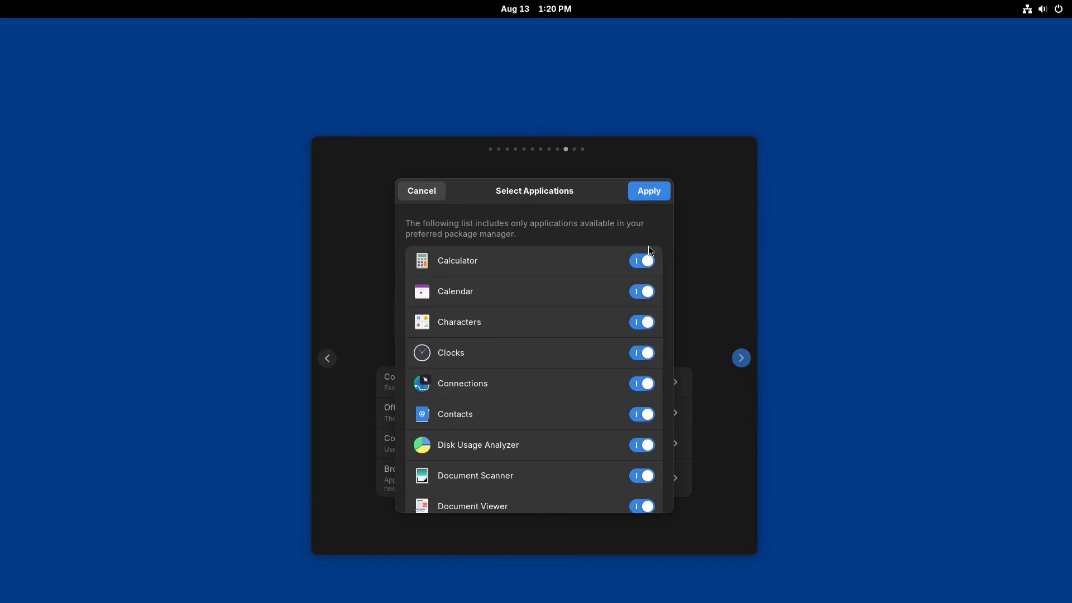
Exclude Calendar, Contacts, Document Scanner and Fonts from Core Applications and apply
{"action": "left_click", "coordinate": [641, 291]}
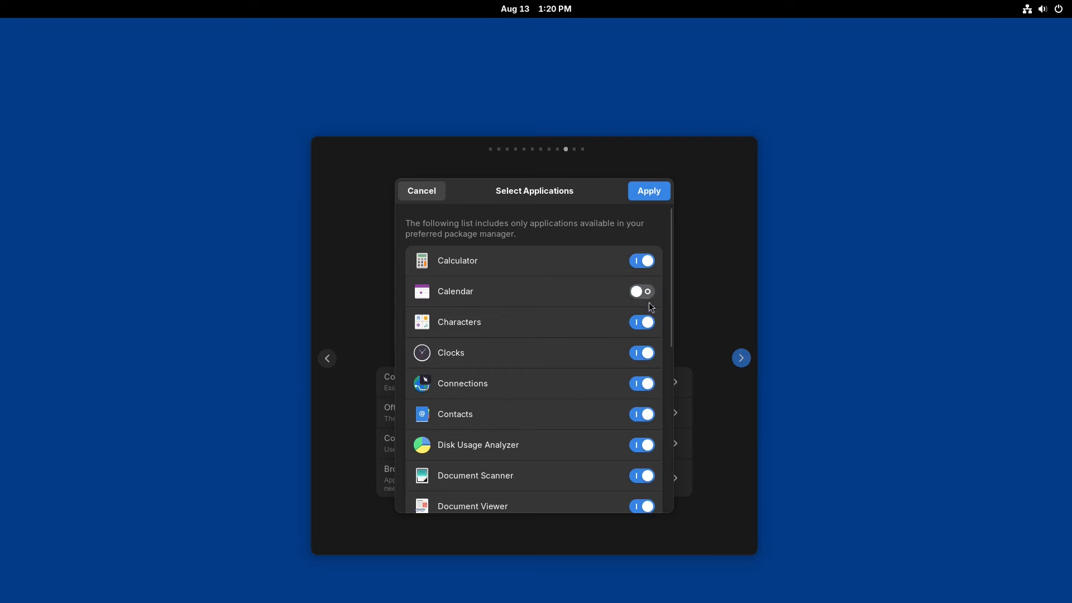
{"action": "scroll", "scroll_direction": "down", "scroll_amount": 3}
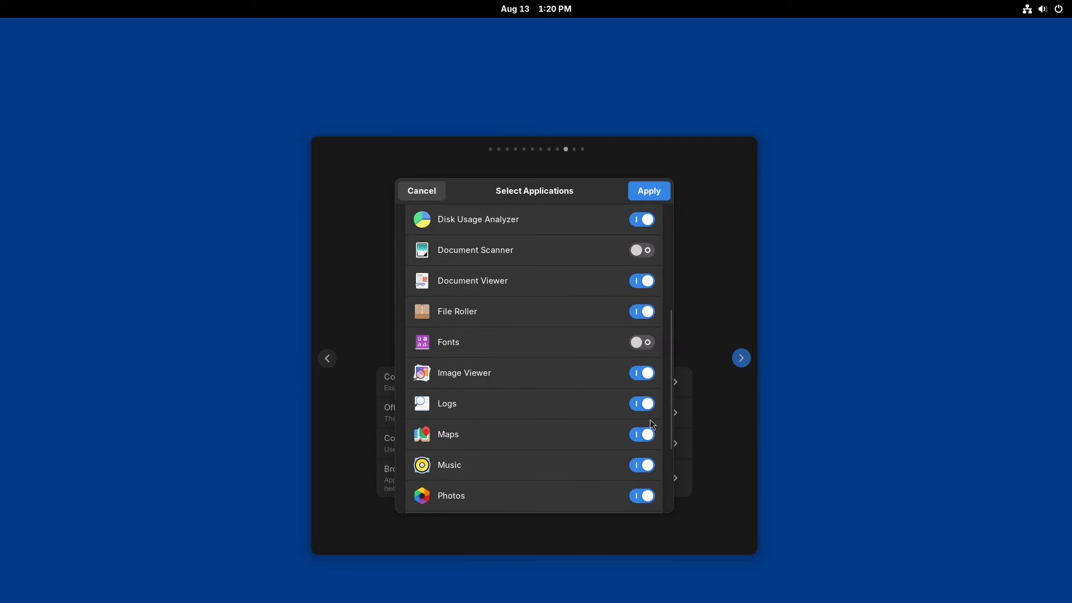
{"action": "scroll", "scroll_direction": "down", "scroll_amount": 3}
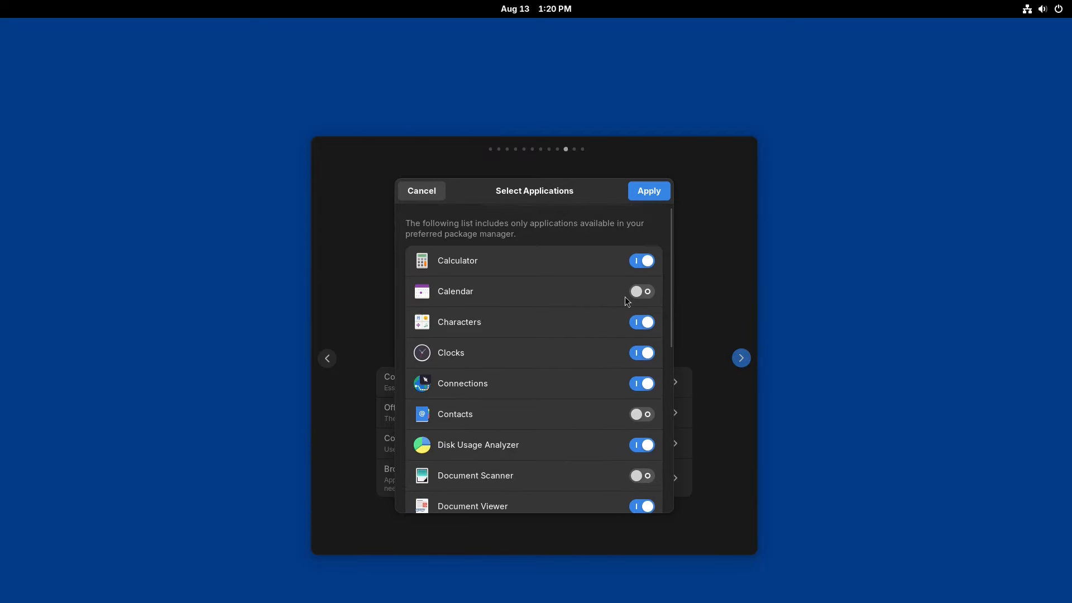
{"action": "left_click", "coordinate": [421, 191]}
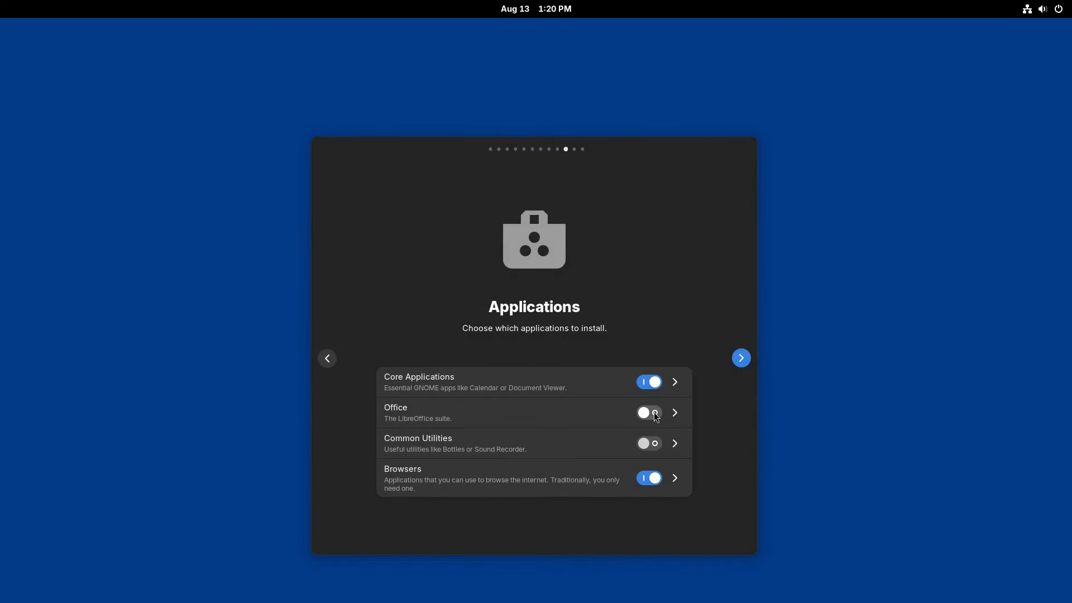
Review Common Utilities, then keep Firefox as the only browser to install
{"action": "left_click", "coordinate": [674, 444]}
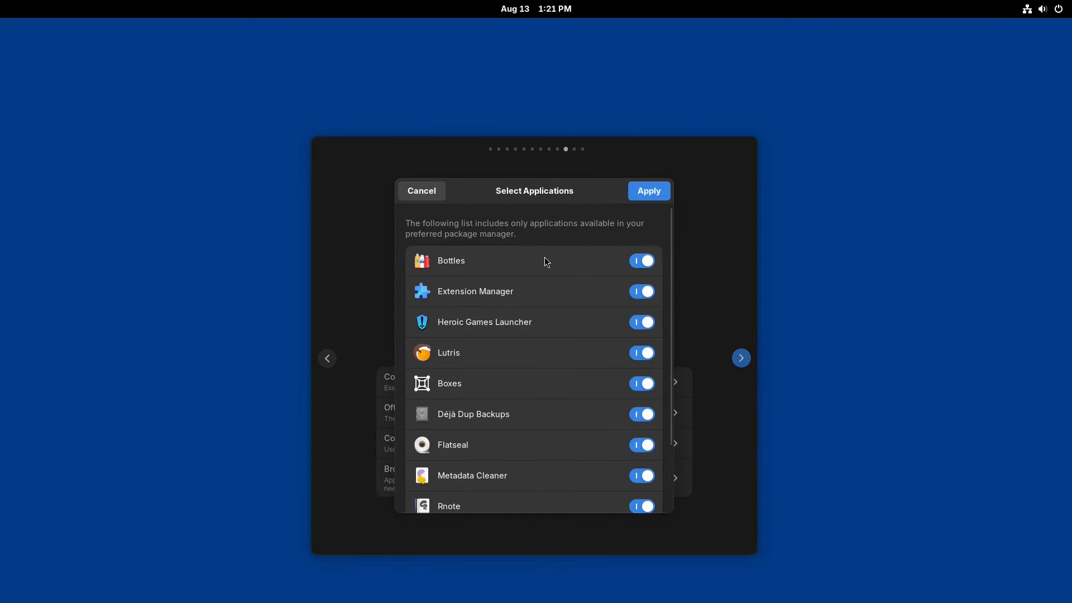
{"action": "scroll", "scroll_direction": "down", "scroll_amount": 3}
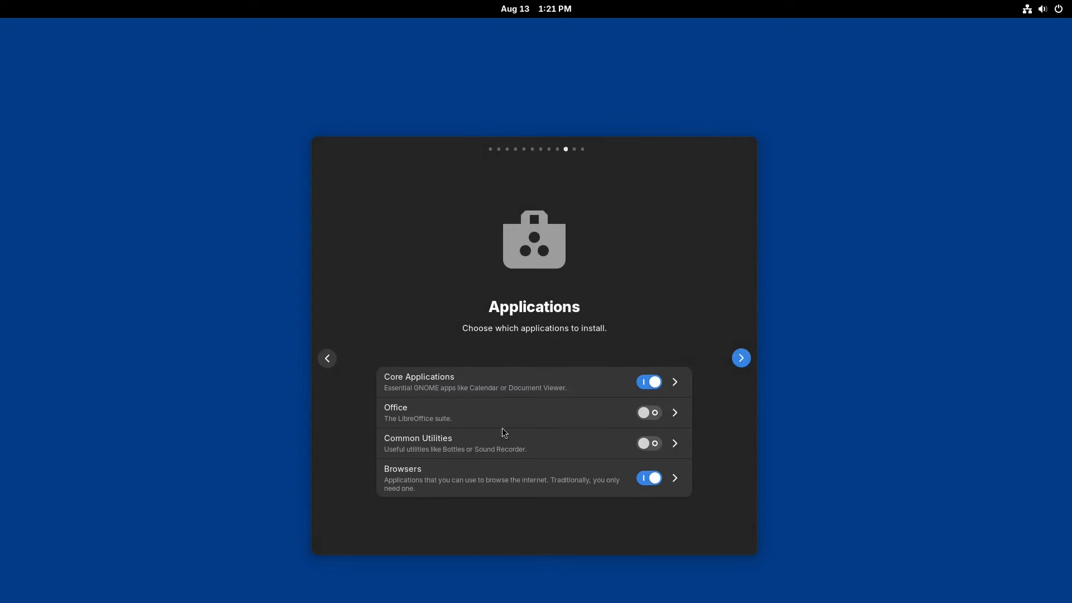
{"action": "left_click", "coordinate": [674, 478]}
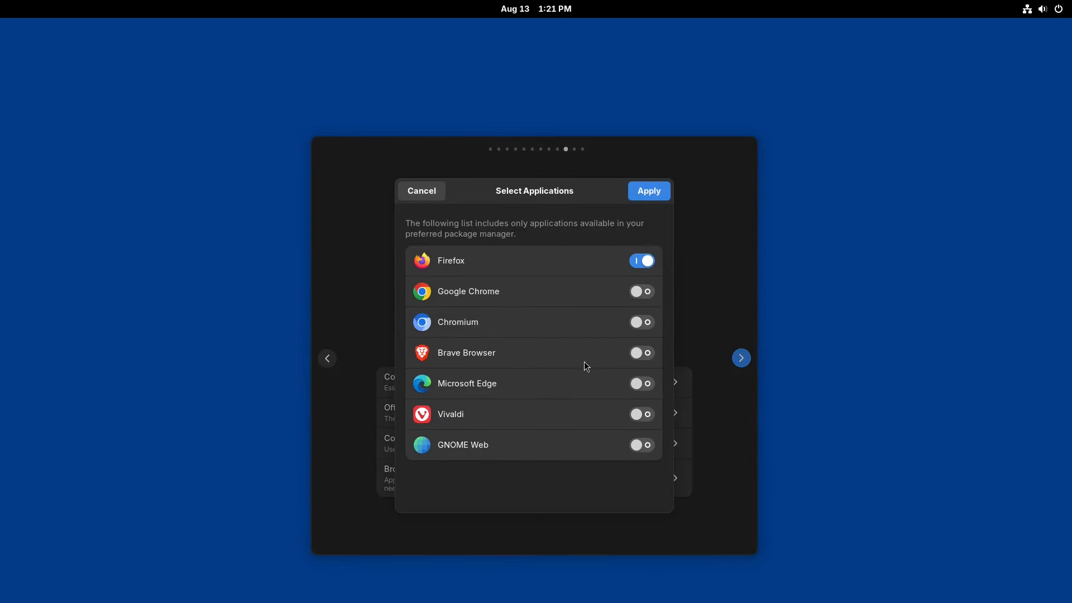
{"action": "left_click", "coordinate": [647, 191]}
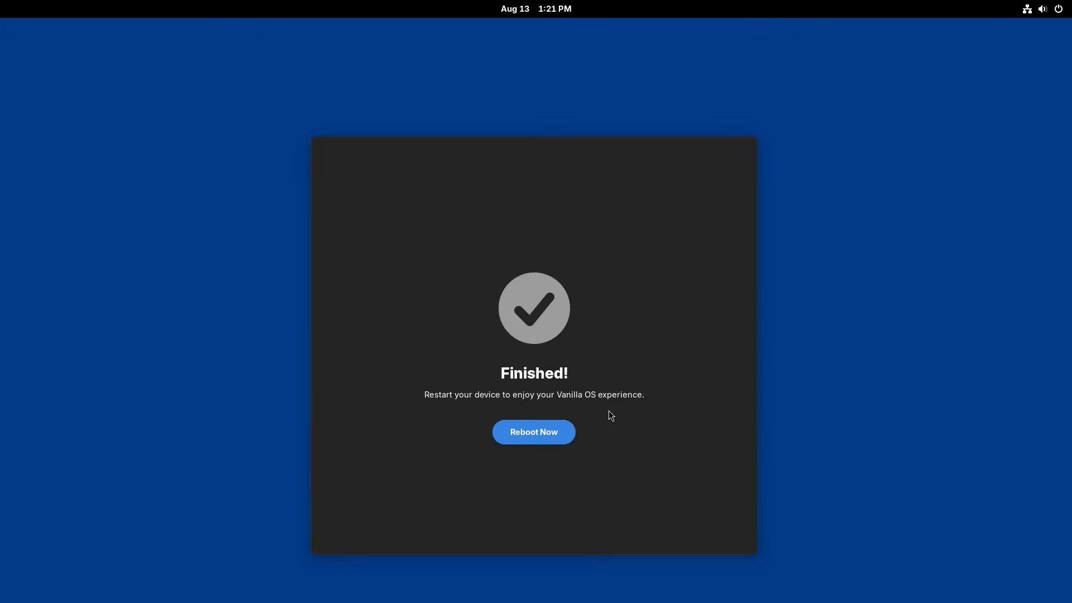
Reboot from the Finished screen into the GRUB boot menu
{"action": "left_click", "coordinate": [534, 431]}
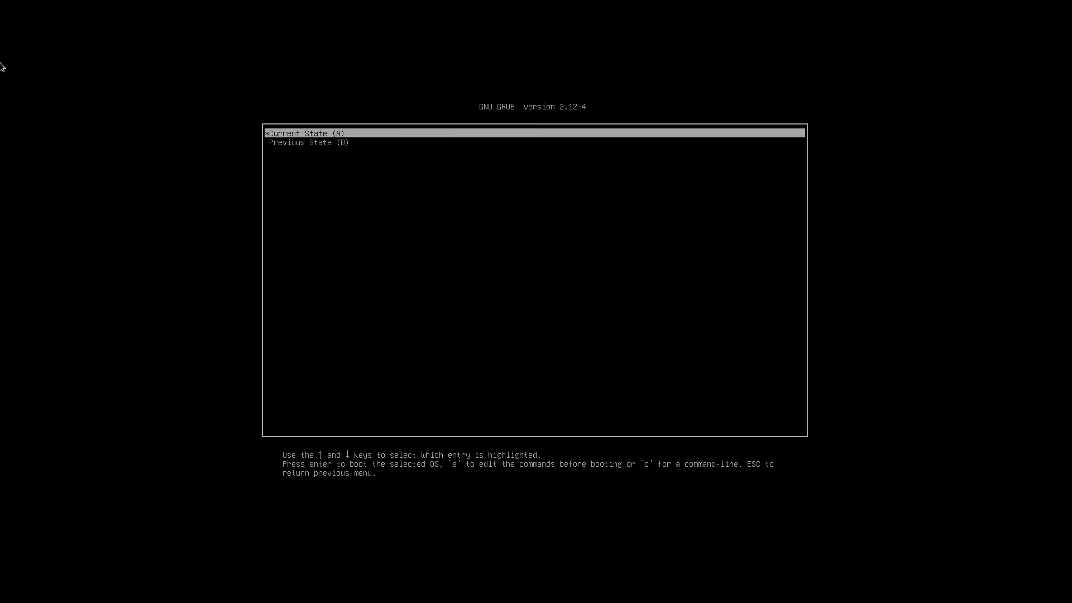
Highlight Previous State (B) in GRUB, then boot the chosen system
{"action": "key", "text": "Down"}
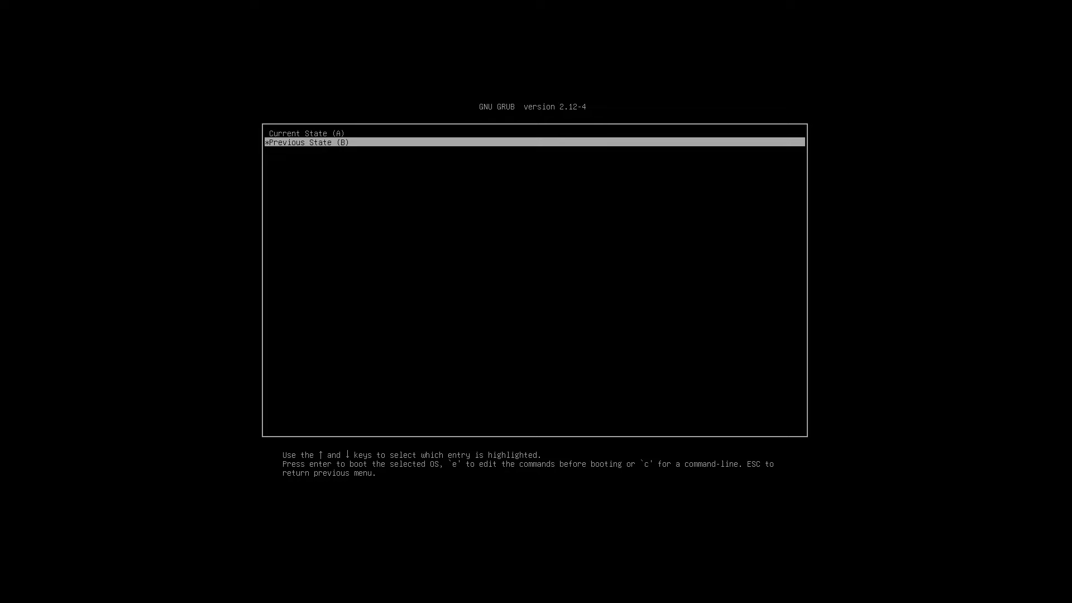
{"action": "key", "text": "Up"}
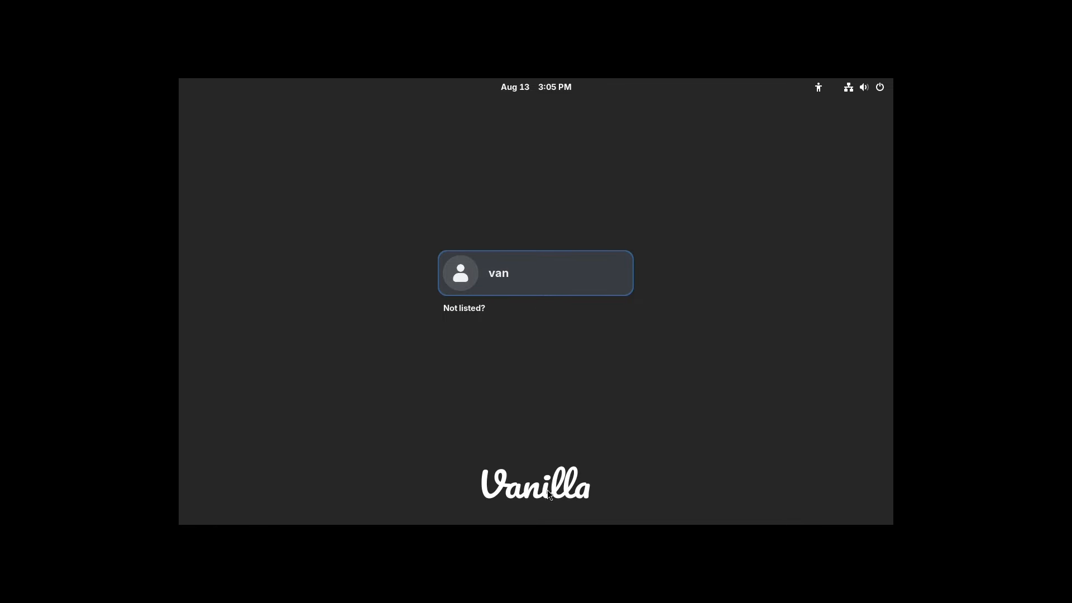
{"action": "mouse_move", "coordinate": [484, 486]}
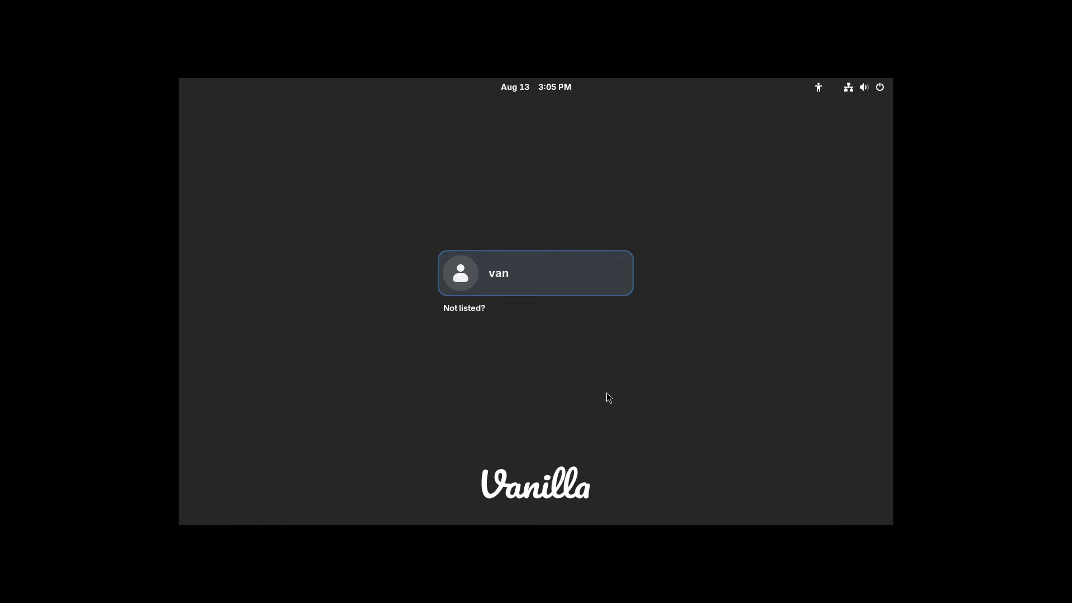
Log in as the van user with its password to reach the desktop overview
{"action": "left_click", "coordinate": [535, 272]}
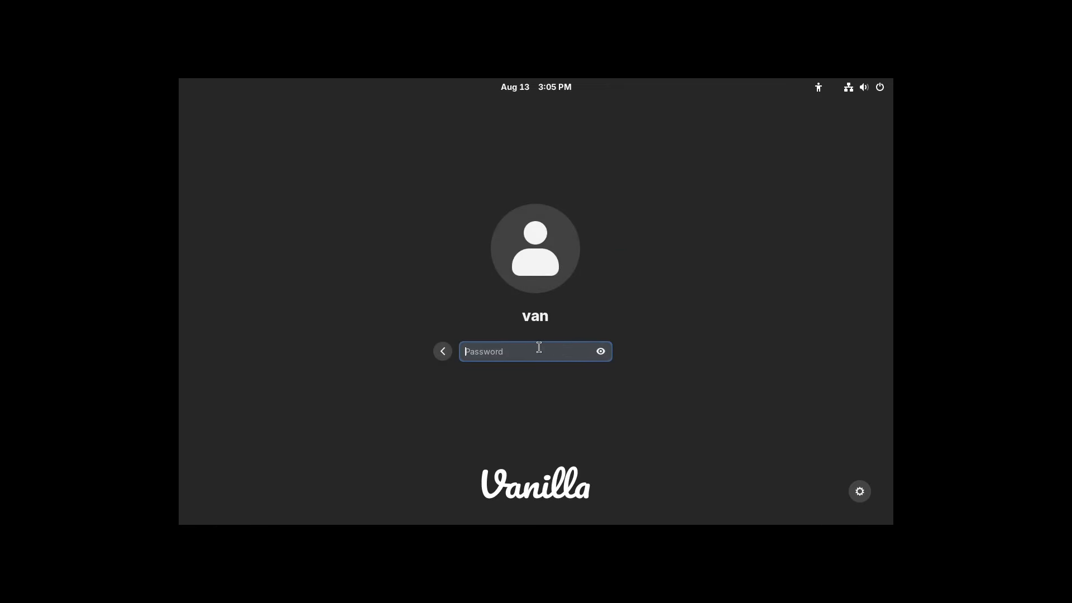
{"action": "type", "text": "••"}
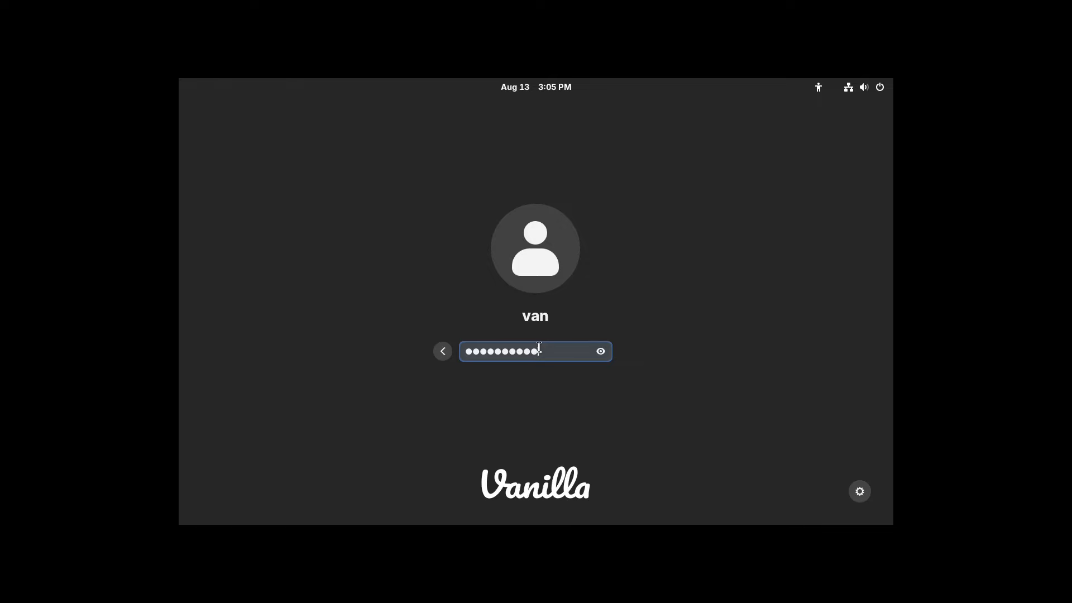
{"action": "key", "text": "Return"}
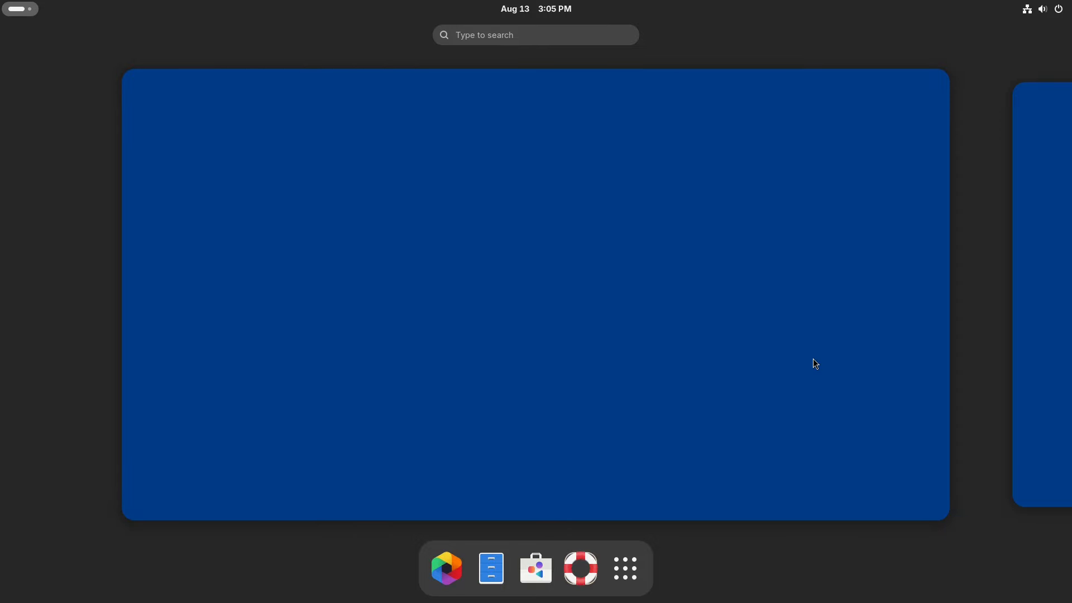
{"action": "mouse_move", "coordinate": [802, 363]}
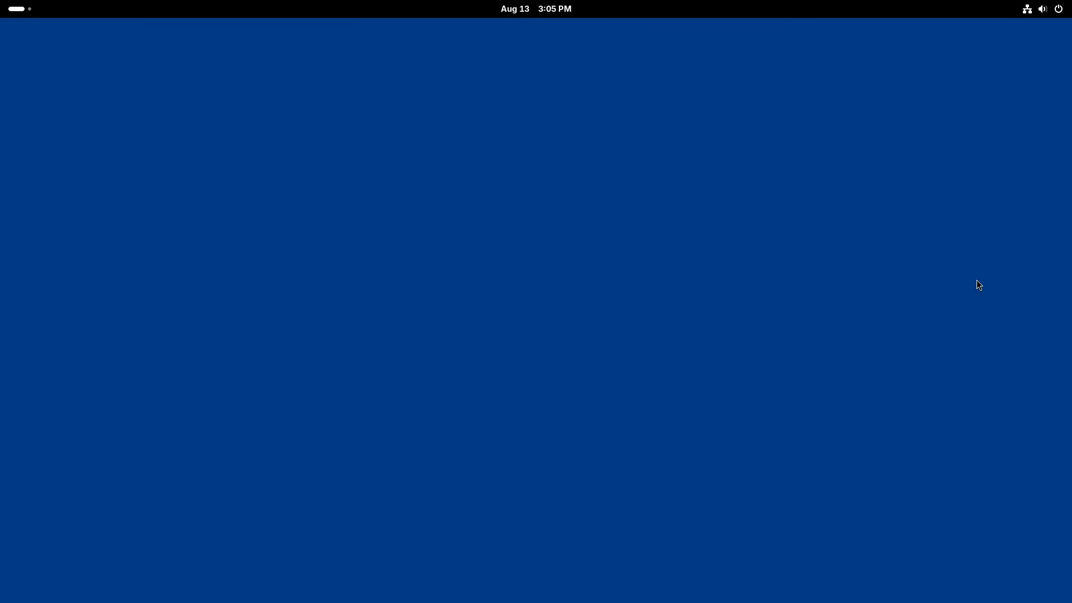
{"action": "mouse_move", "coordinate": [545, 497]}
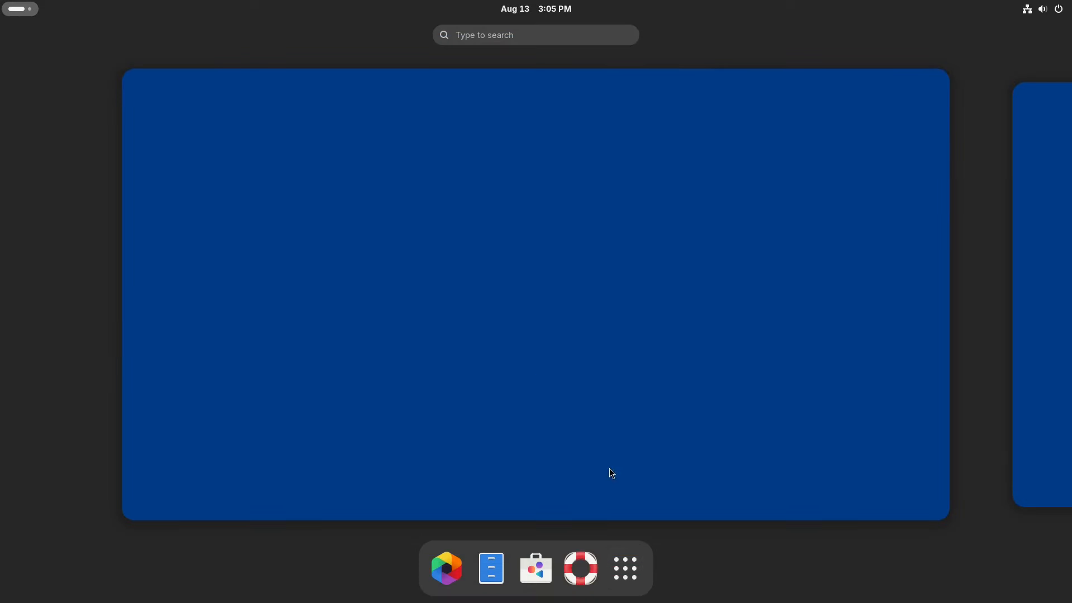
{"action": "mouse_move", "coordinate": [490, 569]}
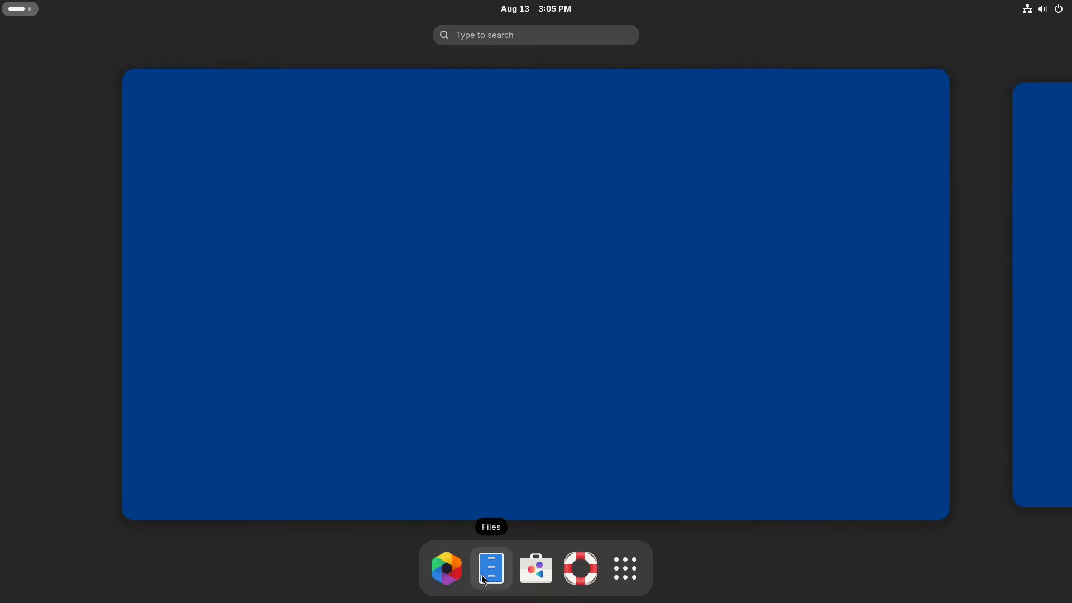
{"action": "mouse_move", "coordinate": [581, 569]}
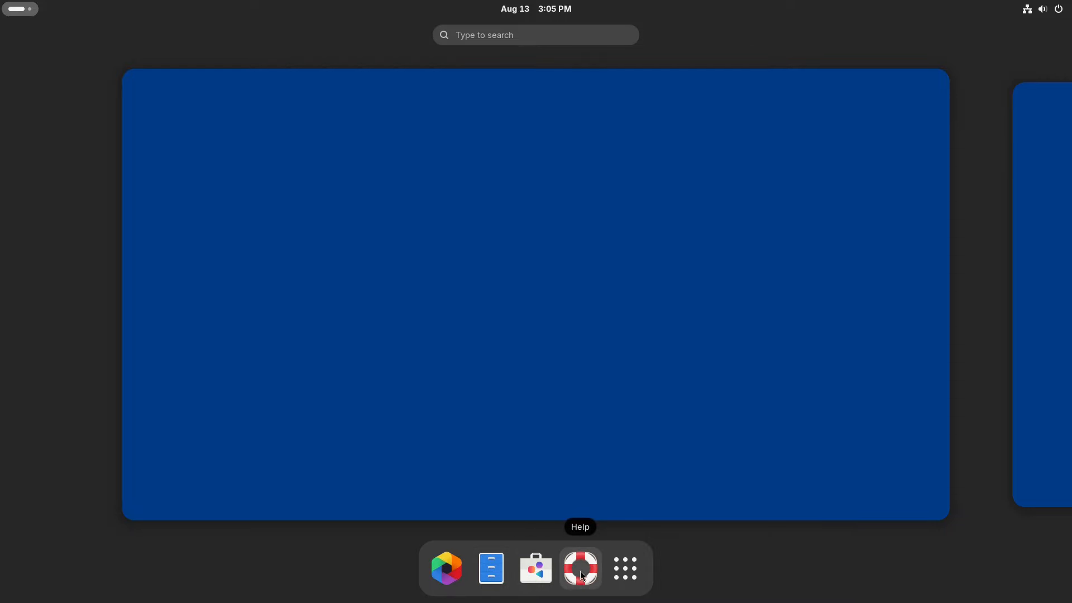
Launch GNOME Software from the dock onto its Explore page
{"action": "left_click", "coordinate": [581, 569]}
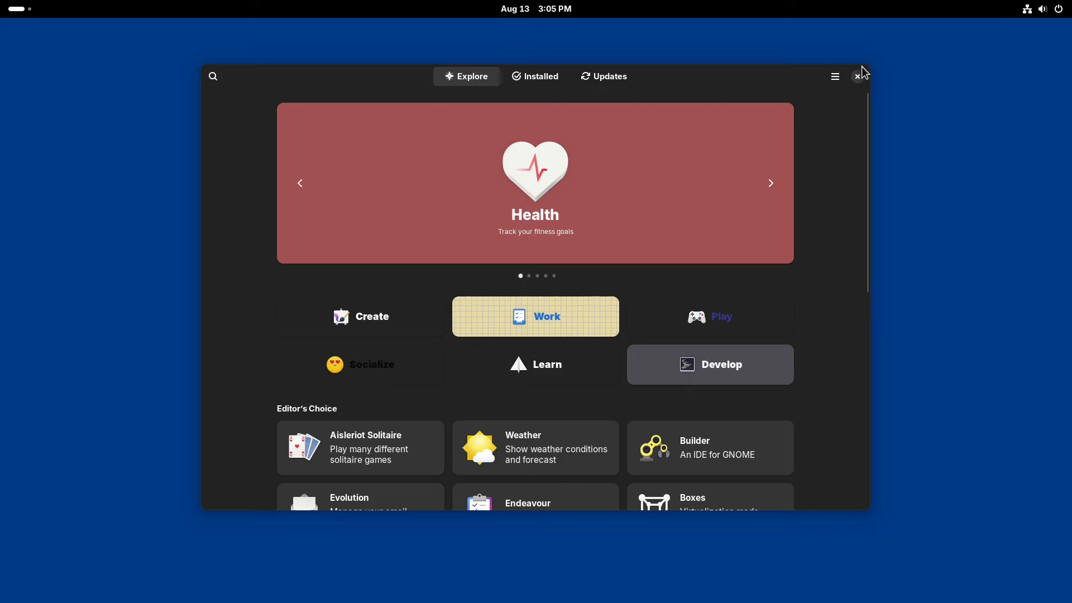
{"action": "mouse_move", "coordinate": [818, 119]}
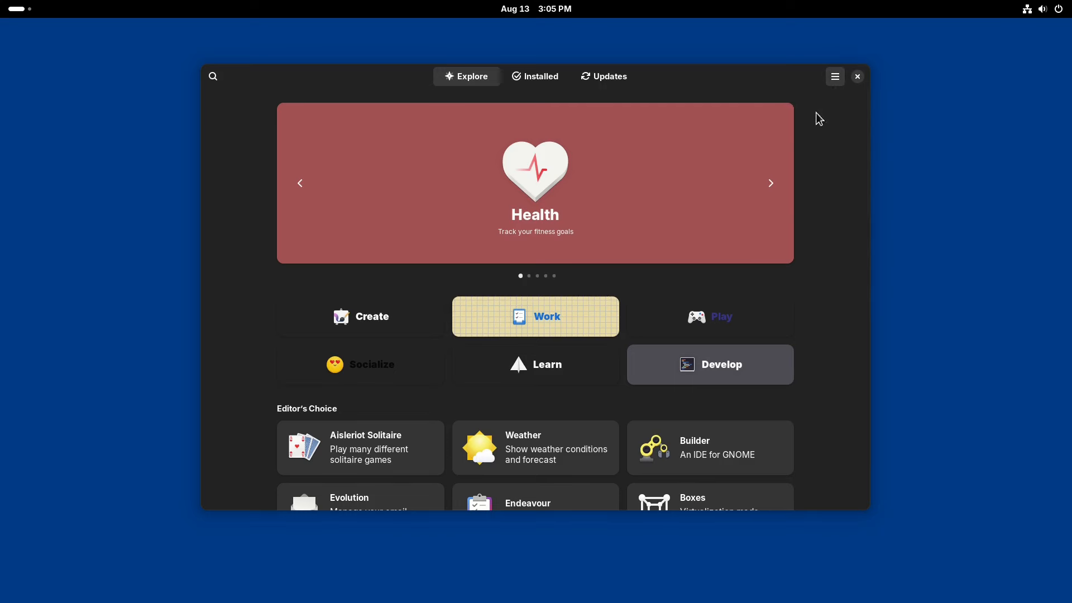
Review the Software Repositories list with Flathub enabled, then close it
{"action": "left_click", "coordinate": [834, 76]}
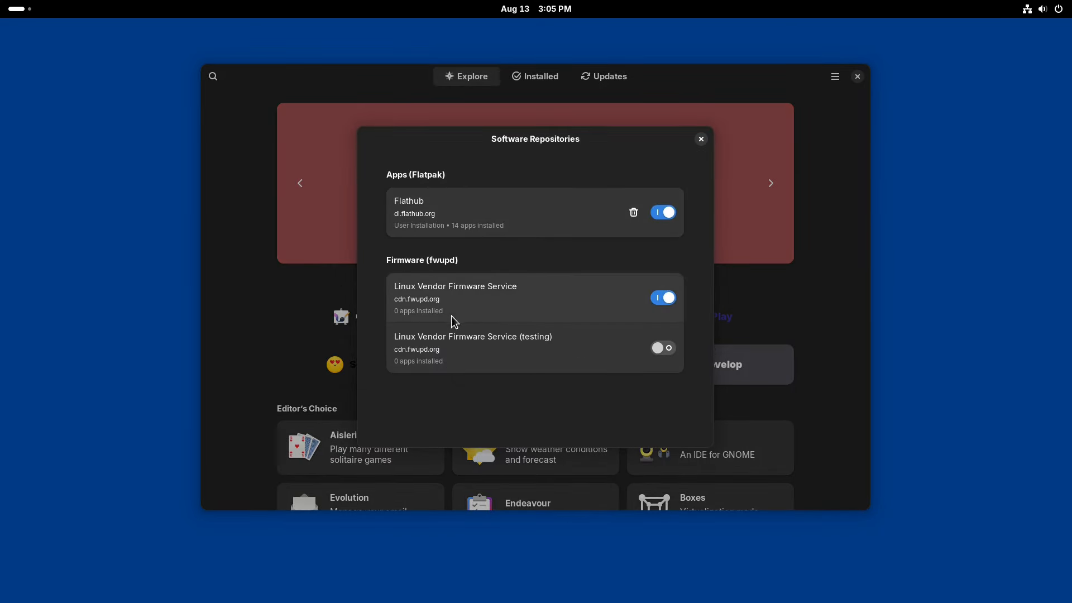
{"action": "mouse_move", "coordinate": [459, 299]}
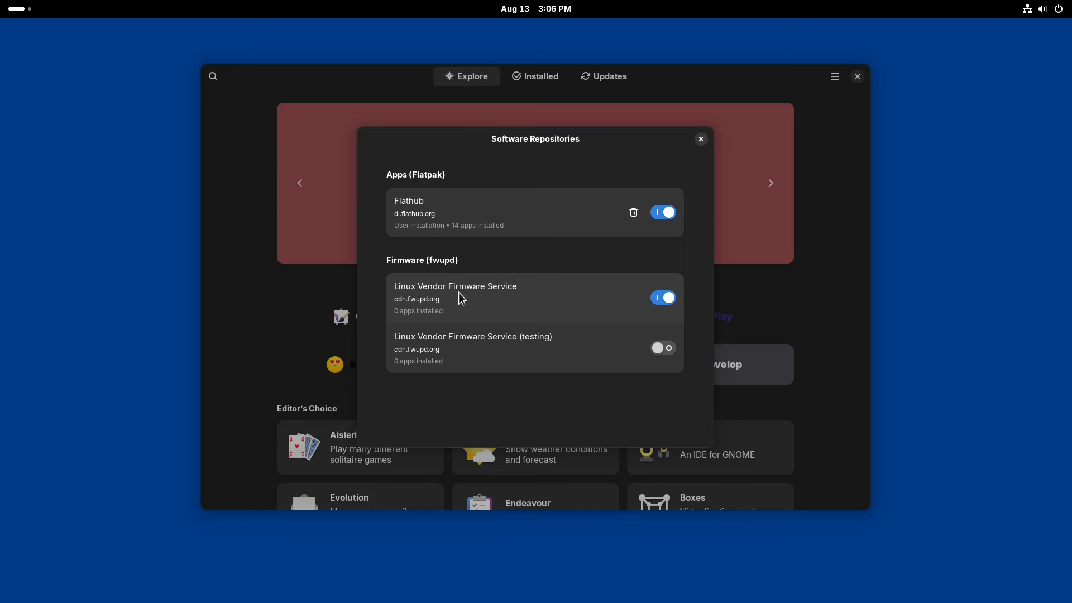
{"action": "mouse_move", "coordinate": [532, 320]}
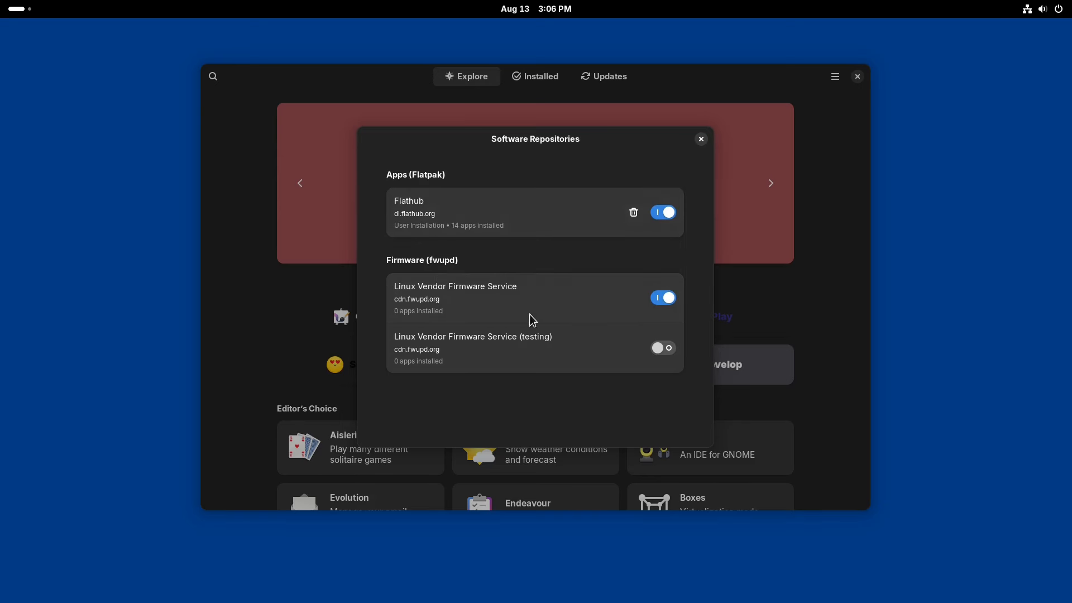
{"action": "mouse_move", "coordinate": [701, 166]}
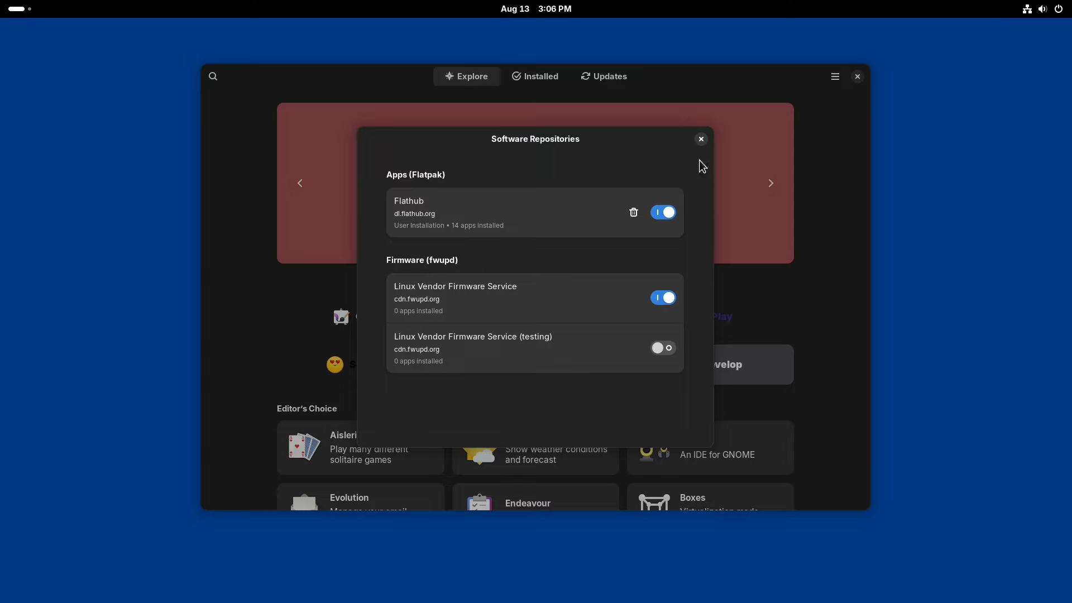
{"action": "mouse_move", "coordinate": [576, 281]}
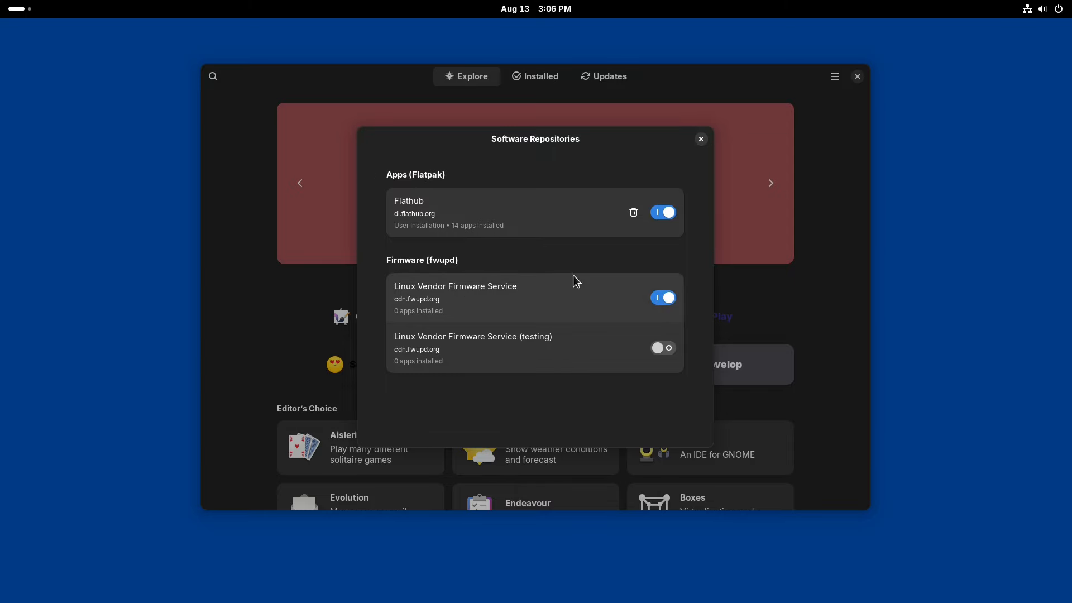
{"action": "left_click", "coordinate": [701, 138]}
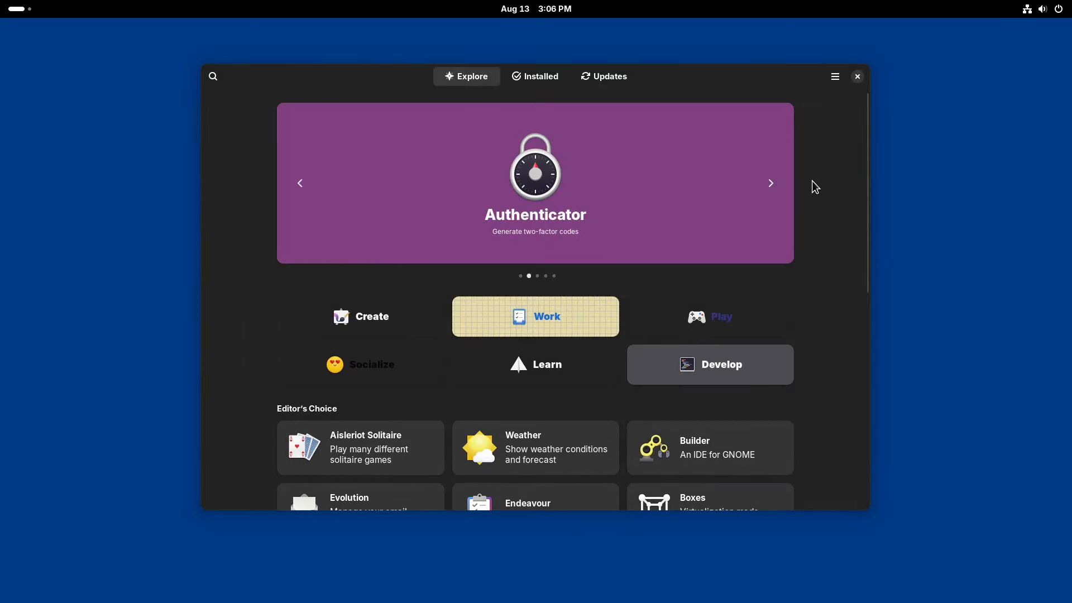
Scroll through the store's Explore page and open the Utilities folder to reach Disks
{"action": "scroll", "scroll_direction": "down", "scroll_amount": 3}
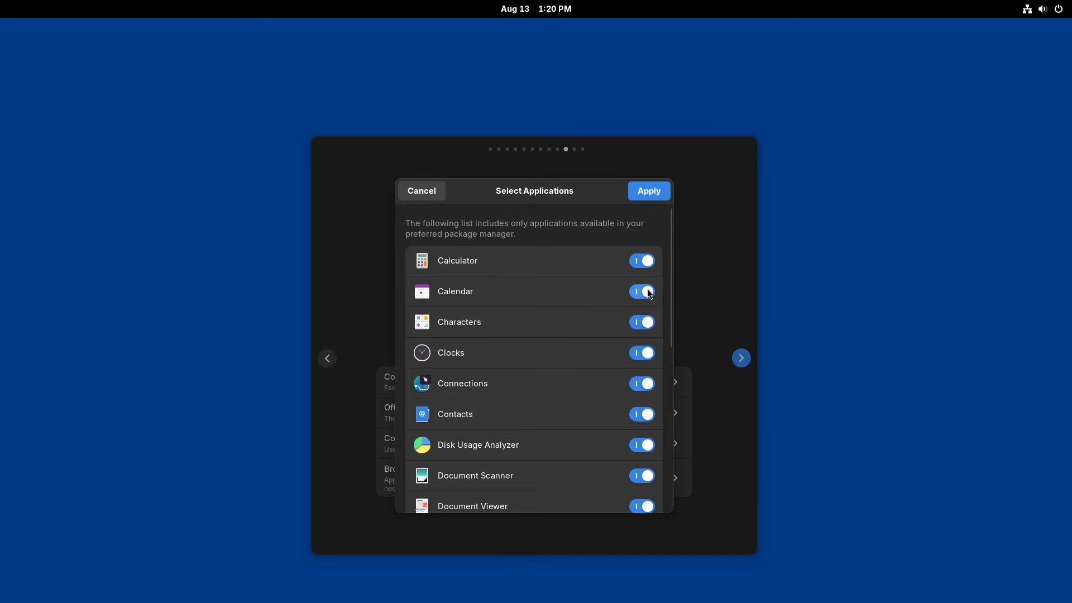
{"action": "scroll", "scroll_direction": "down", "scroll_amount": 3}
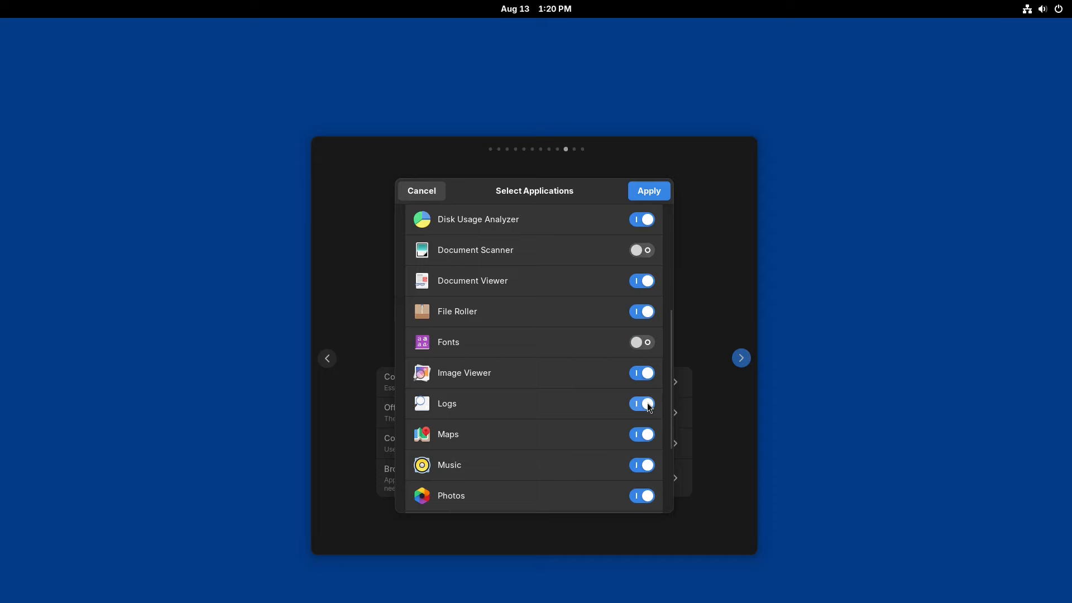
{"action": "scroll", "scroll_direction": "down", "scroll_amount": 3}
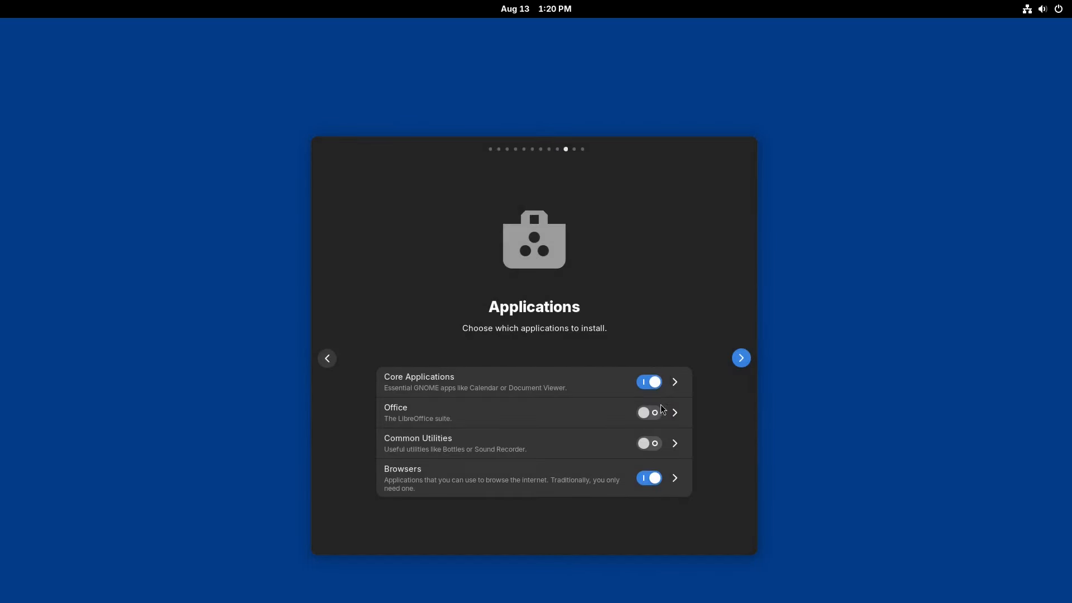
{"action": "left_click", "coordinate": [674, 444]}
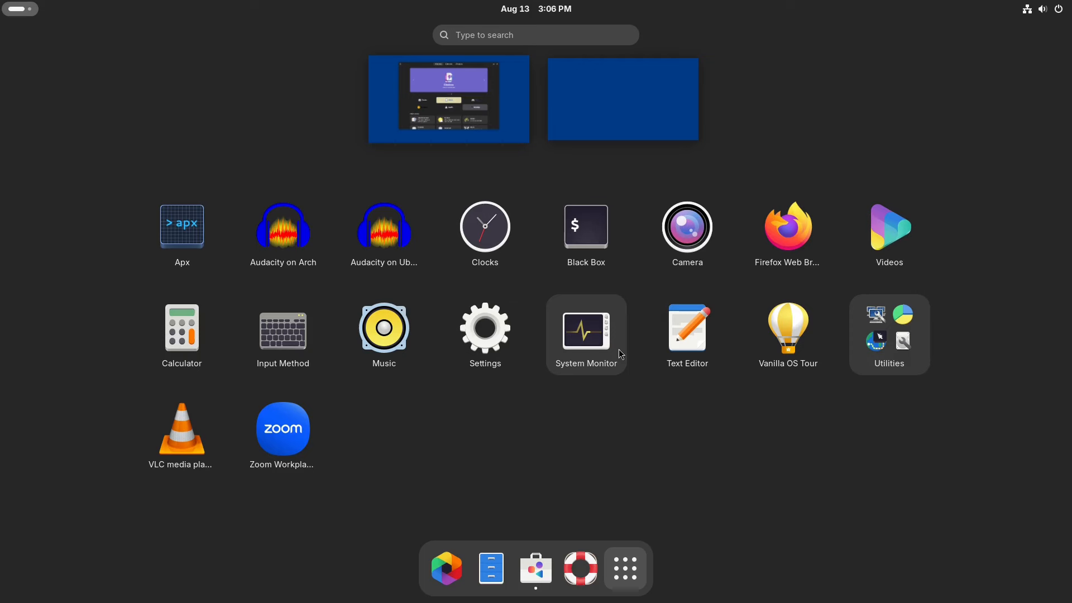
{"action": "left_click", "coordinate": [888, 334]}
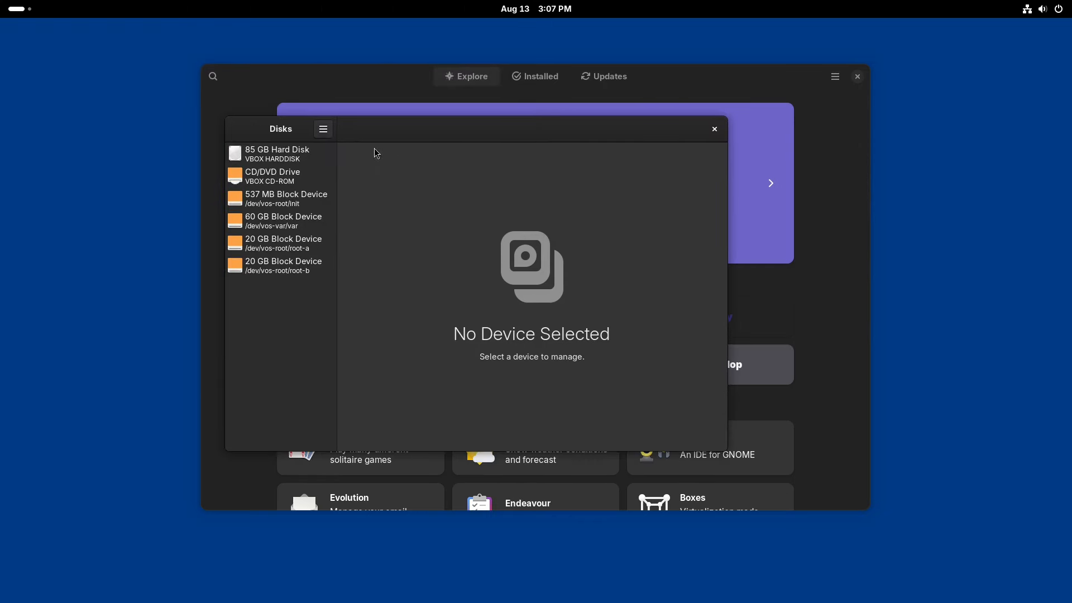
Inspect the 85 GB hard disk's vos-efi, vos-boot, vos-root and vos-var partitions
{"action": "left_click", "coordinate": [278, 155]}
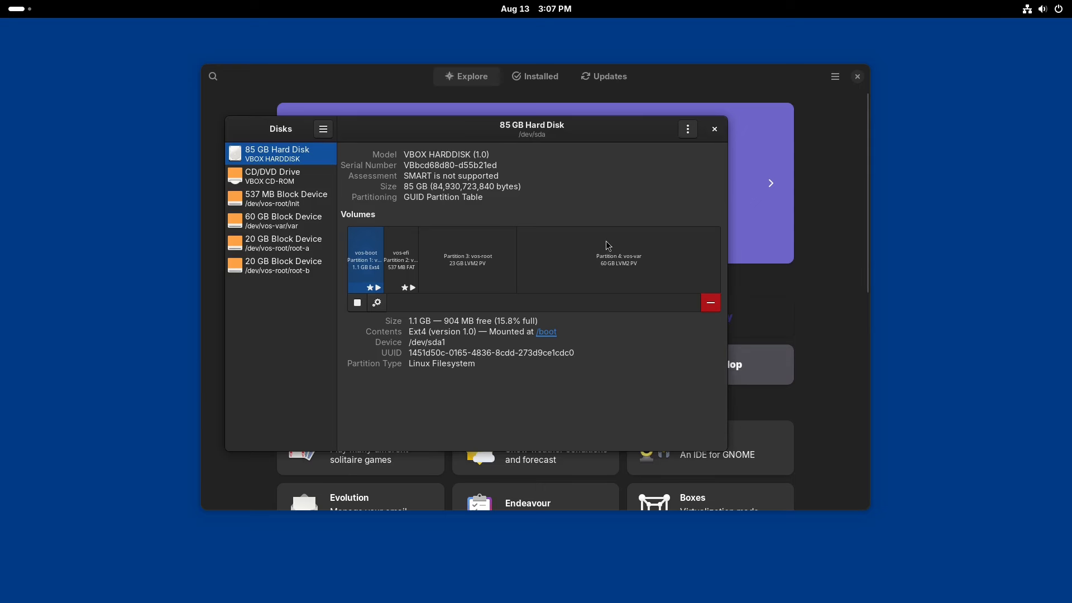
{"action": "mouse_move", "coordinate": [377, 270]}
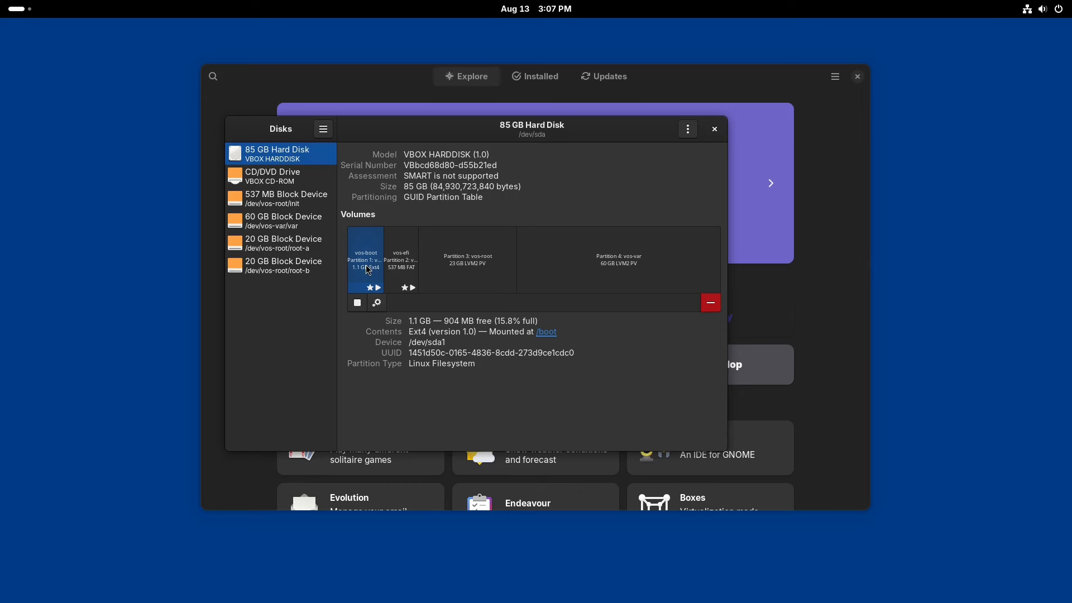
{"action": "left_click", "coordinate": [401, 260]}
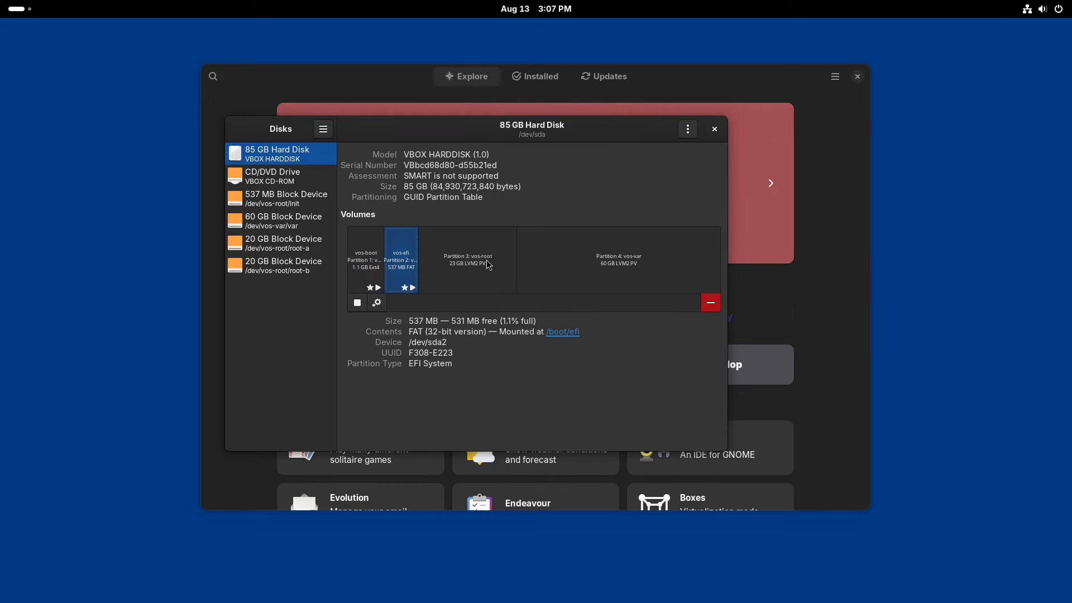
{"action": "left_click", "coordinate": [618, 260]}
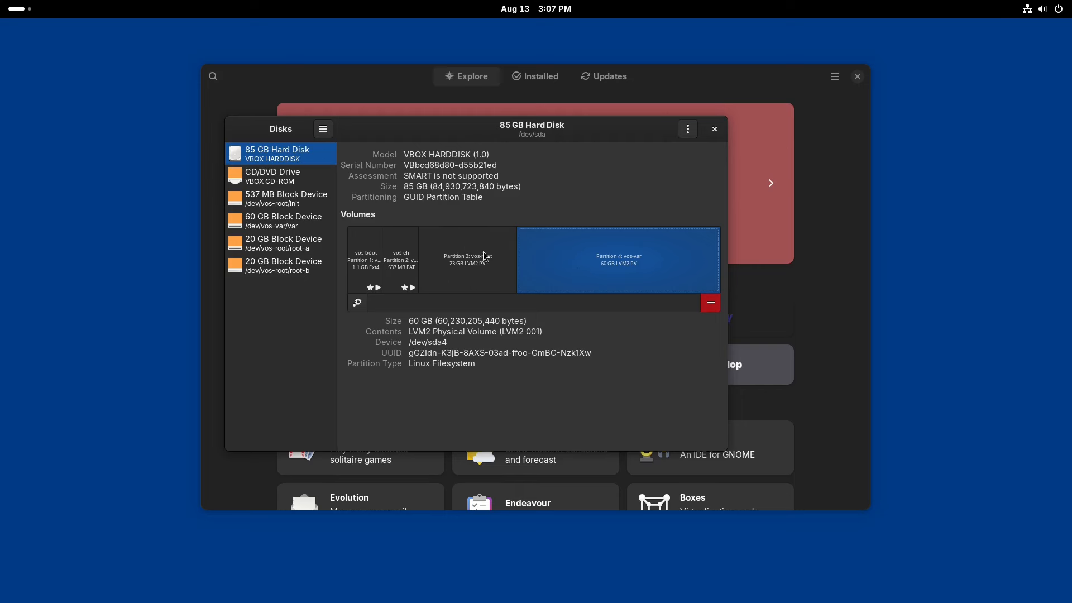
{"action": "left_click", "coordinate": [466, 260]}
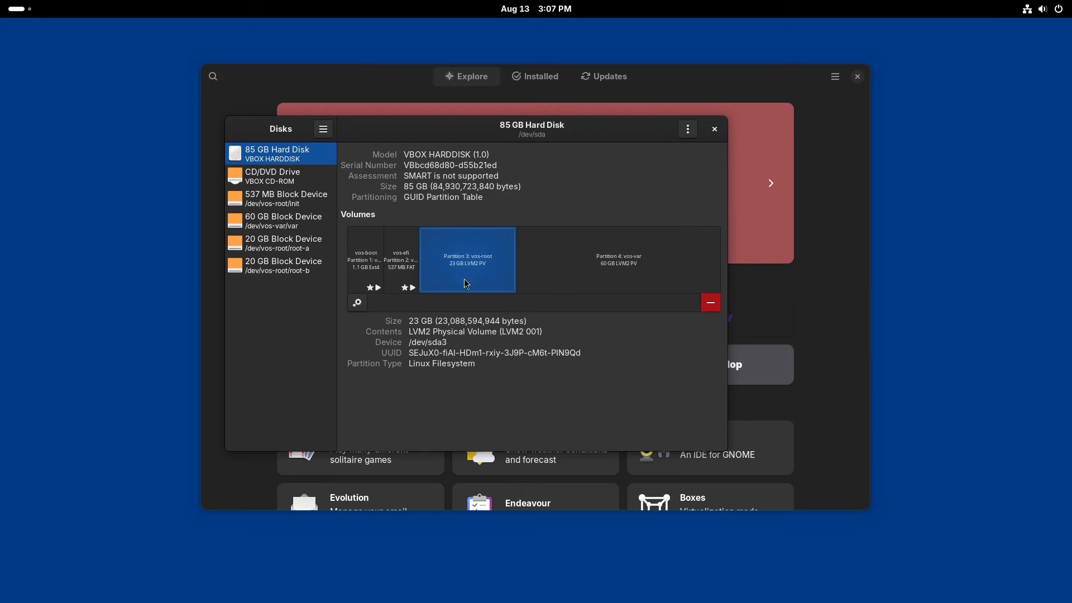
{"action": "left_click", "coordinate": [618, 259]}
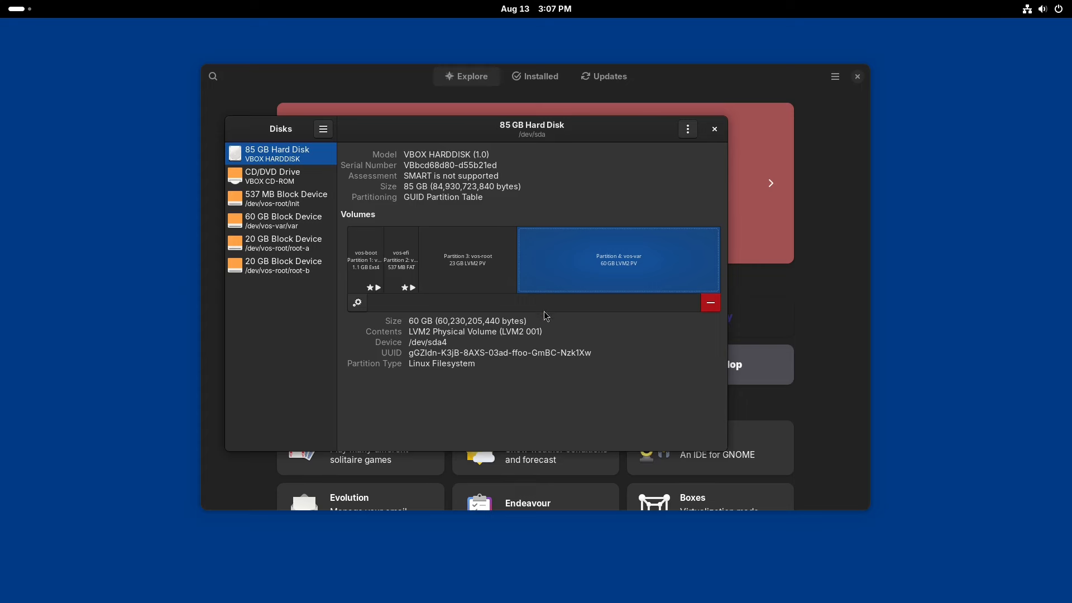
{"action": "mouse_move", "coordinate": [580, 290]}
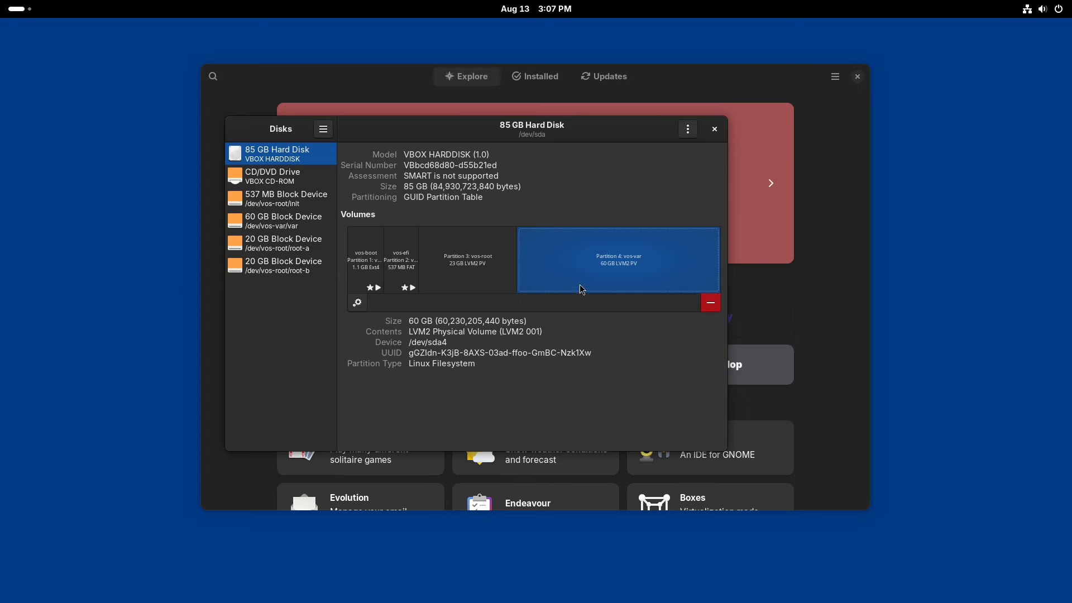
{"action": "left_click", "coordinate": [367, 260]}
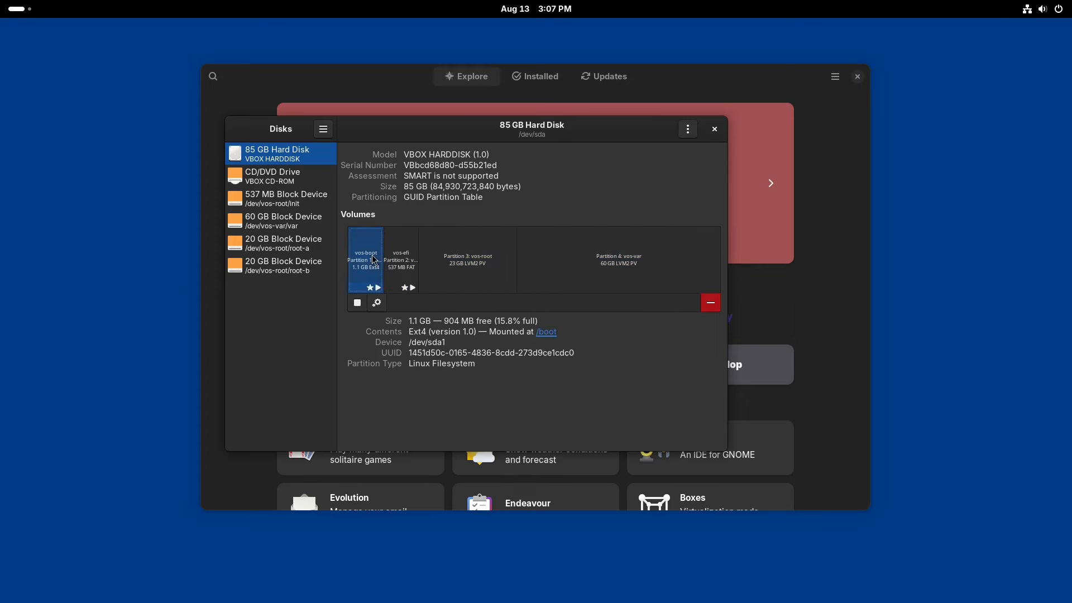
{"action": "left_click", "coordinate": [467, 260]}
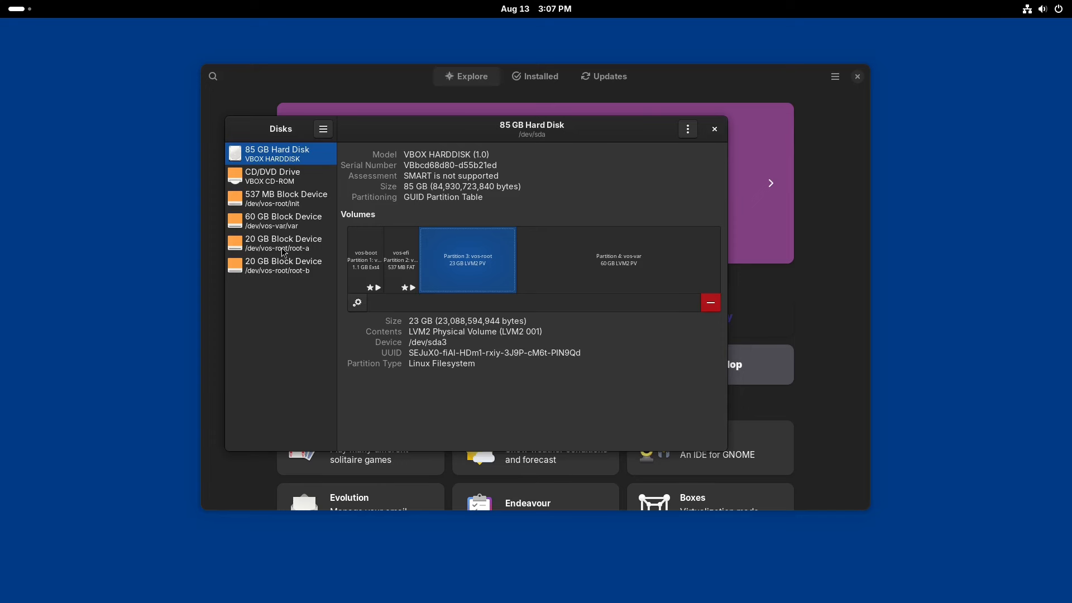
Inspect the root-a and root-b 20 GB block devices
{"action": "left_click", "coordinate": [279, 242]}
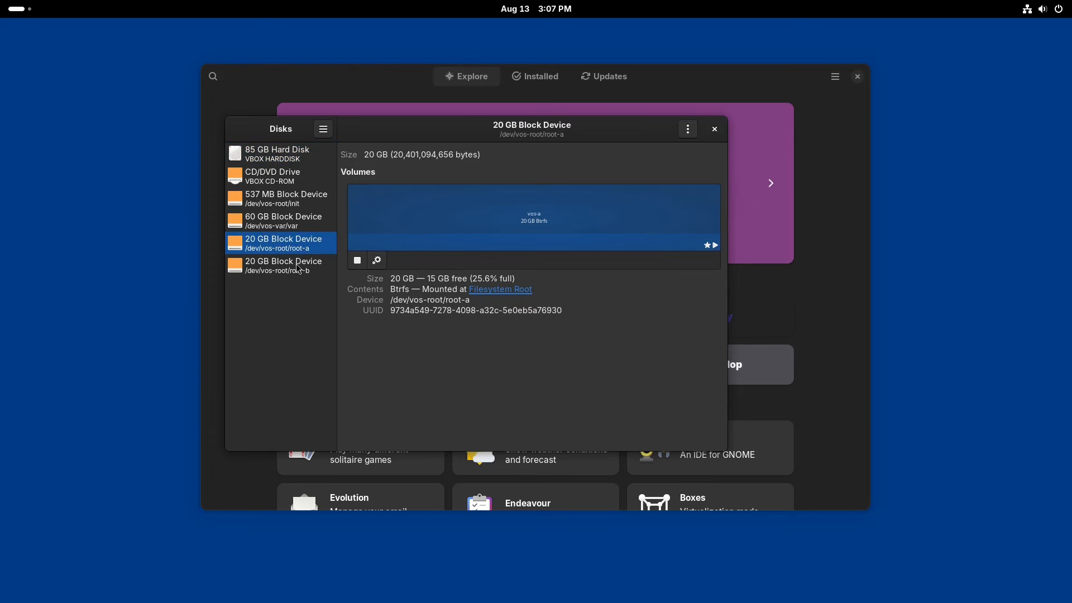
{"action": "left_click", "coordinate": [283, 265]}
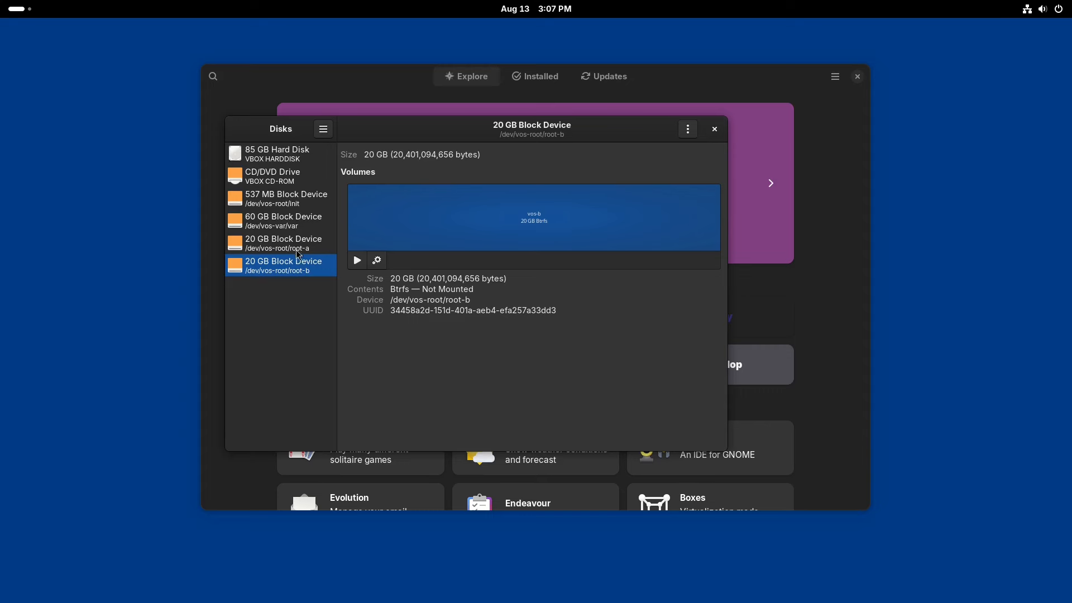
{"action": "mouse_move", "coordinate": [676, 179]}
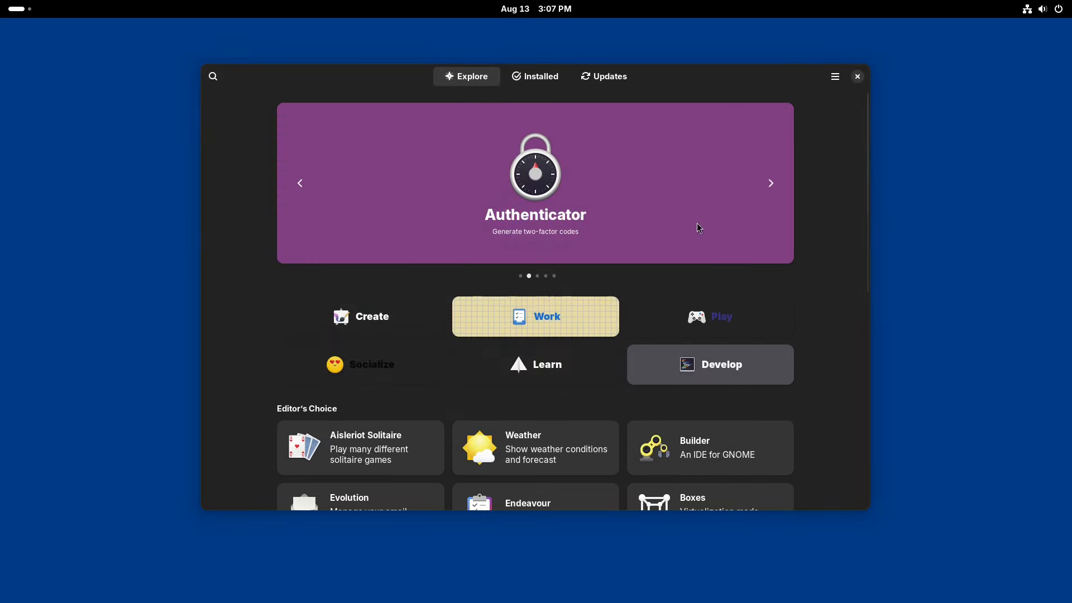
View the home folder's properties (13 items, 41.0 GB free) and dismiss them
{"action": "key", "text": "Super"}
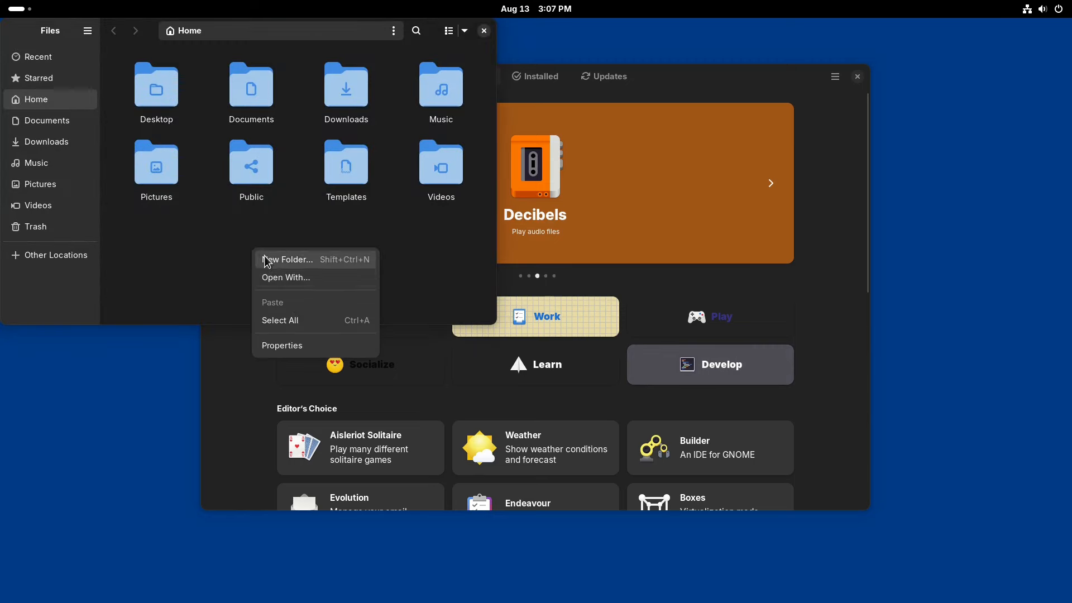
{"action": "left_click", "coordinate": [282, 345]}
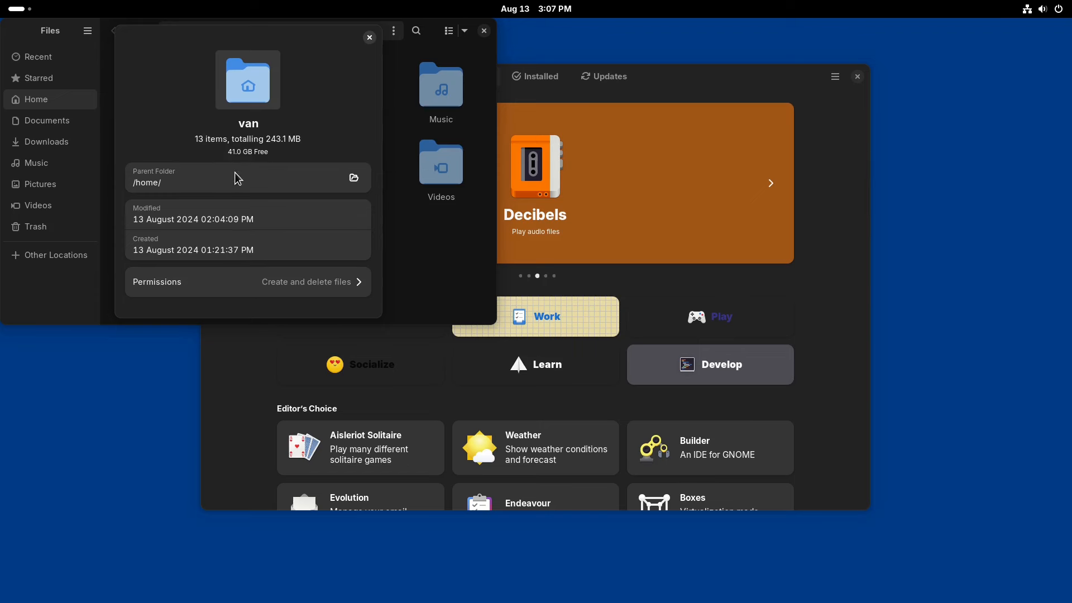
{"action": "mouse_move", "coordinate": [221, 150]}
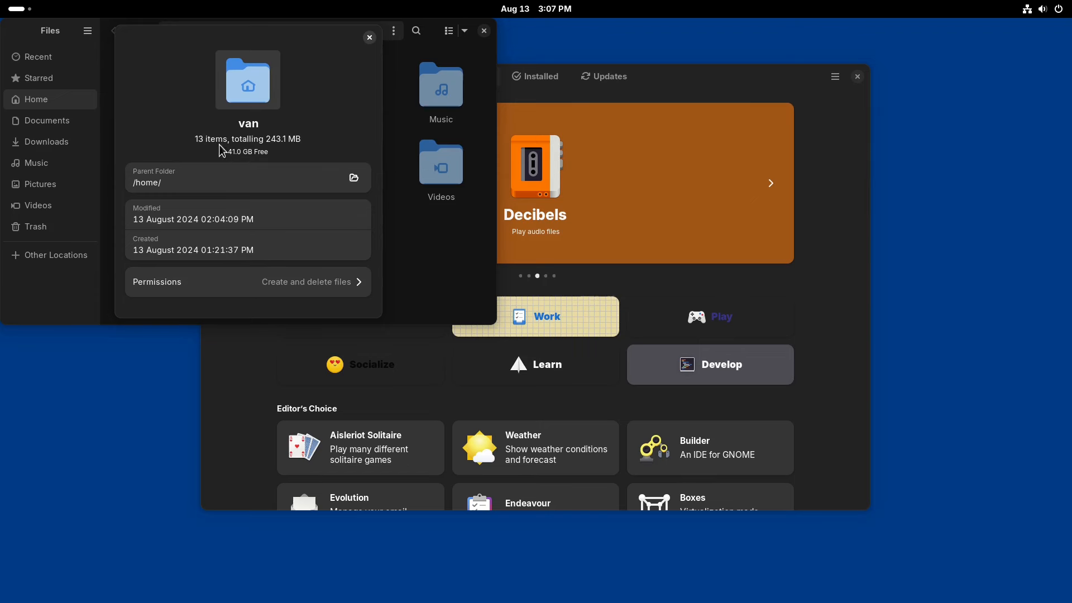
{"action": "mouse_move", "coordinate": [246, 161]}
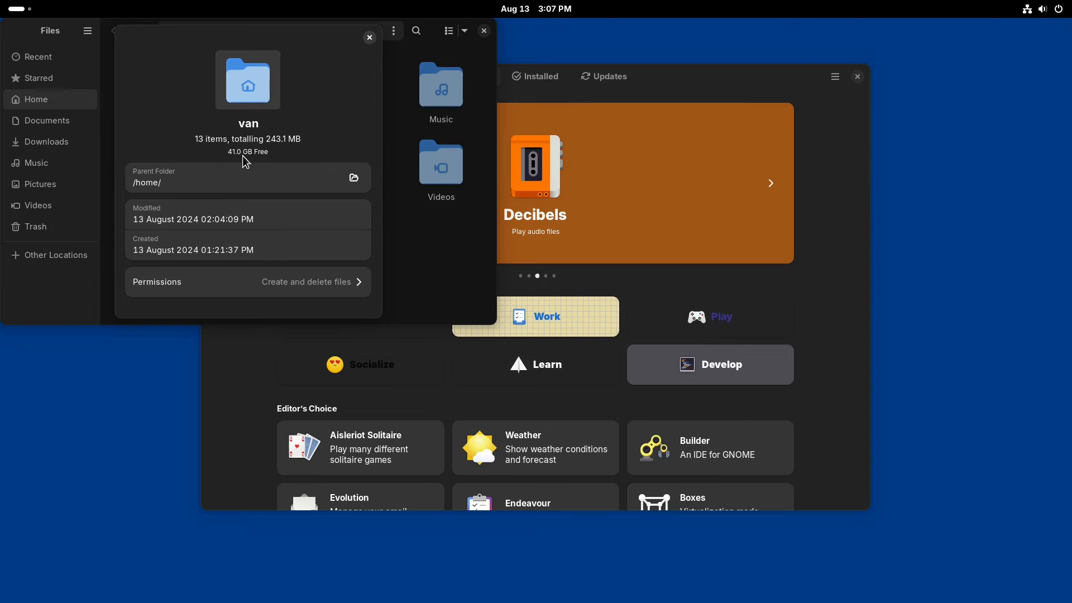
{"action": "mouse_move", "coordinate": [258, 154]}
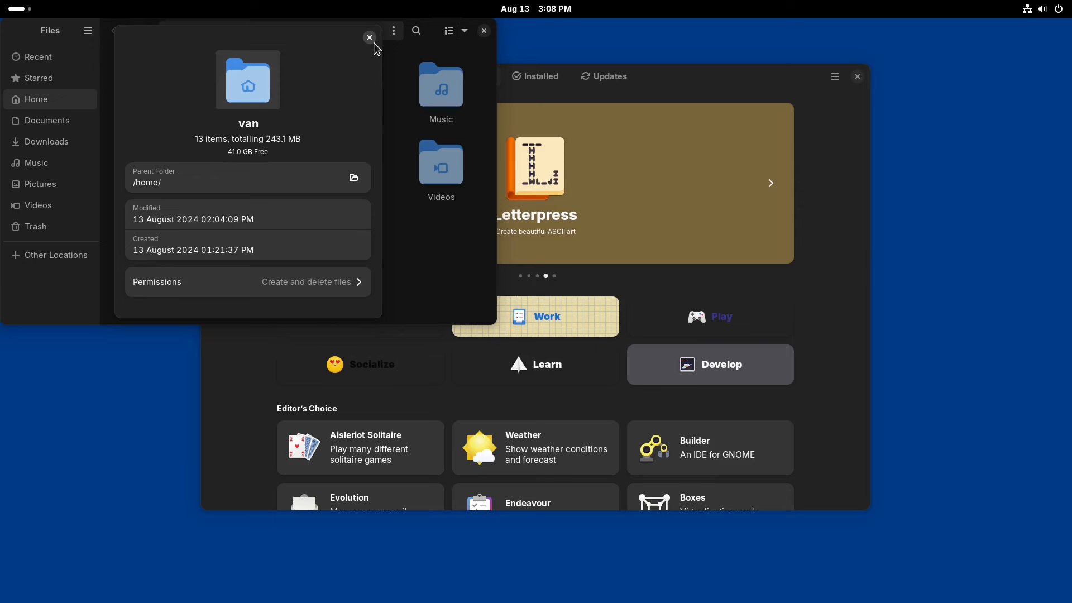
{"action": "left_click", "coordinate": [370, 37]}
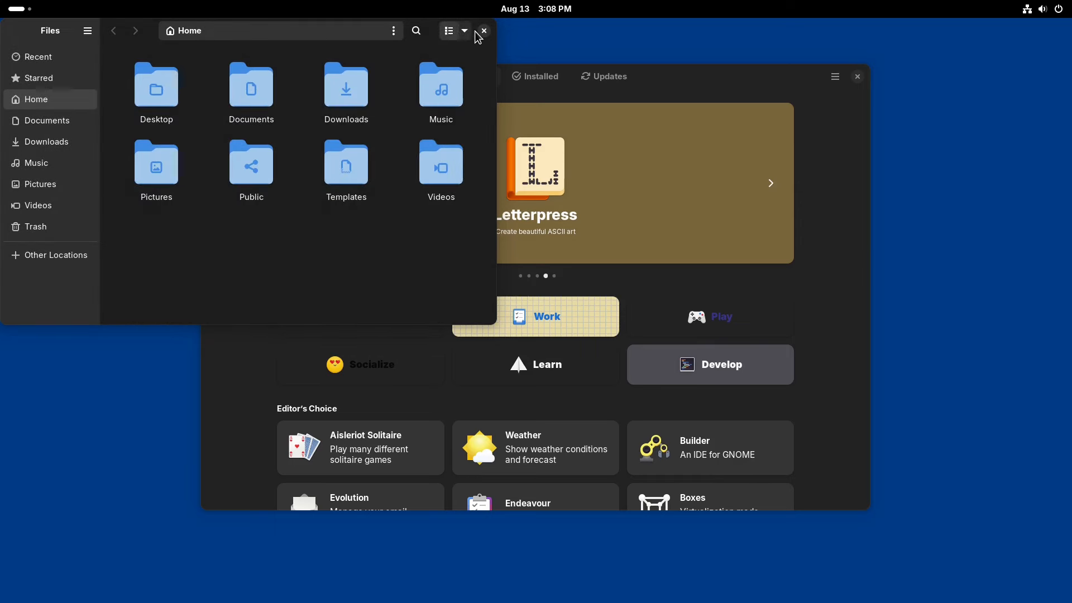
Close GNOME Files and GNOME Software
{"action": "left_click", "coordinate": [482, 32]}
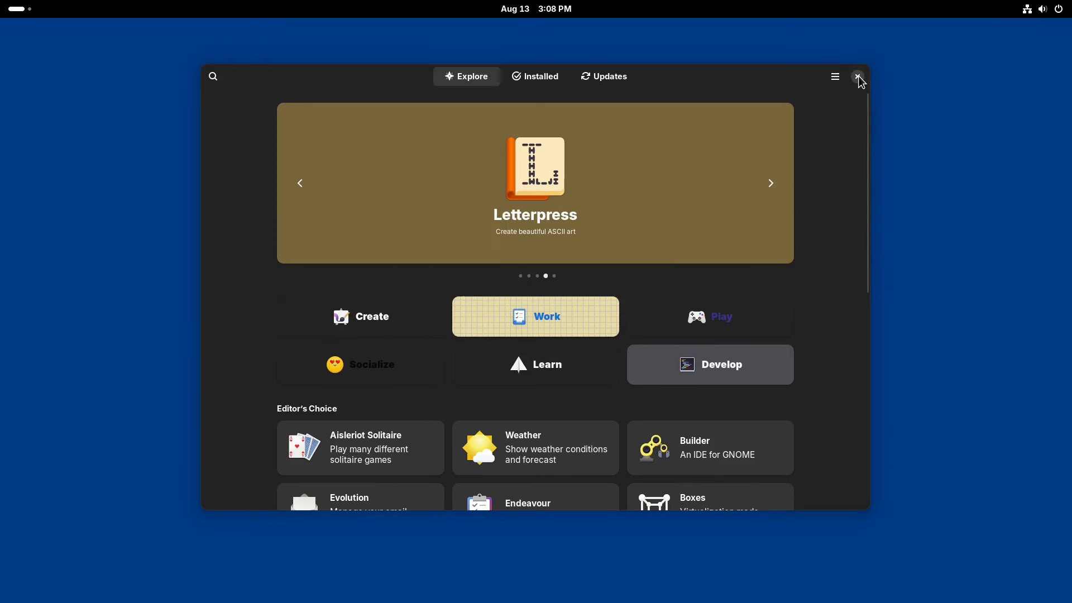
{"action": "left_click", "coordinate": [858, 76]}
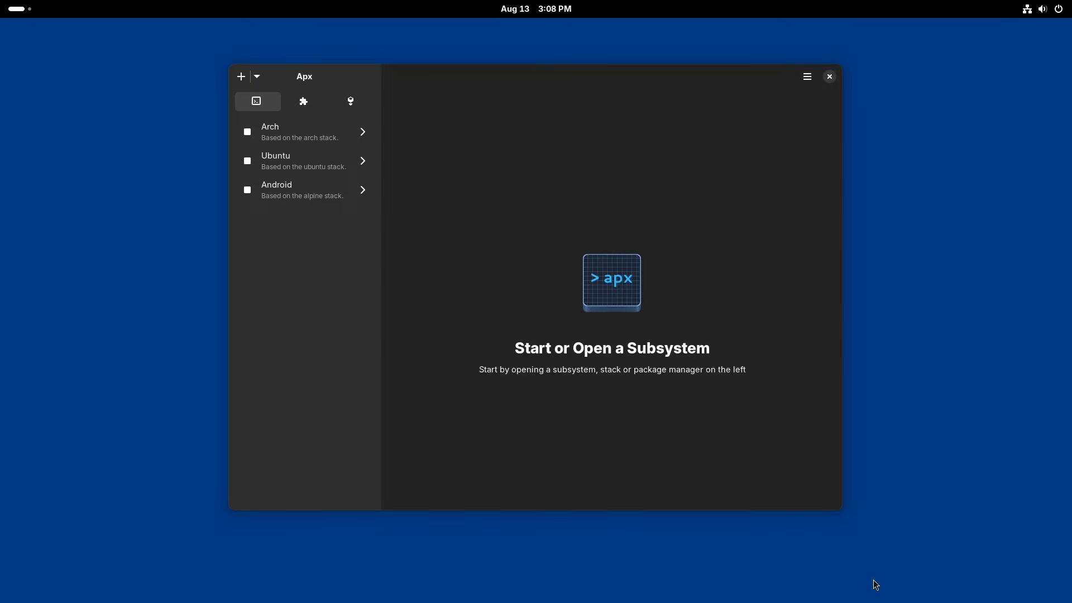
{"action": "mouse_move", "coordinate": [301, 81]}
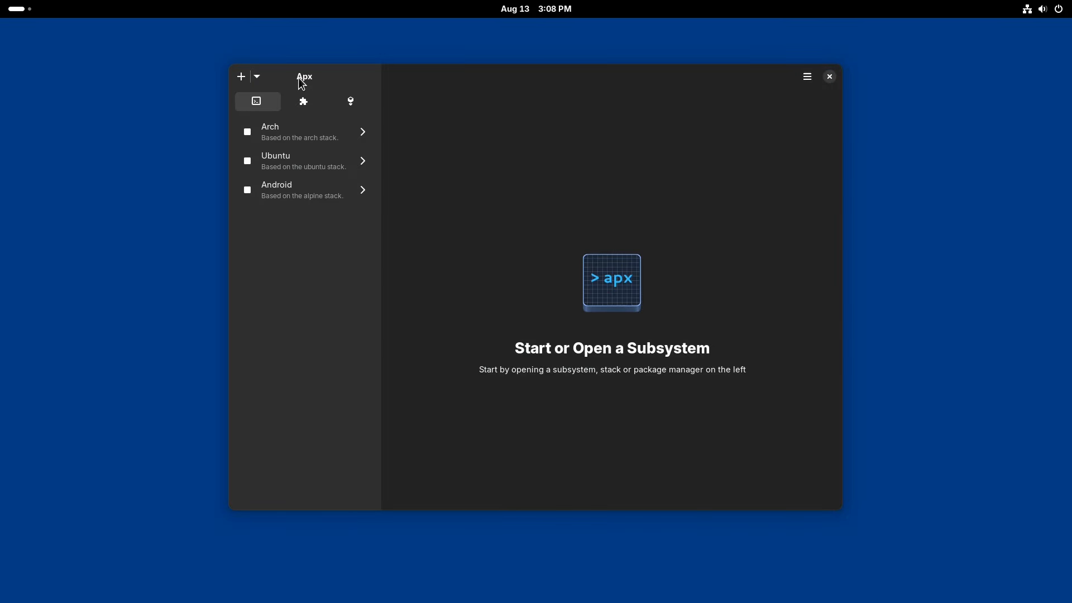
{"action": "mouse_move", "coordinate": [331, 84]}
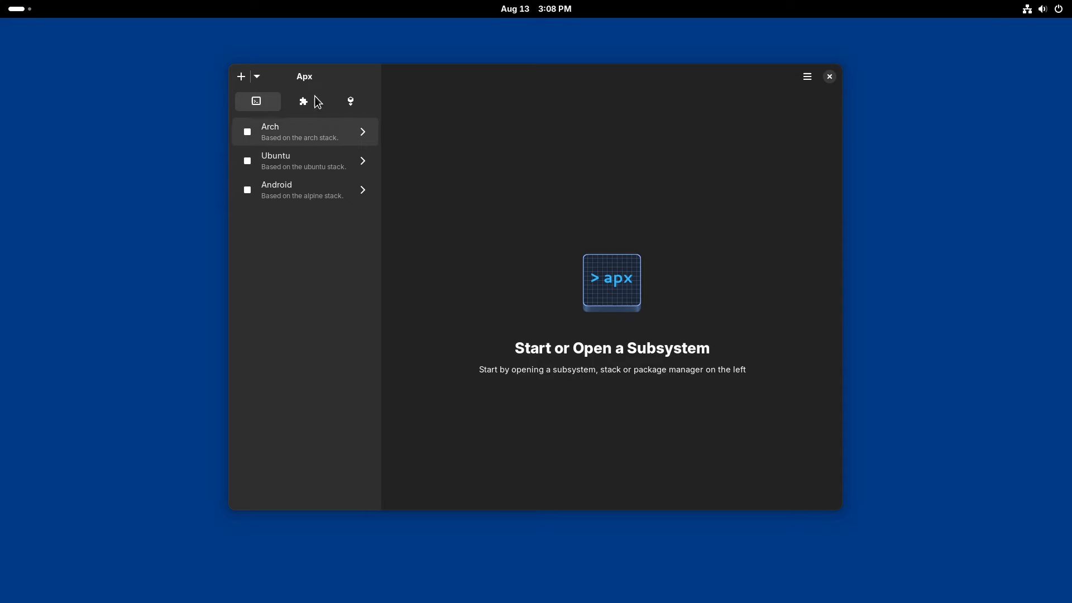
{"action": "mouse_move", "coordinate": [538, 257]}
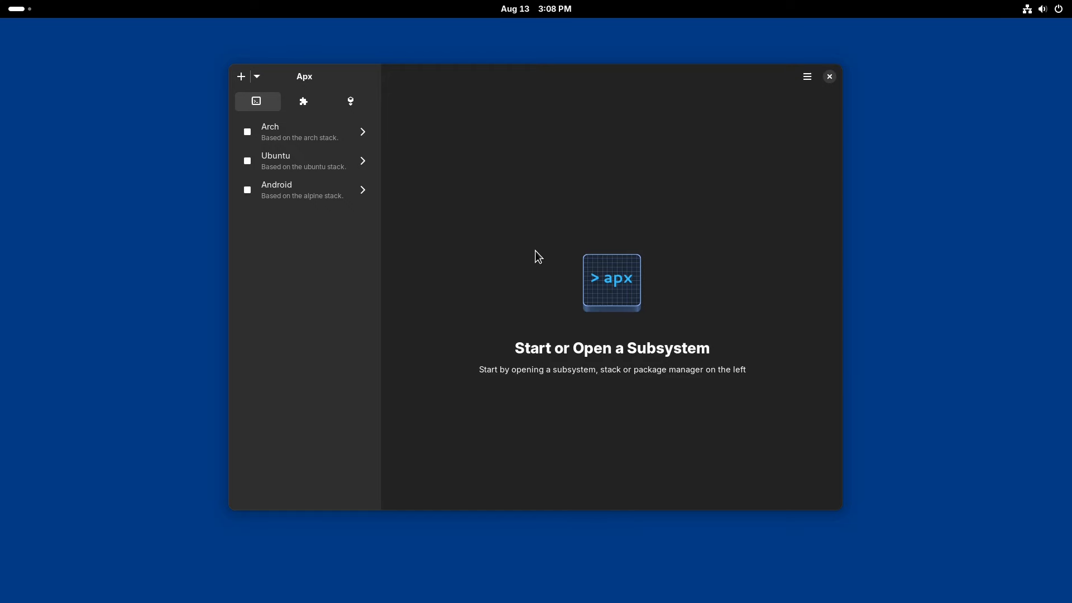
{"action": "mouse_move", "coordinate": [552, 221]}
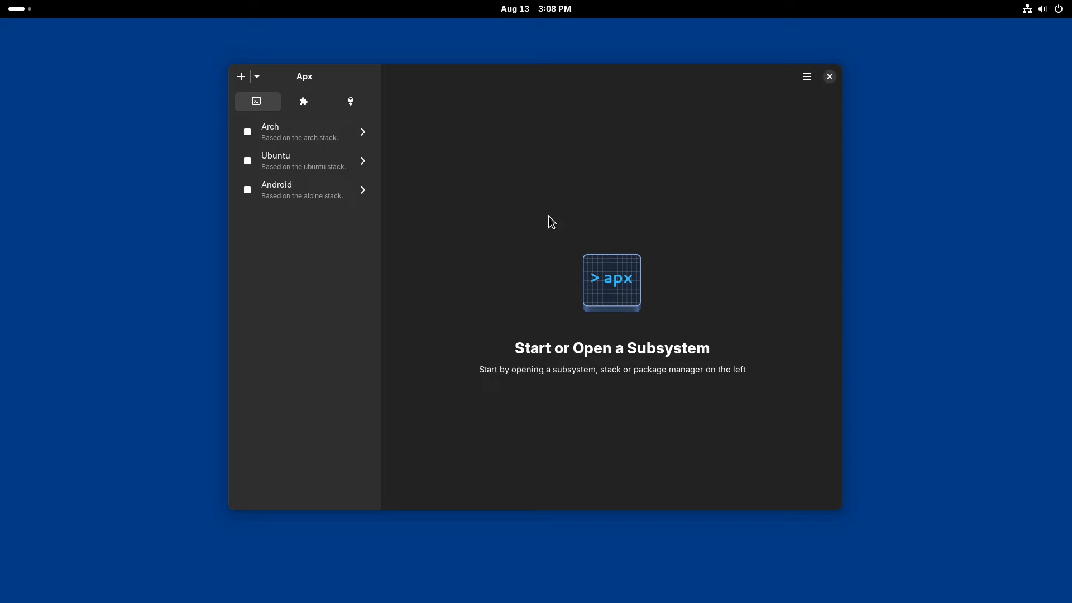
{"action": "mouse_move", "coordinate": [528, 270]}
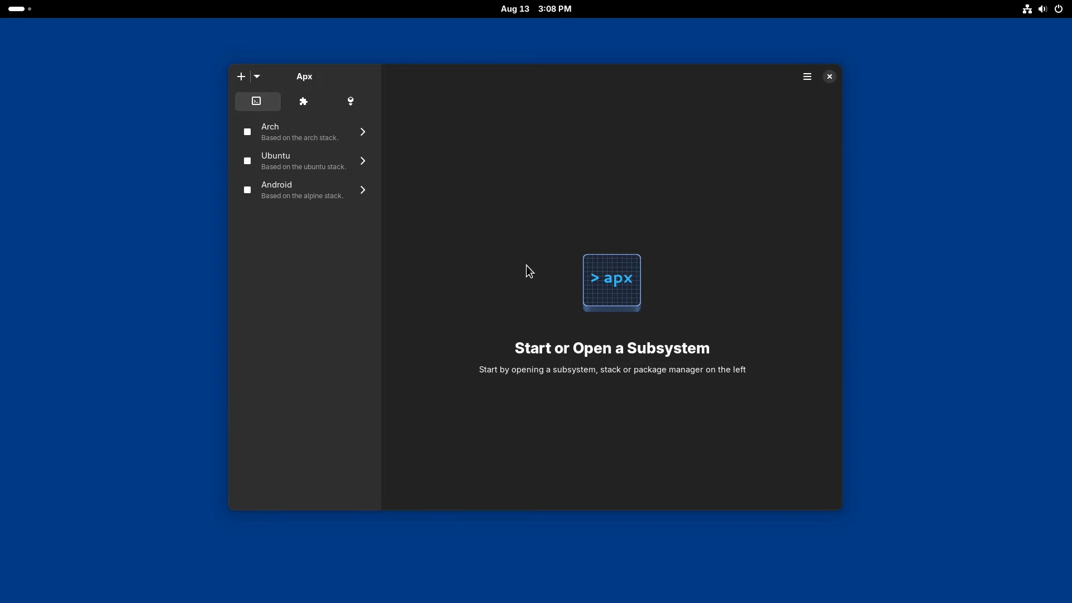
{"action": "mouse_move", "coordinate": [541, 273]}
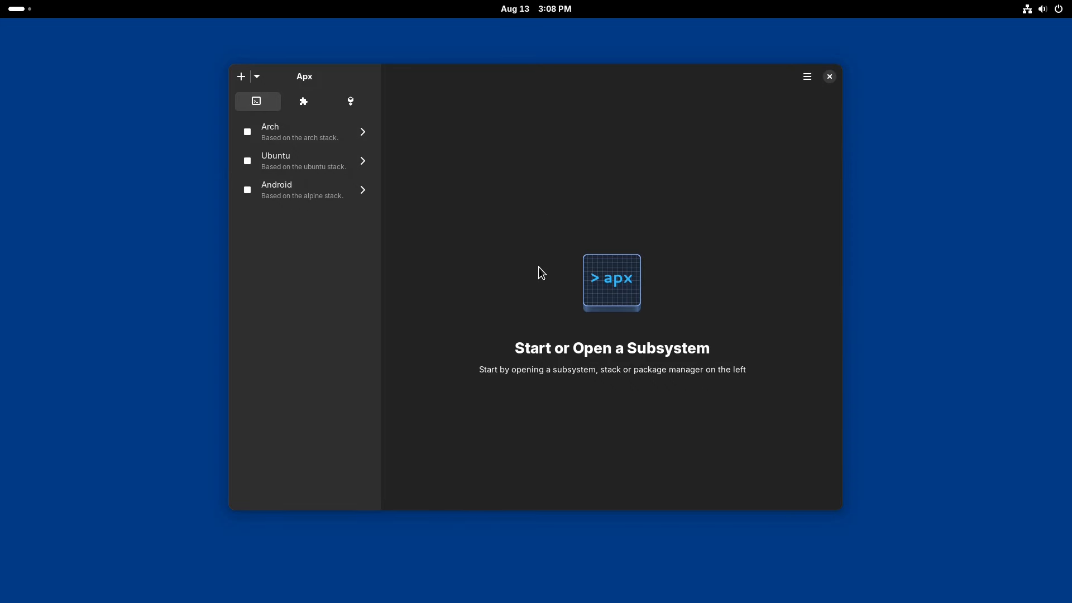
{"action": "mouse_move", "coordinate": [577, 316]}
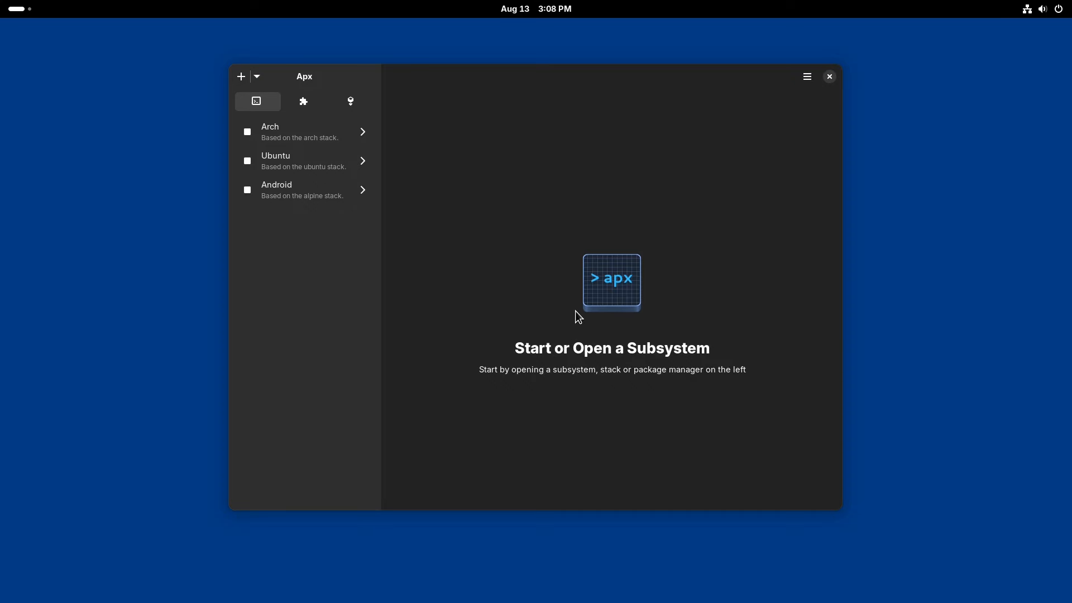
{"action": "mouse_move", "coordinate": [558, 321]}
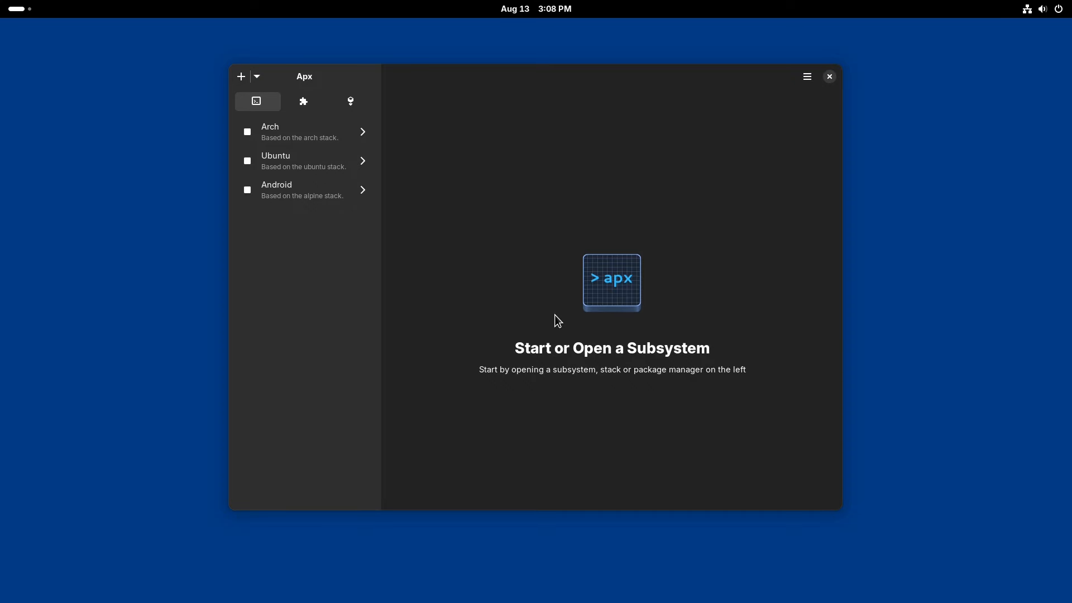
{"action": "mouse_move", "coordinate": [560, 304]}
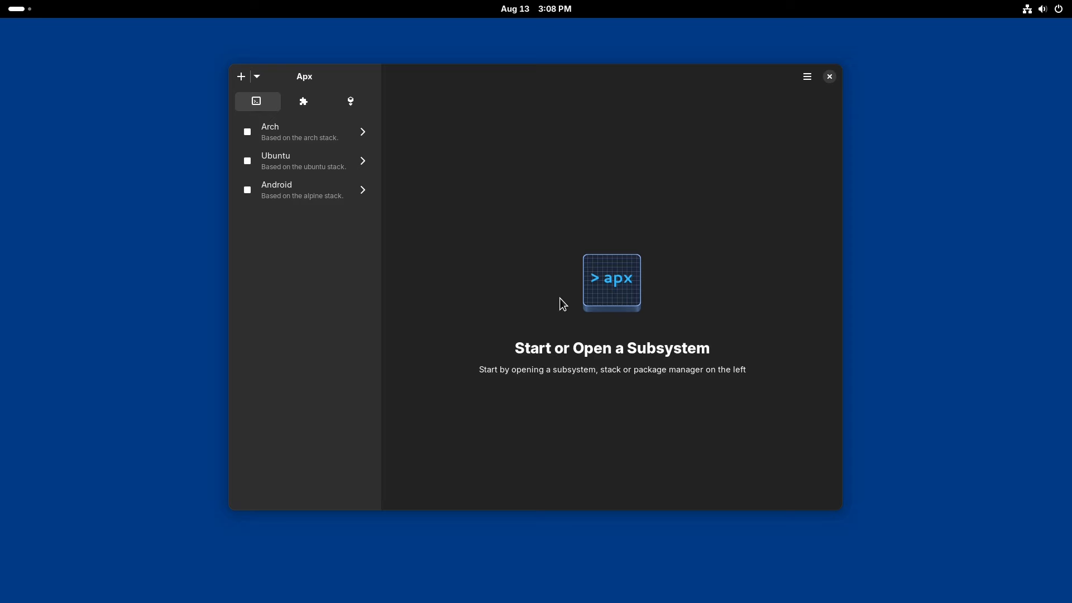
{"action": "mouse_move", "coordinate": [565, 302]}
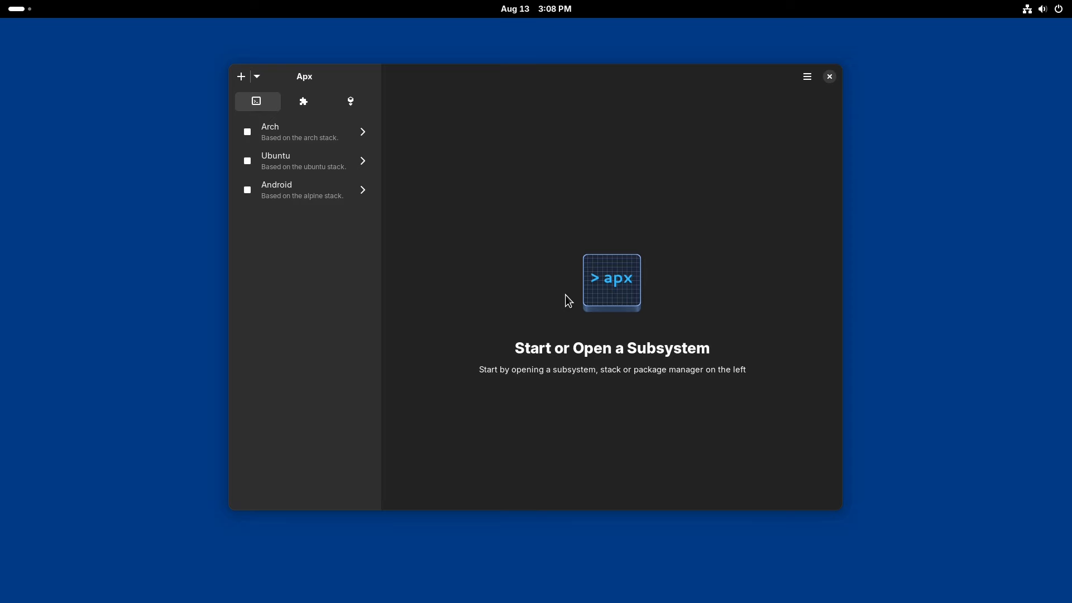
{"action": "mouse_move", "coordinate": [576, 290]}
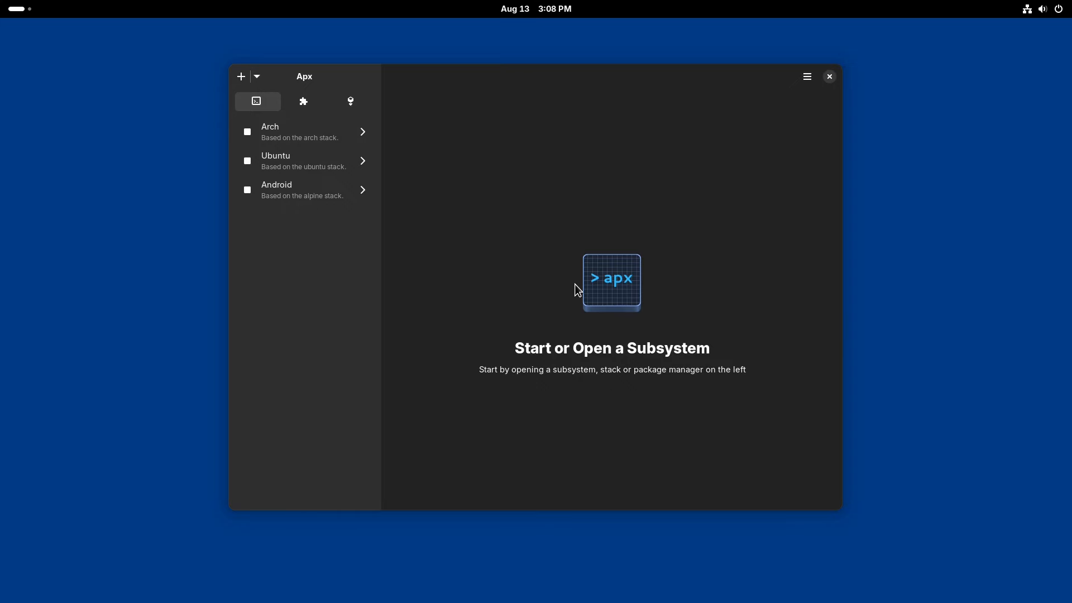
{"action": "mouse_move", "coordinate": [570, 210]}
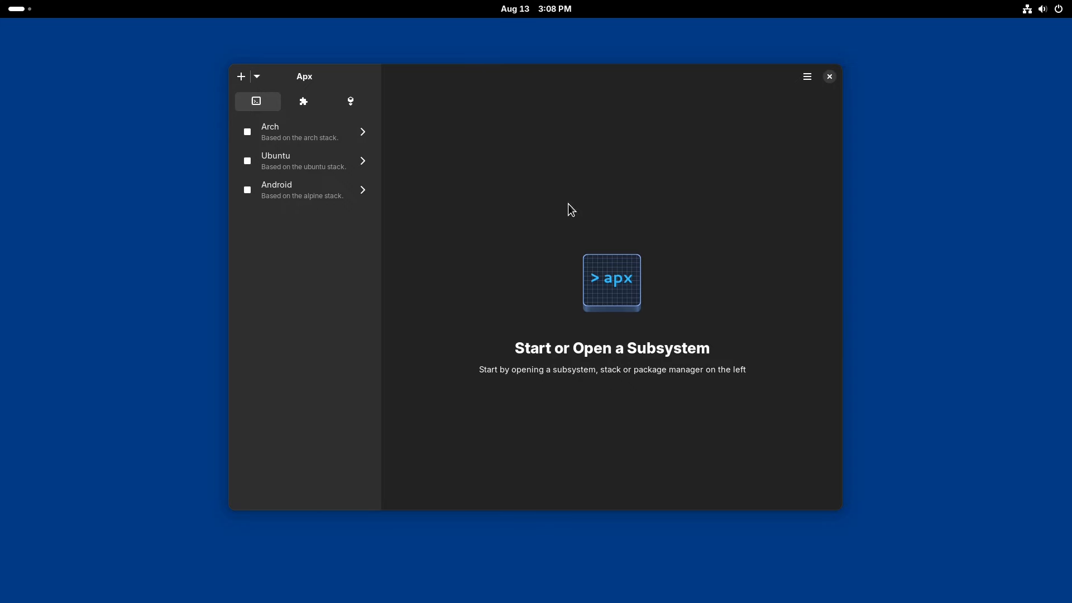
{"action": "mouse_move", "coordinate": [274, 134]}
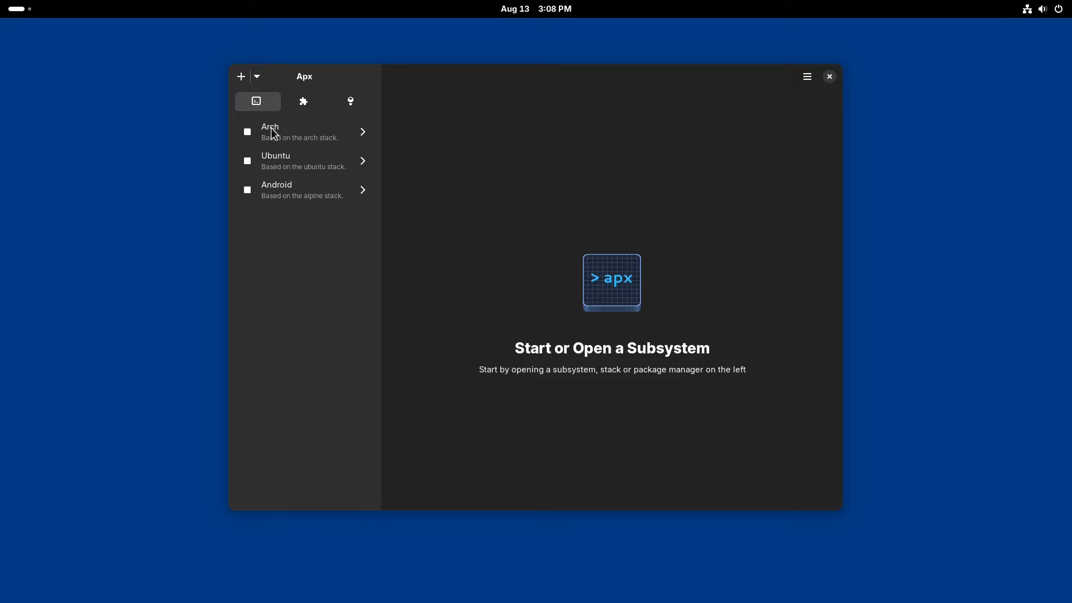
Open the Arch, Ubuntu and Android subsystem details, Android showing alpine stack, apk, no exports
{"action": "left_click", "coordinate": [301, 132]}
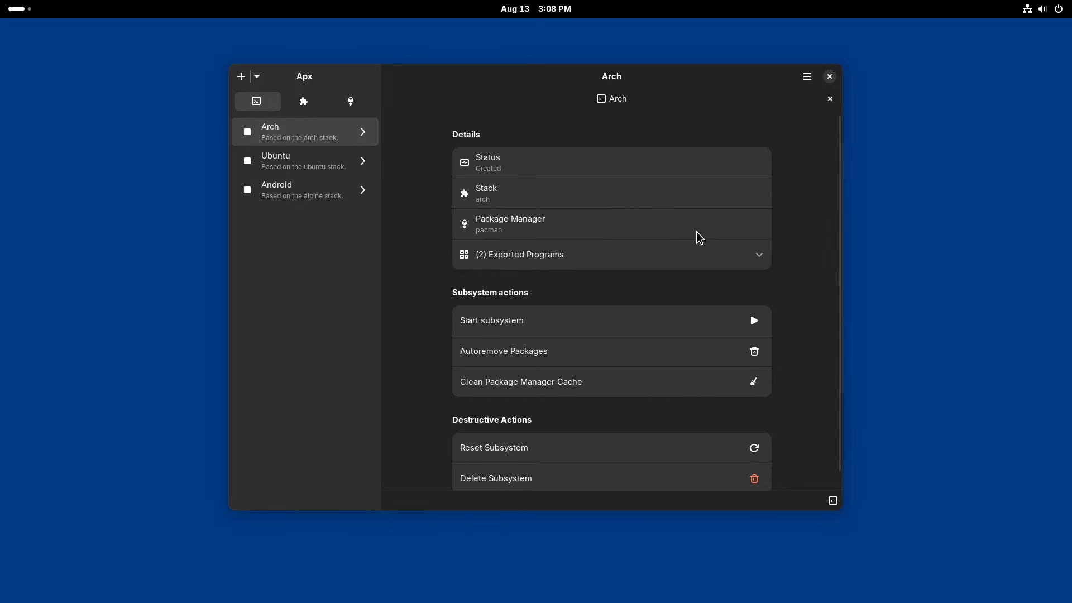
{"action": "scroll", "scroll_direction": "down", "scroll_amount": 3}
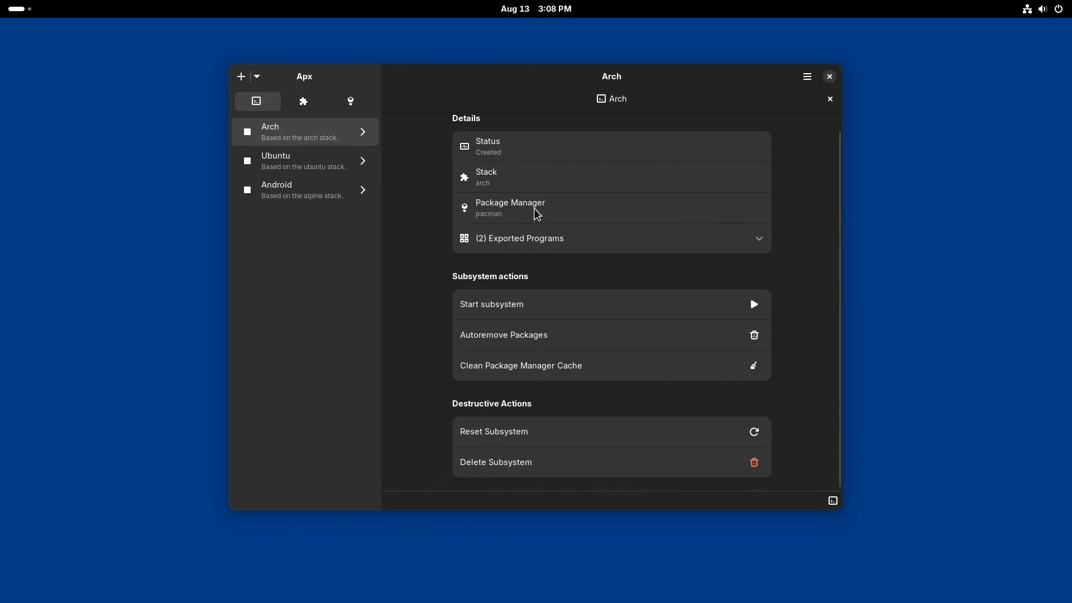
{"action": "left_click", "coordinate": [303, 161]}
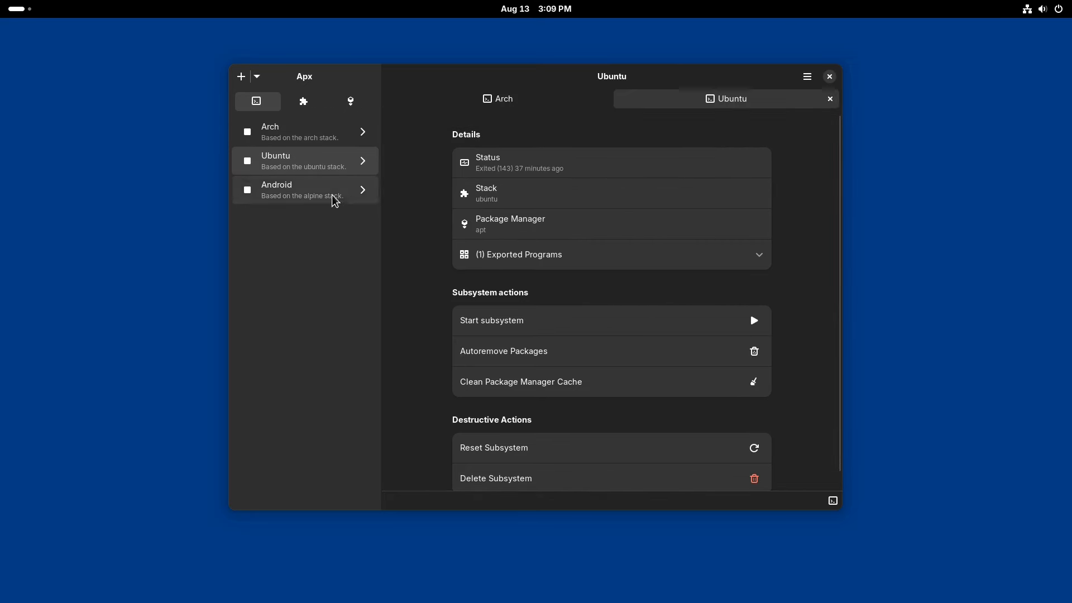
{"action": "left_click", "coordinate": [305, 190]}
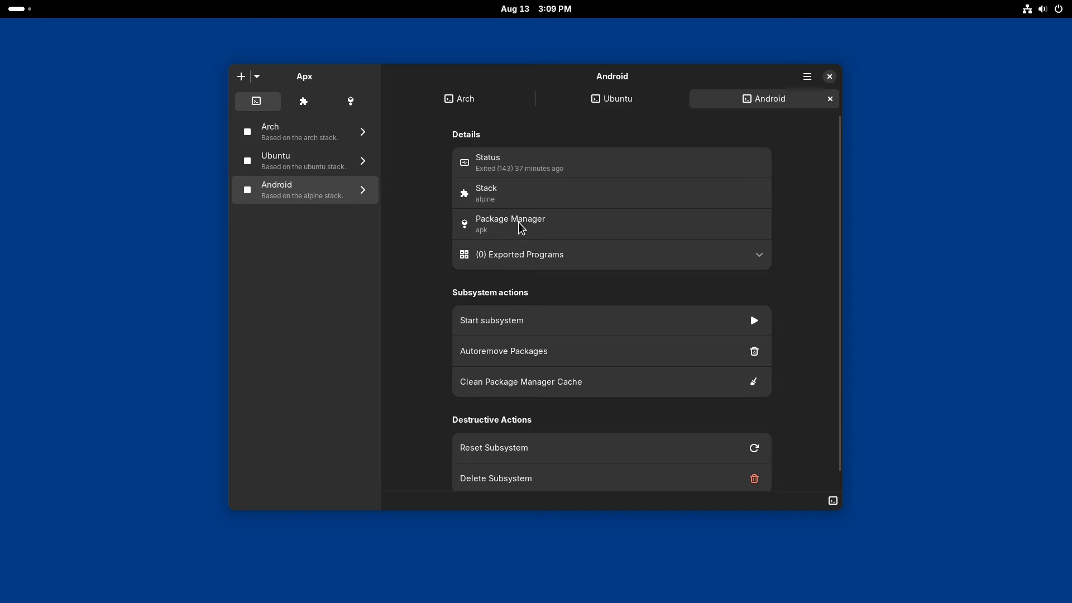
{"action": "scroll", "scroll_direction": "down", "scroll_amount": 3}
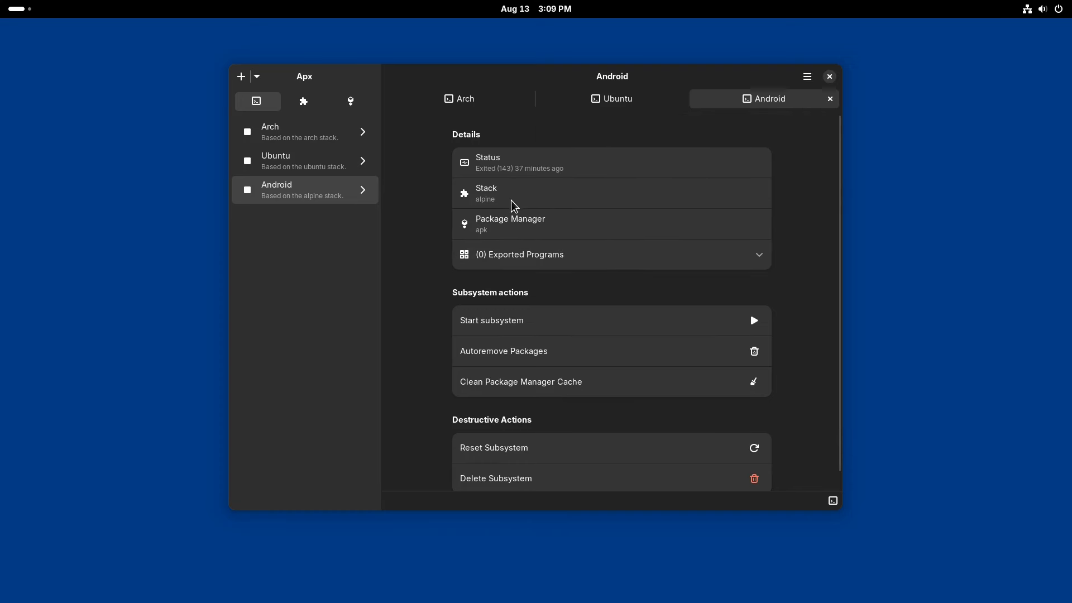
{"action": "mouse_move", "coordinate": [524, 237]}
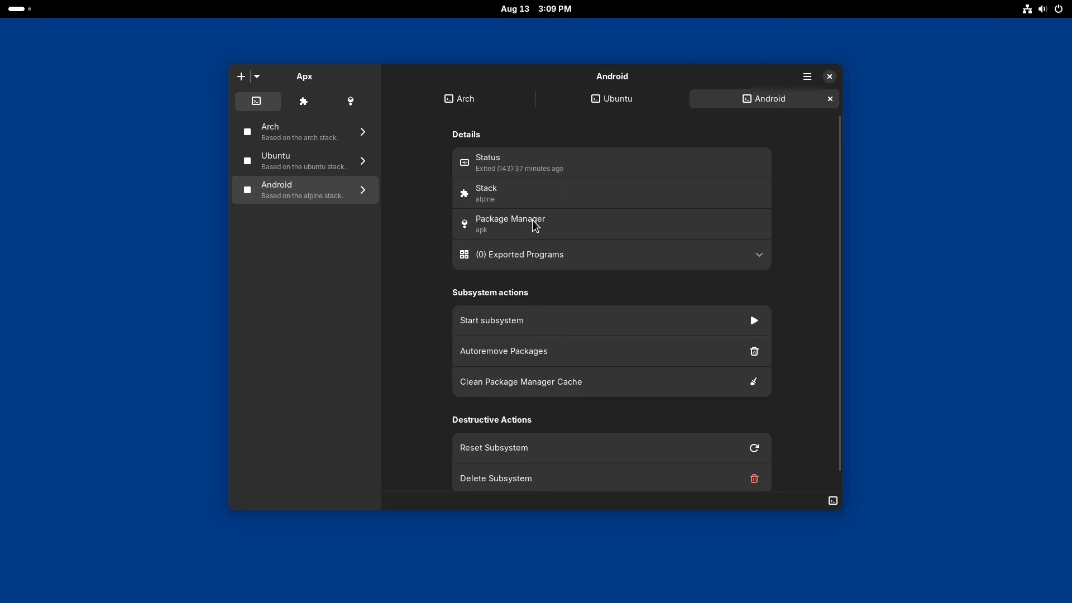
{"action": "mouse_move", "coordinate": [291, 104]}
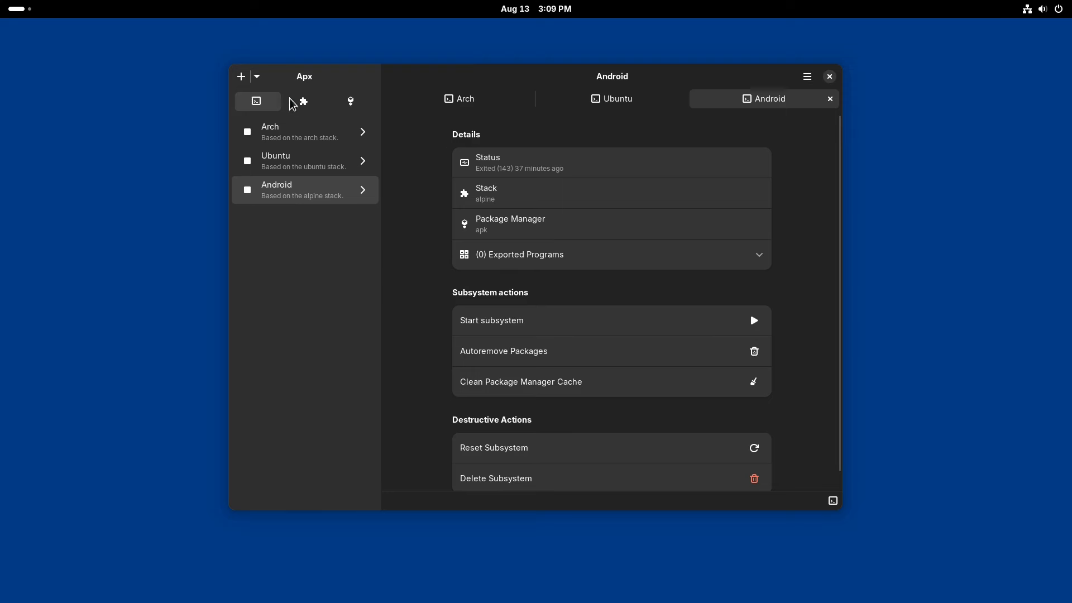
Browse the Apx stacks list to the built-in alpine stack (alpine:latest, apk, 0 packages)
{"action": "left_click", "coordinate": [304, 102]}
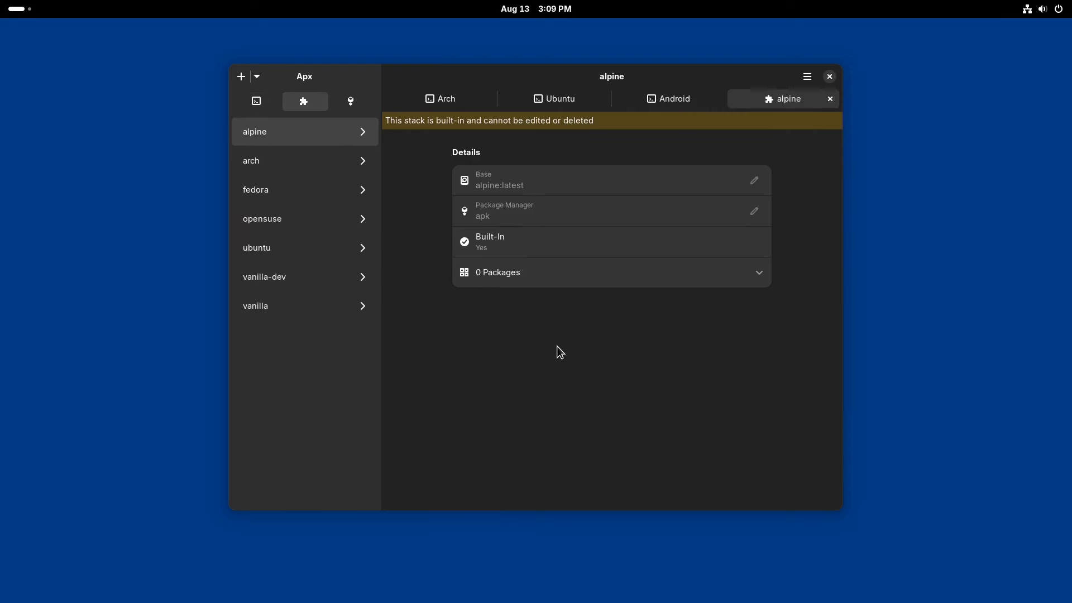
{"action": "mouse_move", "coordinate": [321, 144]}
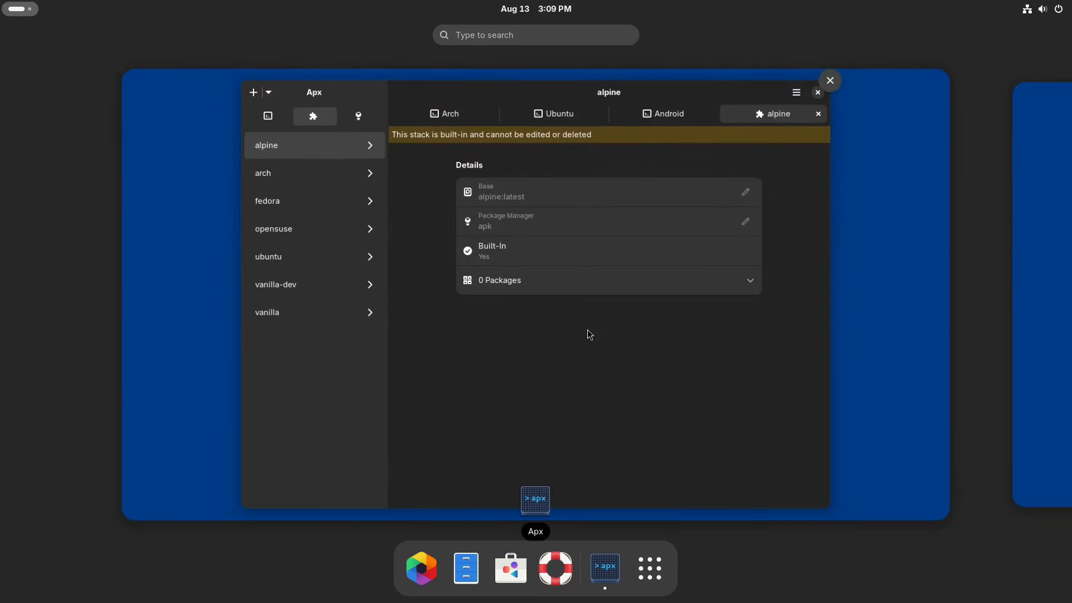
Return to Apx and browse the apk, apt, dnf, pacman and zypper package managers
{"action": "left_click", "coordinate": [359, 116]}
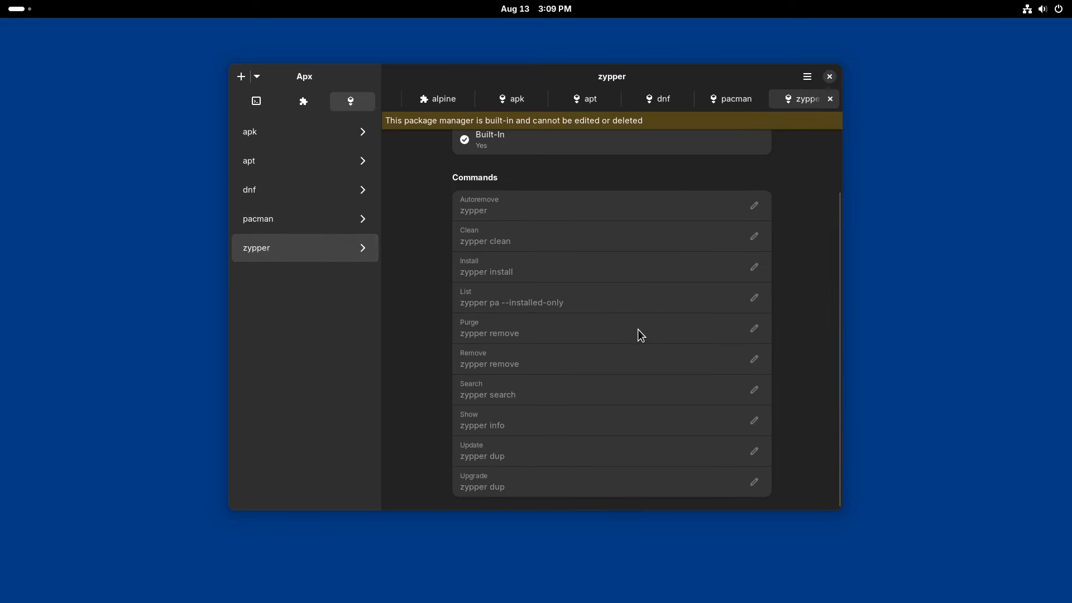
{"action": "mouse_move", "coordinate": [627, 345]}
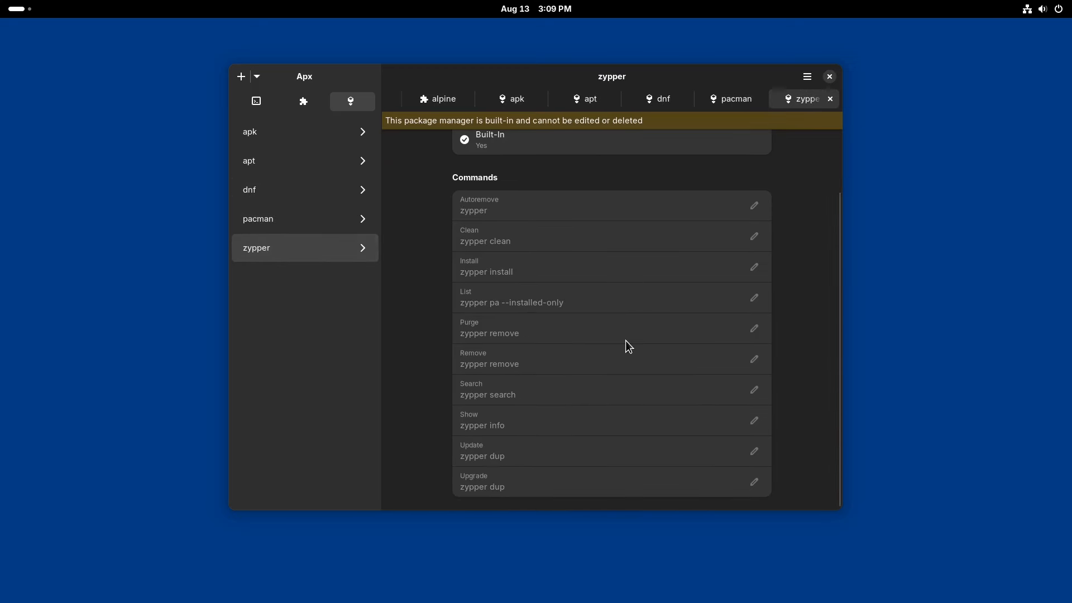
{"action": "scroll", "scroll_direction": "up", "scroll_amount": 3}
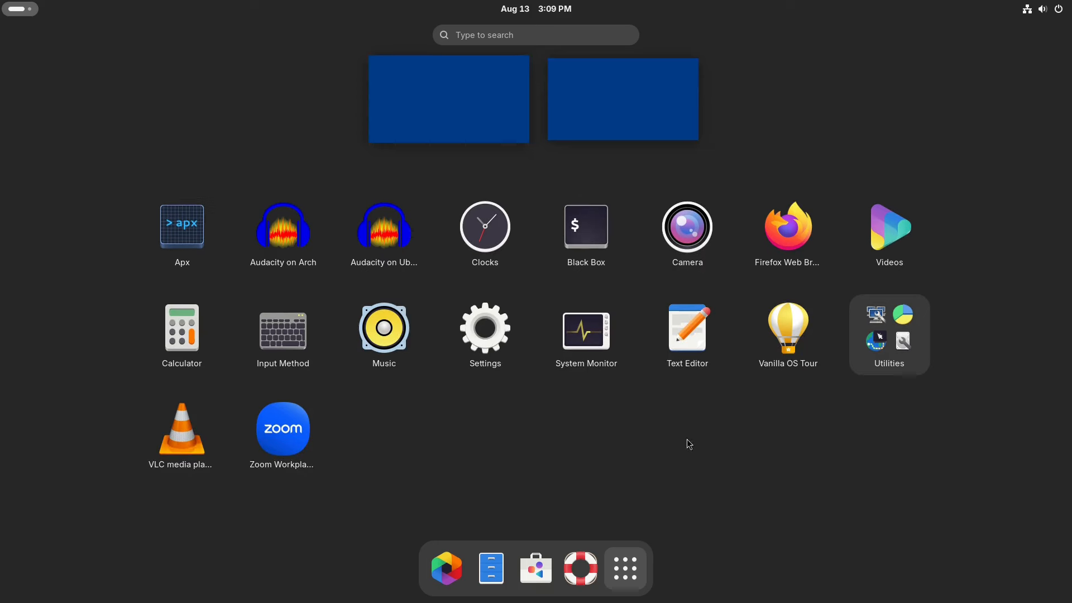
{"action": "mouse_move", "coordinate": [425, 243]}
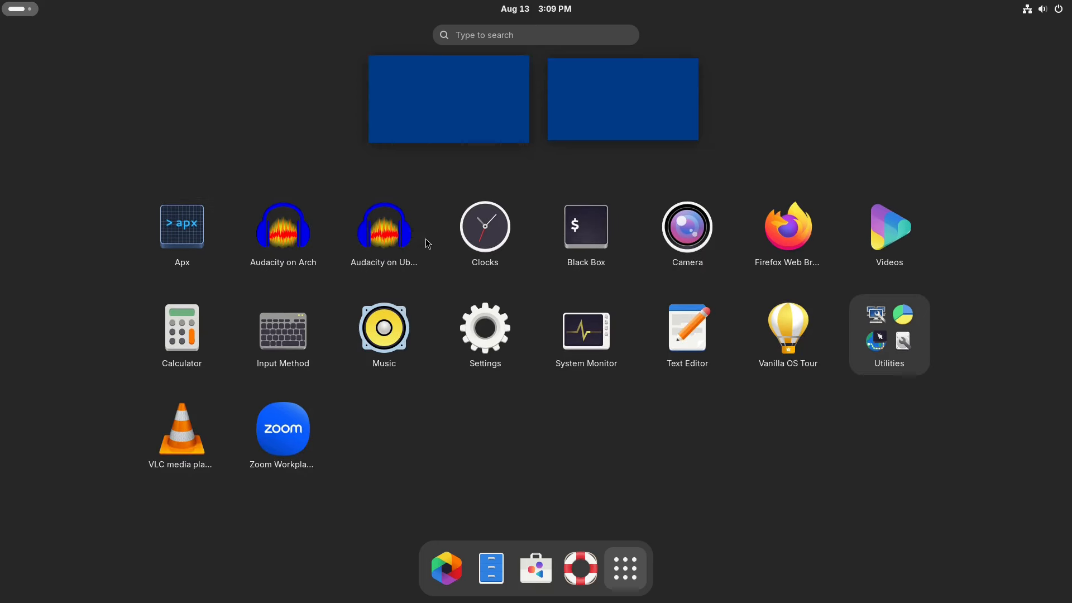
{"action": "mouse_move", "coordinate": [383, 232]}
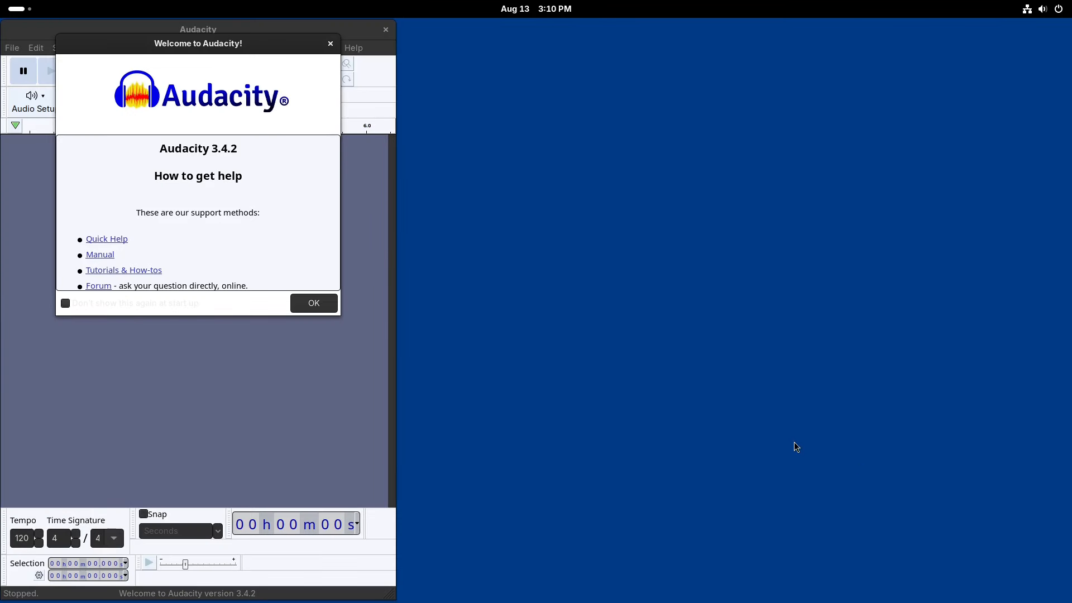
{"action": "mouse_move", "coordinate": [221, 157]}
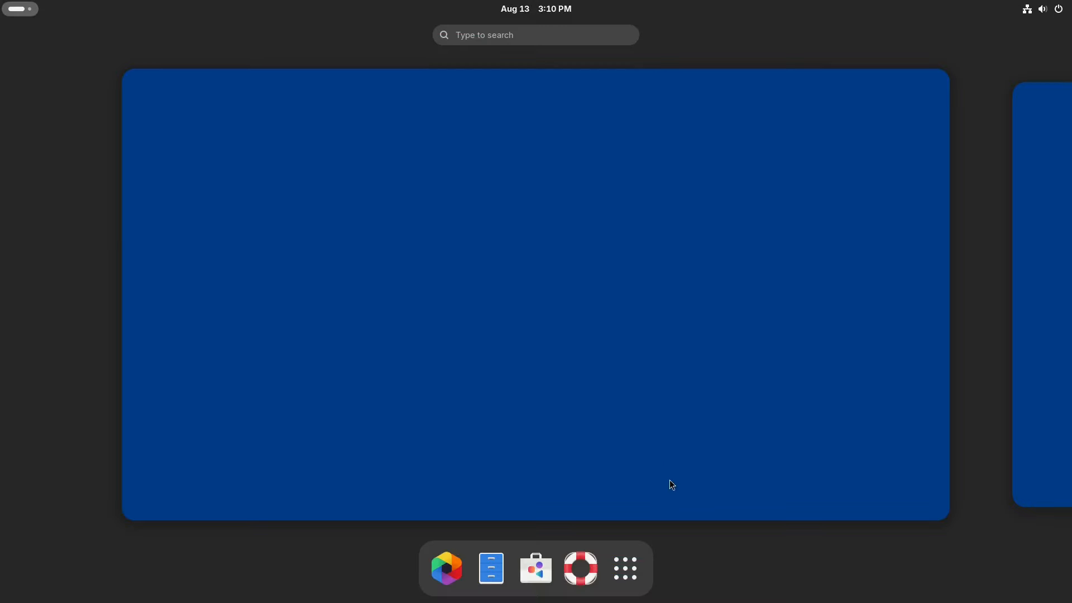
Leave the overview for the empty Vanilla OS desktop with no windows open
{"action": "left_click", "coordinate": [623, 568]}
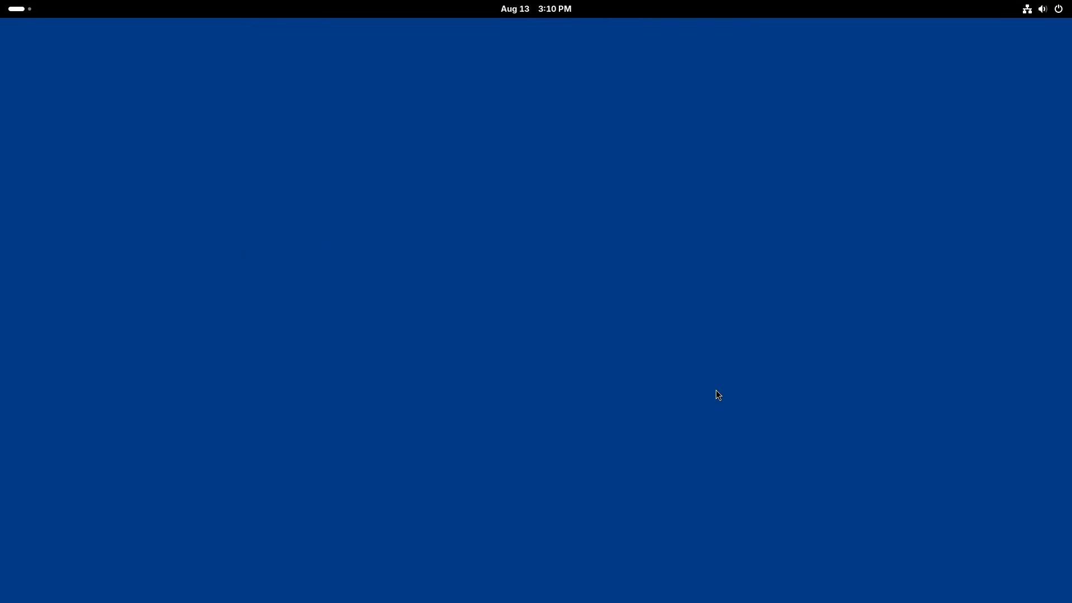
{"action": "mouse_move", "coordinate": [560, 288]}
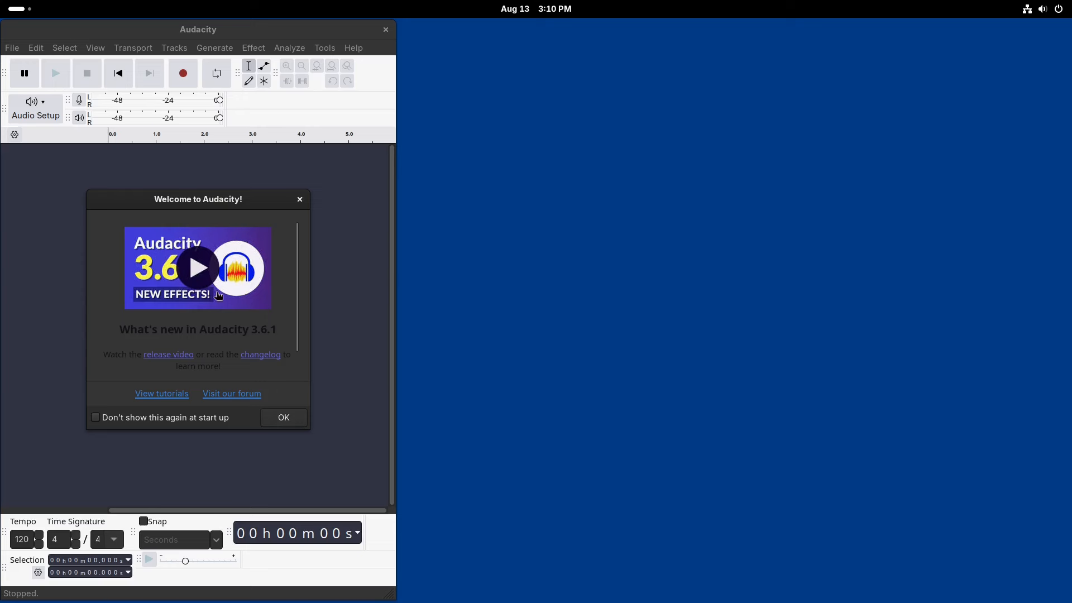
{"action": "mouse_move", "coordinate": [321, 251]}
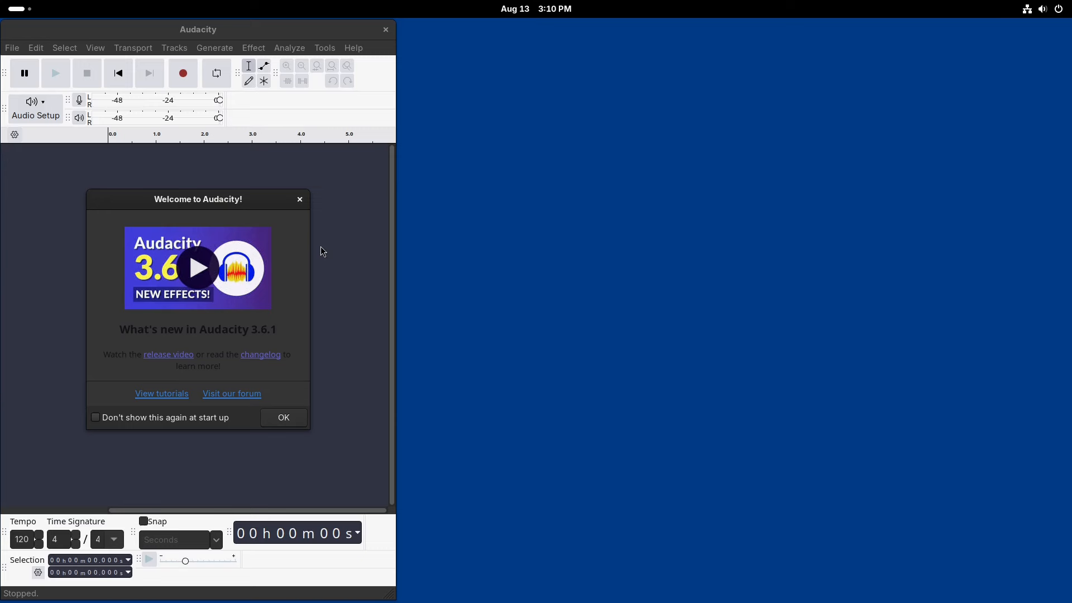
{"action": "mouse_move", "coordinate": [383, 51]}
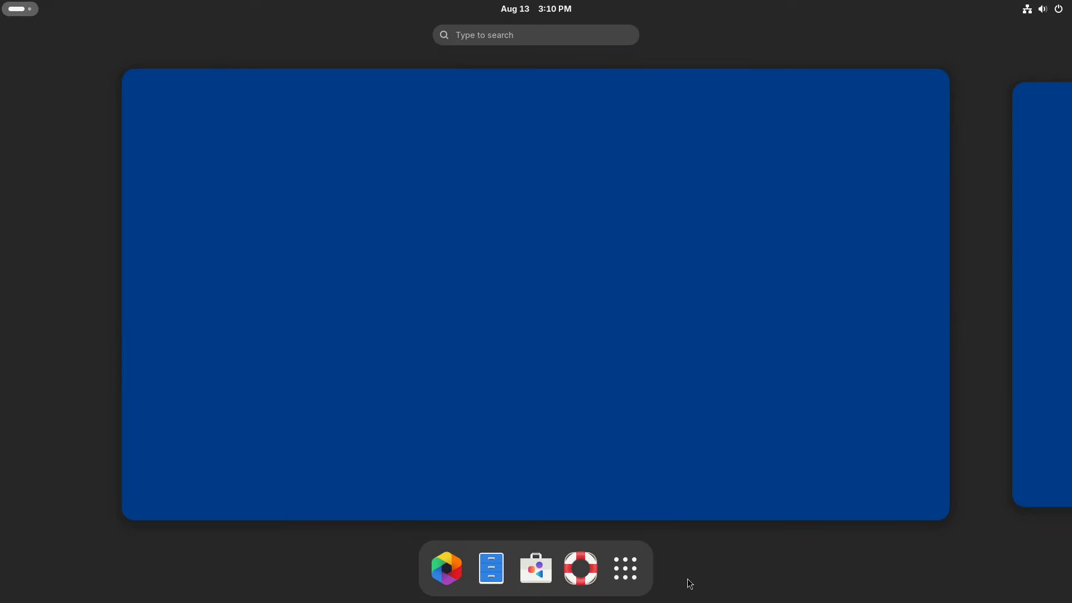
Launch File Roller from the Utilities folder of the app grid
{"action": "left_click", "coordinate": [624, 568]}
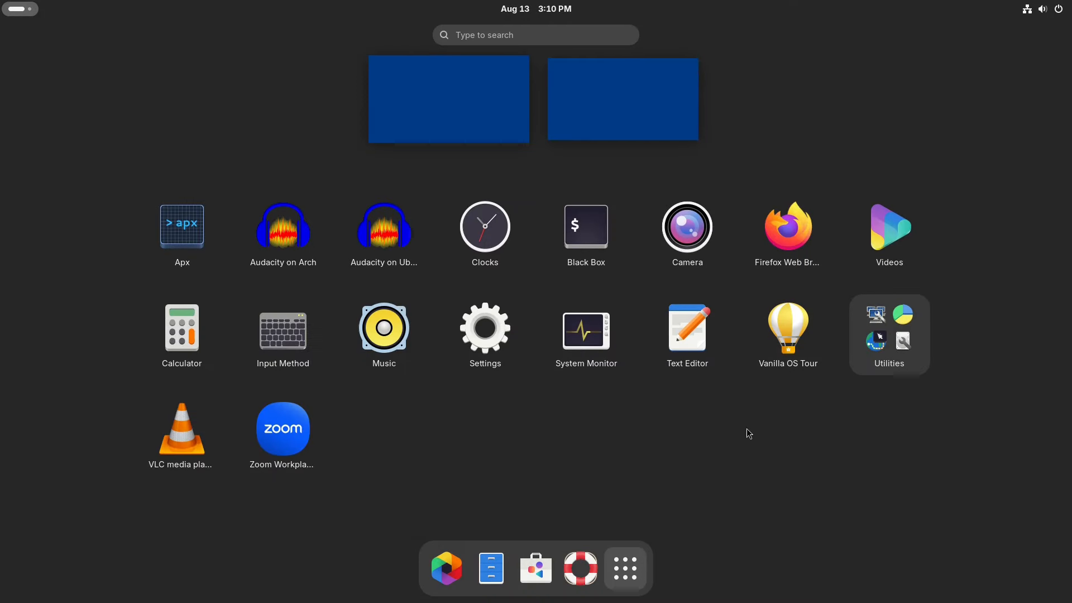
{"action": "mouse_move", "coordinate": [283, 428]}
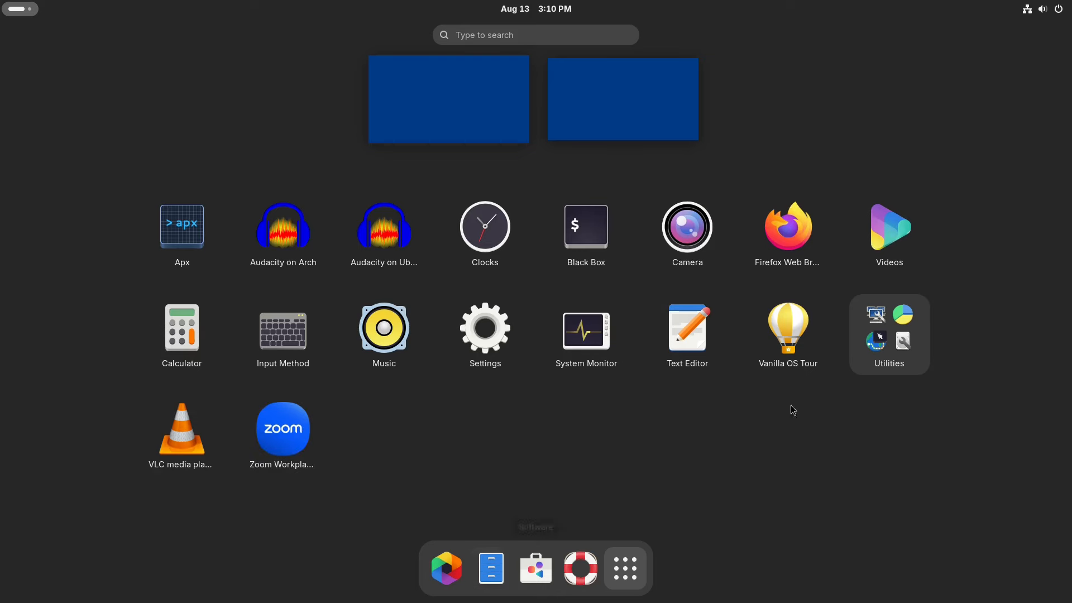
{"action": "left_click", "coordinate": [888, 334]}
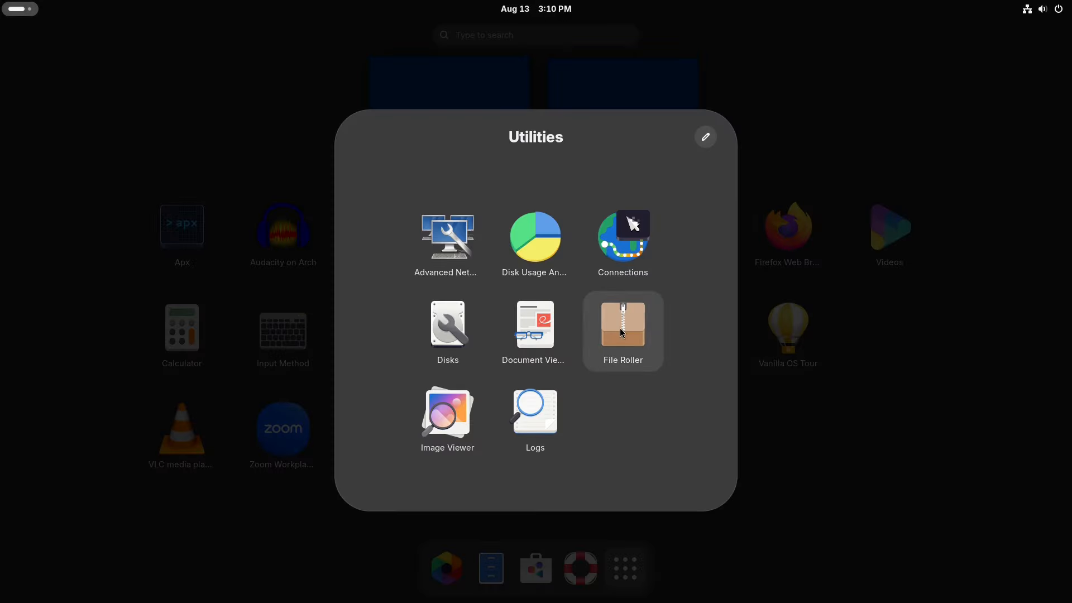
{"action": "left_click", "coordinate": [622, 330]}
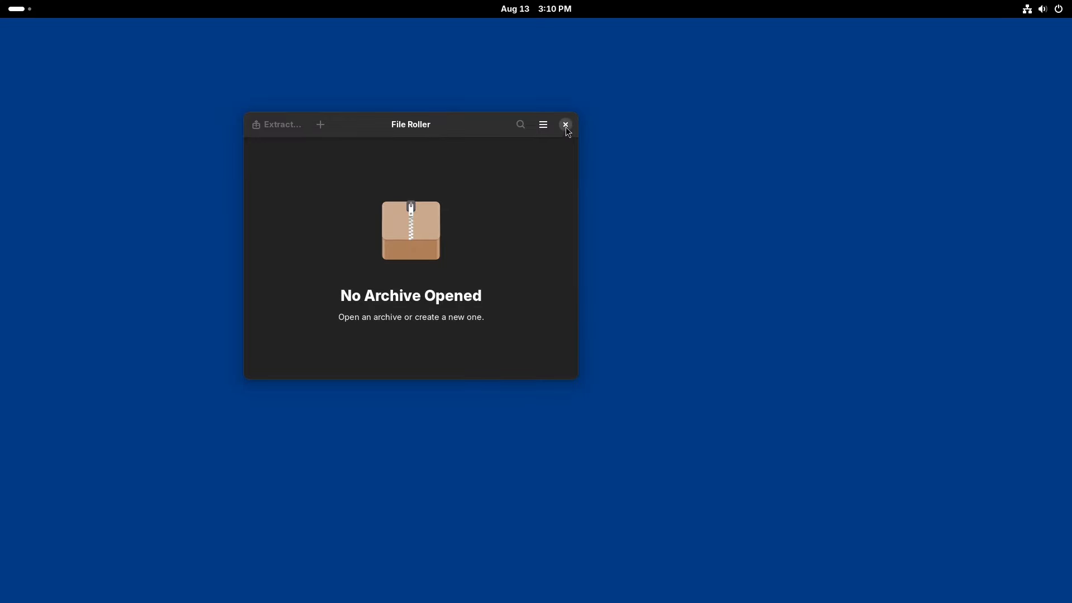
Close File Roller and show the Downloads folder in Files
{"action": "left_click", "coordinate": [543, 124]}
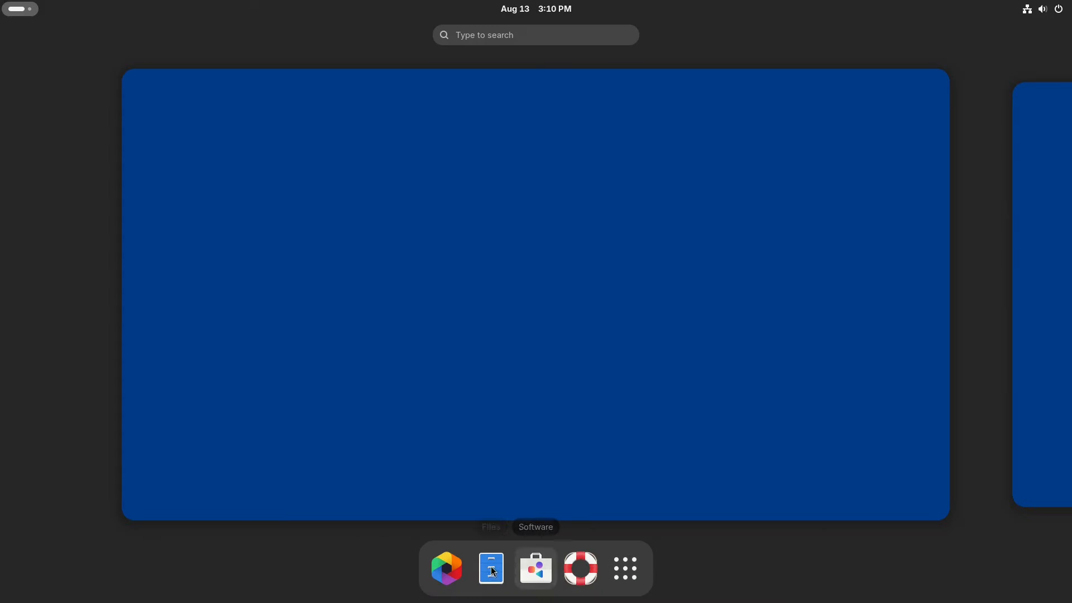
{"action": "left_click", "coordinate": [491, 569]}
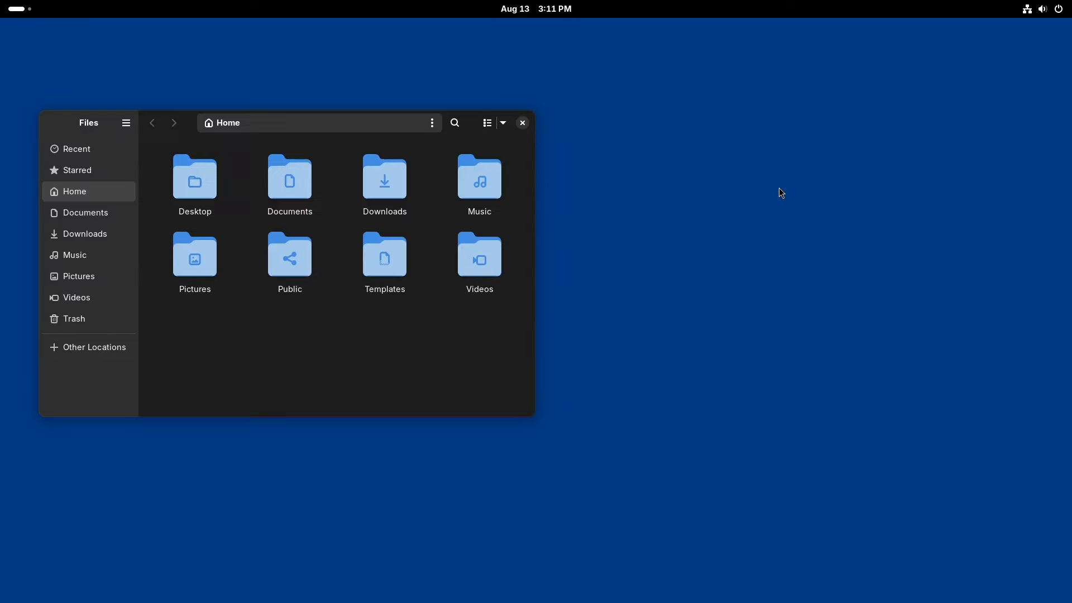
{"action": "left_click", "coordinate": [384, 181]}
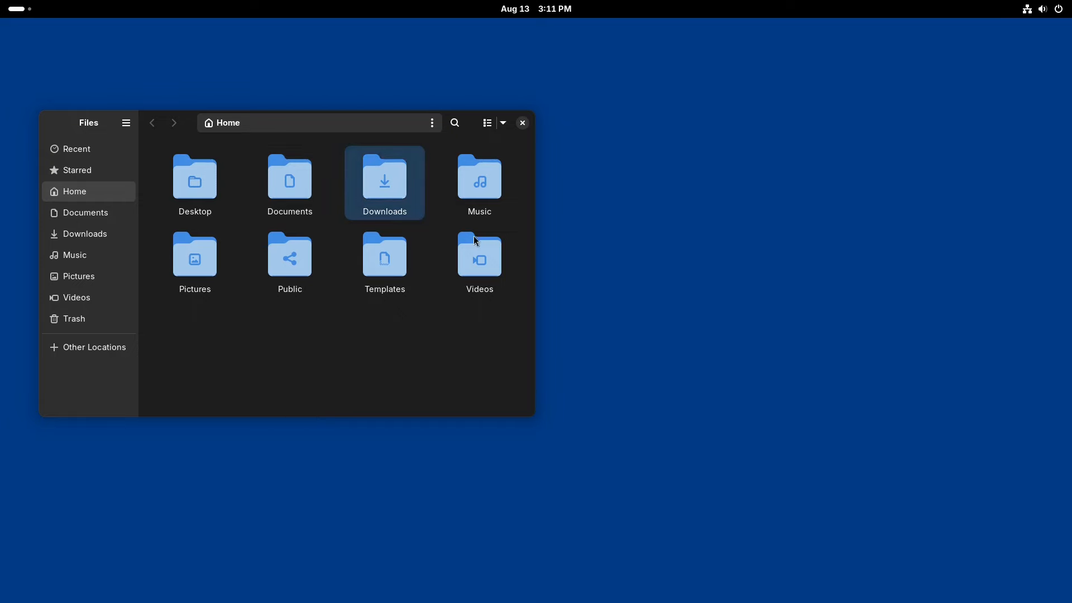
{"action": "double_click", "coordinate": [384, 179]}
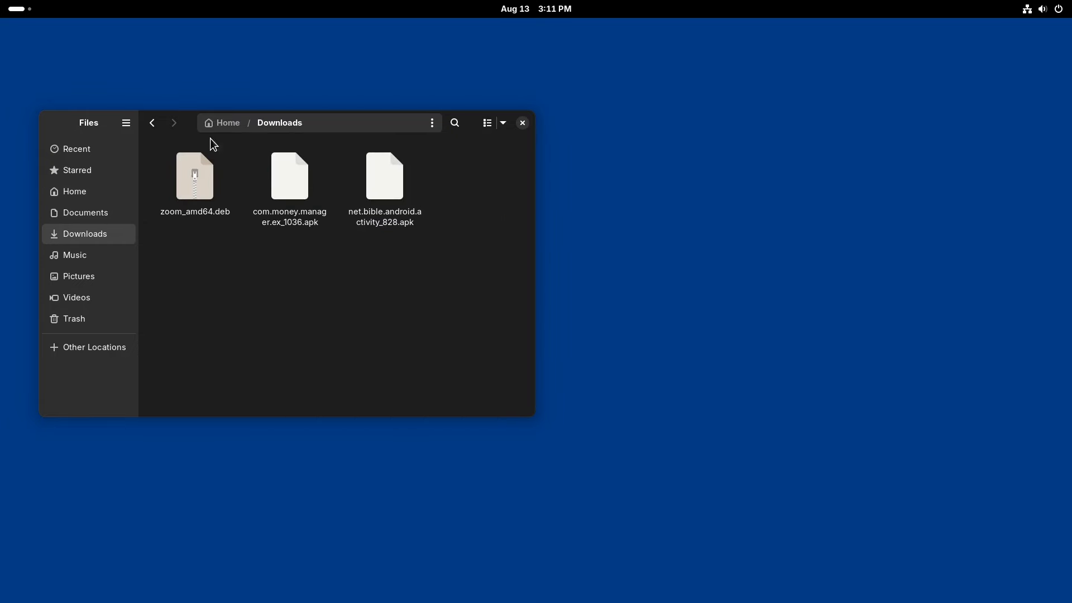
Run a Sideload install of zoom_amd64.deb, which ends on a dpkg-deb error, and close it
{"action": "right_click", "coordinate": [194, 177]}
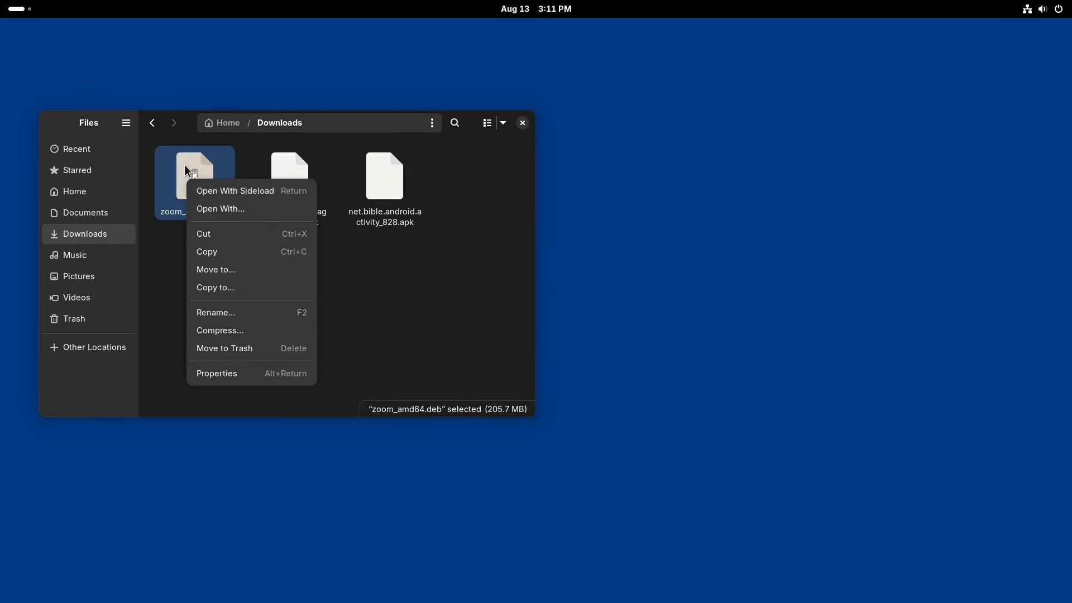
{"action": "mouse_move", "coordinate": [200, 162]}
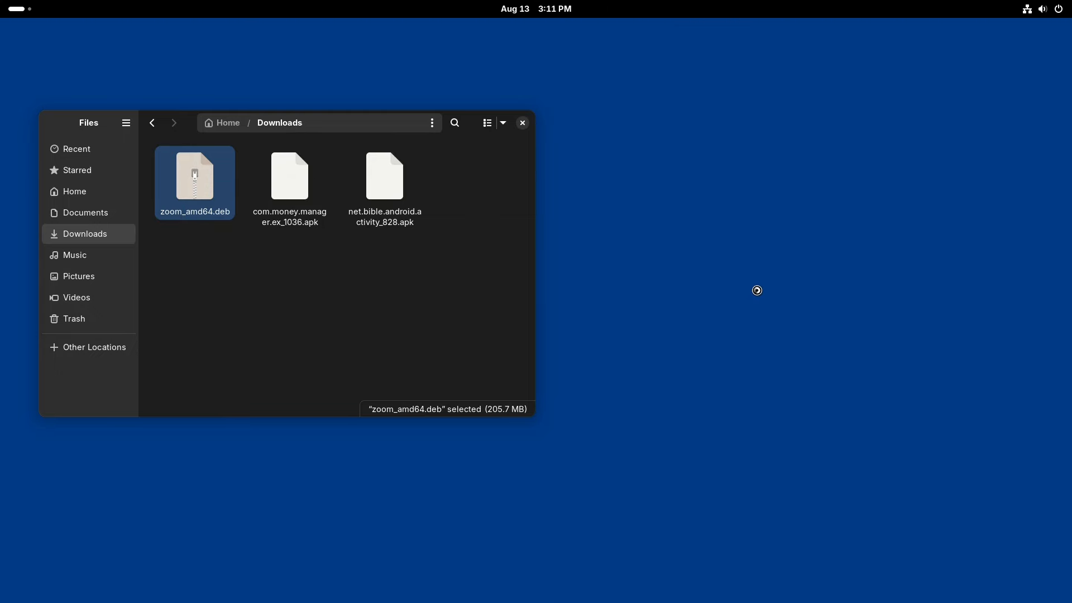
{"action": "double_click", "coordinate": [195, 174]}
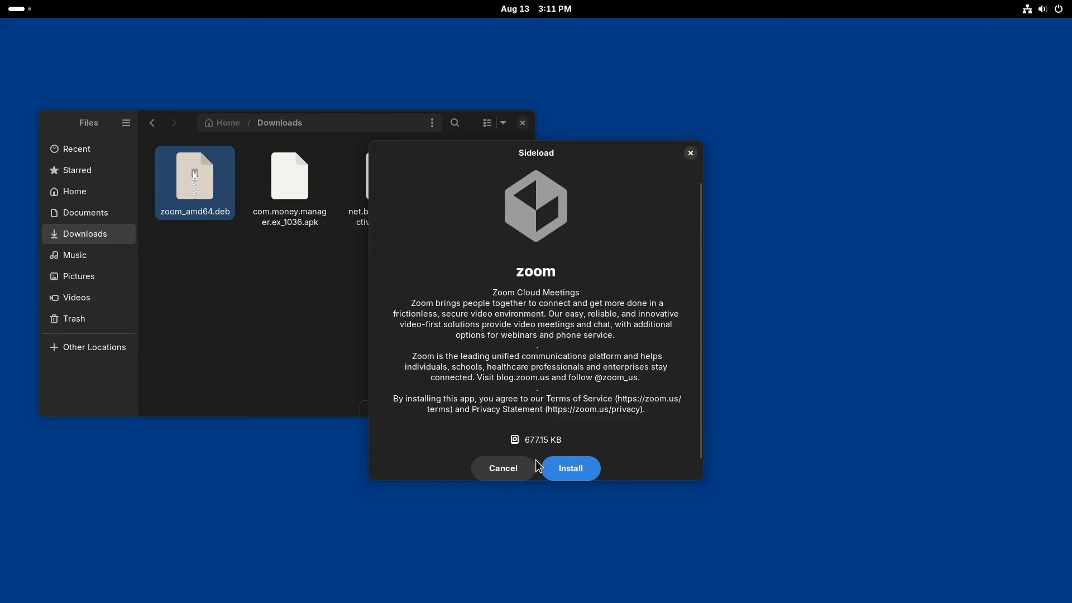
{"action": "left_click", "coordinate": [569, 468]}
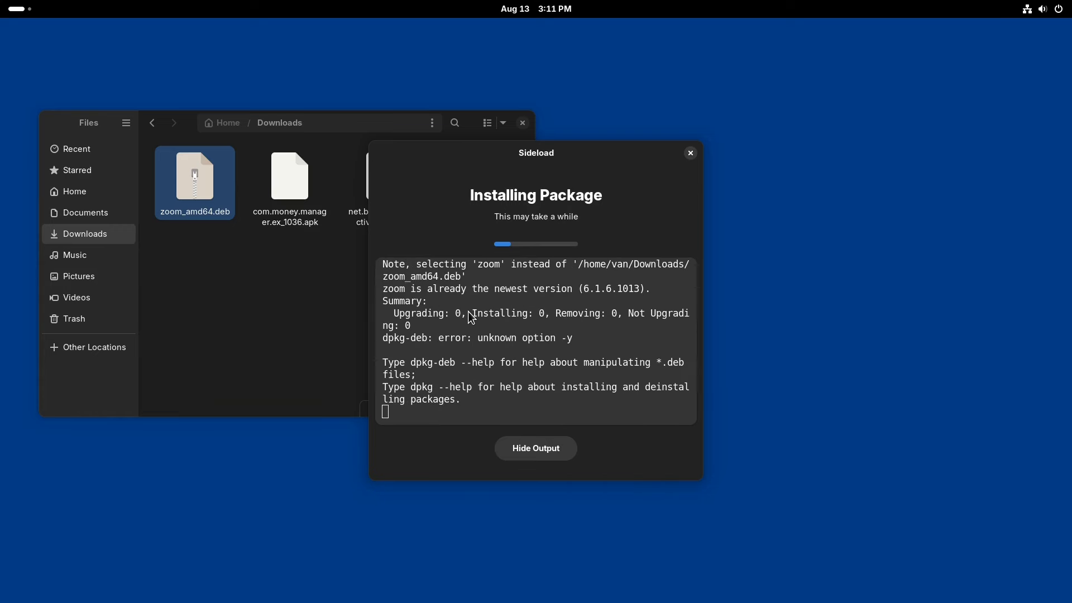
{"action": "left_click", "coordinate": [690, 153]}
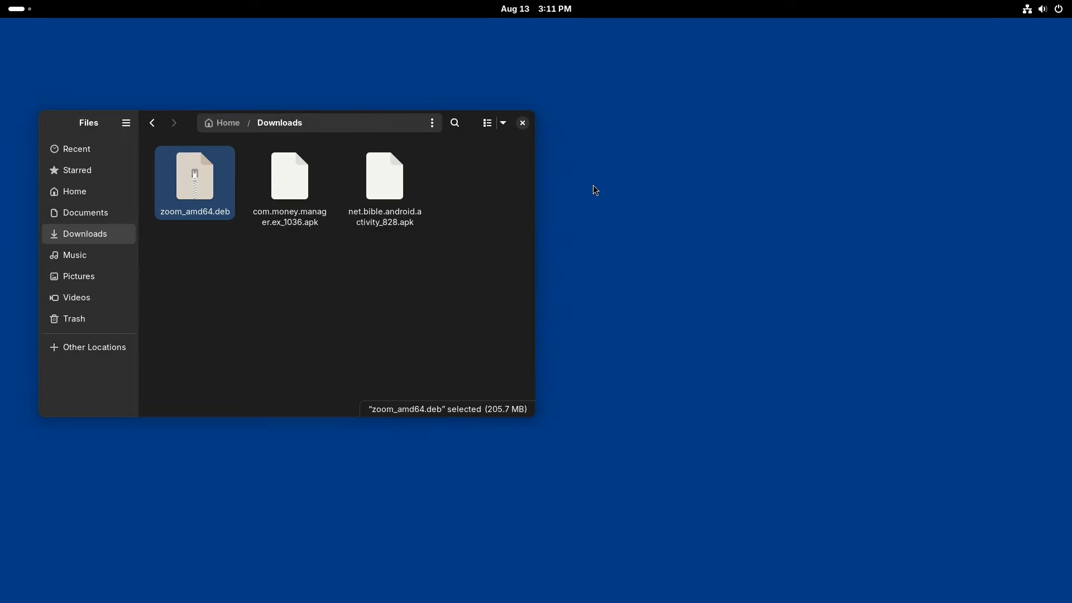
{"action": "left_click", "coordinate": [384, 177]}
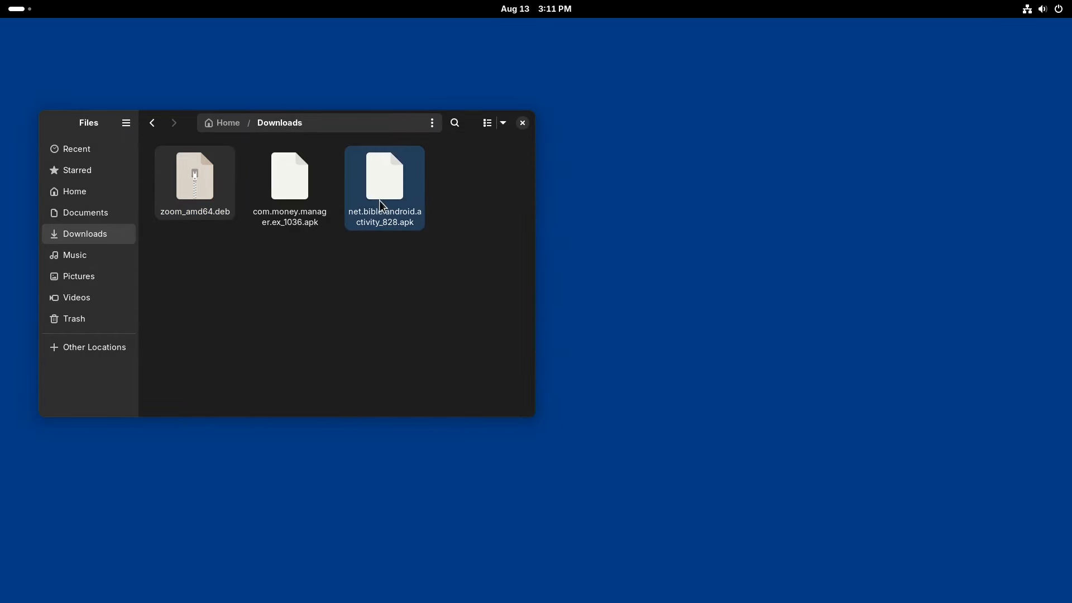
{"action": "right_click", "coordinate": [385, 177]}
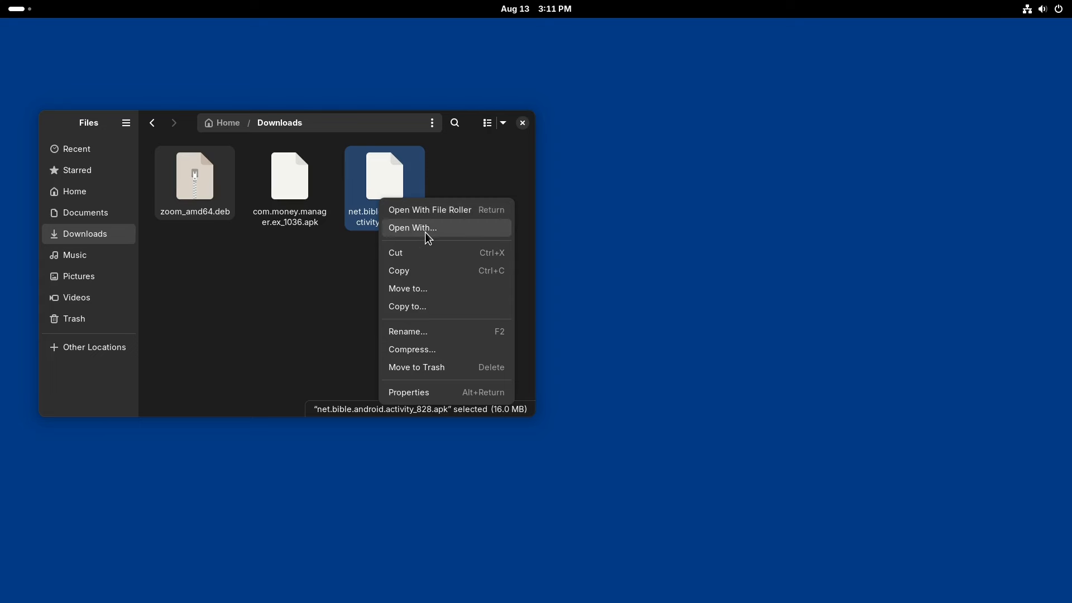
{"action": "left_click", "coordinate": [413, 227]}
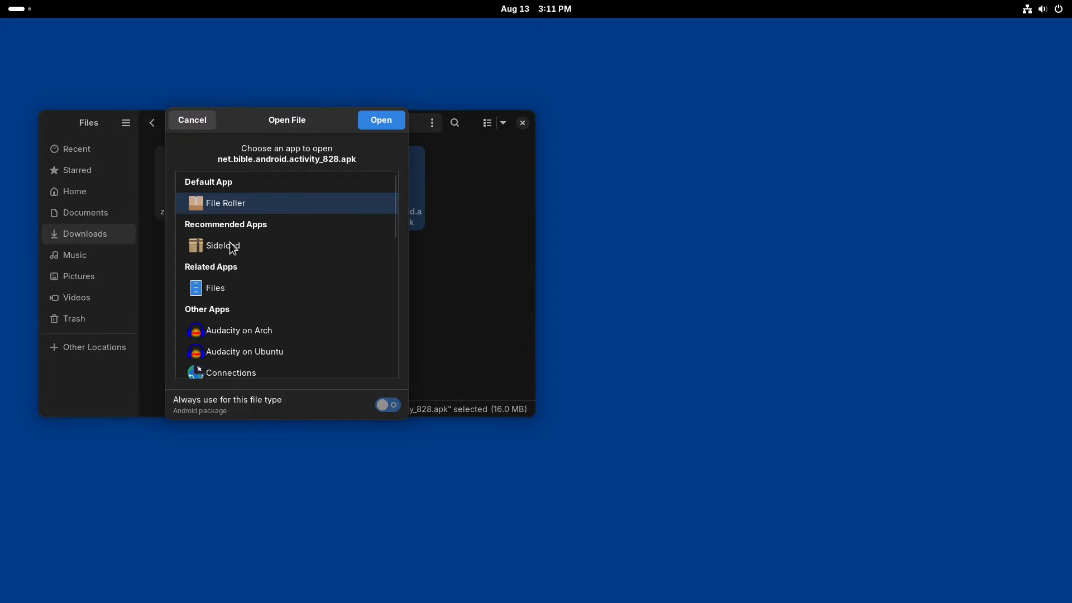
{"action": "left_click", "coordinate": [192, 120]}
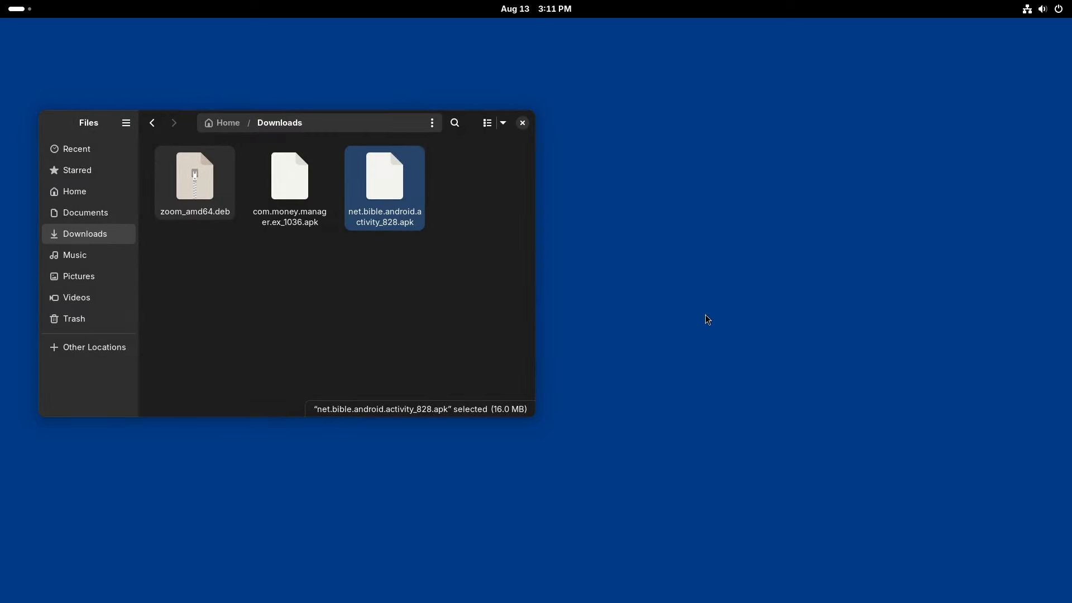
Install the Bible APK in Sideload, read the secure-boot error output, and close the window
{"action": "double_click", "coordinate": [384, 175]}
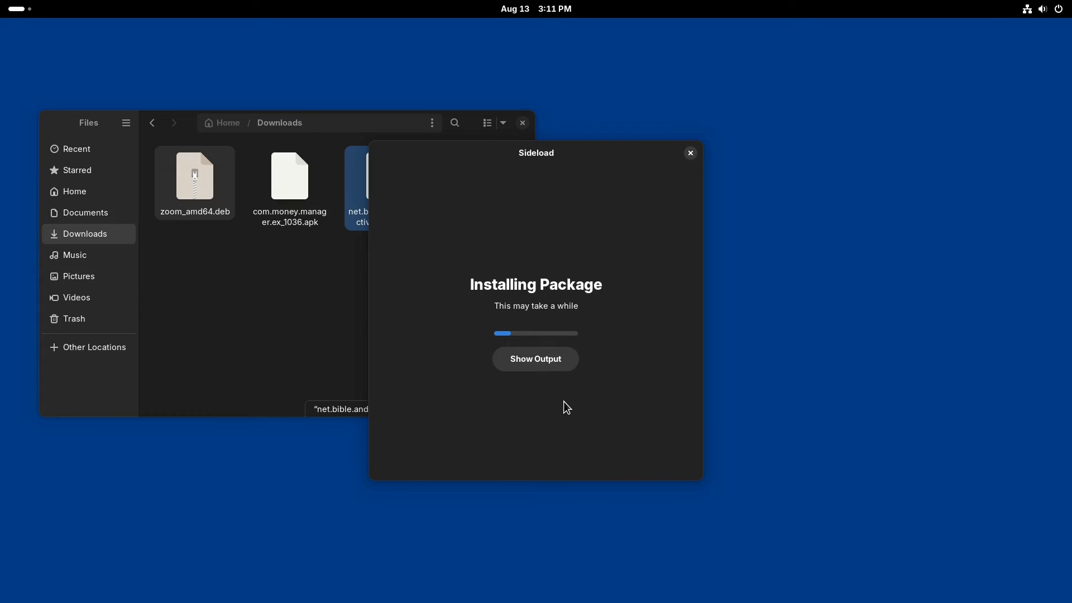
{"action": "left_click", "coordinate": [535, 358]}
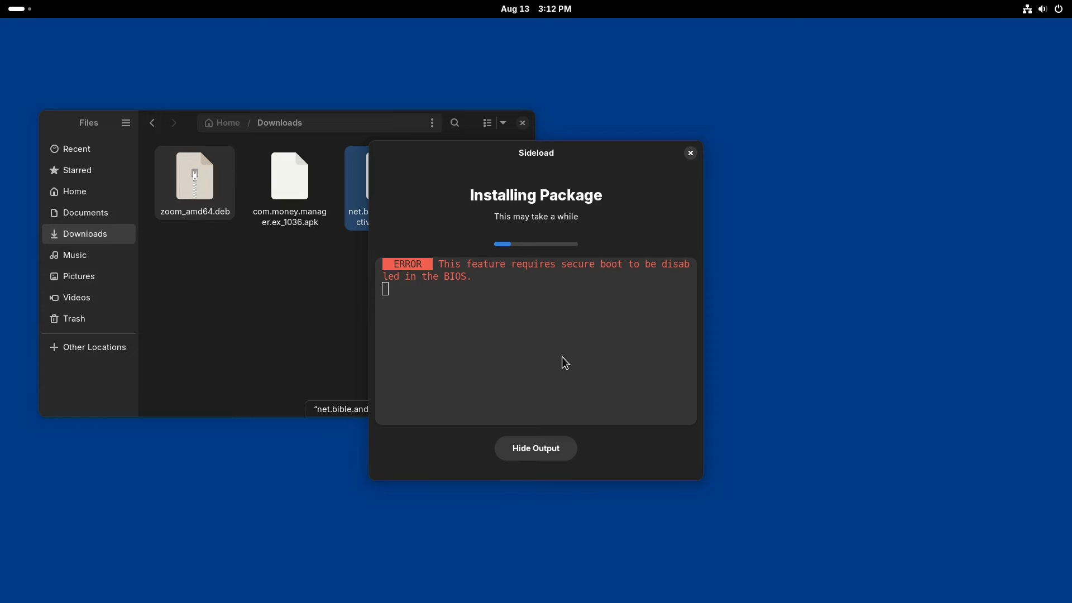
{"action": "left_click", "coordinate": [690, 153]}
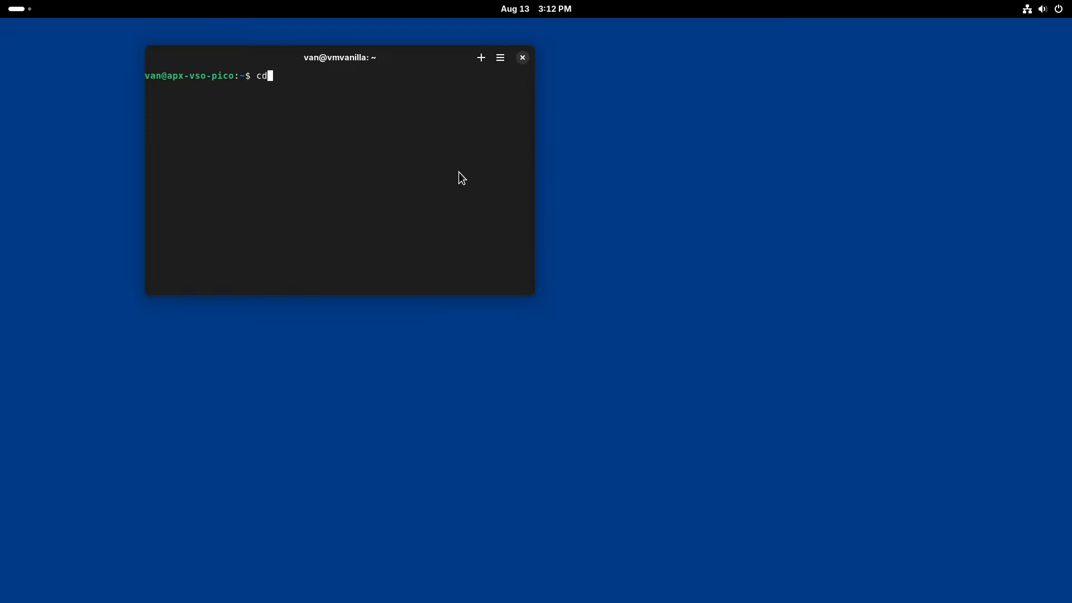
Change into Downloads, list its files and show apx --help
{"action": "type", "text": "Downloads/"}
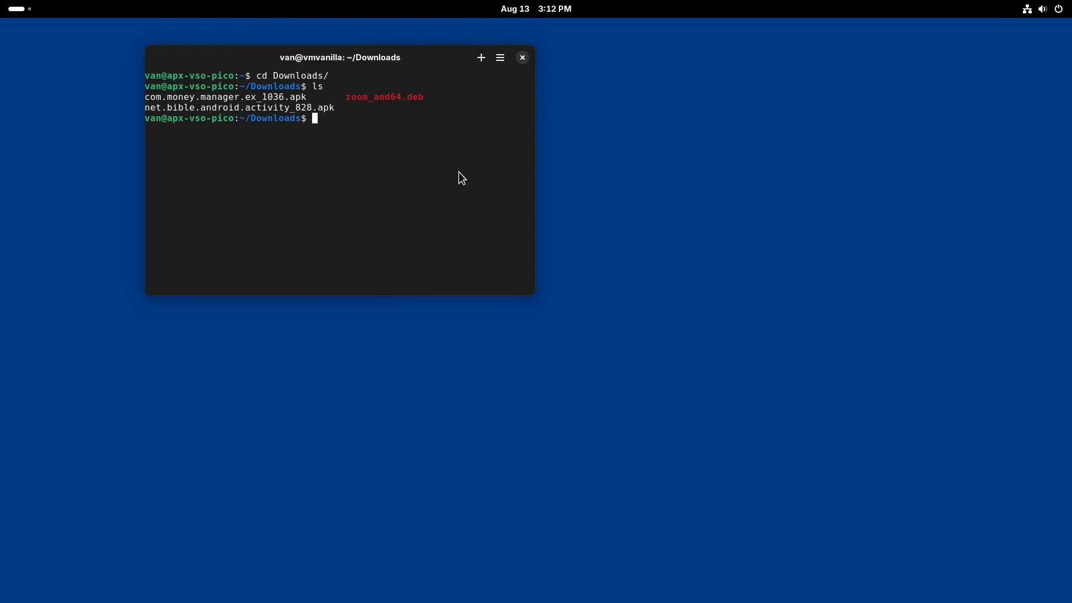
{"action": "type", "text": "ls"}
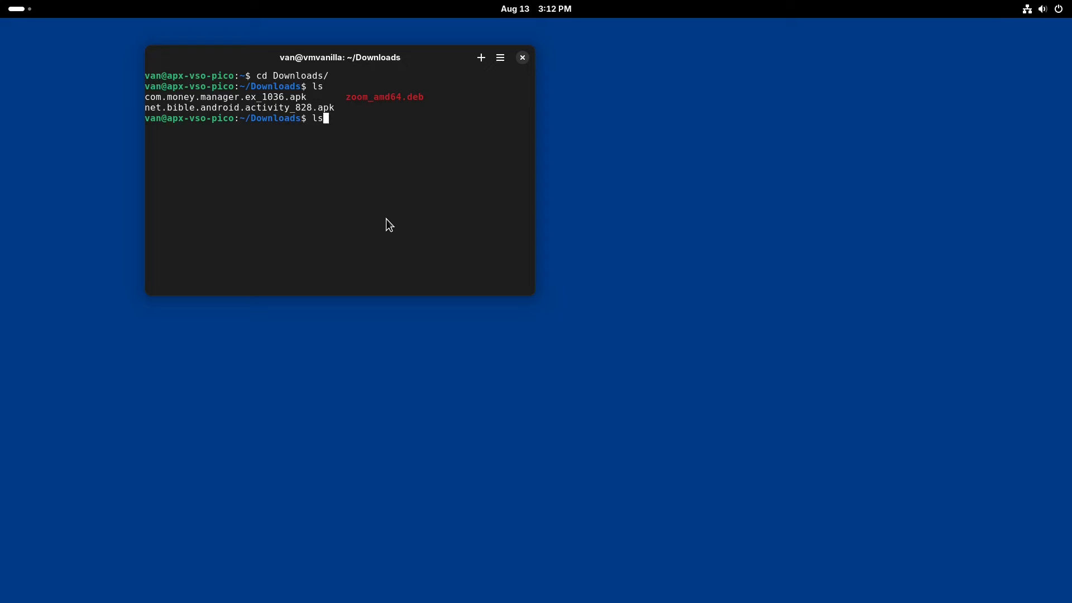
{"action": "type", "text": "apx --help"}
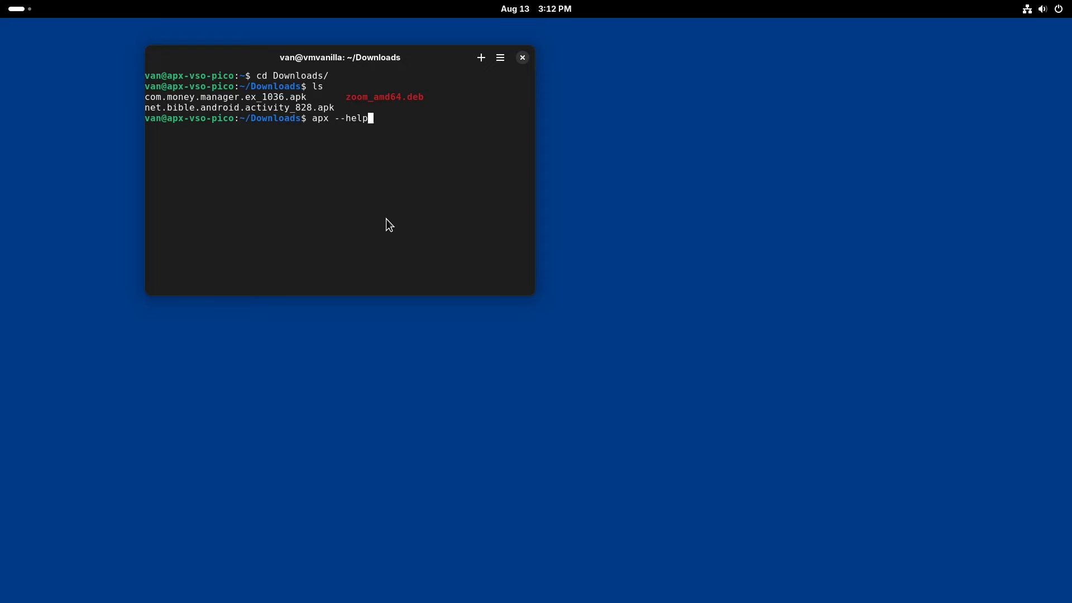
Run 'vso android install -l net.bible.android.activity_828.apk', hit the secure-boot error, and exit
{"action": "type", "text": "vso android install -l net.bible.android.activity_828.apk"}
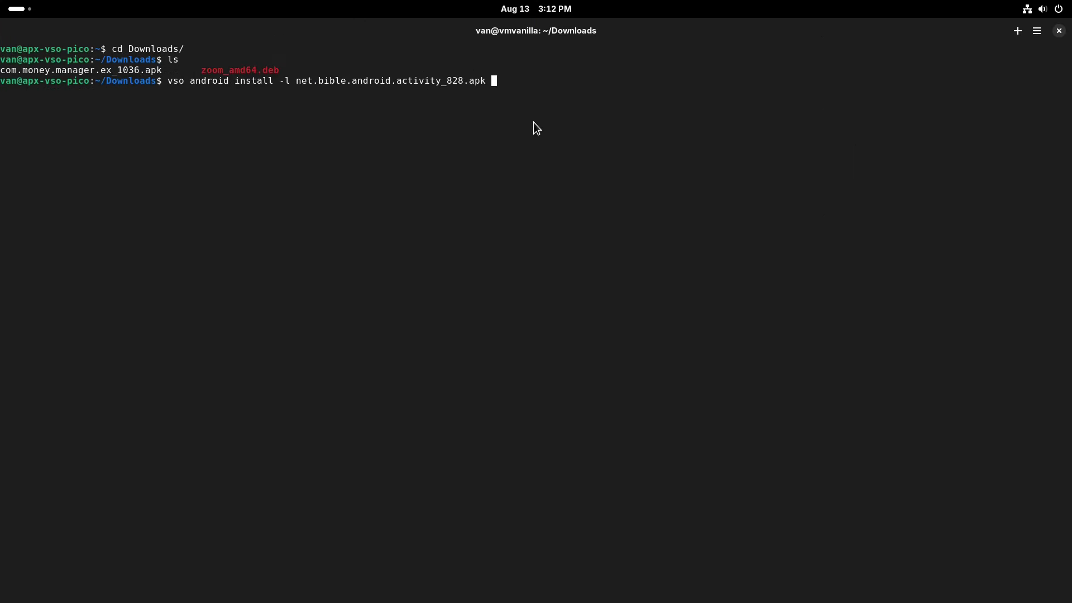
{"action": "key", "text": "Return"}
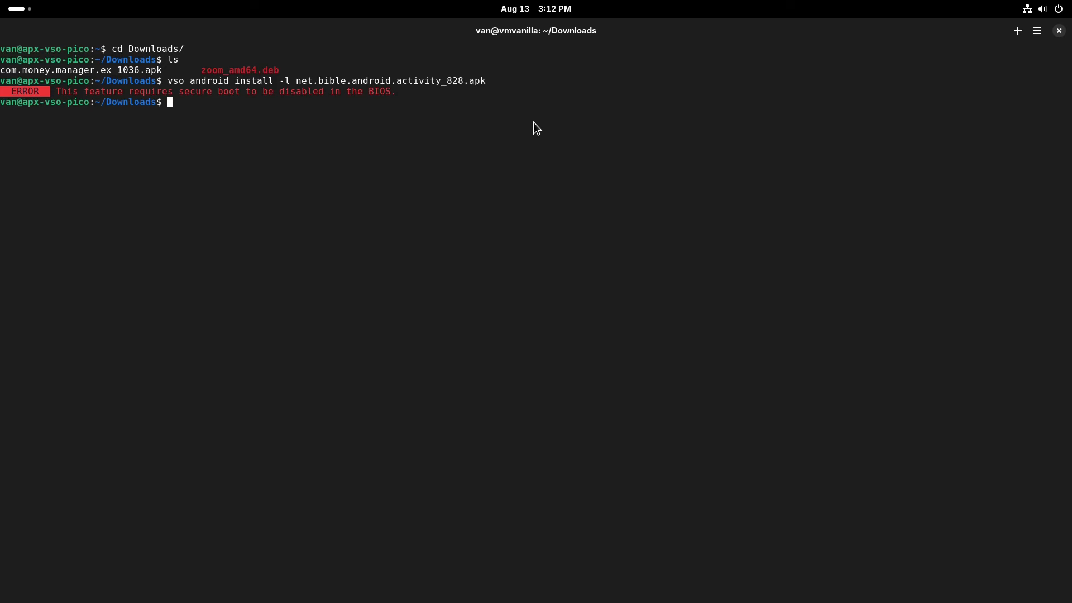
{"action": "type", "text": "exit"}
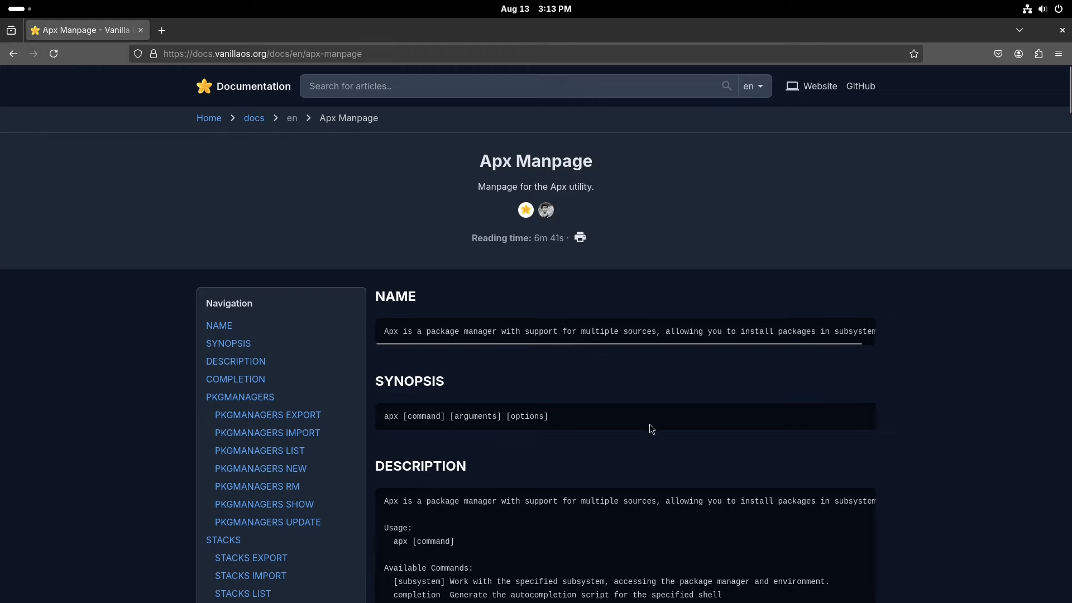
Scroll the Apx manpage past PKGMANAGERS and STACKS to the SUBSYSTEMS commands
{"action": "scroll", "scroll_direction": "down", "scroll_amount": 3}
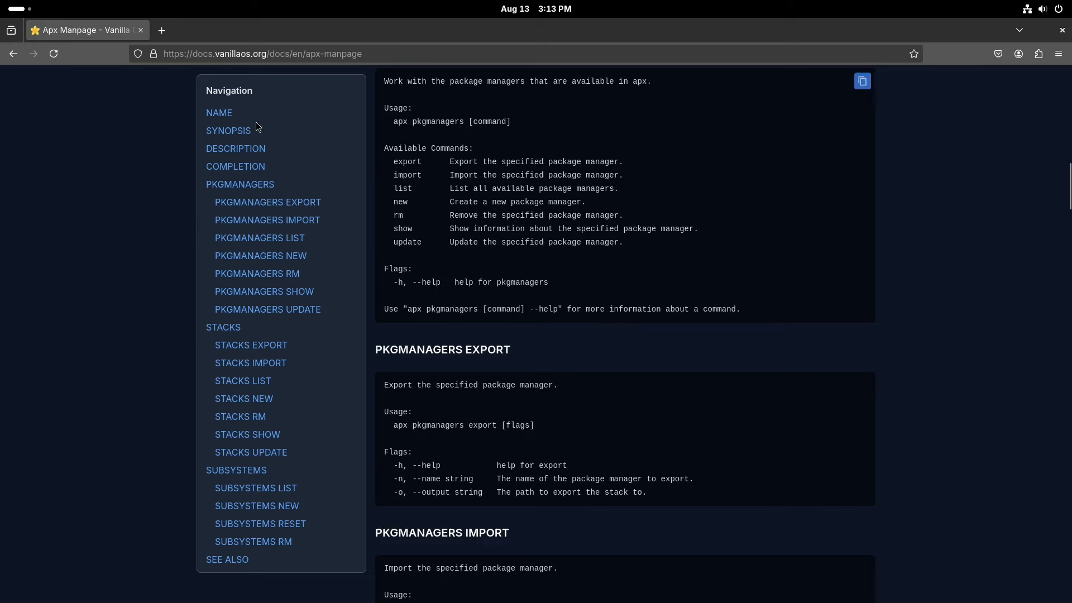
{"action": "scroll", "scroll_direction": "down", "scroll_amount": 3}
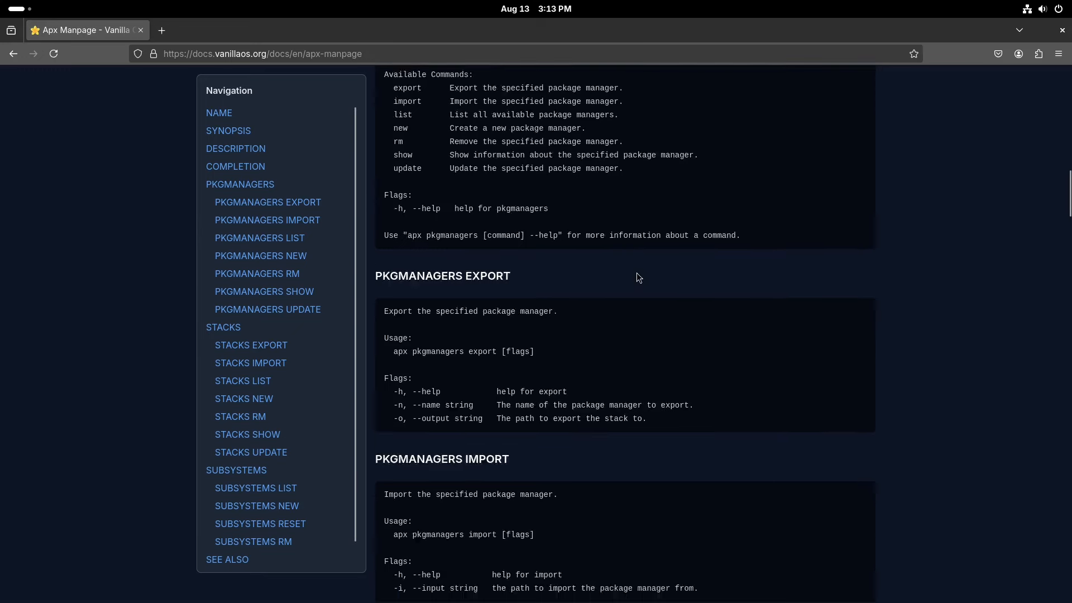
{"action": "scroll", "scroll_direction": "down", "scroll_amount": 3}
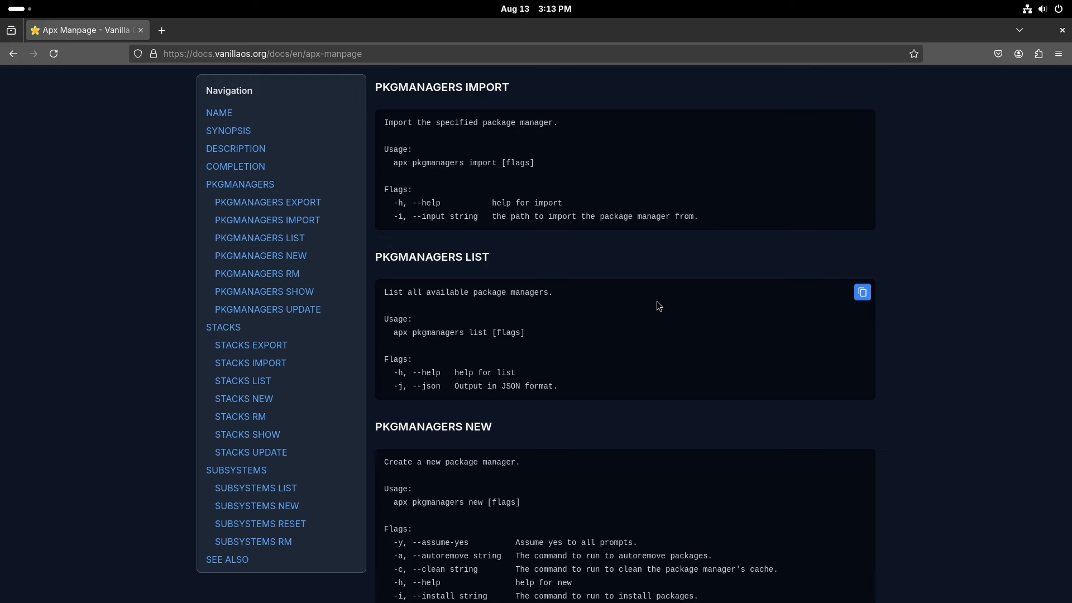
{"action": "scroll", "scroll_direction": "down", "scroll_amount": 3}
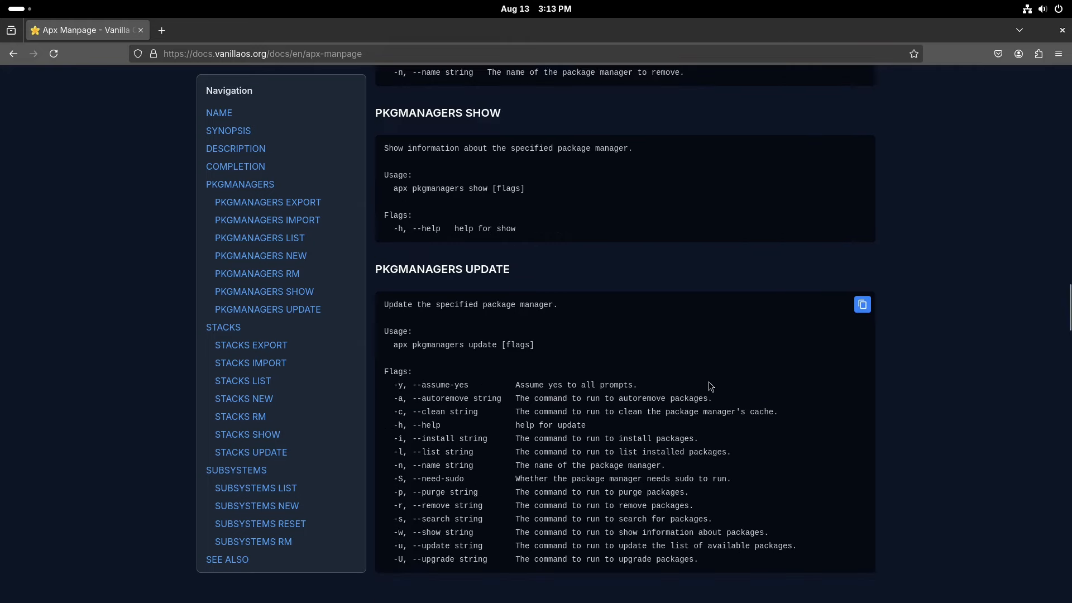
{"action": "scroll", "scroll_direction": "down", "scroll_amount": 3}
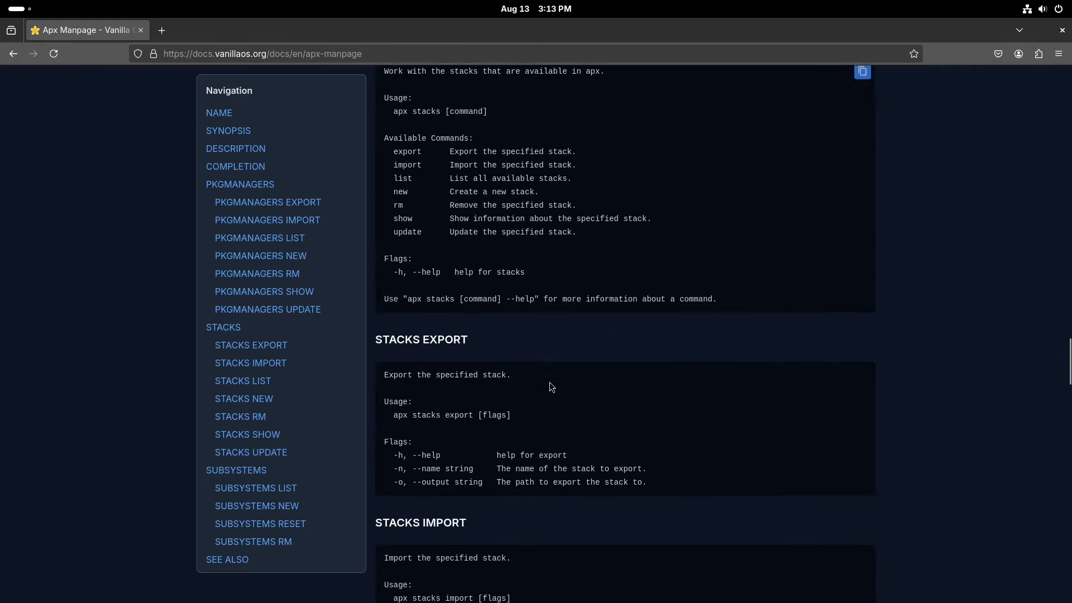
{"action": "scroll", "scroll_direction": "down", "scroll_amount": 3}
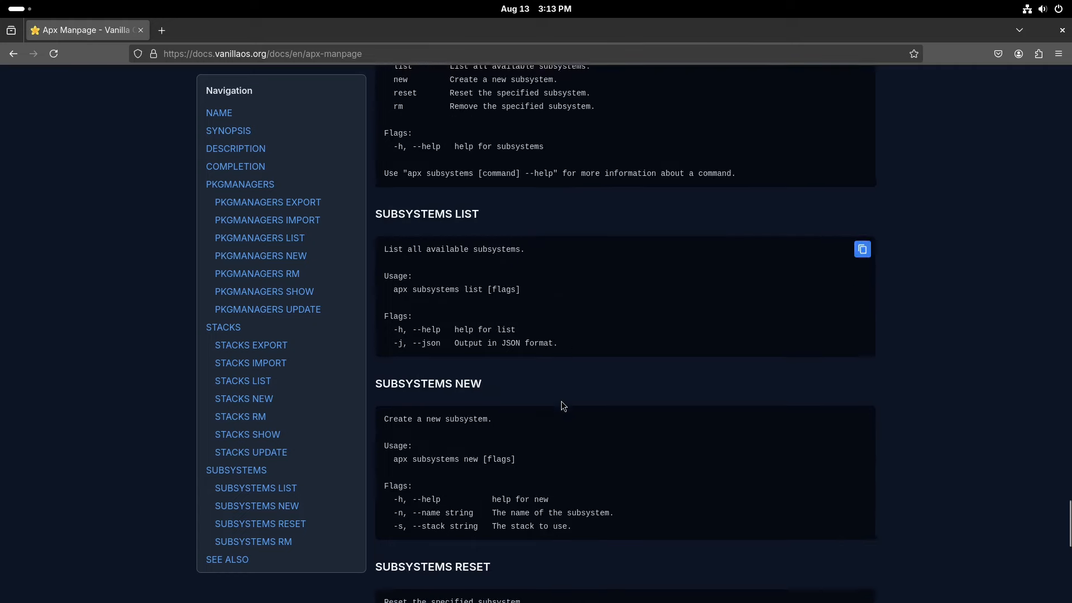
{"action": "scroll", "scroll_direction": "down", "scroll_amount": 3}
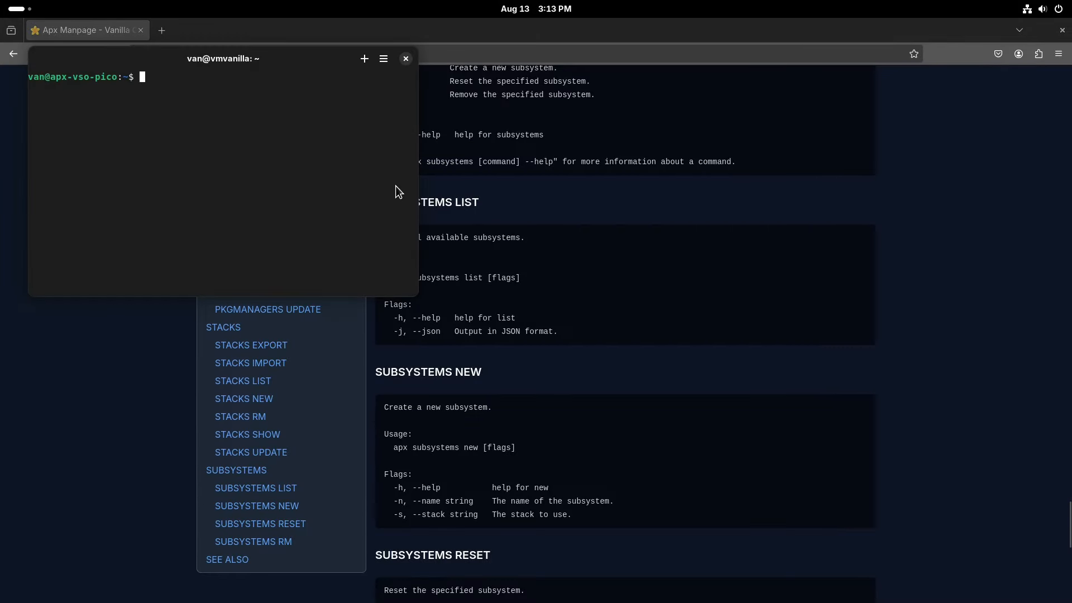
Run 'apx Arch install kdenlive' and decline the 219.34 MiB download at the Proceed prompt
{"action": "type", "text": "ap"}
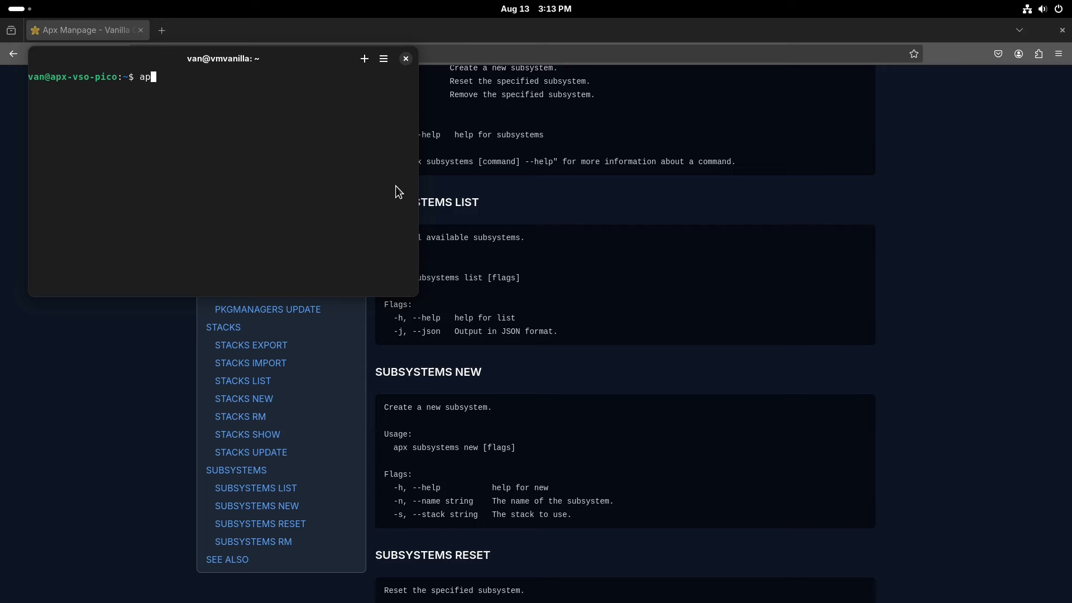
{"action": "type", "text": "x"}
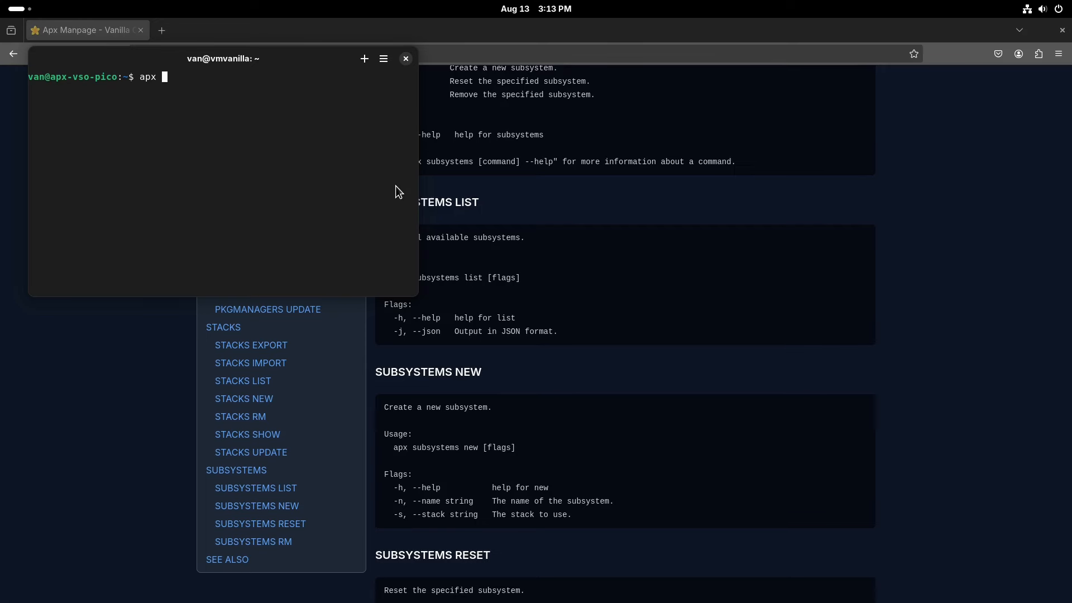
{"action": "type", "text": "Arch"}
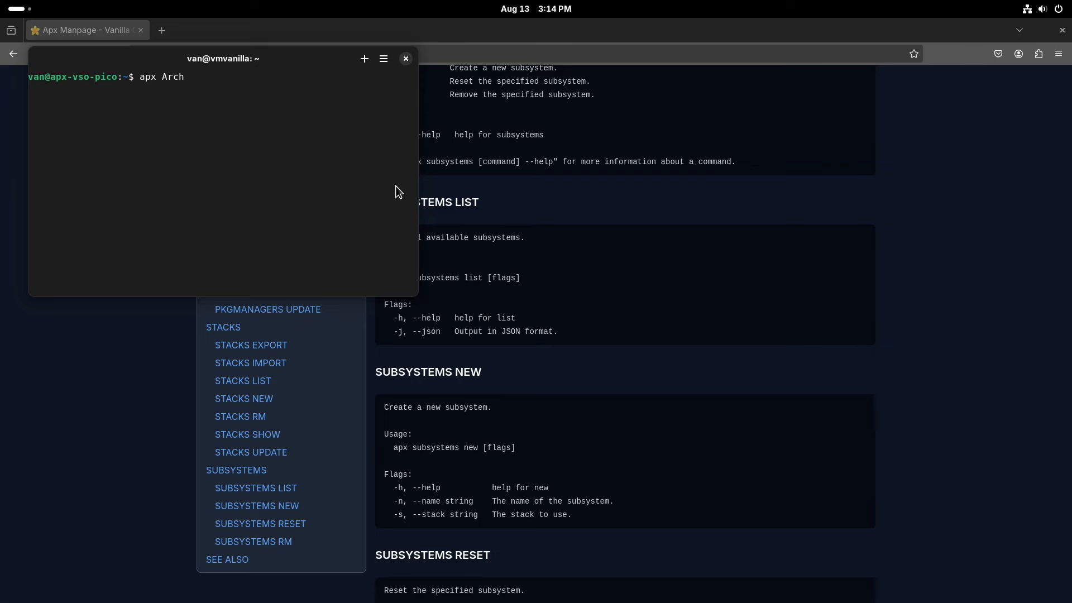
{"action": "type", "text": "install"}
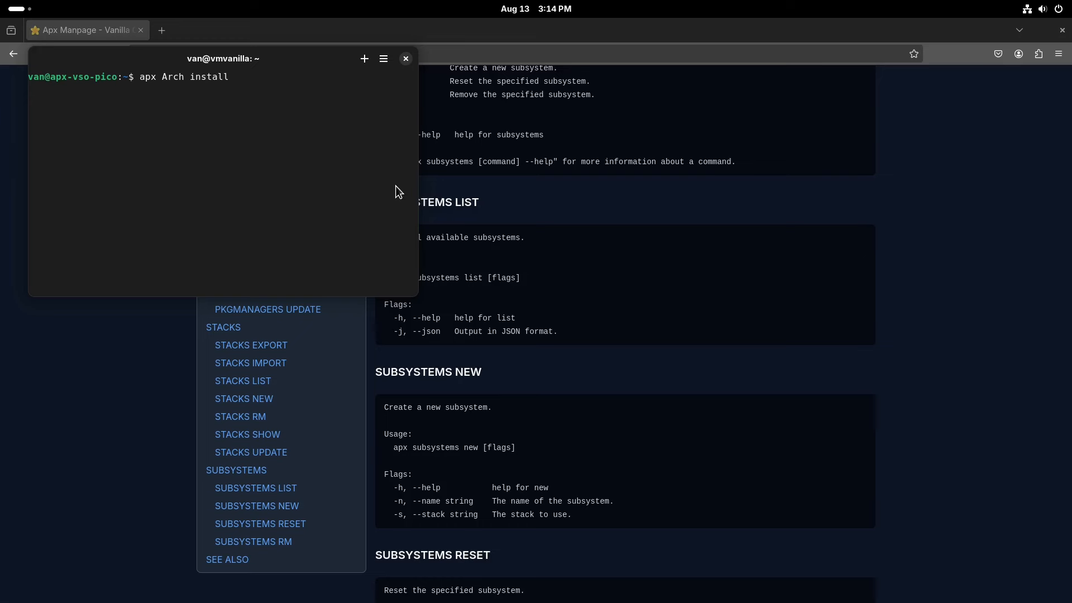
{"action": "type", "text": "kdel"}
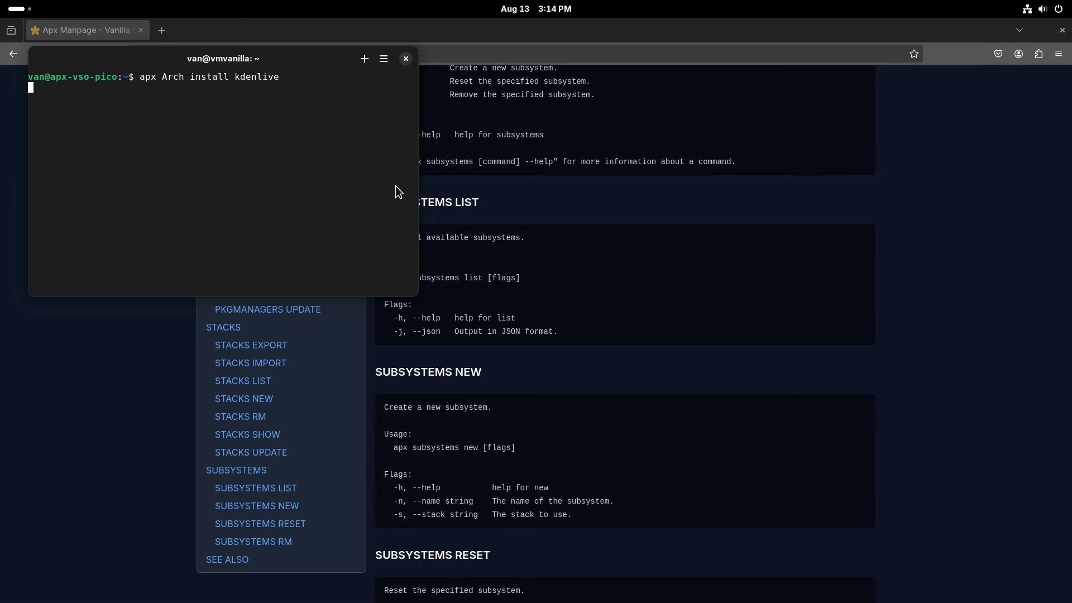
{"action": "key", "text": "Return"}
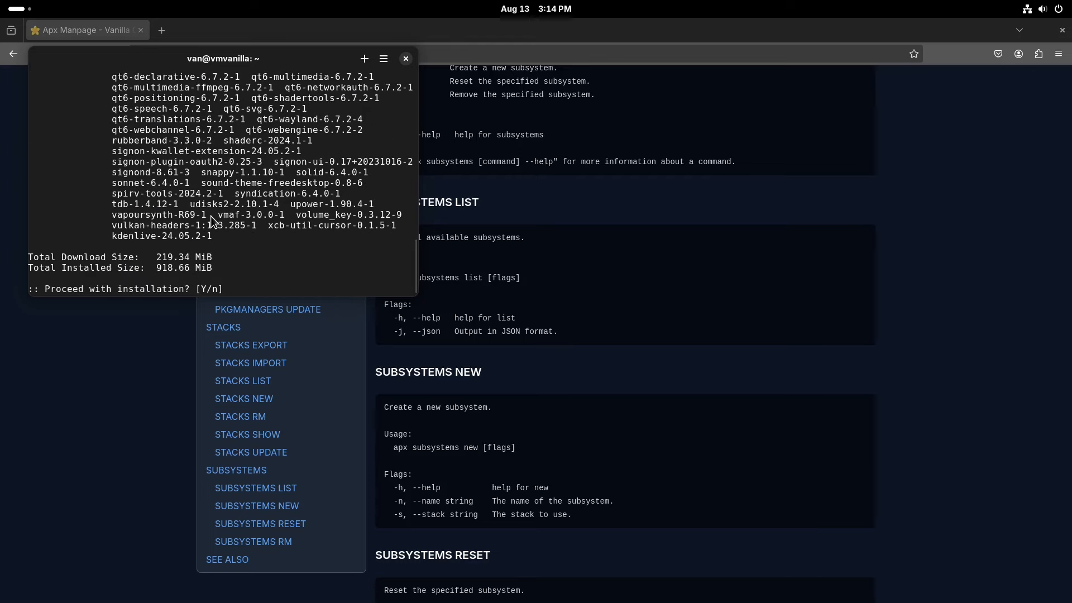
{"action": "type", "text": "n"}
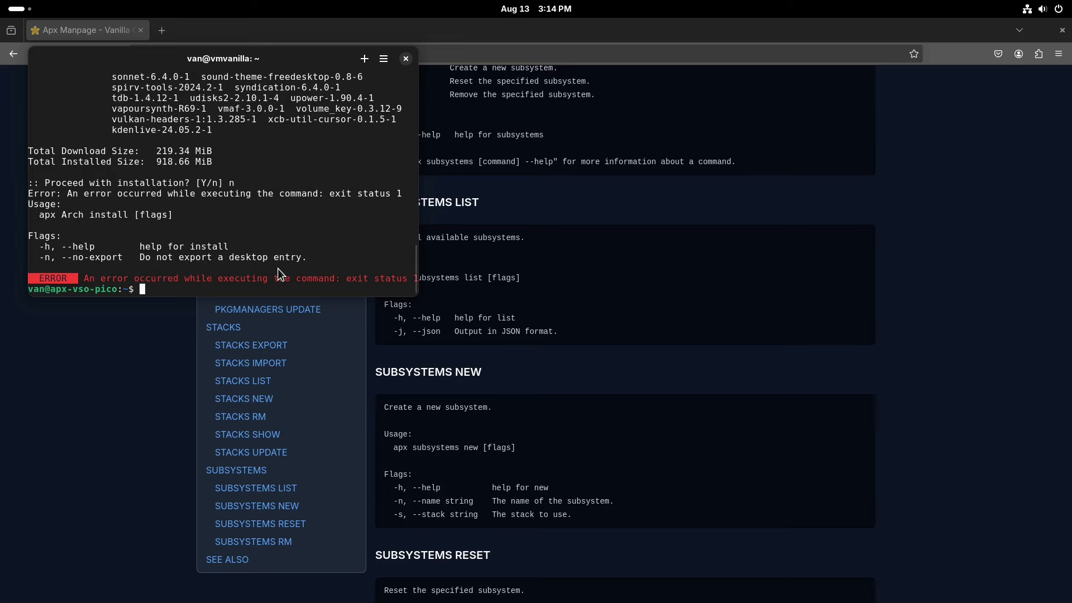
Run an install in the Ubuntu subsystem, decline the 557-package prompt, and return to the Apx manpage
{"action": "type", "text": "apx Arch install kdenlive"}
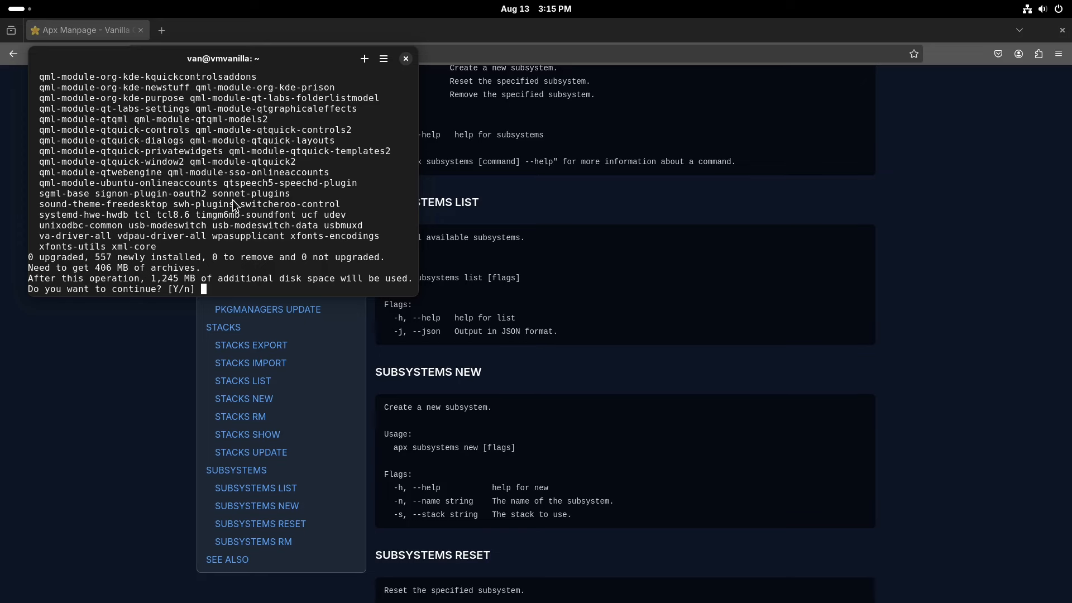
{"action": "type", "text": "n"}
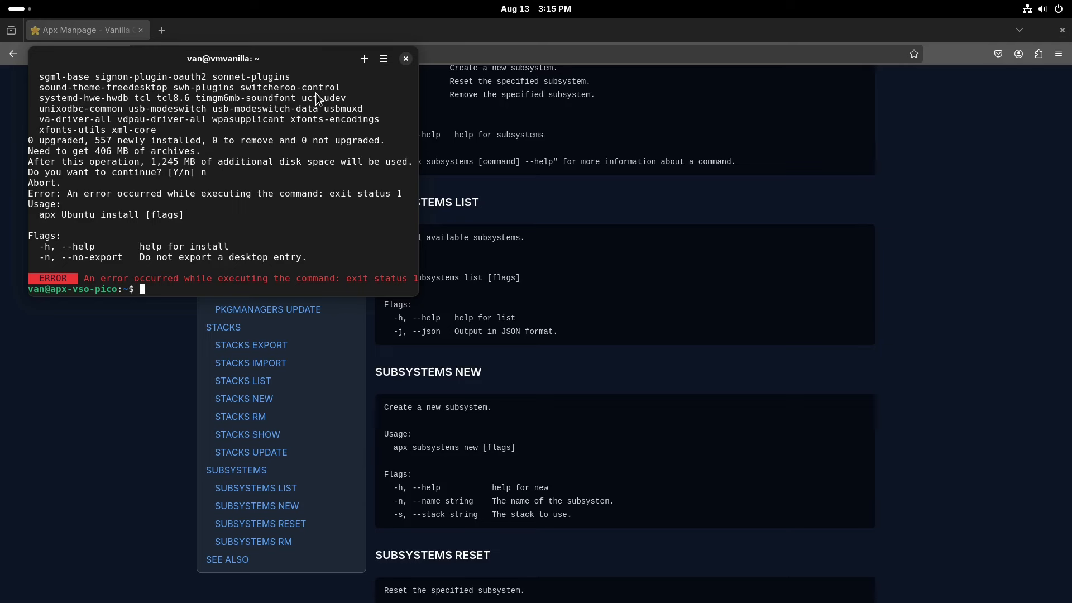
{"action": "left_click", "coordinate": [405, 58]}
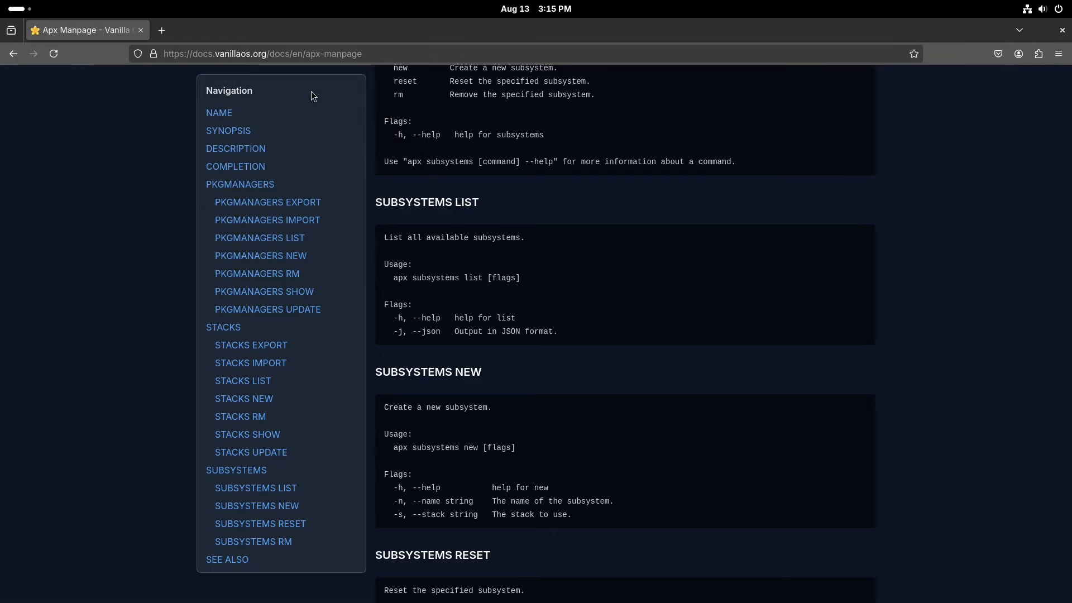
Show the GNOME application grid with Apx, Audacity on Arch and Ubuntu, and VLC
{"action": "scroll", "scroll_direction": "up", "scroll_amount": 3}
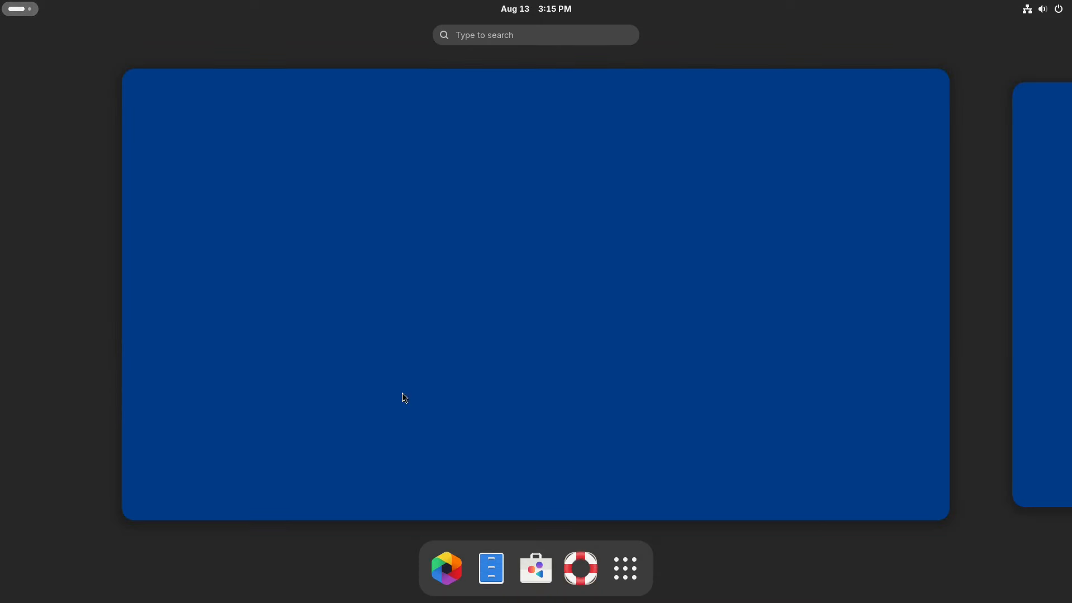
{"action": "left_click", "coordinate": [624, 568]}
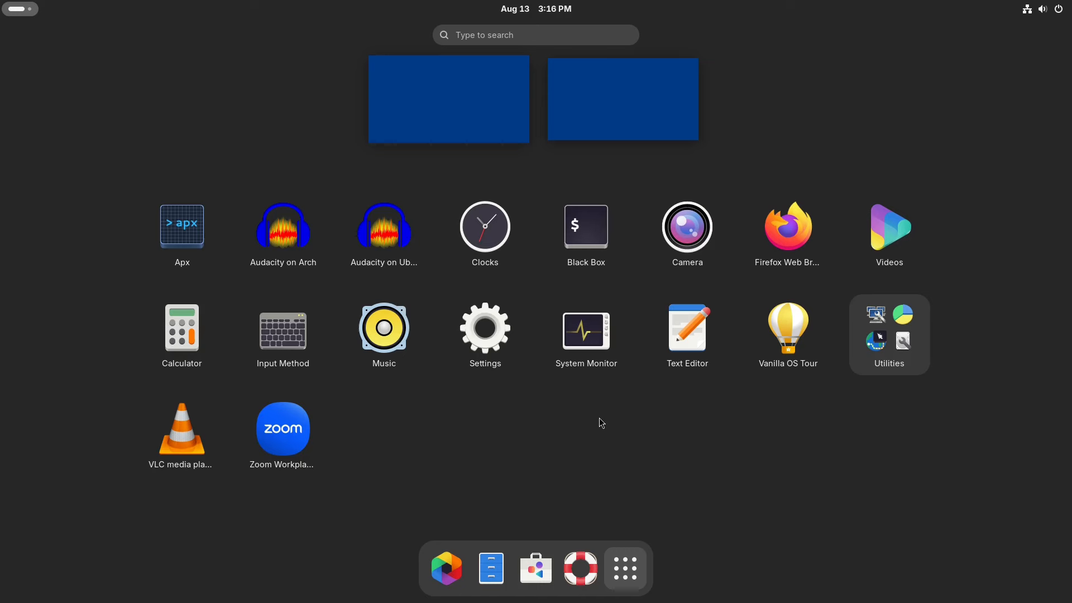
{"action": "mouse_move", "coordinate": [787, 236]}
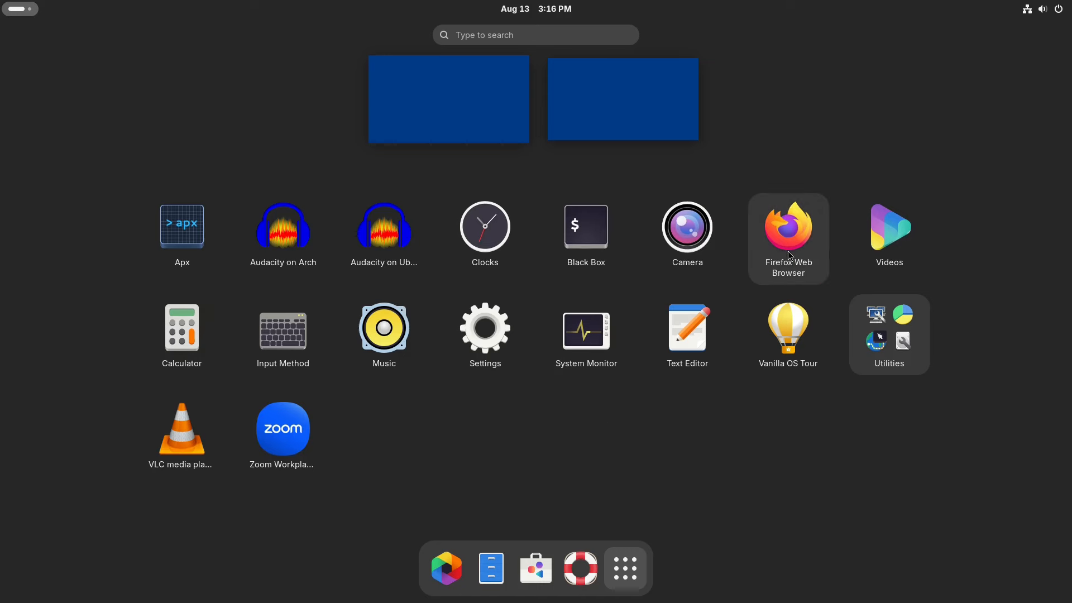
{"action": "mouse_move", "coordinate": [791, 262]}
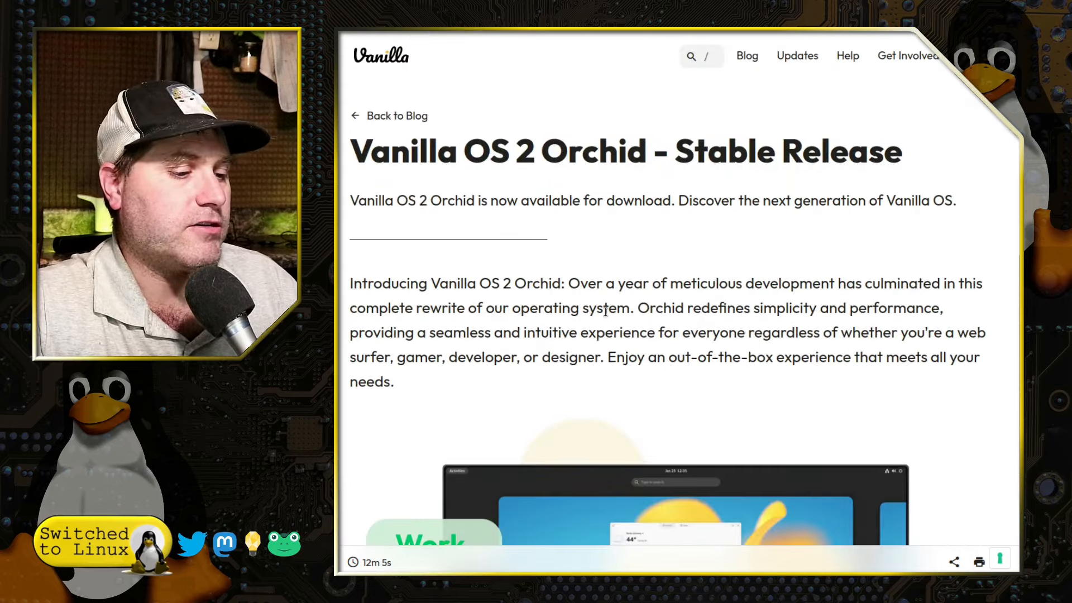
Search the Orchid release post for 'andr' and jump to the Android match
{"action": "type", "text": "a"}
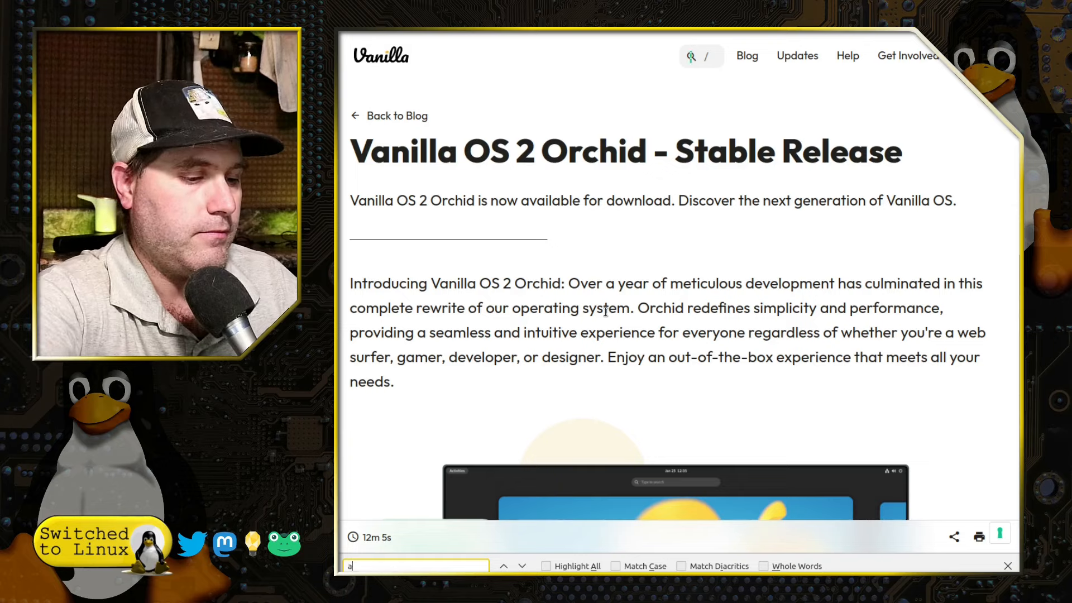
{"action": "type", "text": "ndr"}
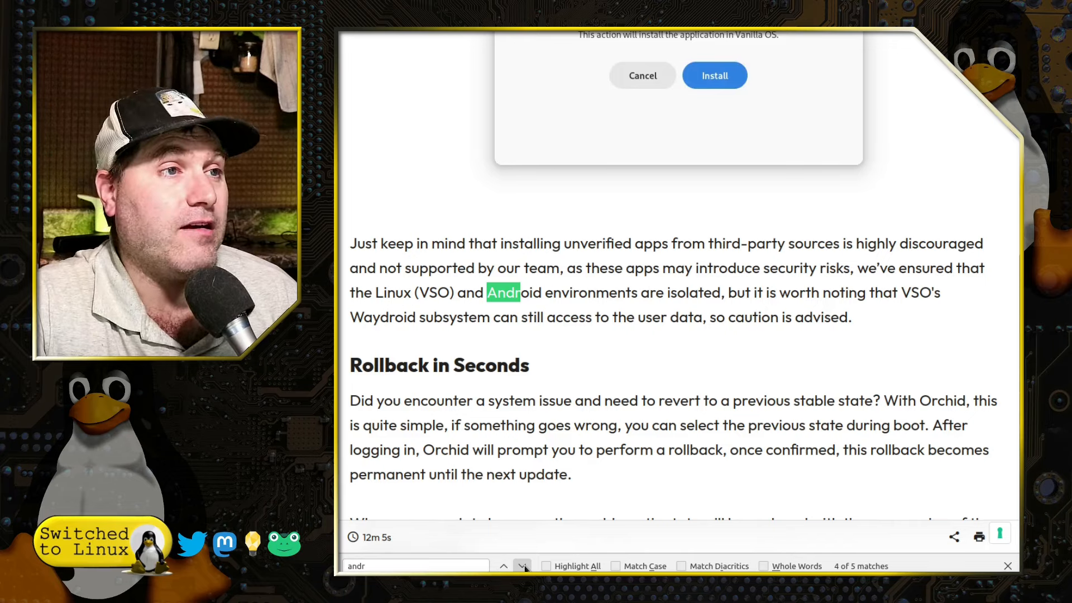
{"action": "left_click", "coordinate": [523, 565]}
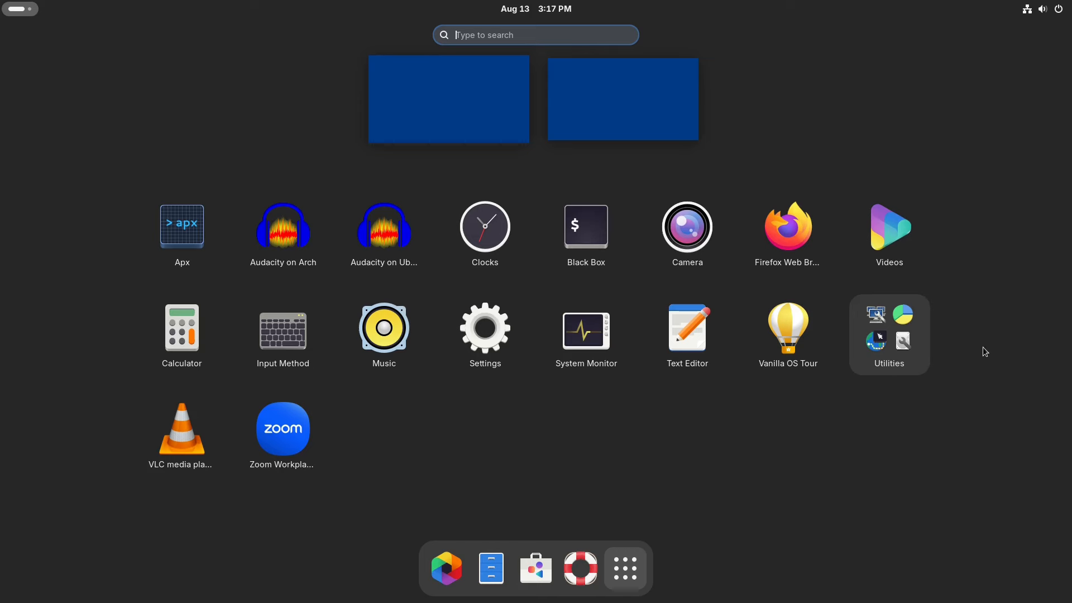
{"action": "mouse_move", "coordinate": [616, 416]}
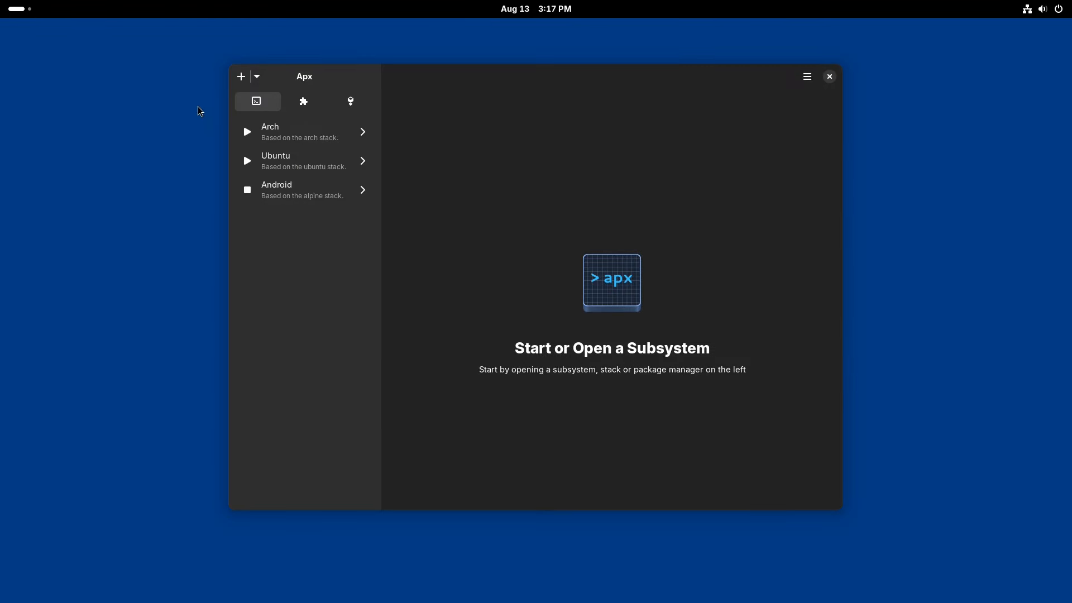
View the dnf and zypper package managers' details and command lists in Apx
{"action": "left_click", "coordinate": [350, 101]}
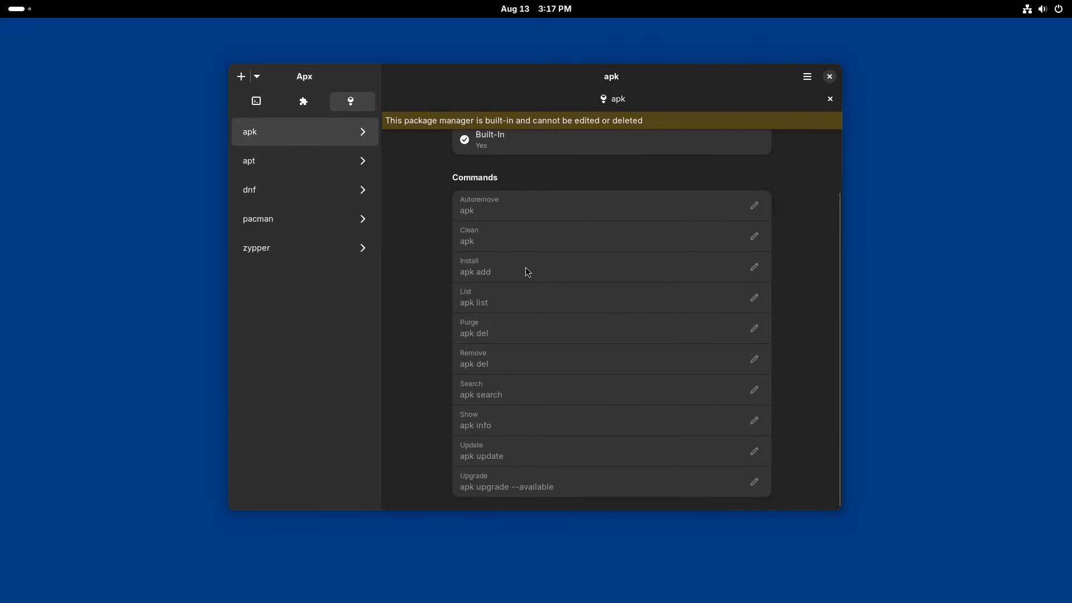
{"action": "mouse_move", "coordinate": [522, 267]}
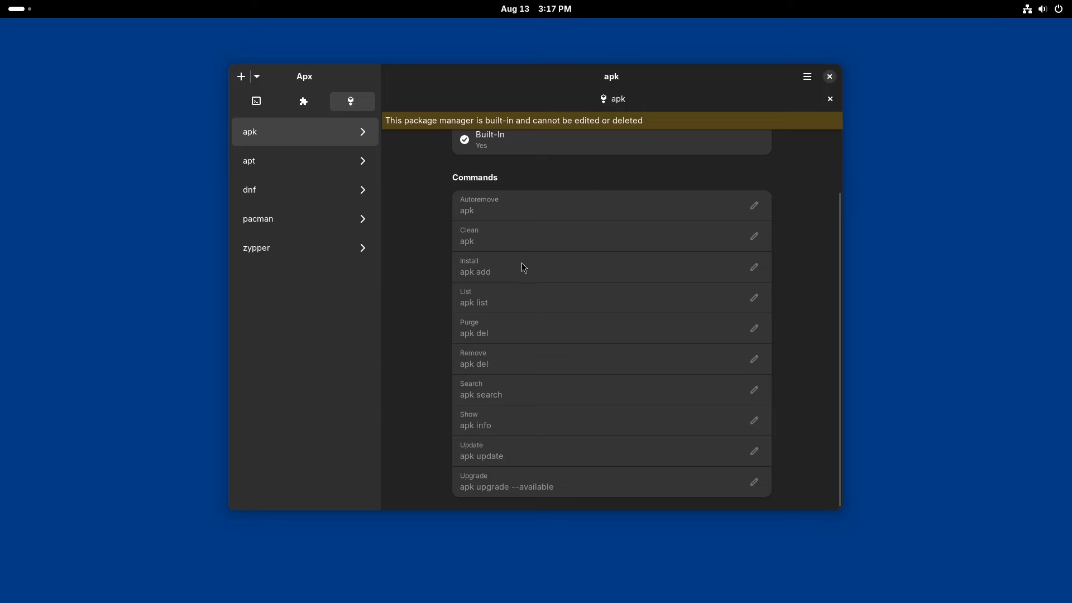
{"action": "mouse_move", "coordinate": [283, 161]}
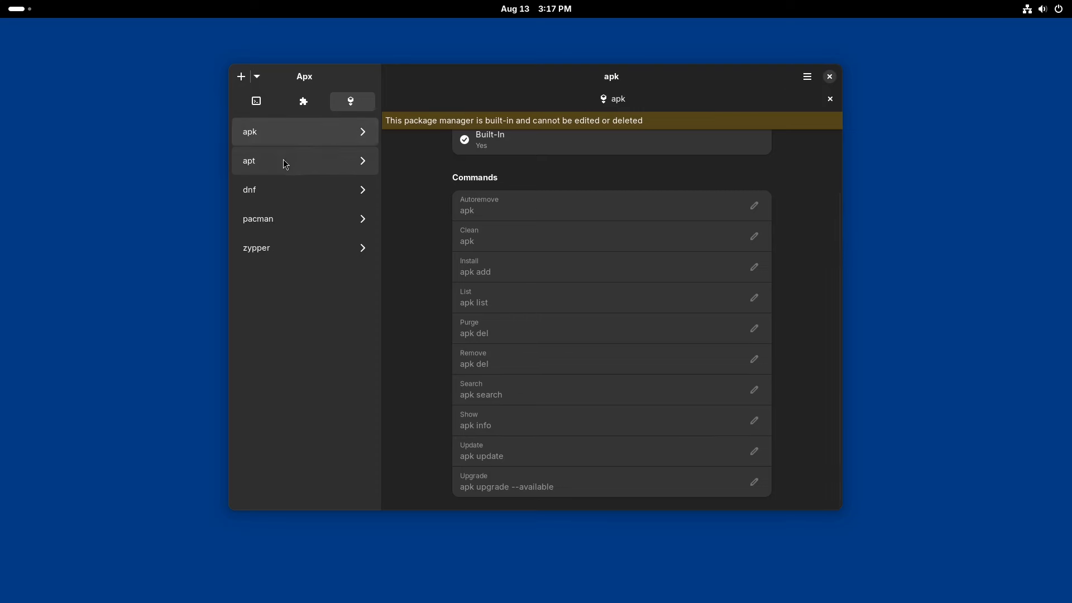
{"action": "left_click", "coordinate": [249, 190]}
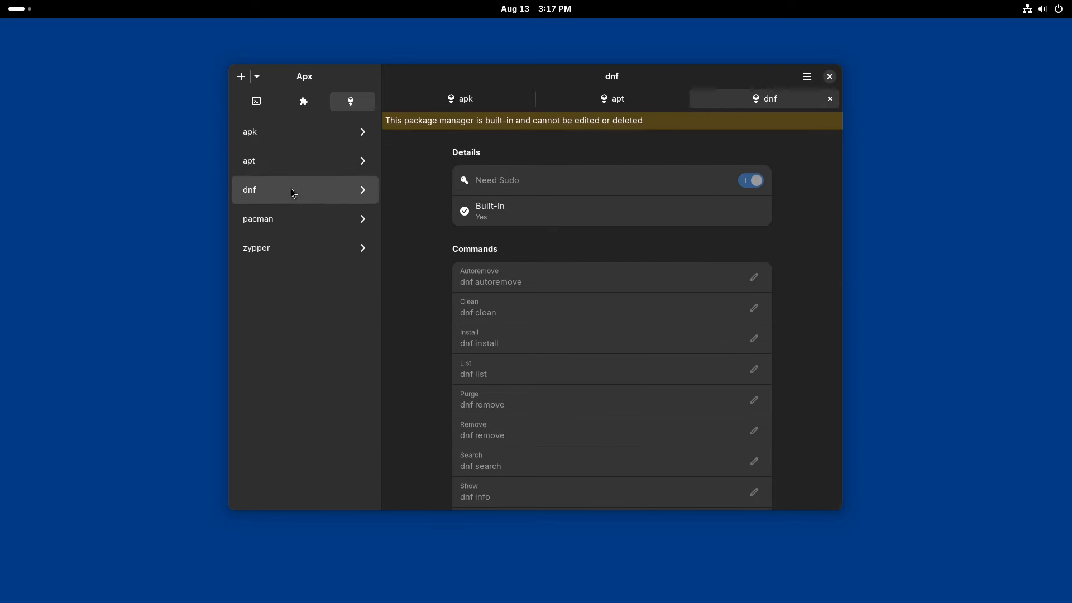
{"action": "left_click", "coordinate": [258, 247]}
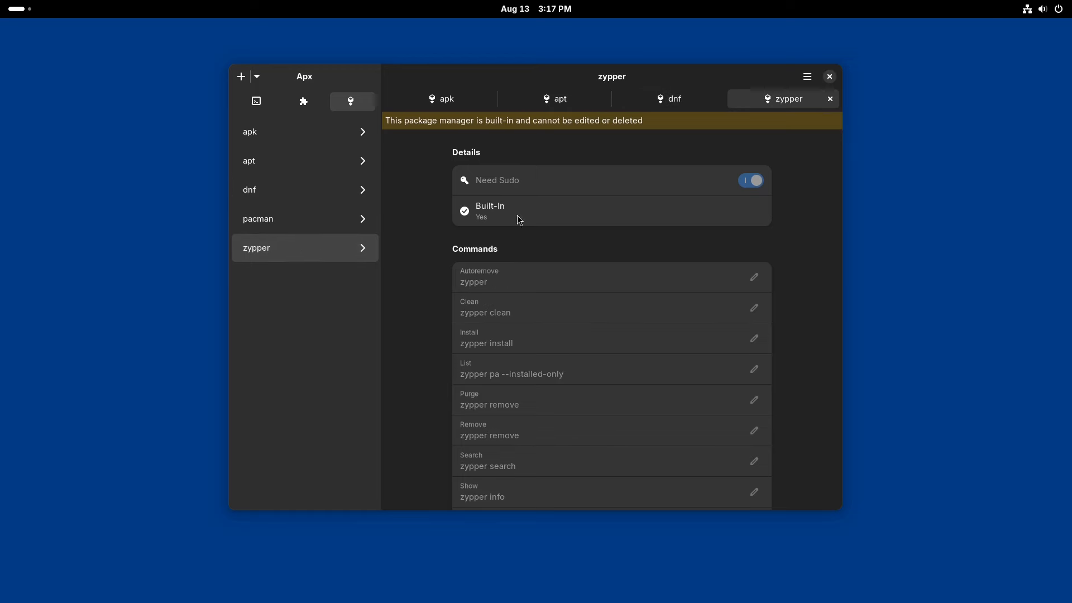
{"action": "scroll", "scroll_direction": "down", "scroll_amount": 3}
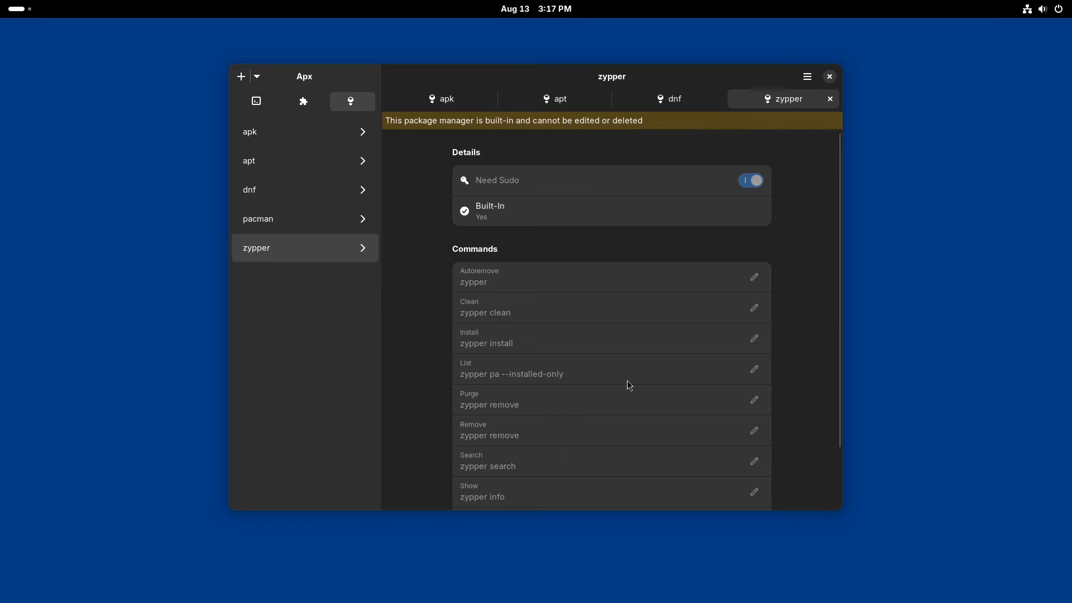
{"action": "mouse_move", "coordinate": [663, 375]}
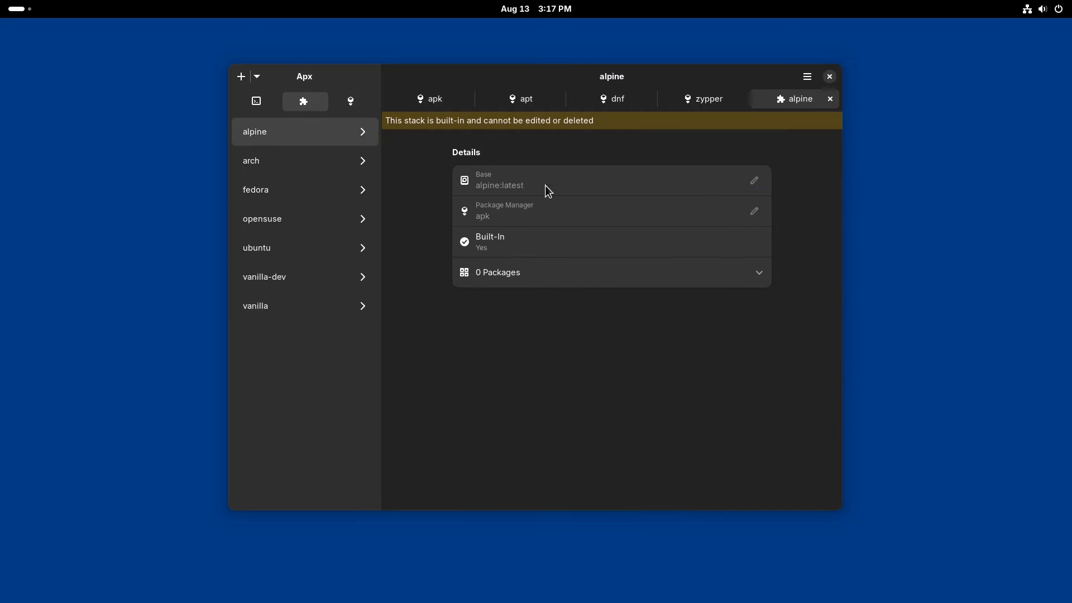
{"action": "mouse_move", "coordinate": [304, 306]}
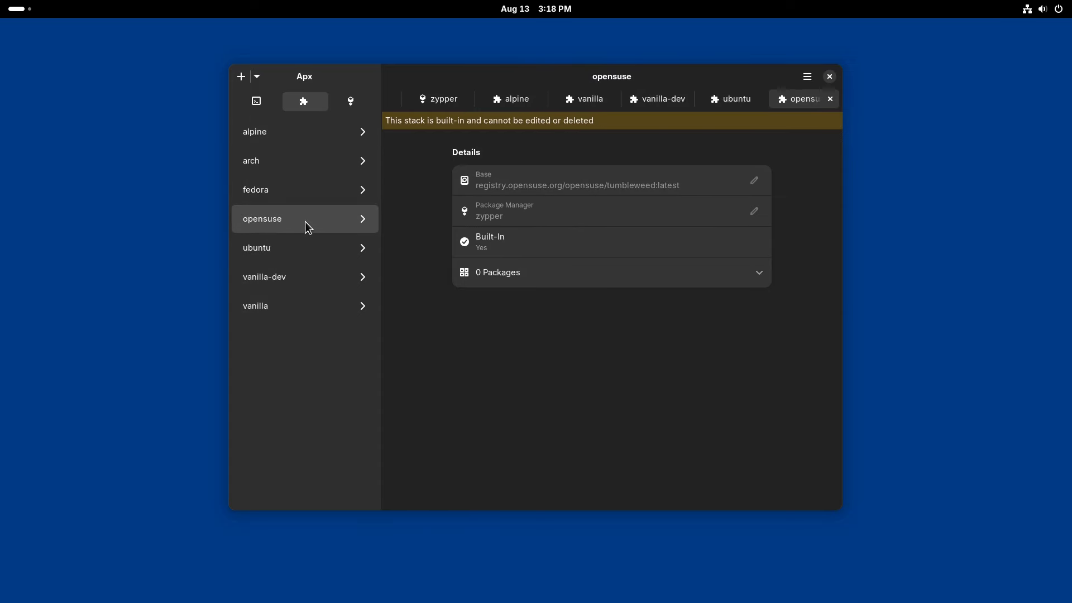
{"action": "mouse_move", "coordinate": [279, 161]}
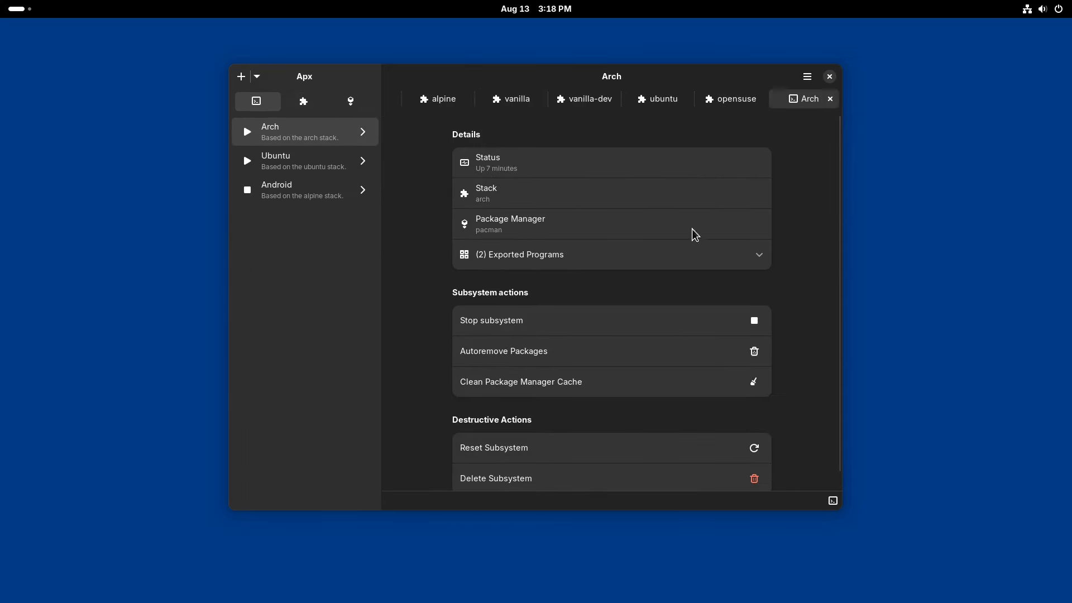
Scroll through the Arch subsystem's details in Apx
{"action": "scroll", "scroll_direction": "down", "scroll_amount": 3}
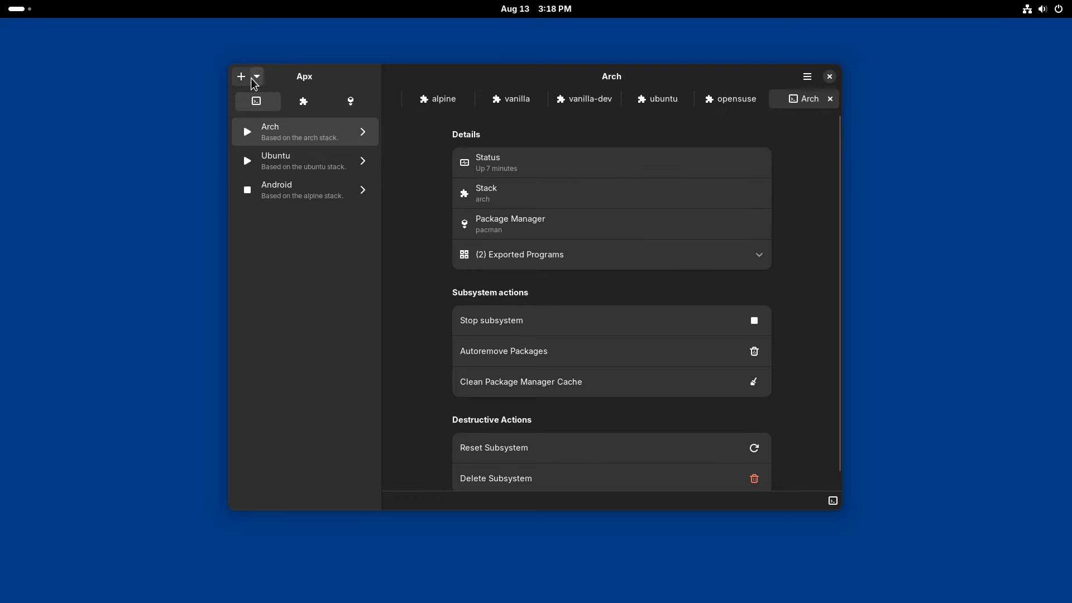
Create a new subsystem named Fedora based on the fedora stack
{"action": "left_click", "coordinate": [257, 77]}
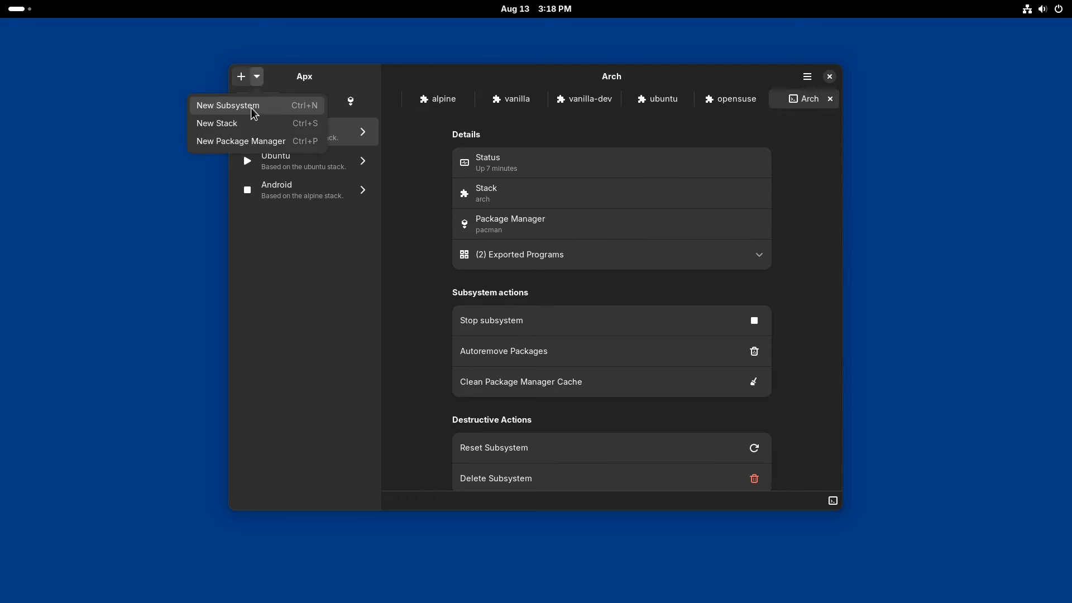
{"action": "mouse_move", "coordinate": [262, 141]}
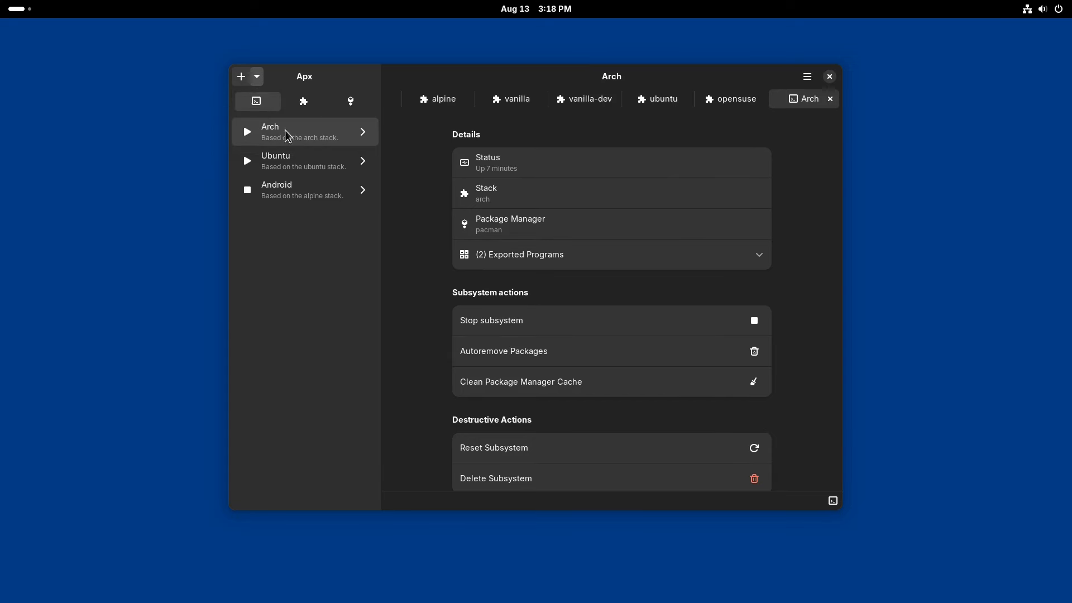
{"action": "left_click", "coordinate": [240, 76]}
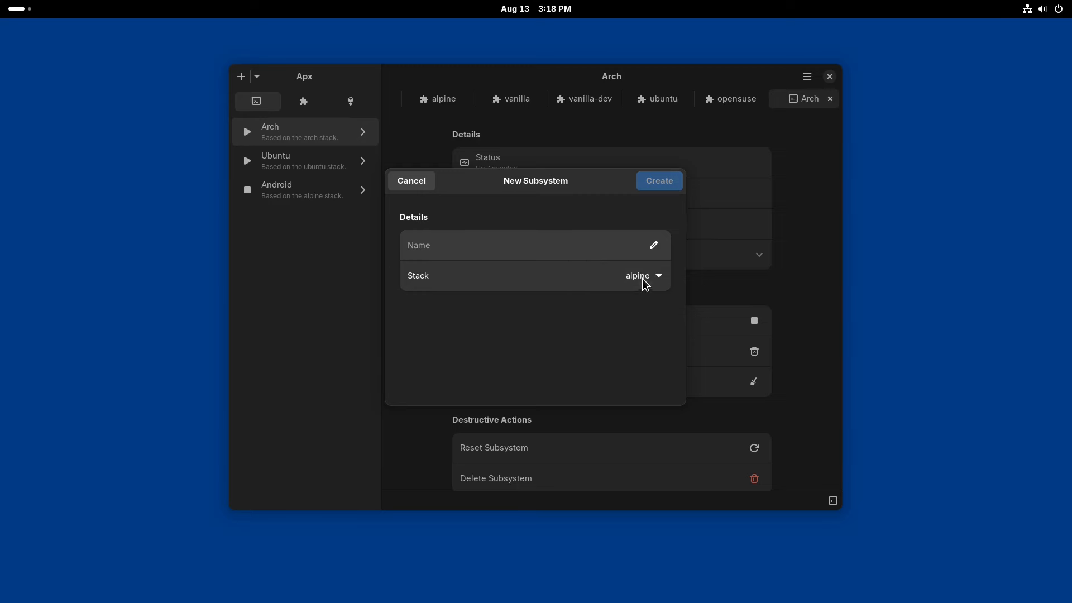
{"action": "left_click", "coordinate": [641, 276]}
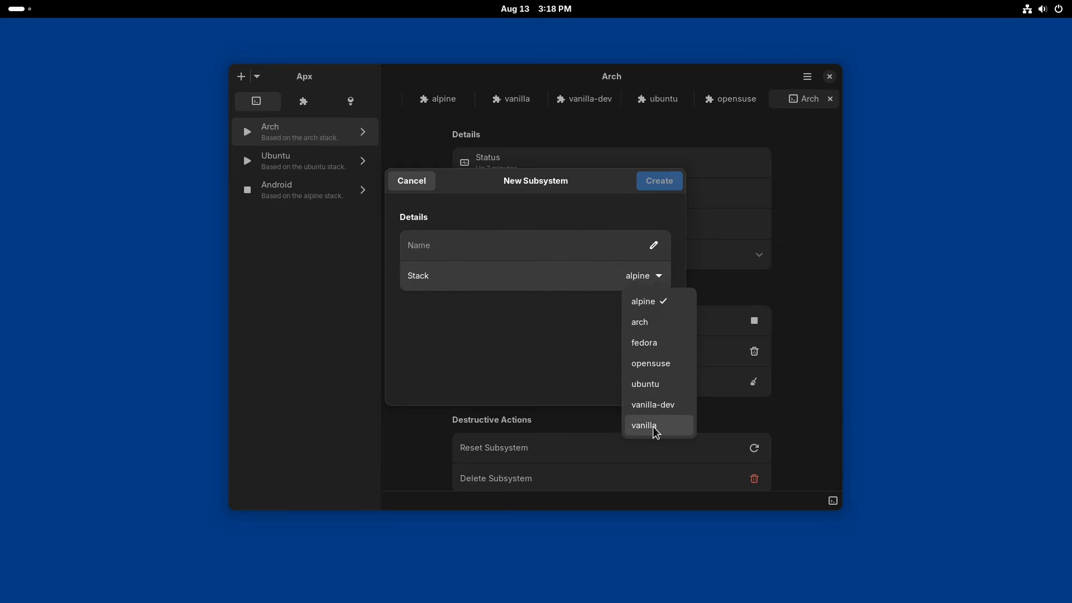
{"action": "mouse_move", "coordinate": [675, 348]}
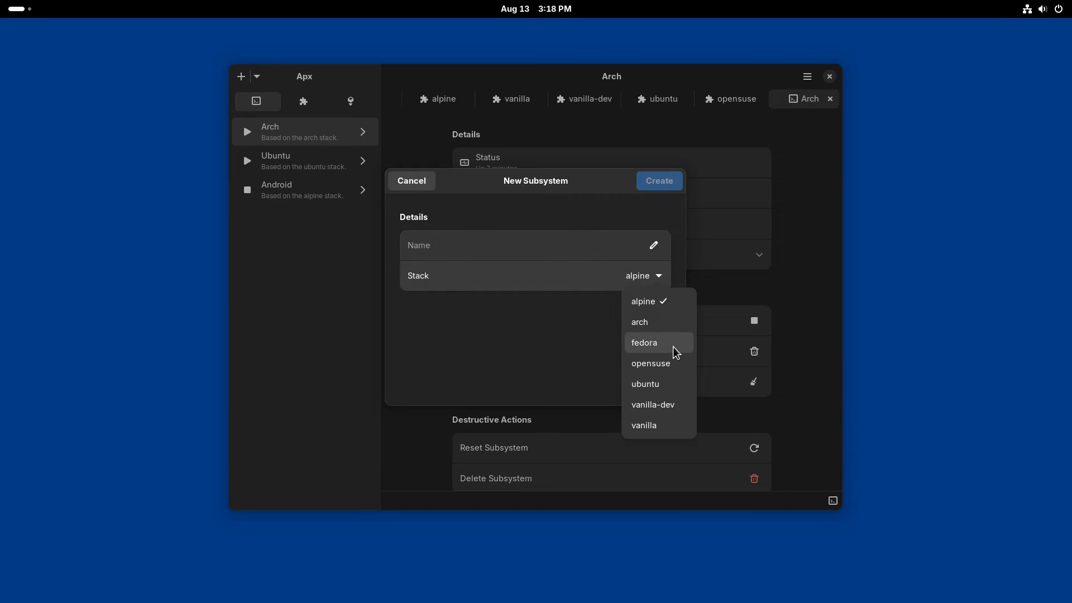
{"action": "mouse_move", "coordinate": [685, 339]}
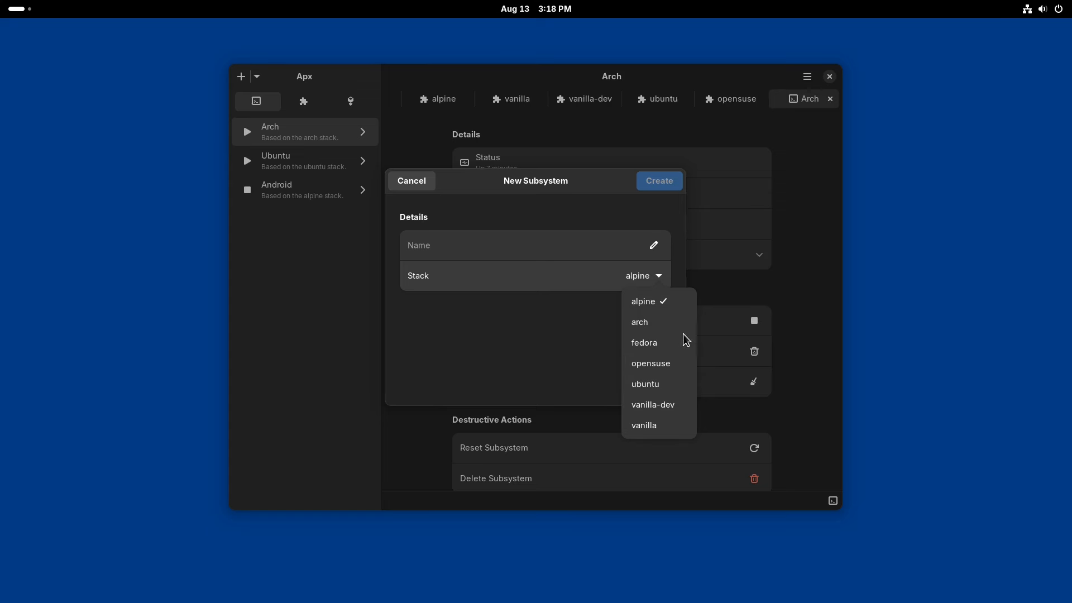
{"action": "mouse_move", "coordinate": [696, 403]}
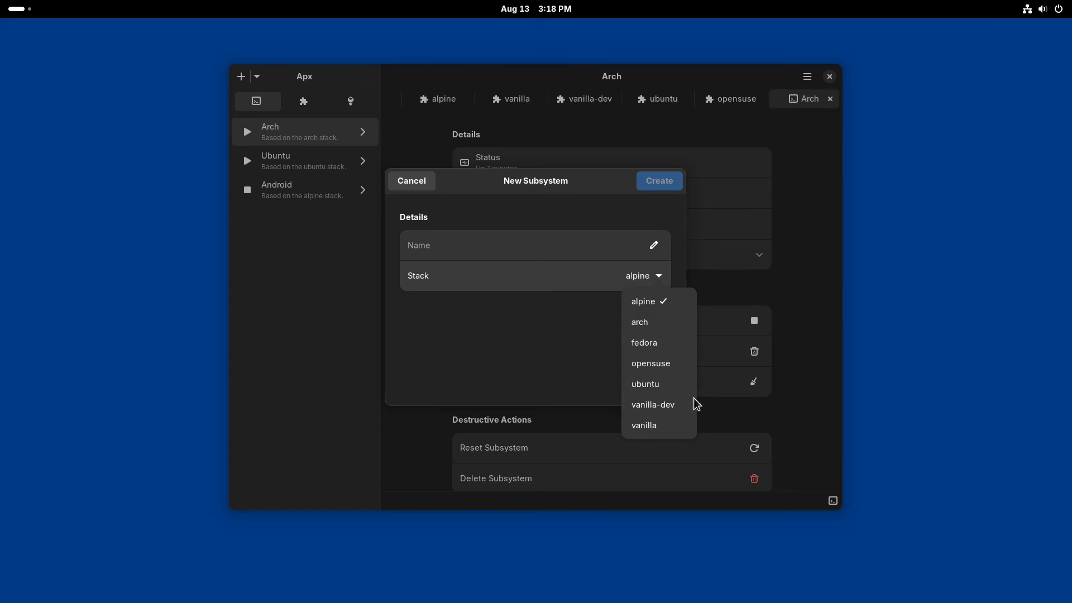
{"action": "mouse_move", "coordinate": [673, 388]}
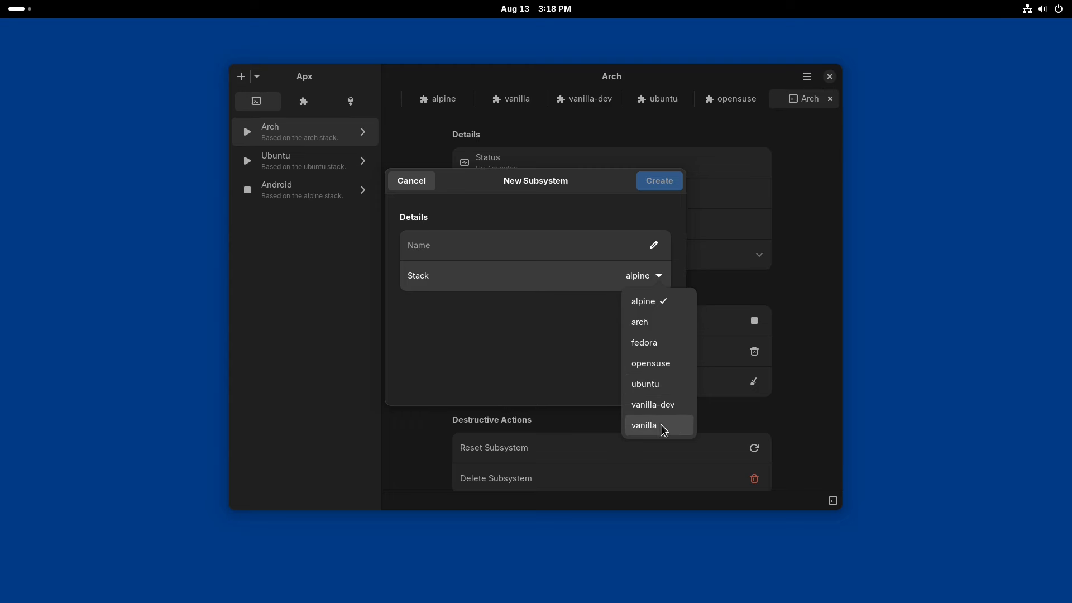
{"action": "mouse_move", "coordinate": [662, 393]}
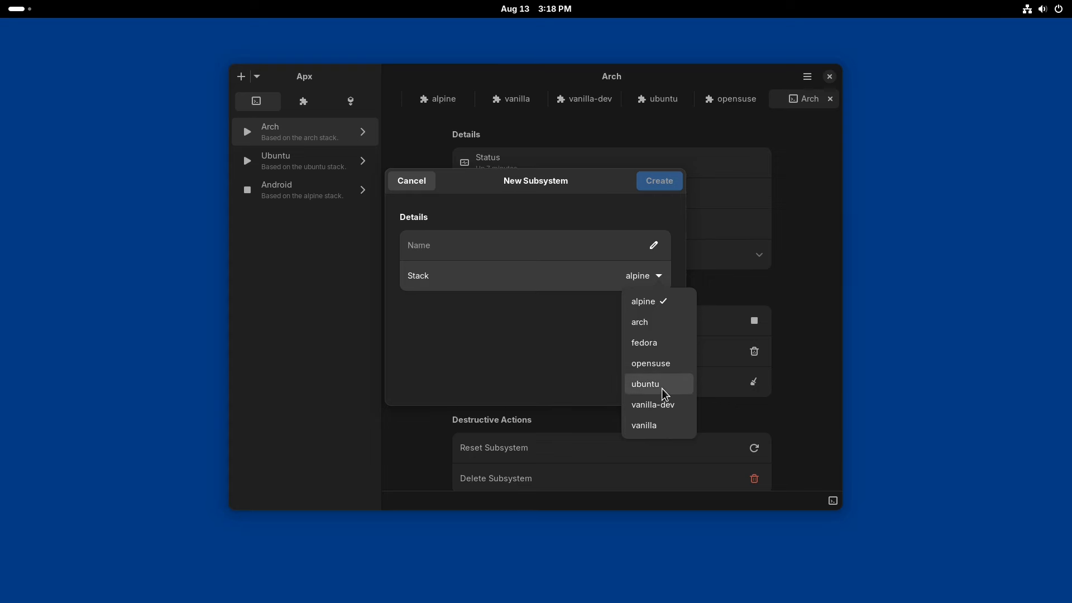
{"action": "mouse_move", "coordinate": [675, 393]}
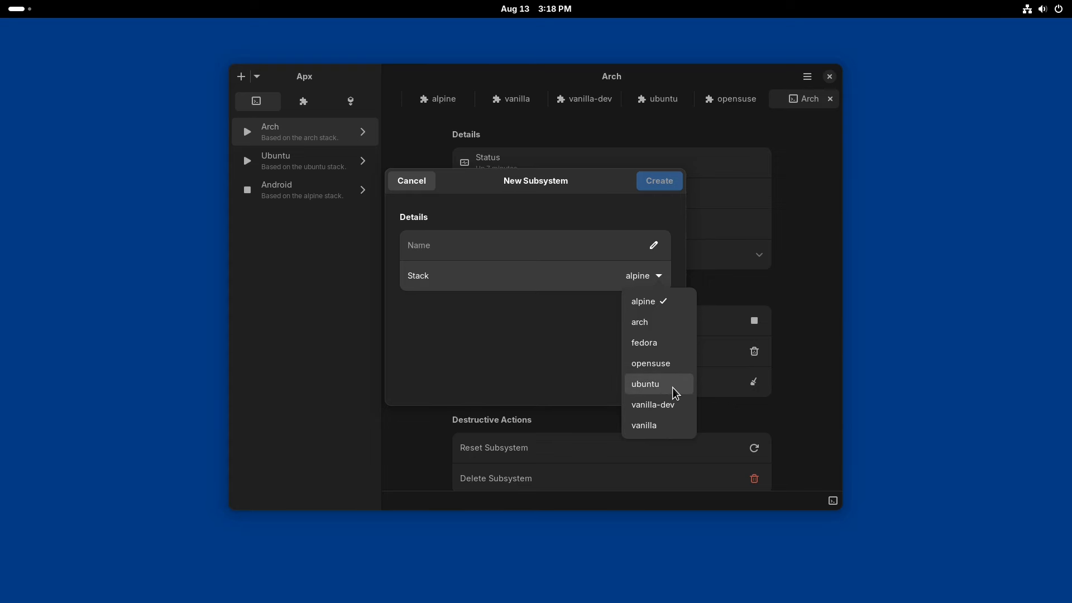
{"action": "mouse_move", "coordinate": [678, 370]}
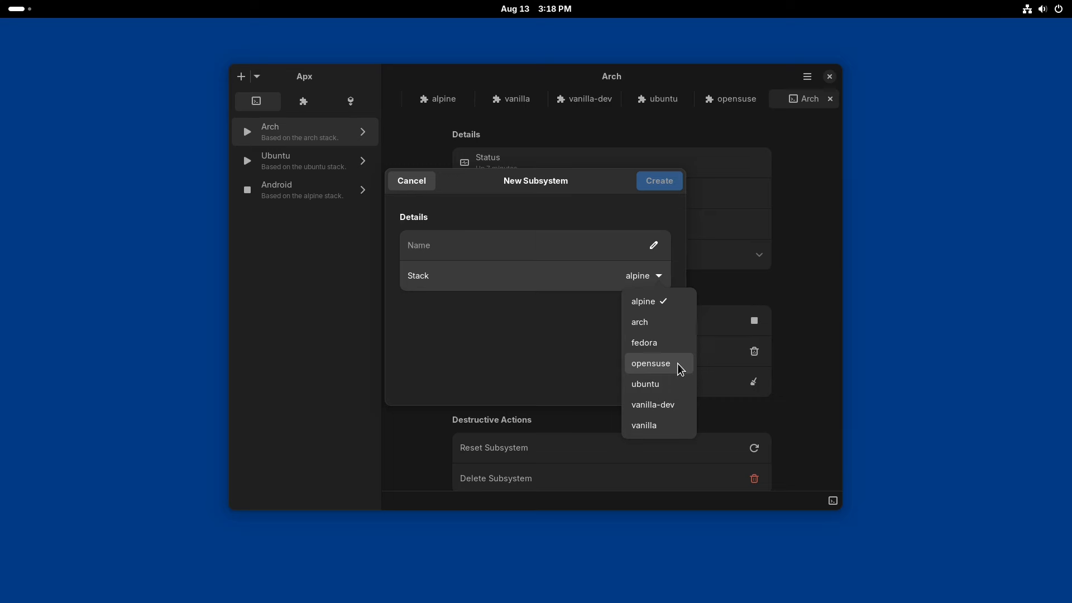
{"action": "left_click", "coordinate": [643, 343]}
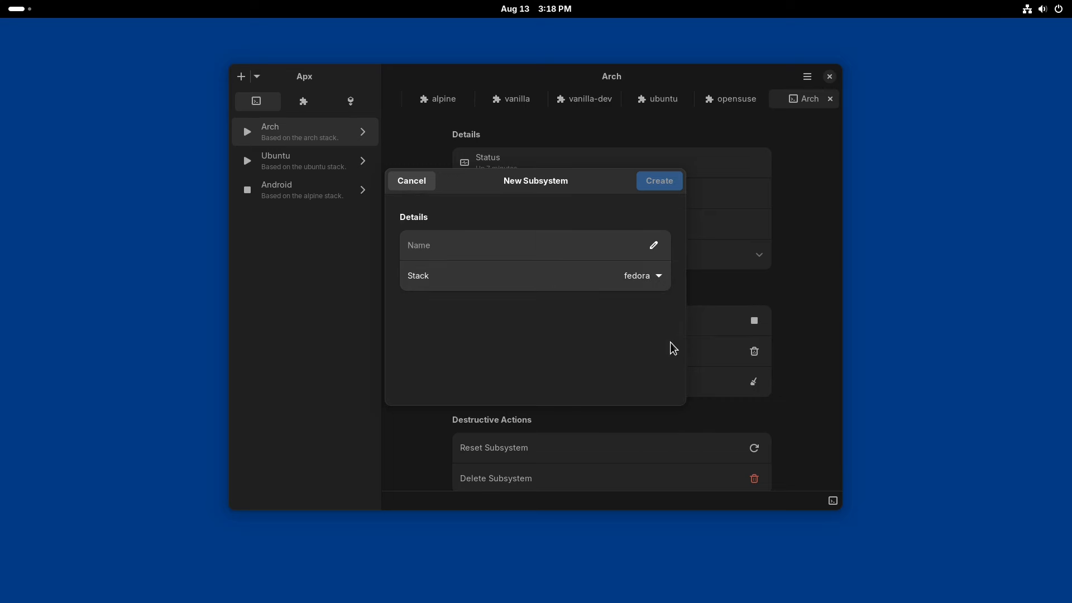
{"action": "type", "text": "Fe"}
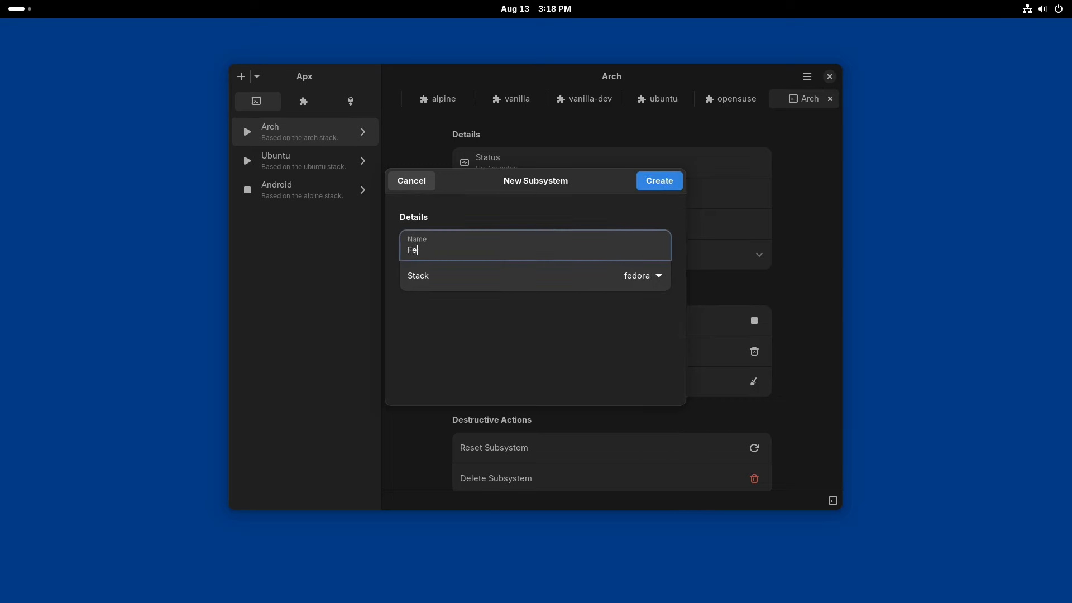
{"action": "type", "text": "dora"}
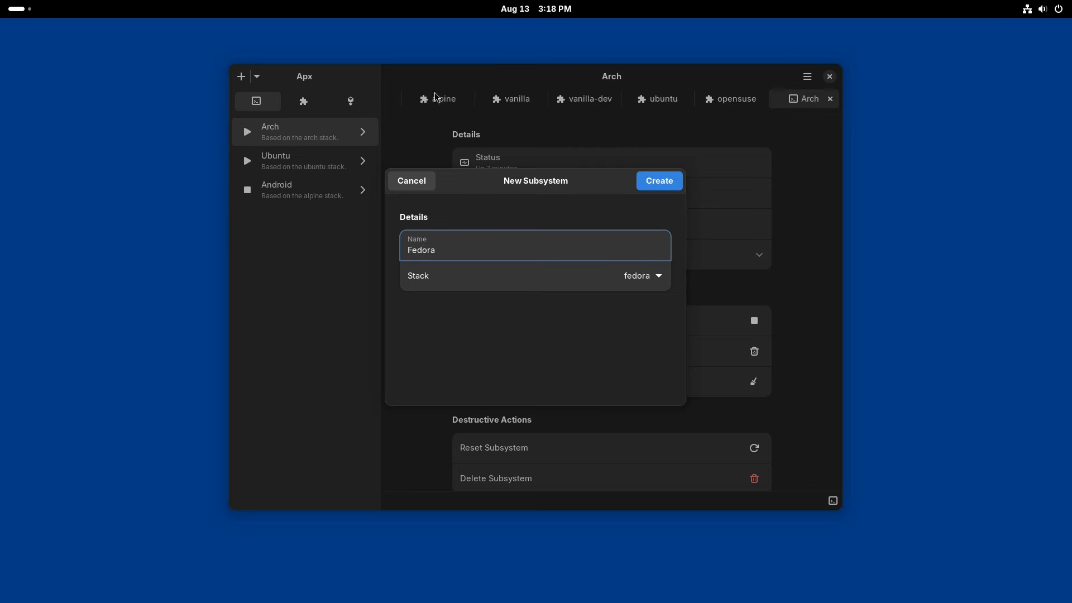
{"action": "left_click", "coordinate": [658, 181]}
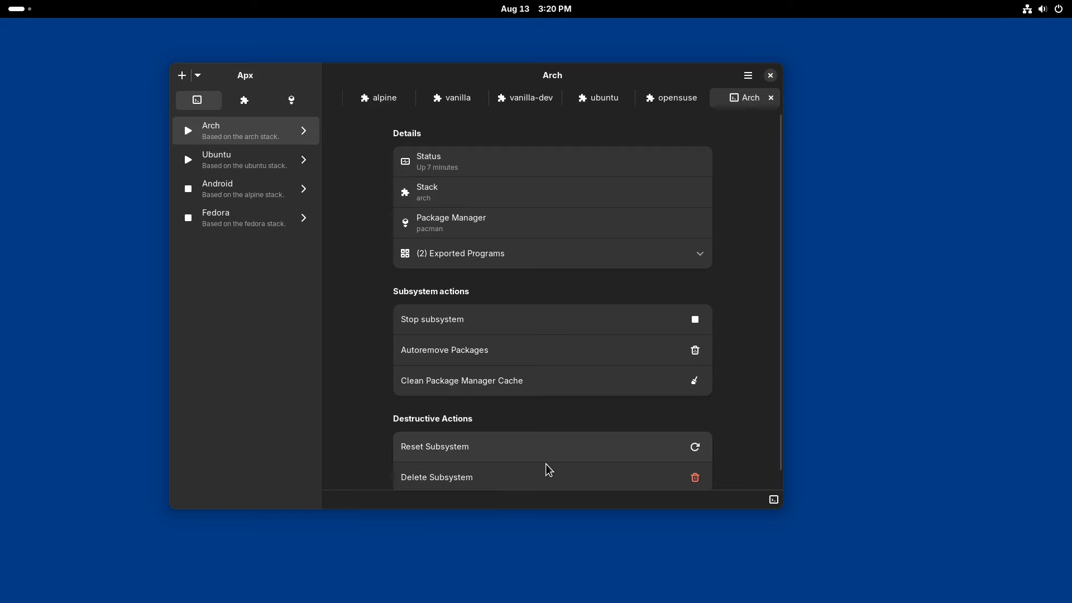
{"action": "mouse_move", "coordinate": [306, 145]}
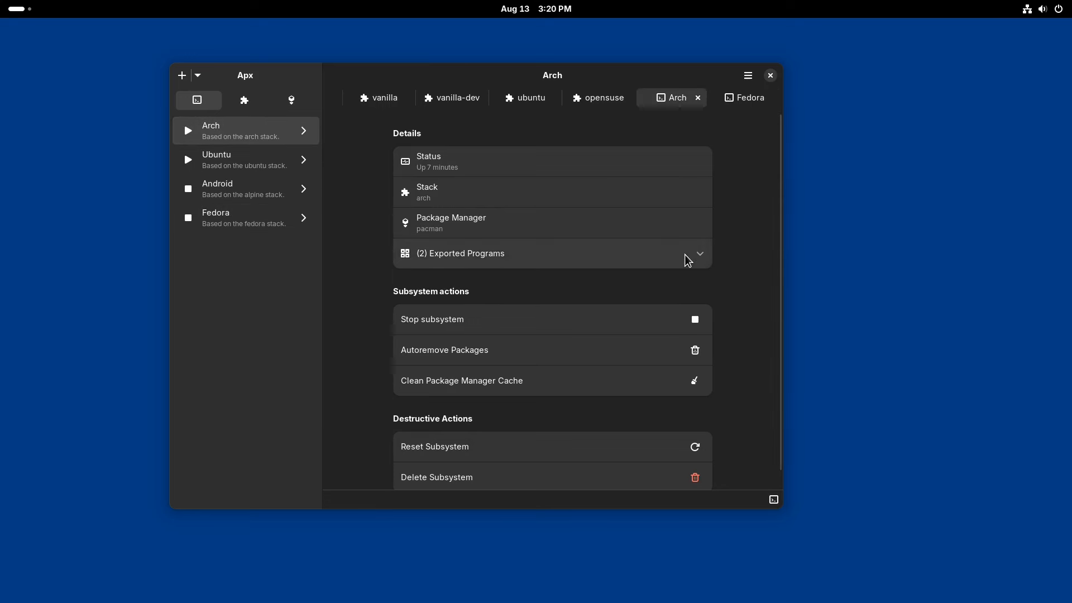
Check the Arch, Ubuntu and Fedora subsystems' exported programs, Ubuntu listing Audacity
{"action": "left_click", "coordinate": [699, 254]}
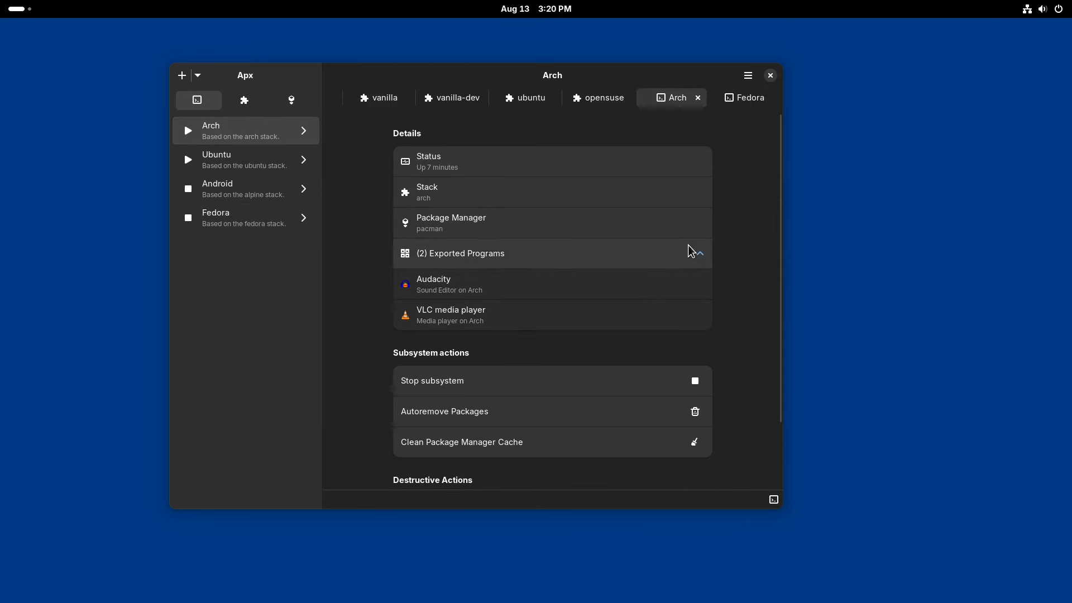
{"action": "left_click", "coordinate": [698, 254]}
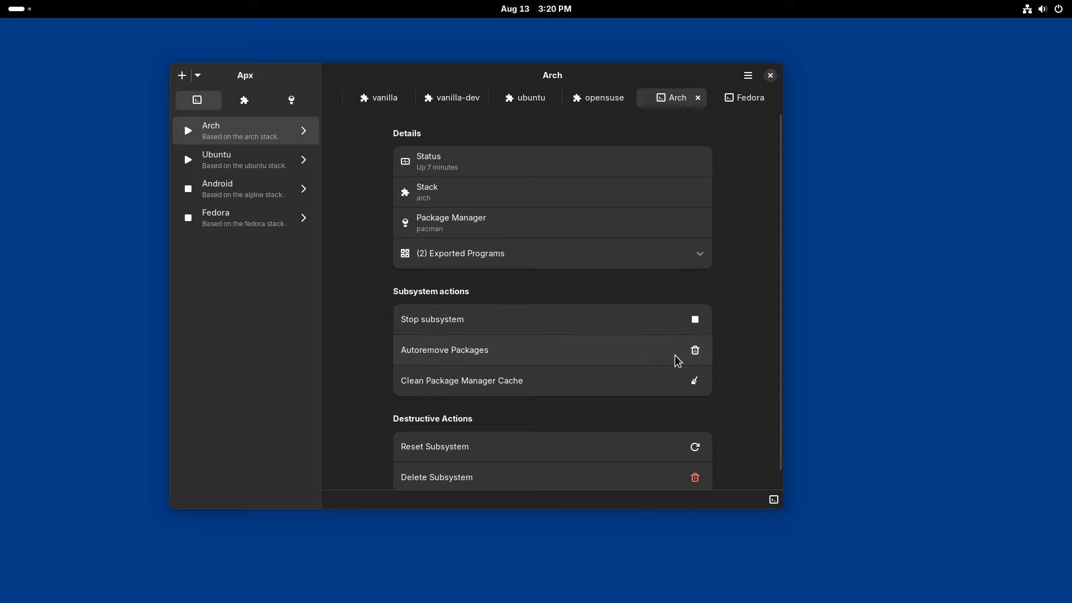
{"action": "scroll", "scroll_direction": "down", "scroll_amount": 3}
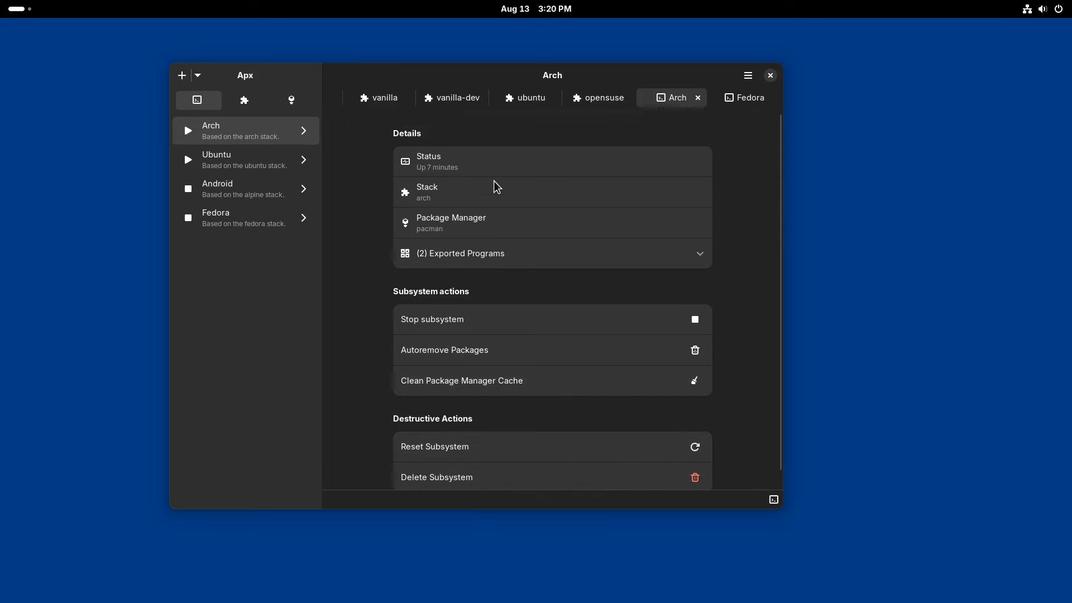
{"action": "mouse_move", "coordinate": [228, 160]}
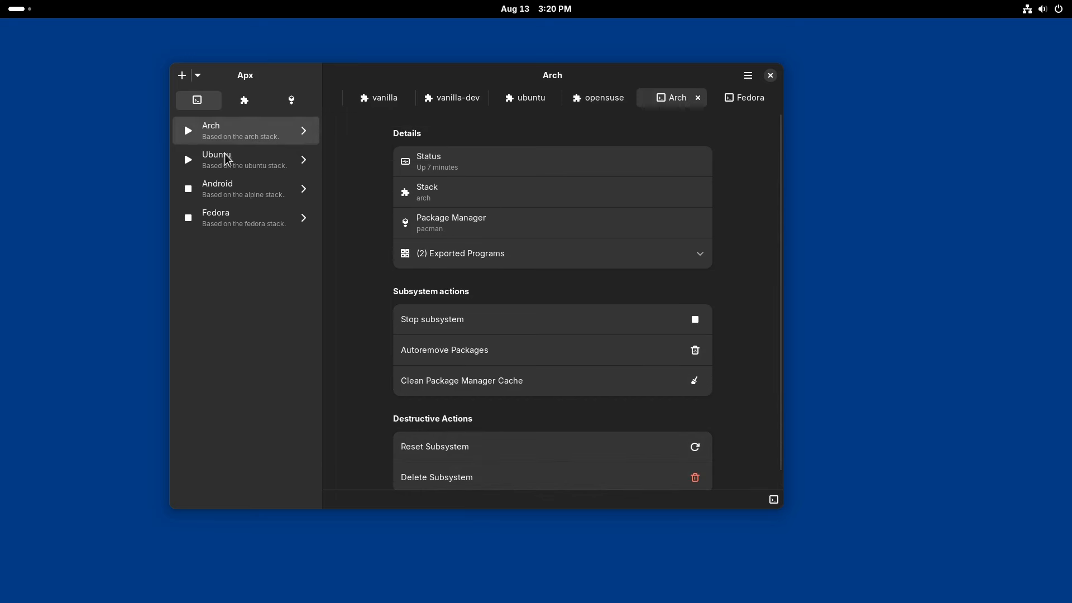
{"action": "left_click", "coordinate": [245, 160]}
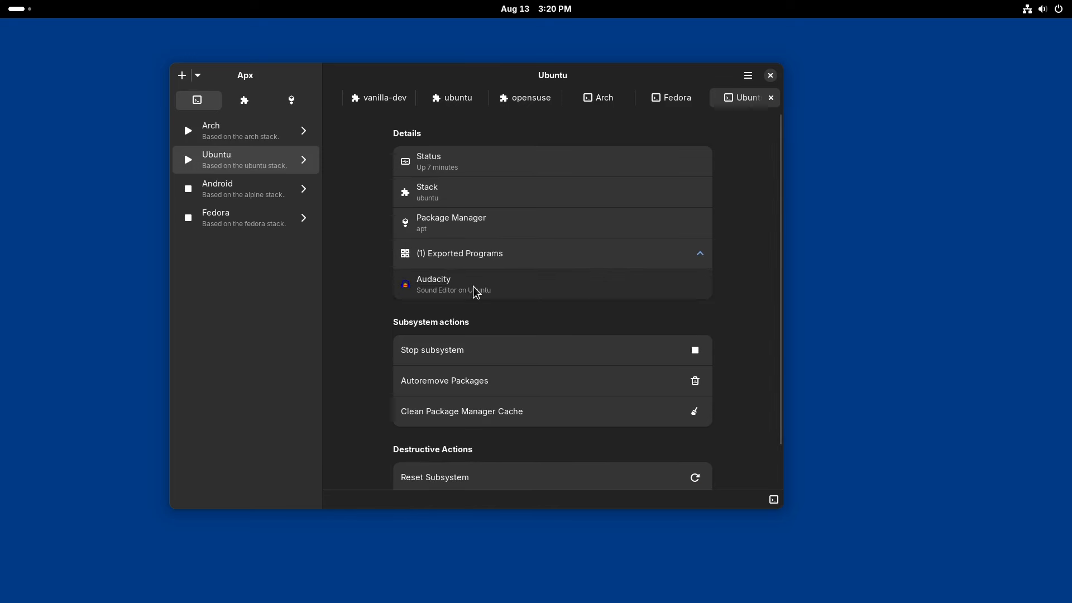
{"action": "left_click", "coordinate": [245, 189]}
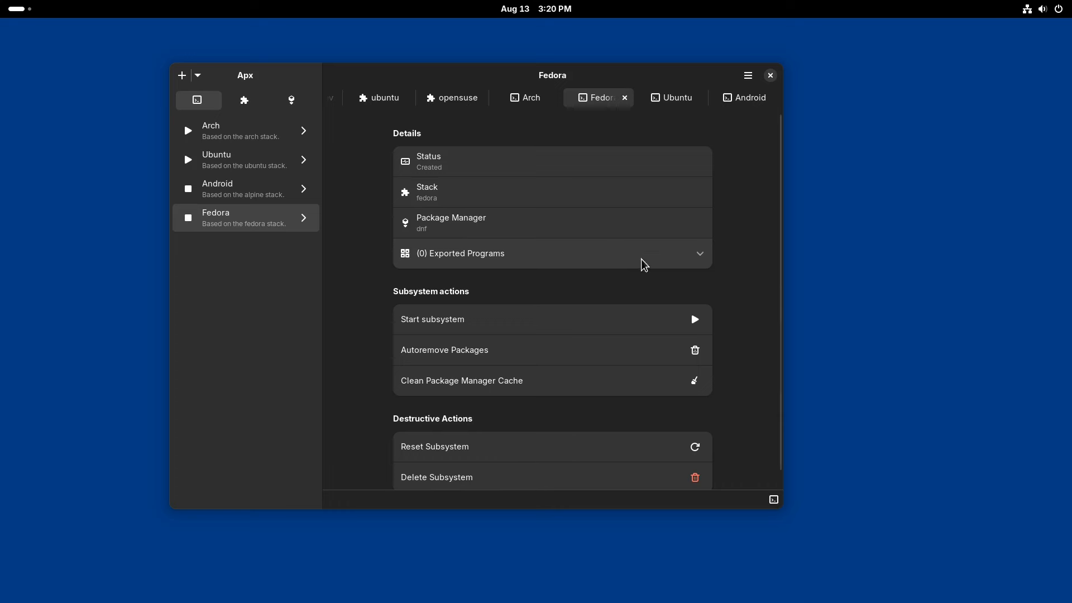
{"action": "scroll", "scroll_direction": "down", "scroll_amount": 3}
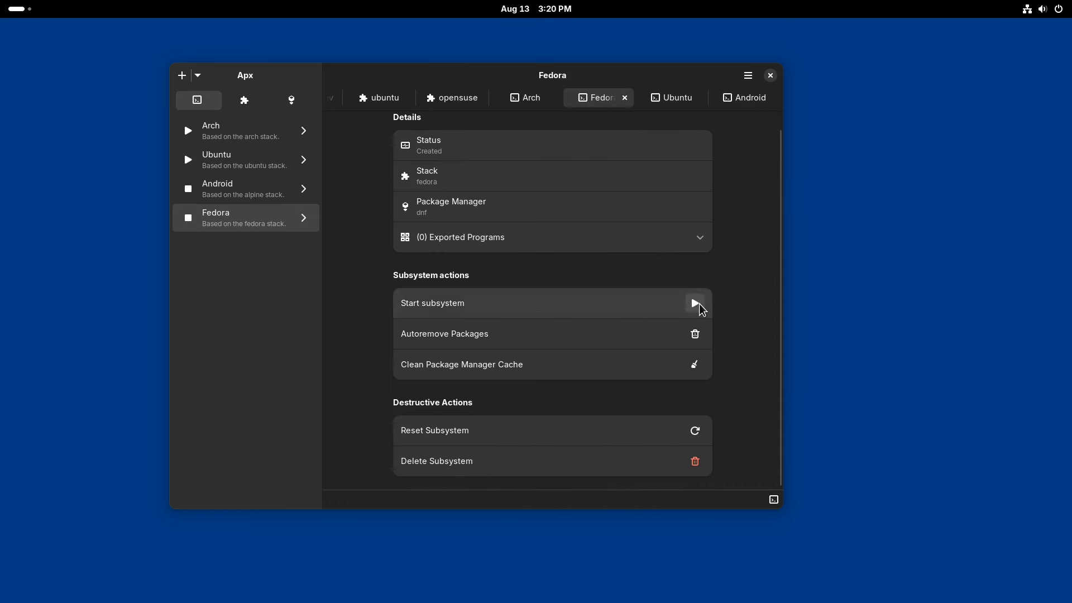
{"action": "mouse_move", "coordinate": [458, 484]}
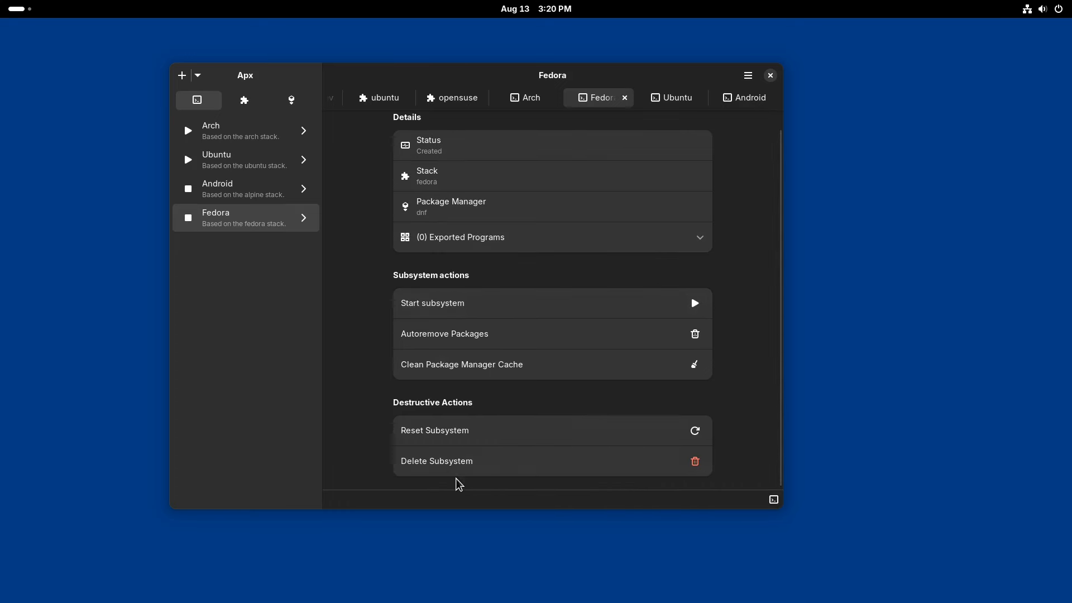
{"action": "mouse_move", "coordinate": [647, 271]}
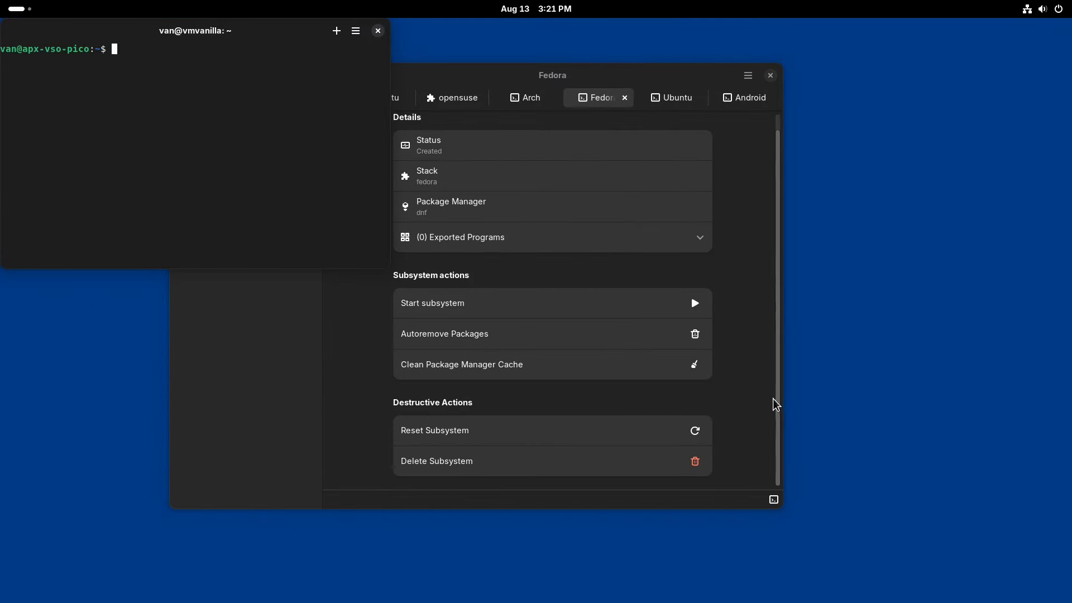
Install filezilla into the Fedora subsystem with 'apx Fedora install filezilla'
{"action": "type", "text": "apx Fed"}
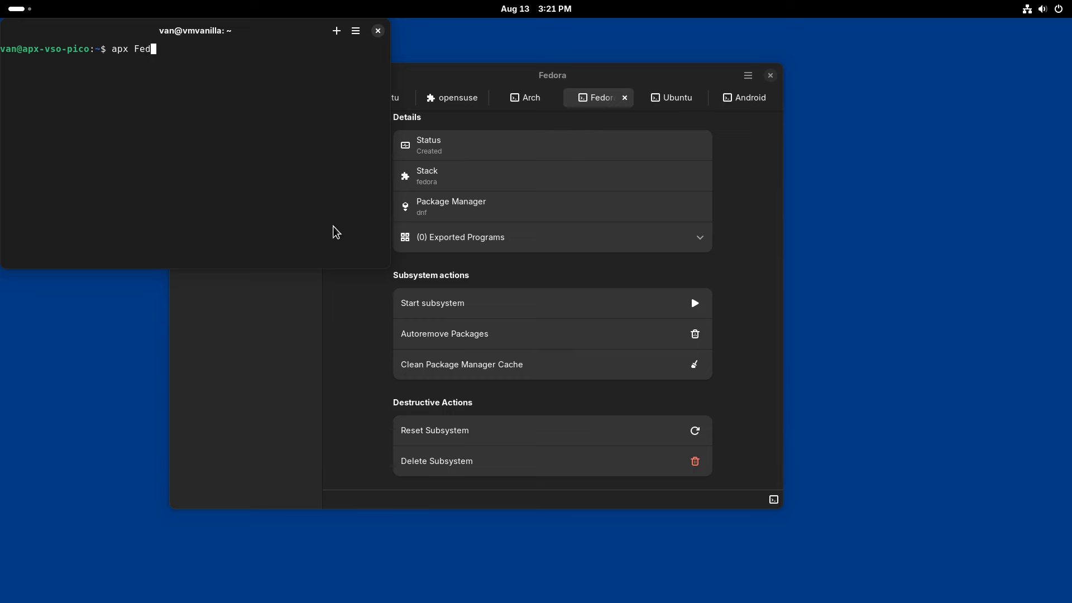
{"action": "type", "text": "ora"}
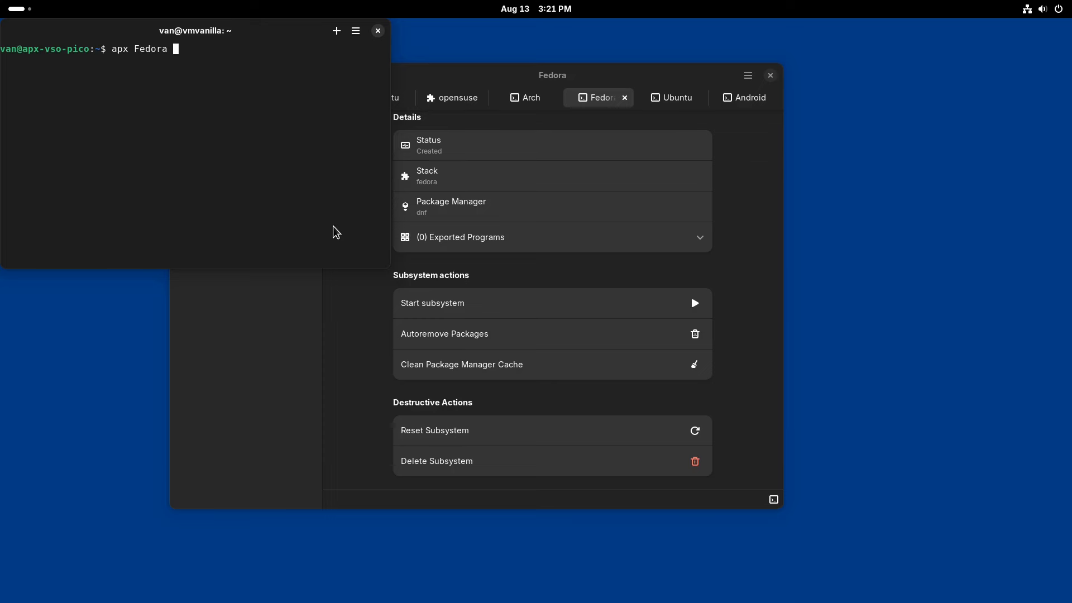
{"action": "type", "text": "install"}
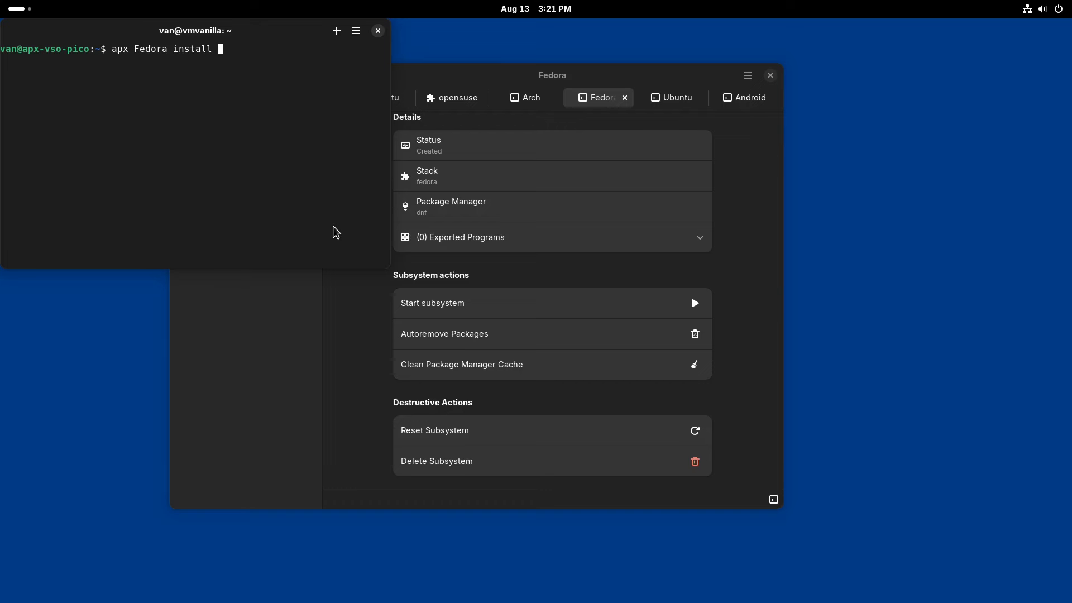
{"action": "type", "text": "file"}
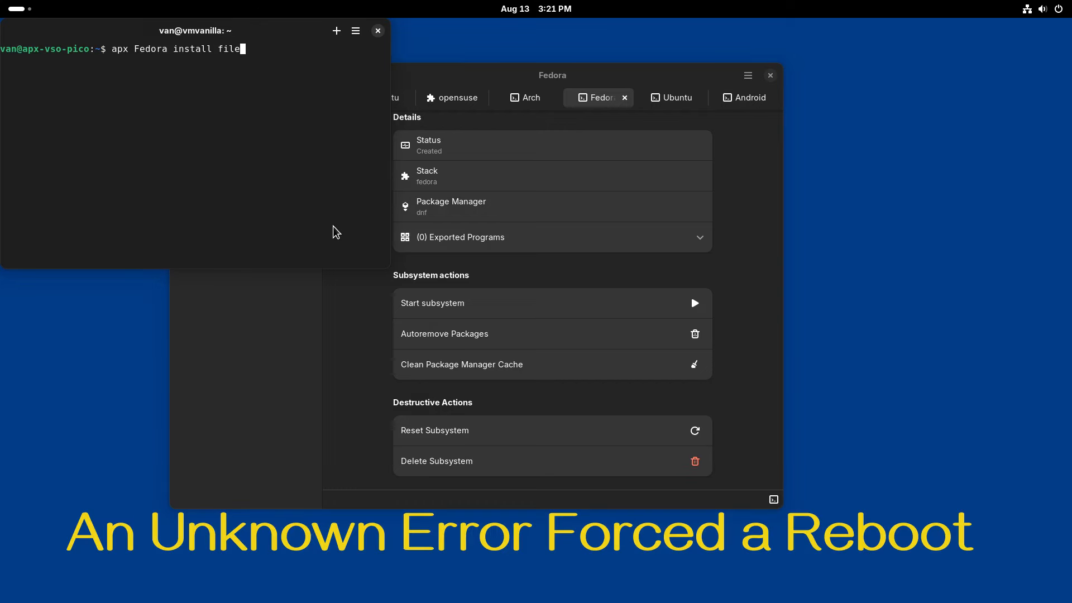
{"action": "type", "text": "zilla"}
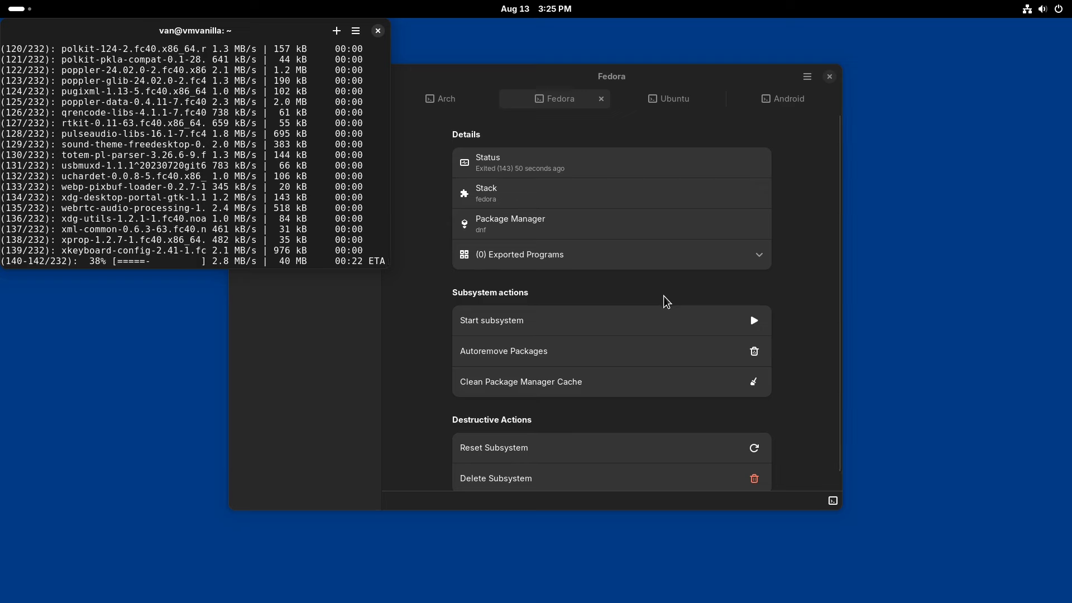
{"action": "mouse_move", "coordinate": [834, 221]}
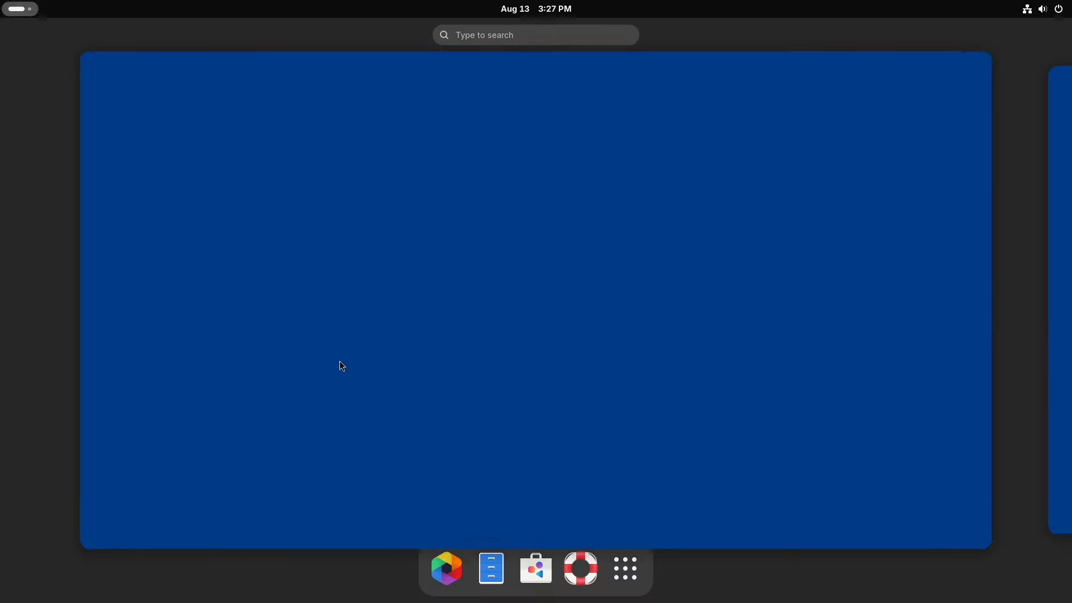
Launch FileZilla on Fedora, dismiss its welcome dialog, and start VLC from the app grid
{"action": "left_click", "coordinate": [623, 569]}
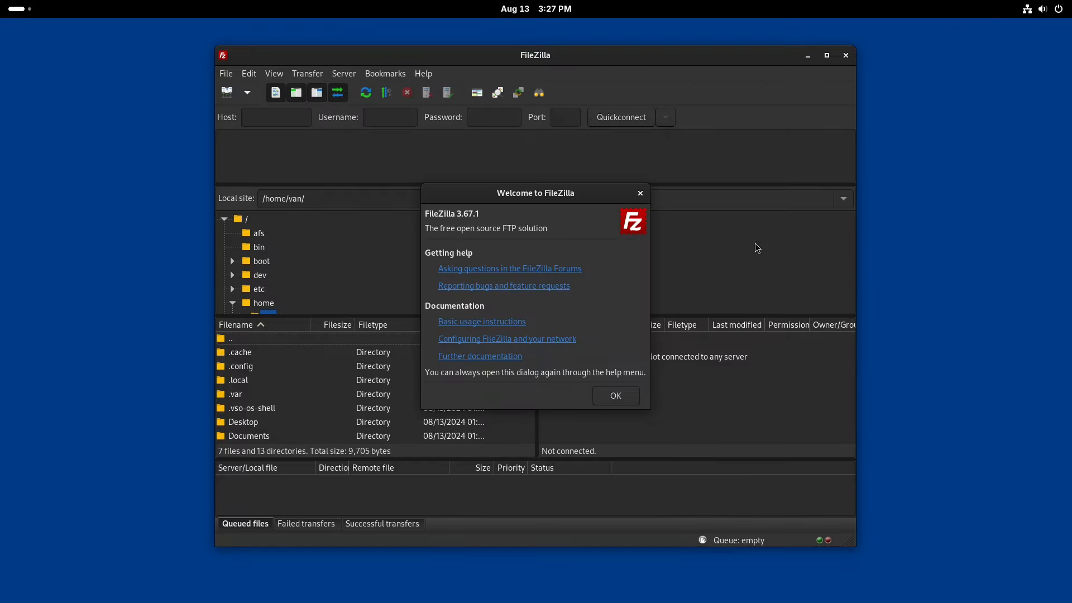
{"action": "left_click", "coordinate": [614, 395]}
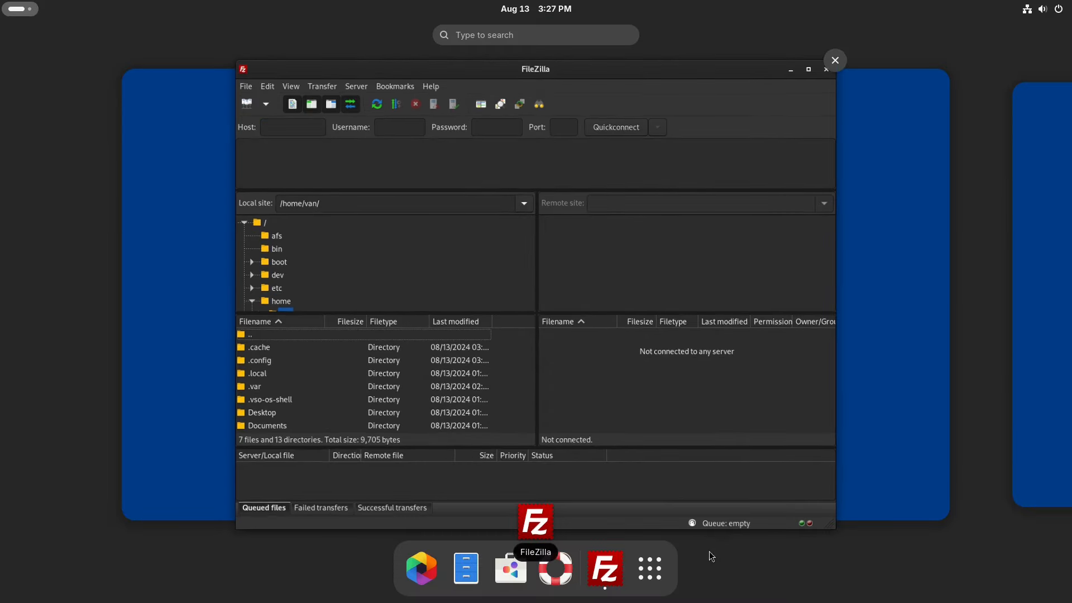
{"action": "left_click", "coordinate": [647, 567]}
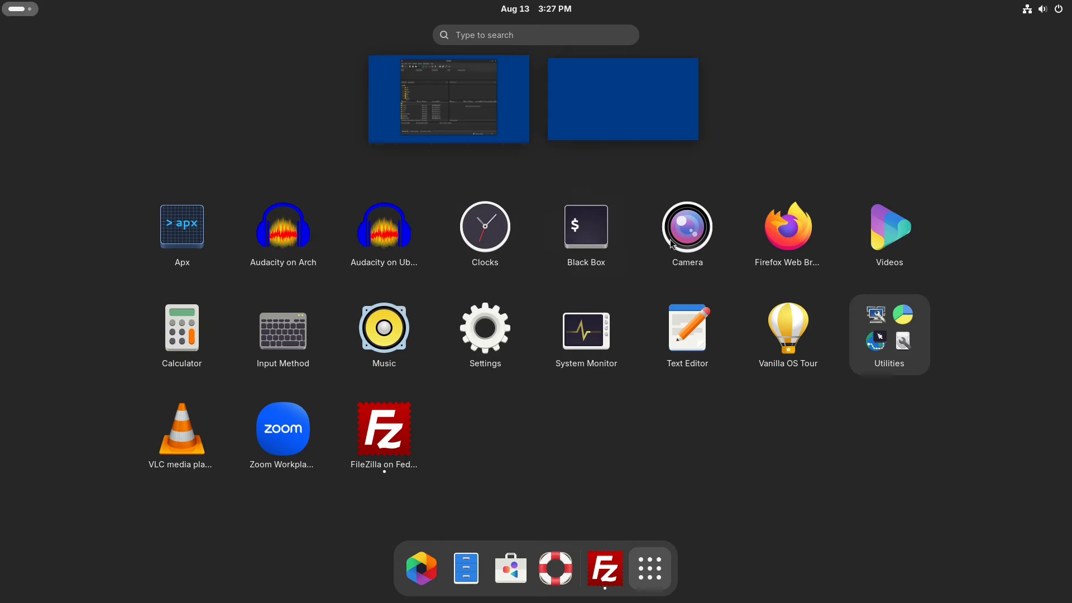
{"action": "left_click", "coordinate": [384, 429]}
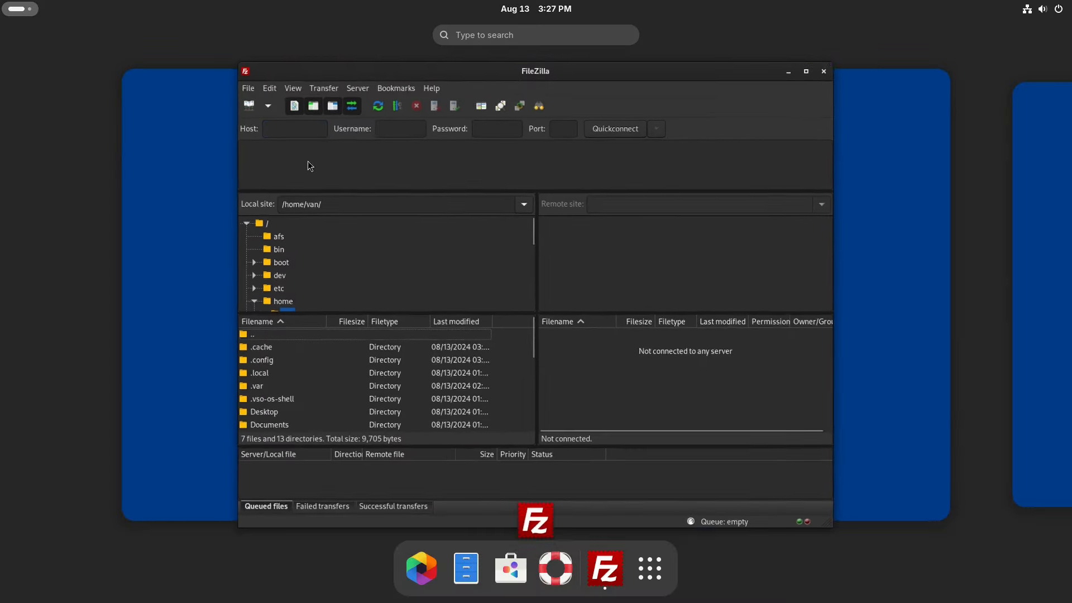
{"action": "left_click", "coordinate": [648, 567]}
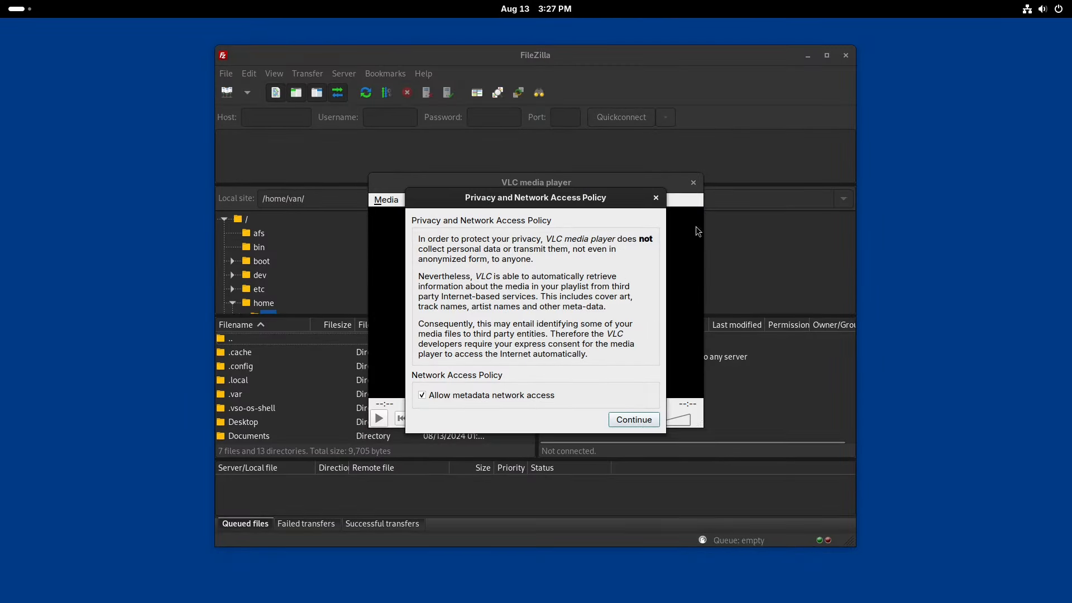
Dismiss VLC's network policy with metadata access off, the FFmpeg error and Audacity's welcome dialog
{"action": "left_click", "coordinate": [422, 395]}
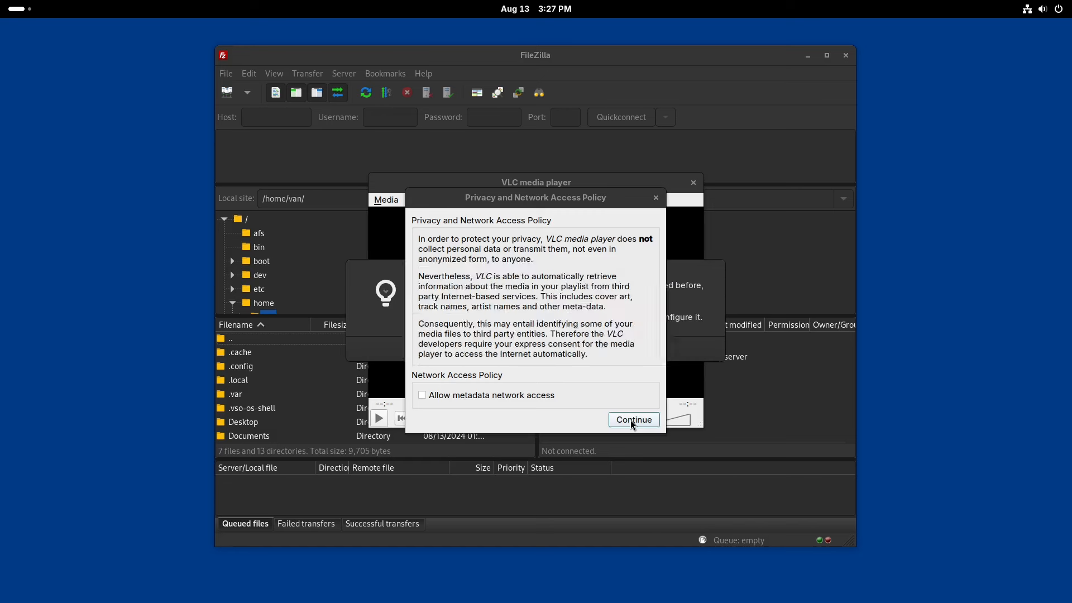
{"action": "left_click", "coordinate": [632, 419]}
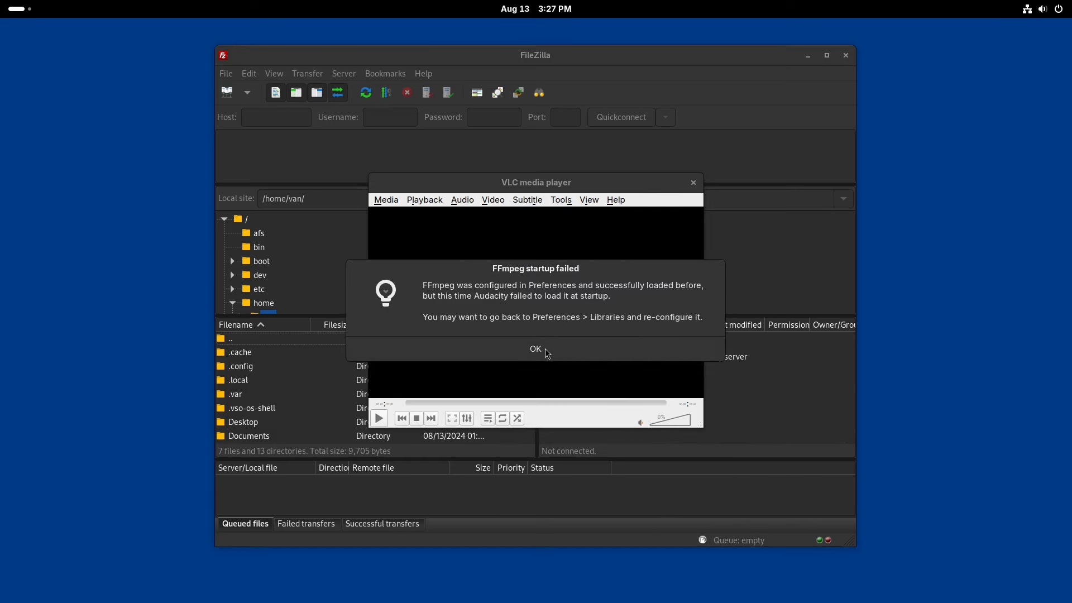
{"action": "left_click", "coordinate": [535, 349]}
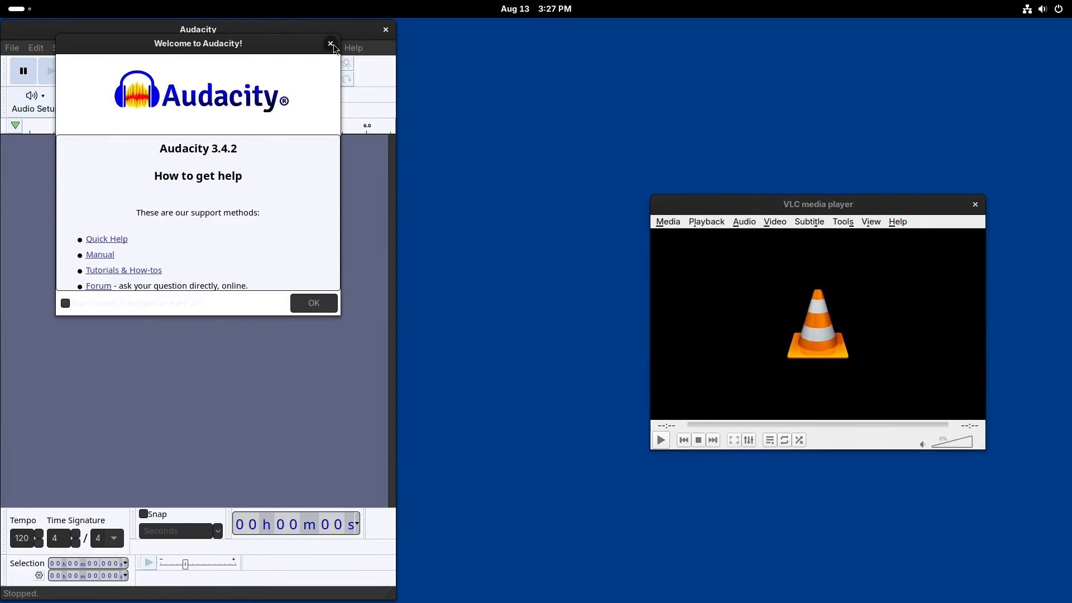
{"action": "left_click", "coordinate": [330, 44]}
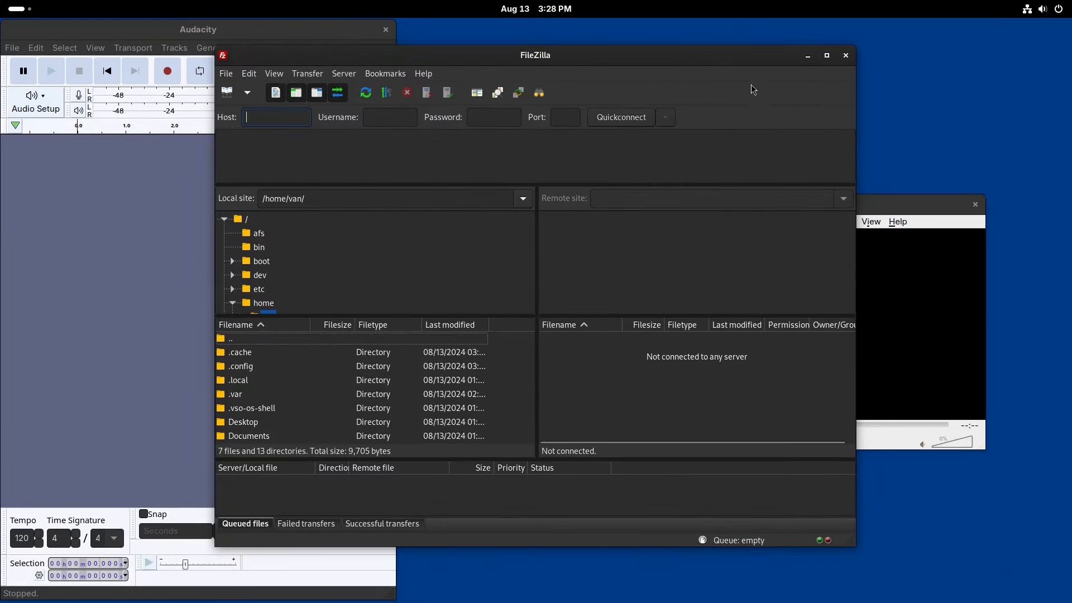
Reposition the FileZilla window between Audacity and VLC, then show the activities overview
{"action": "left_click_drag", "start_coordinate": [535, 55], "coordinate": [617, 73]}
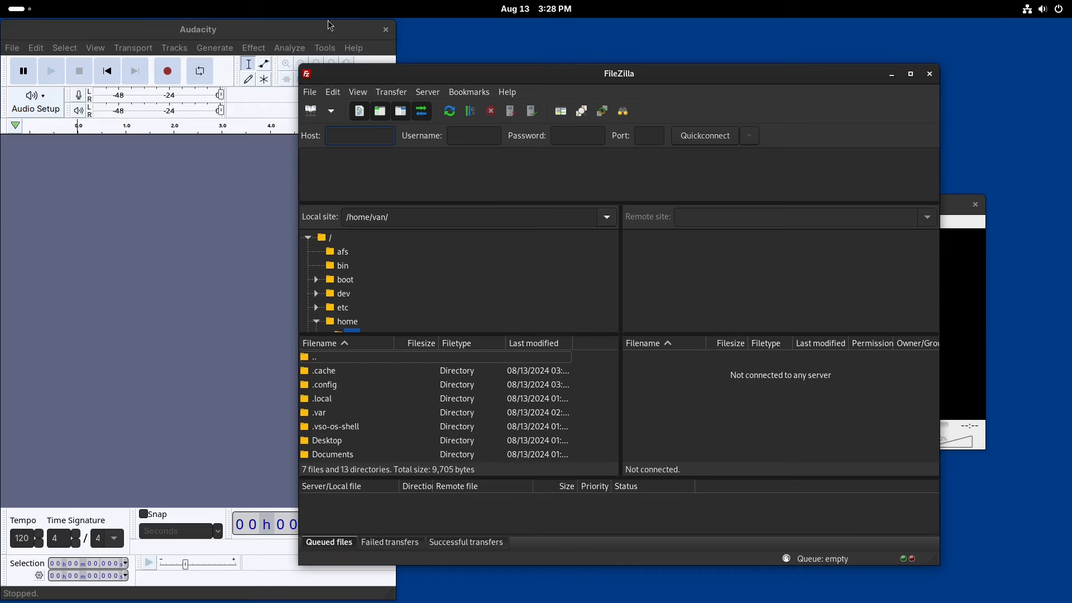
{"action": "left_click", "coordinate": [360, 135]}
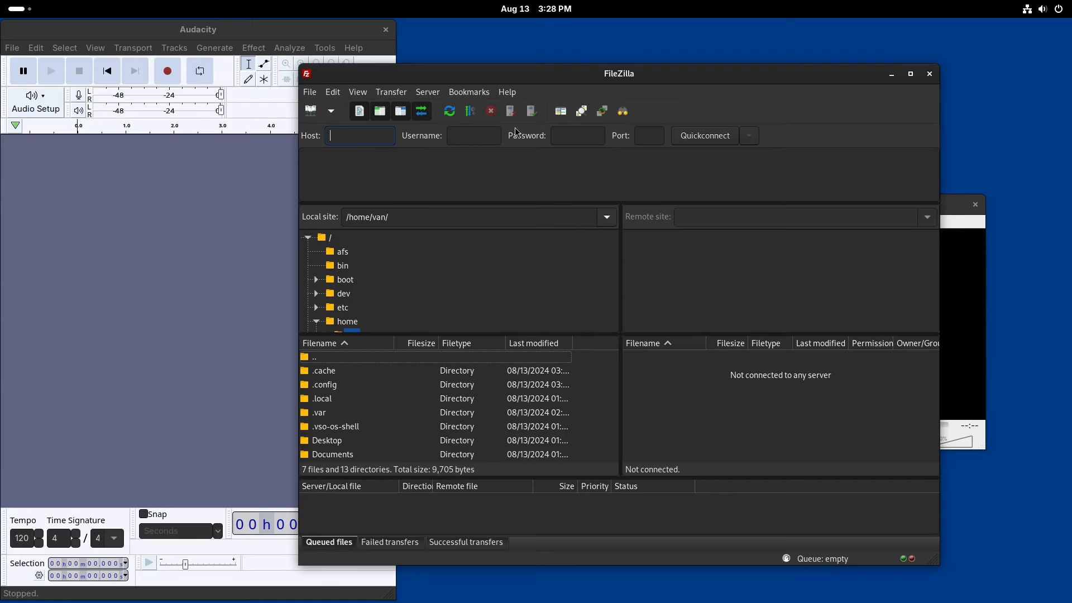
{"action": "left_click_drag", "start_coordinate": [617, 74], "coordinate": [512, 93]}
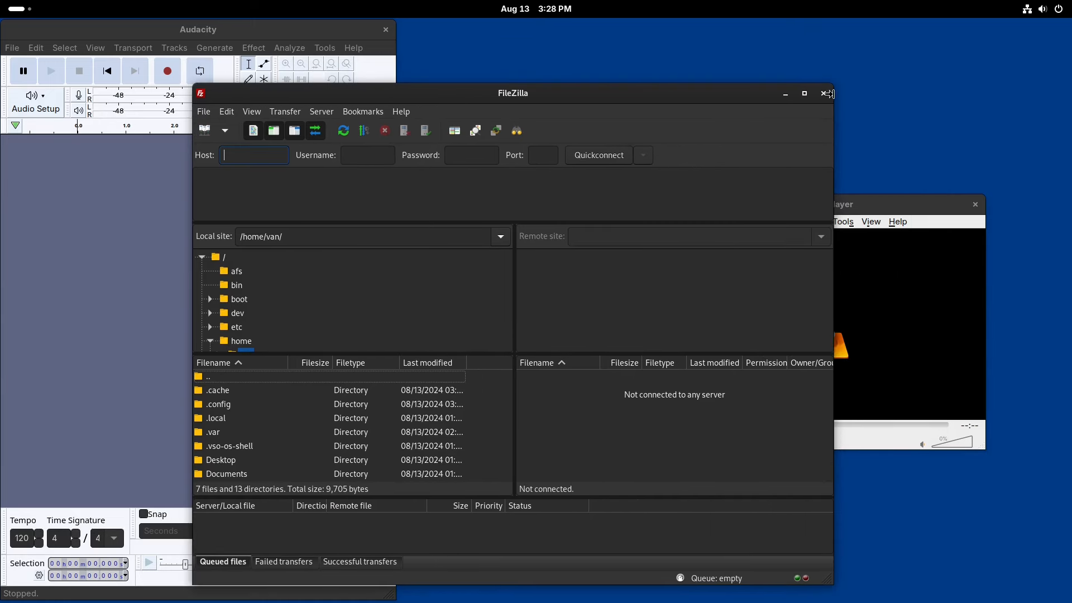
{"action": "left_click", "coordinate": [827, 93]}
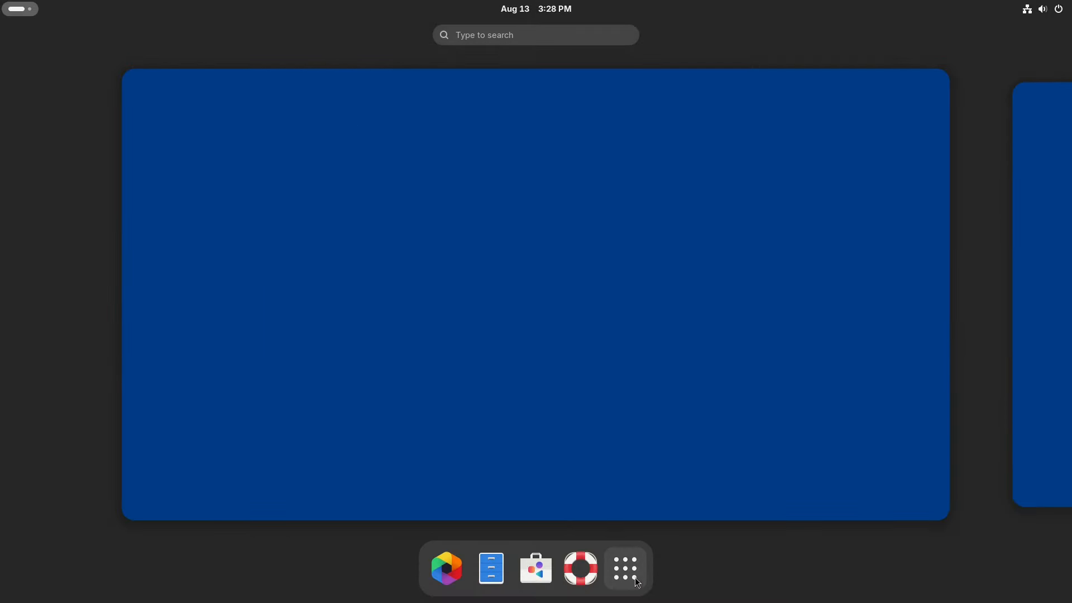
Show the full application grid with the Apx, Audacity, VLC and FileZilla launchers
{"action": "left_click", "coordinate": [623, 567]}
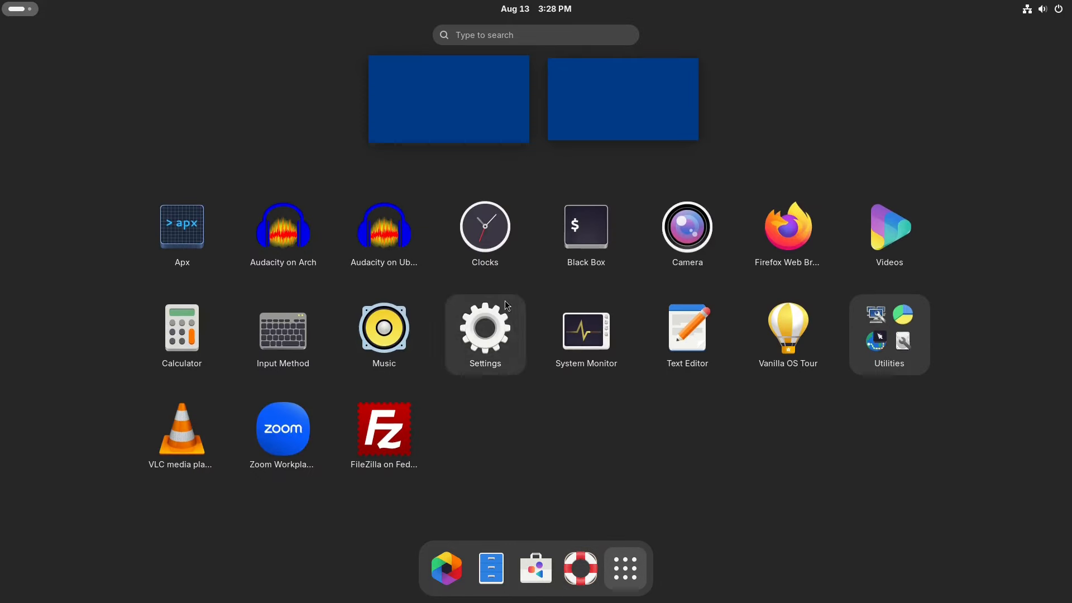
{"action": "mouse_move", "coordinate": [613, 448]}
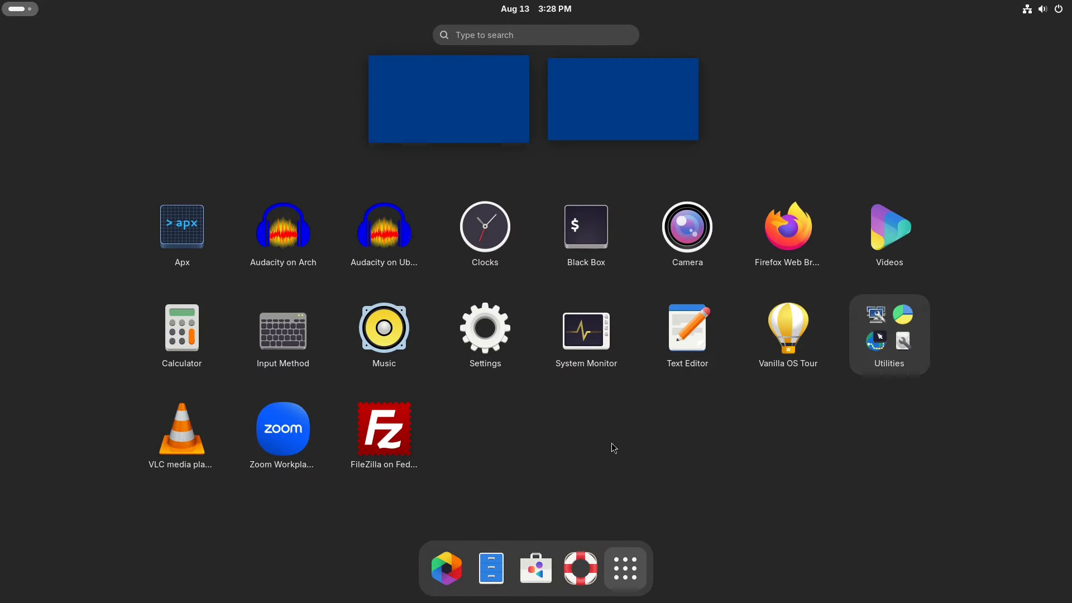
{"action": "mouse_move", "coordinate": [620, 440]}
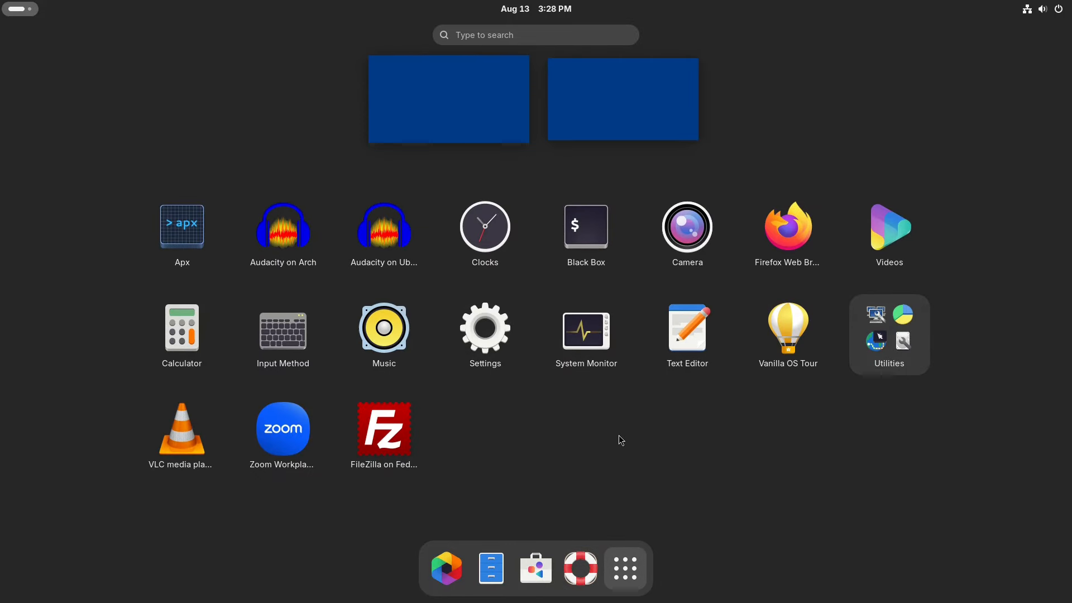